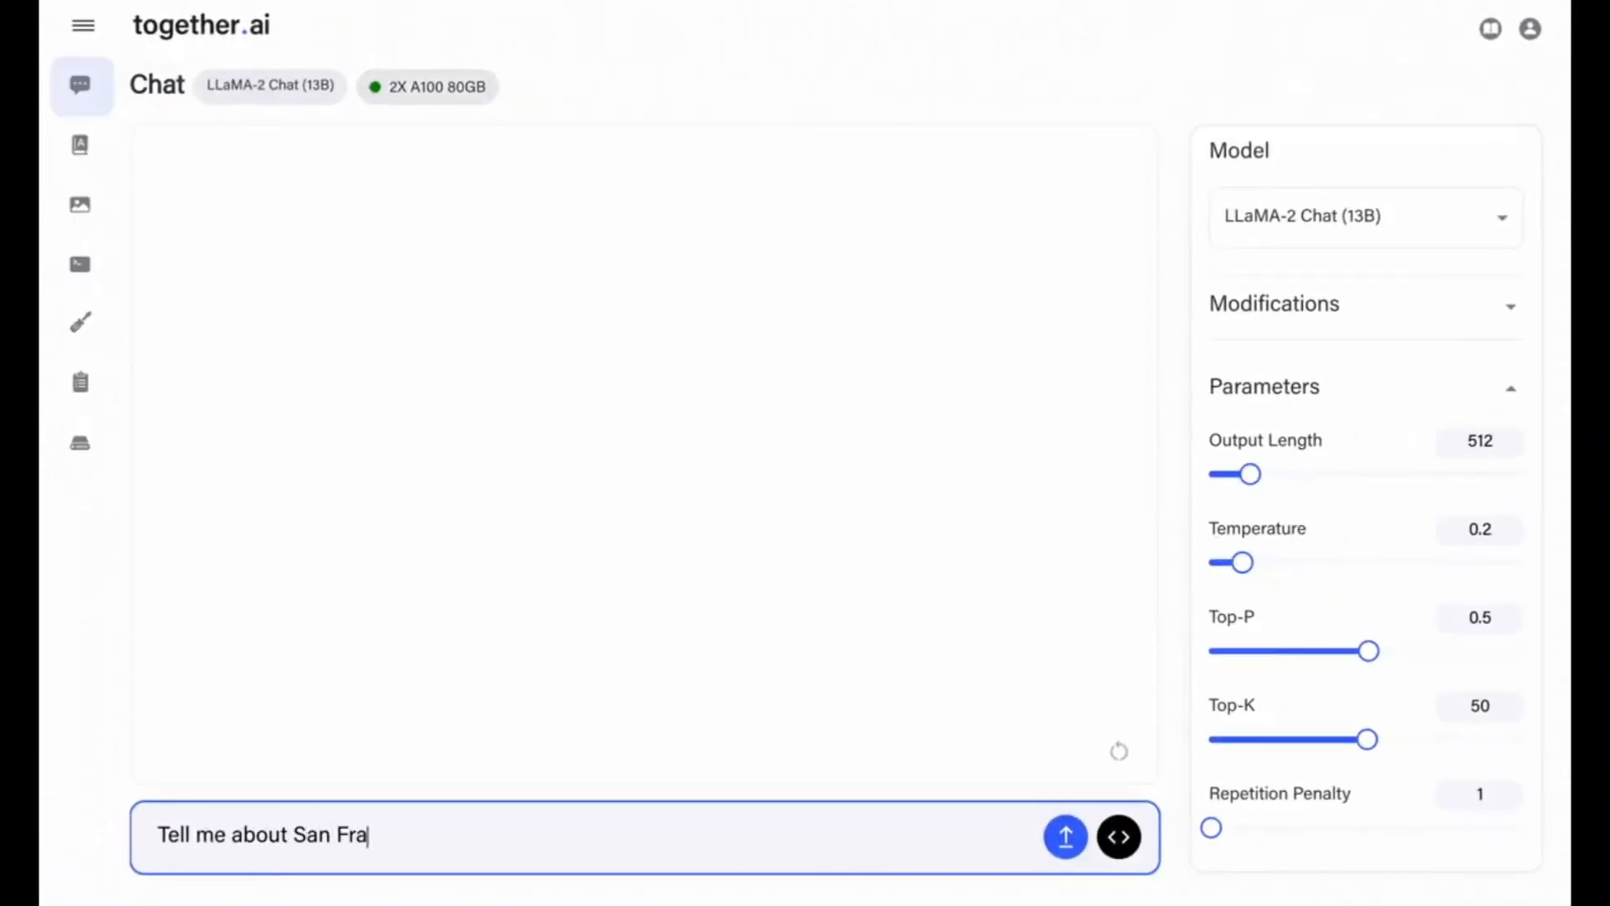
Step: Send 'Tell me about San Francisco' to LLaMA-2 Chat (13B) three times
{"action": "type", "text": "ncisco"}
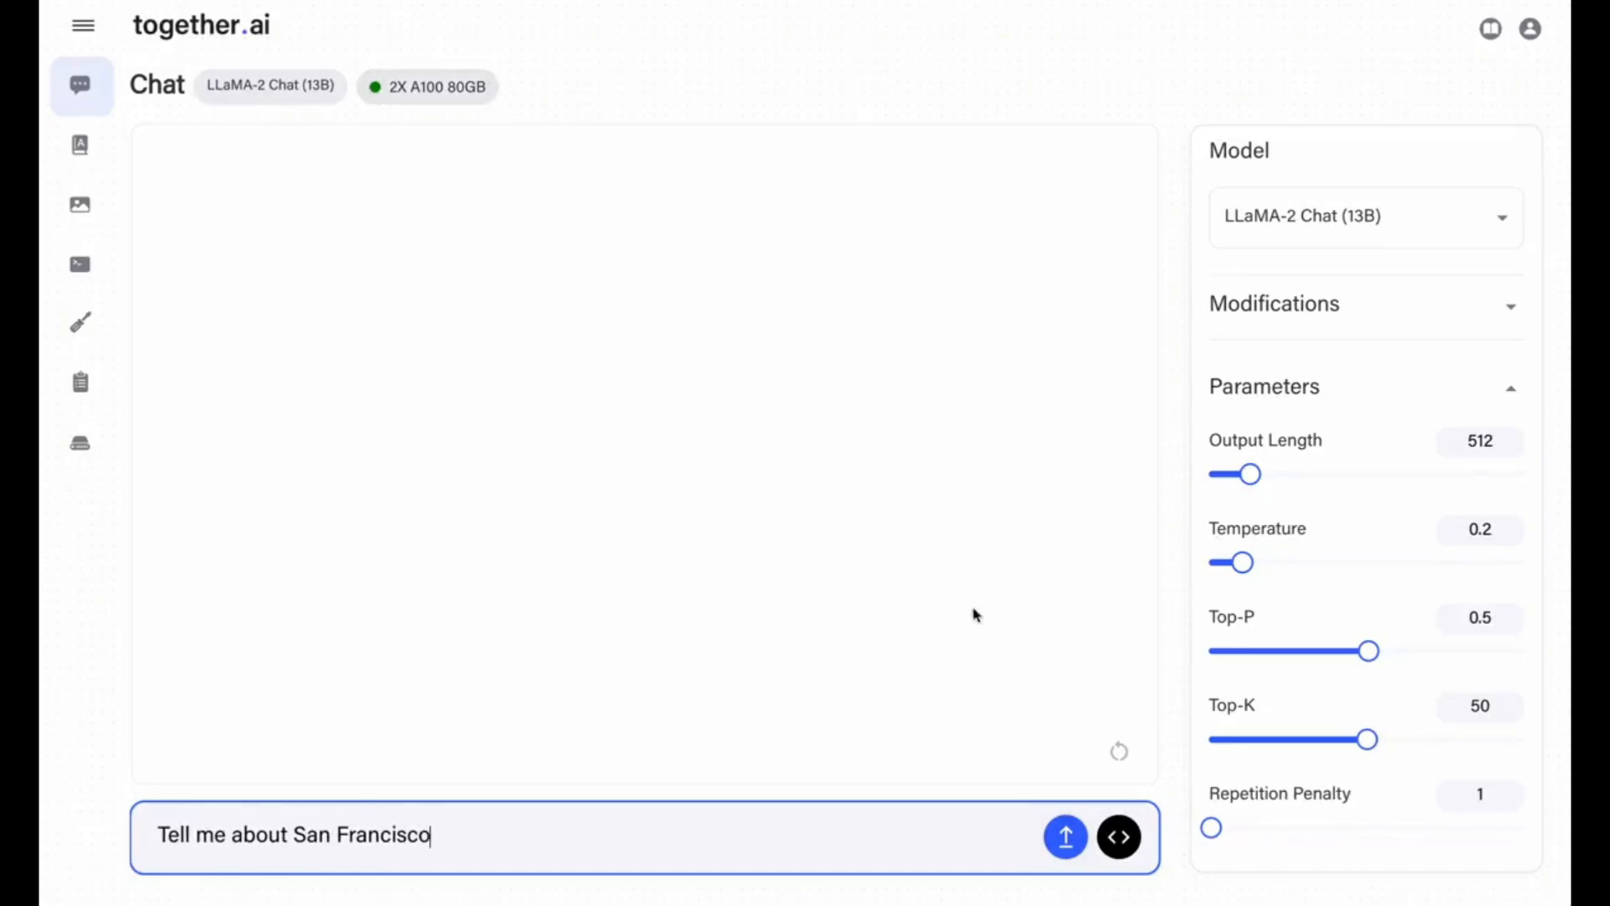
{"action": "left_click", "coordinate": [1065, 836]}
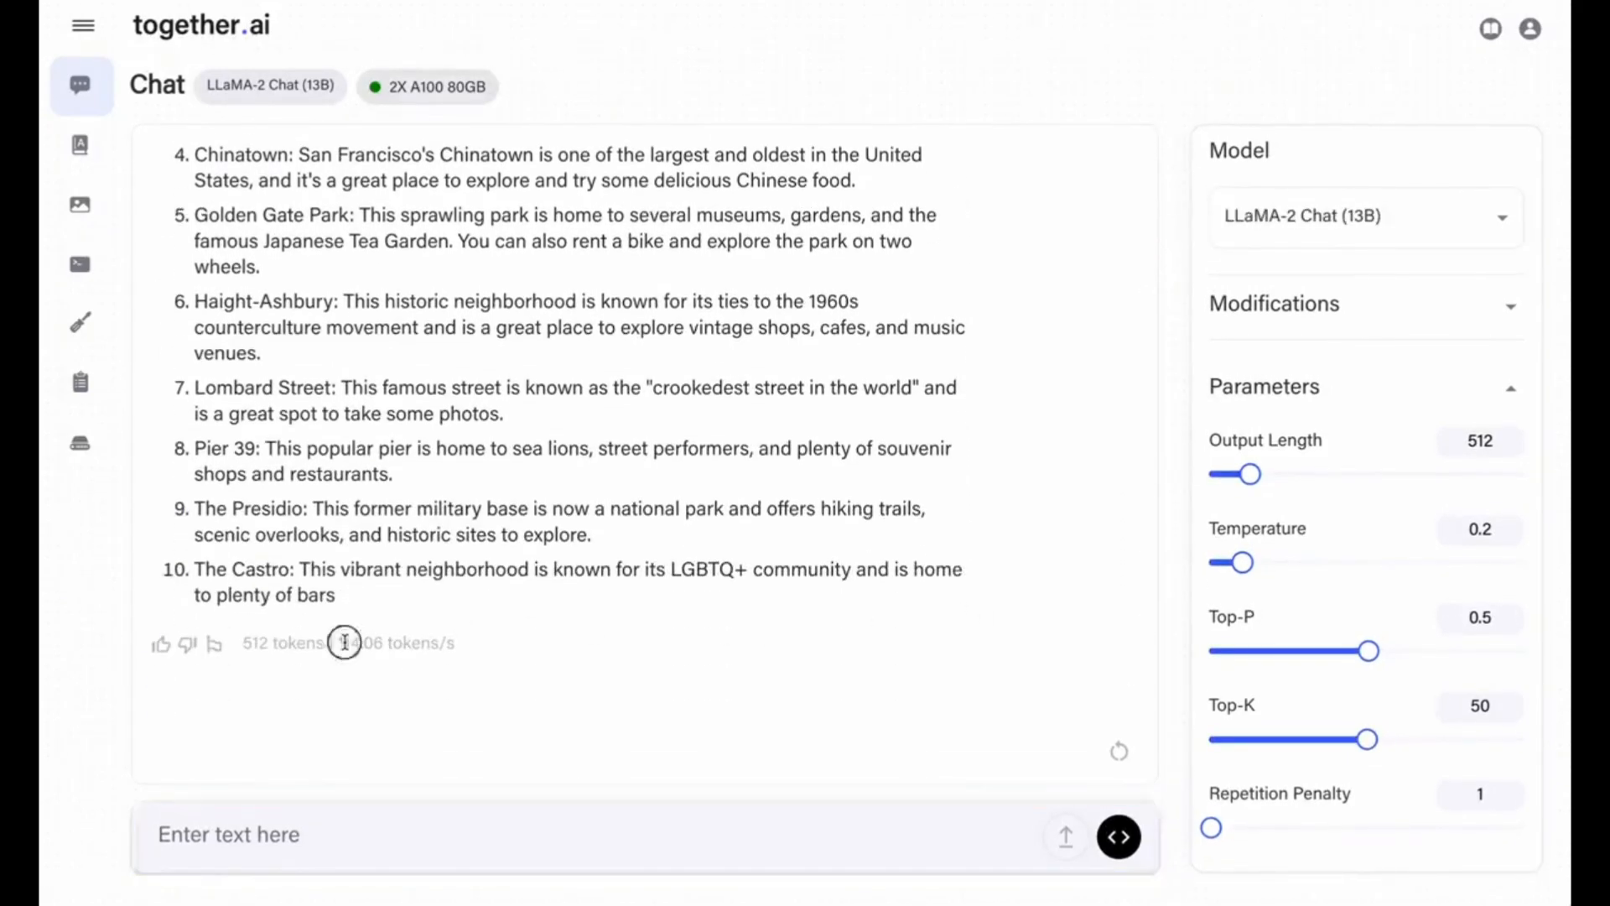
{"action": "type", "text": "Tell me a"}
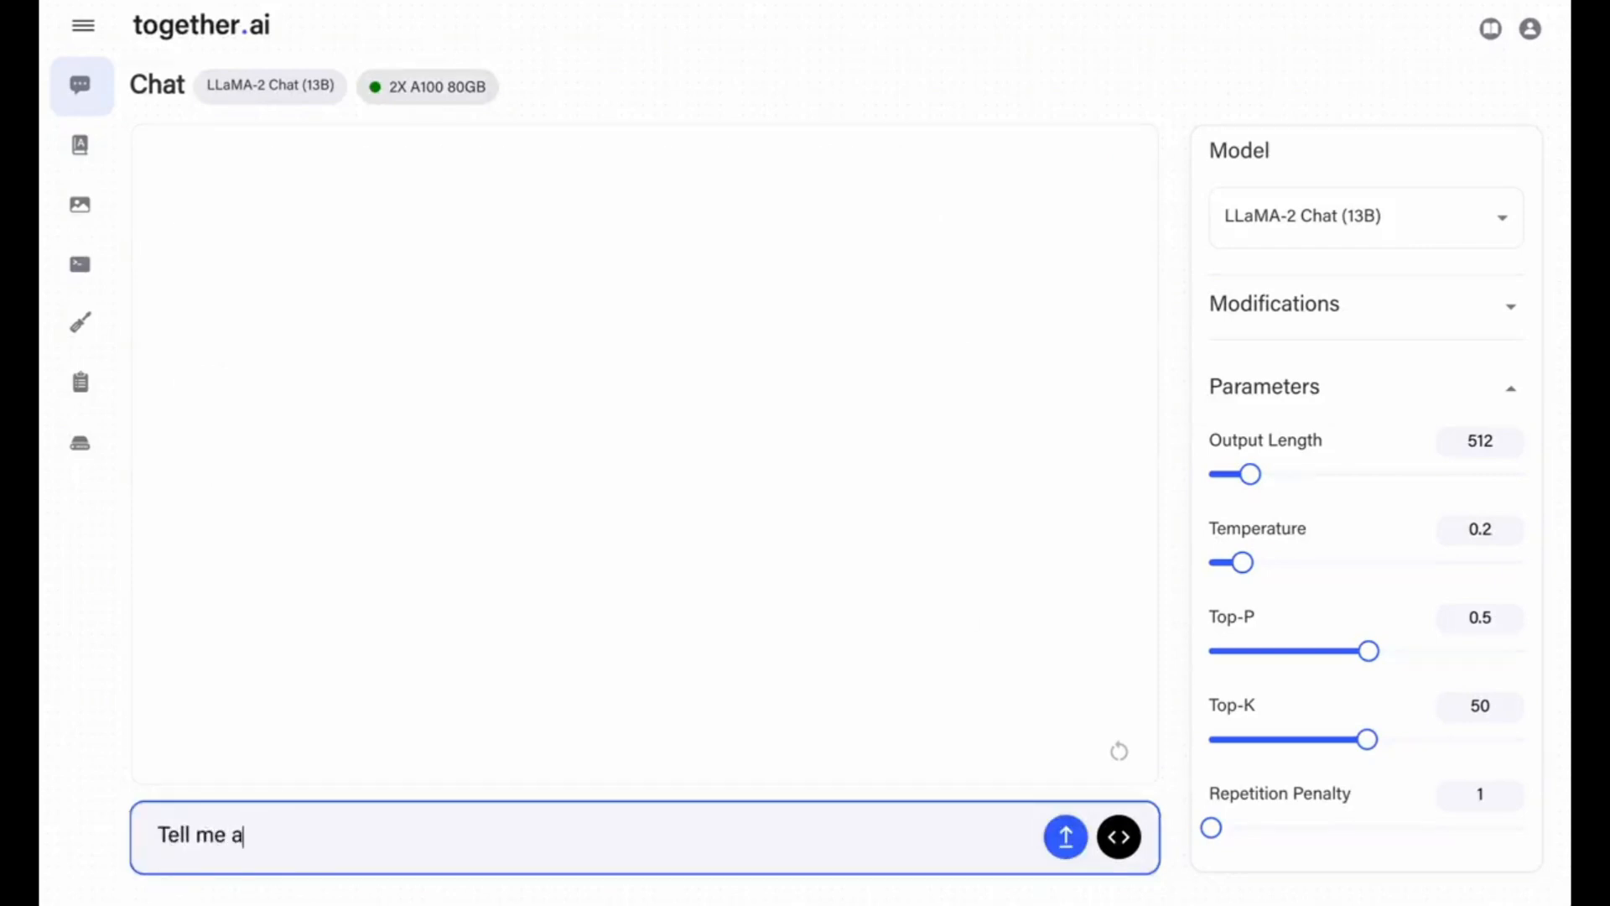
{"action": "type", "text": "bout San Francisco"}
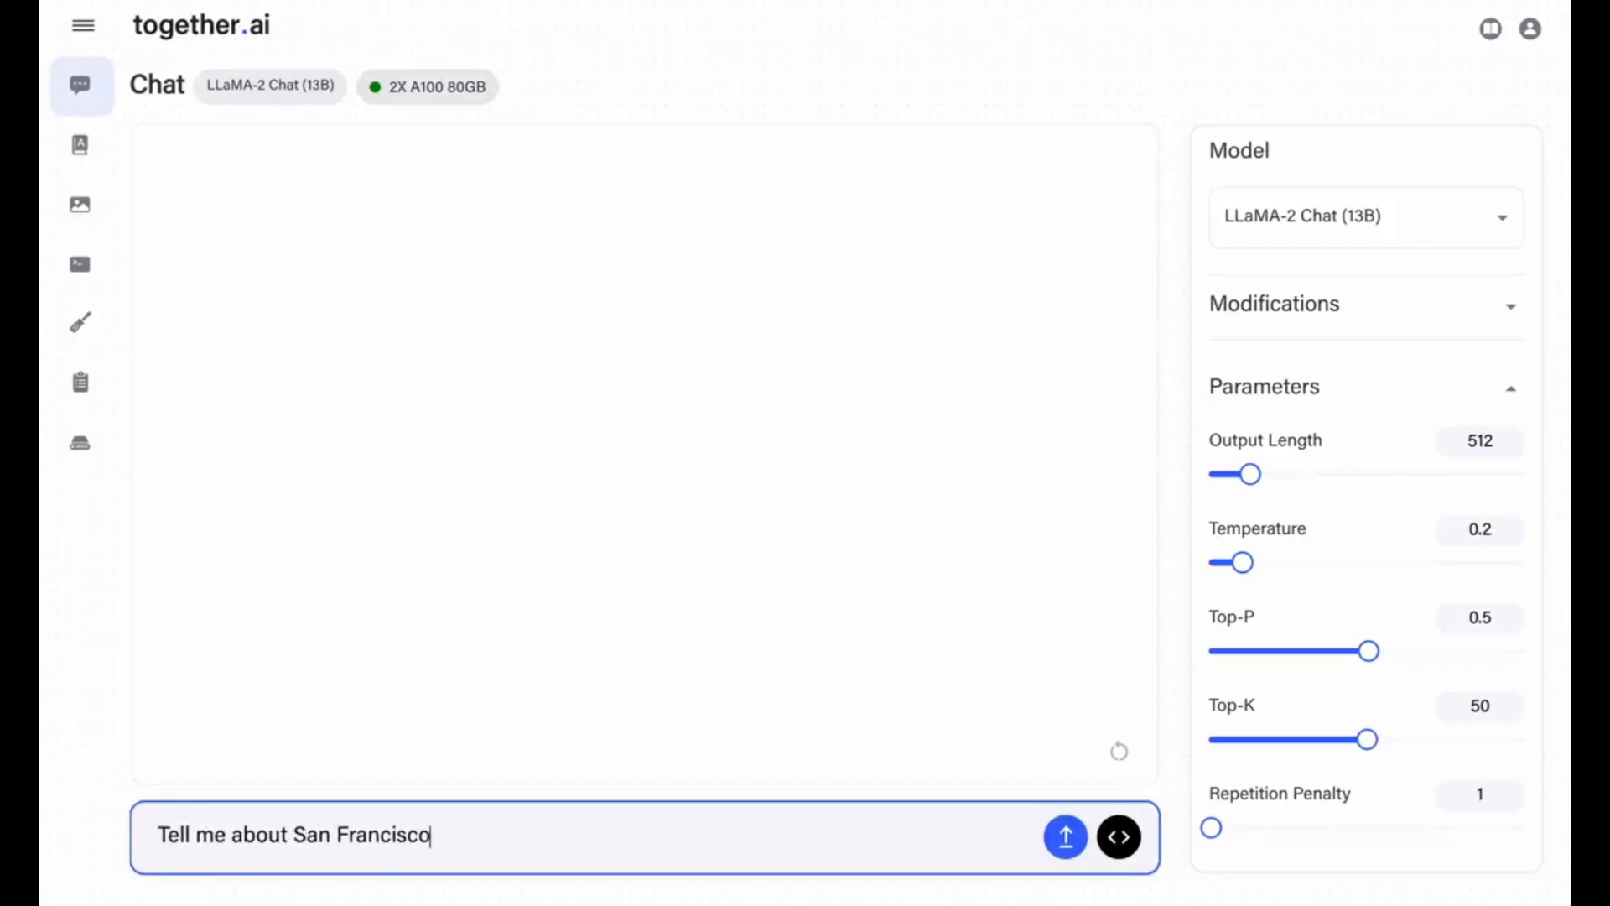
{"action": "left_click", "coordinate": [1065, 836]}
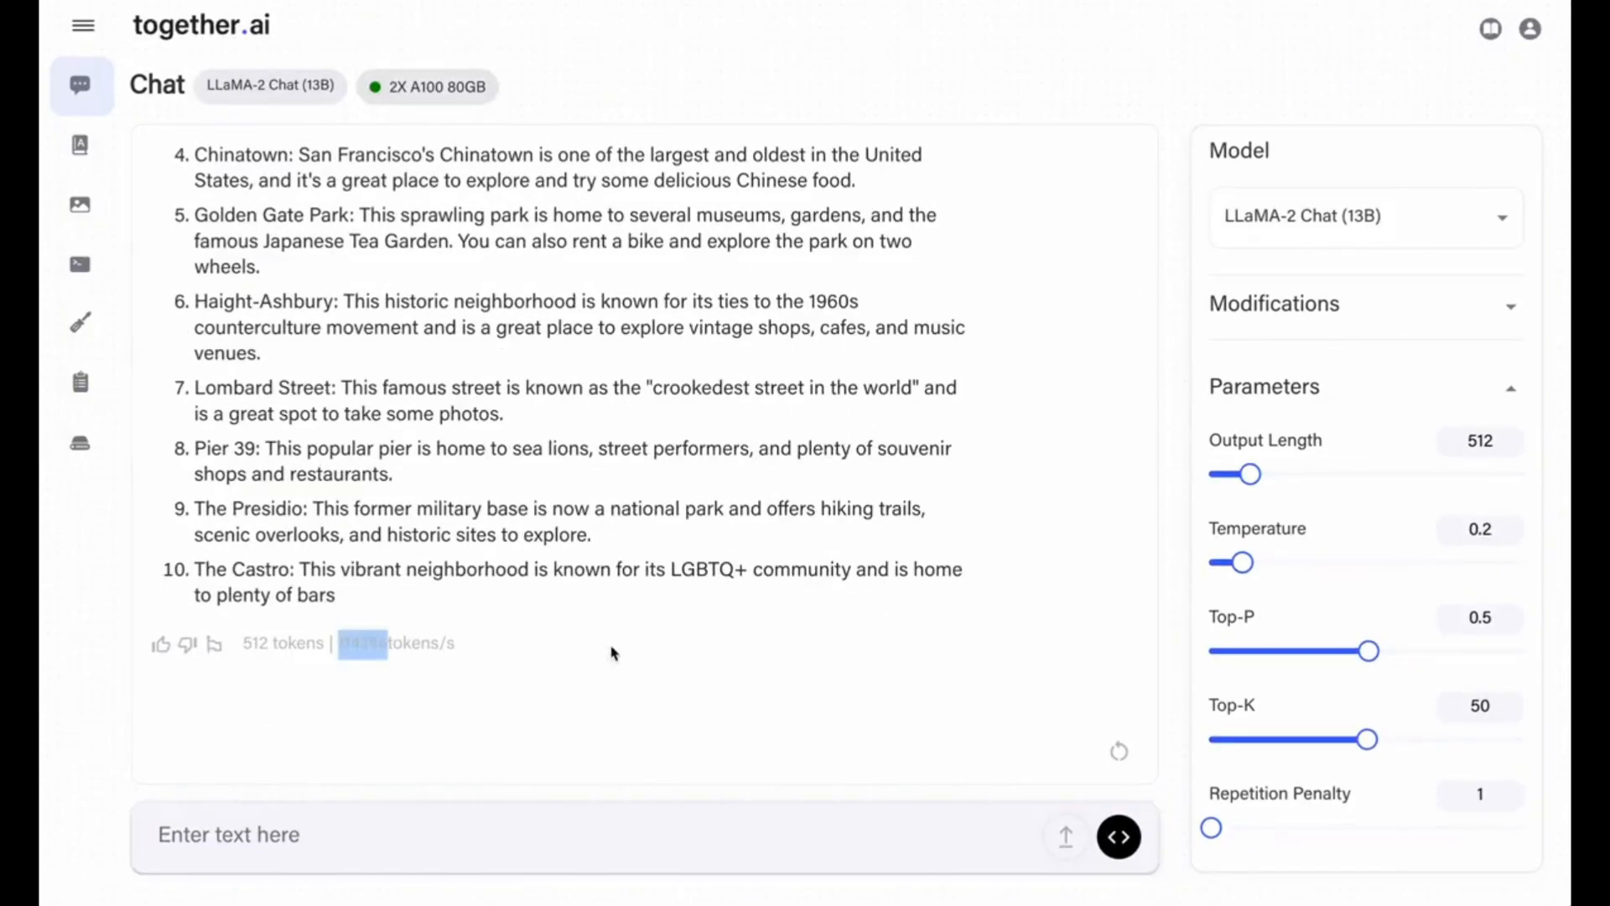
{"action": "type", "text": "Tell me about San"}
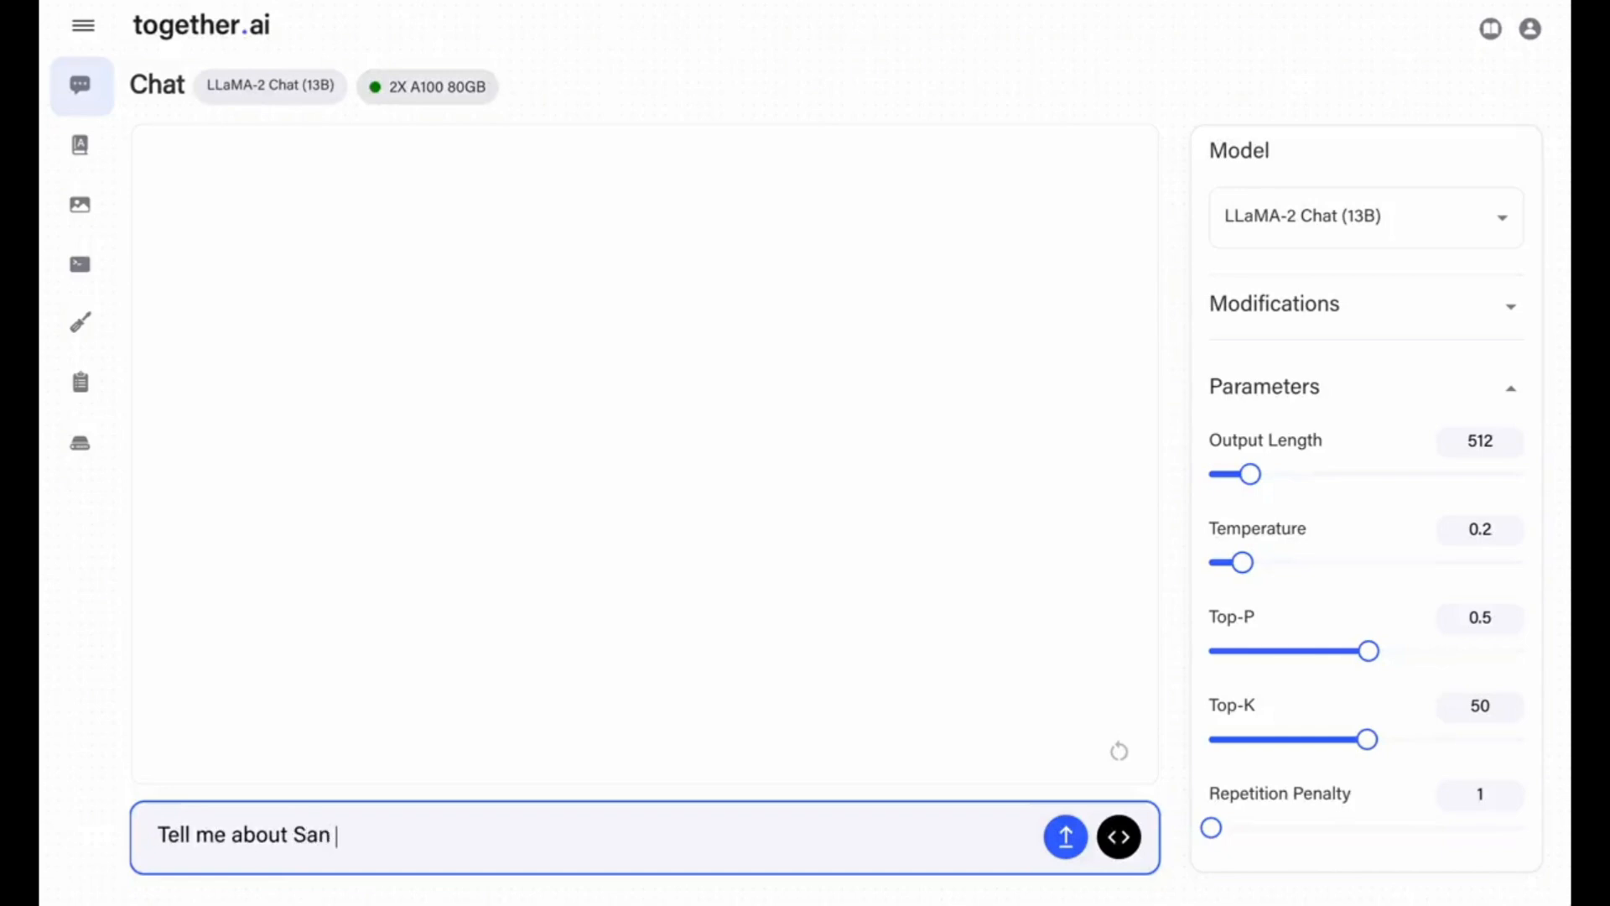
{"action": "type", "text": "Francisco"}
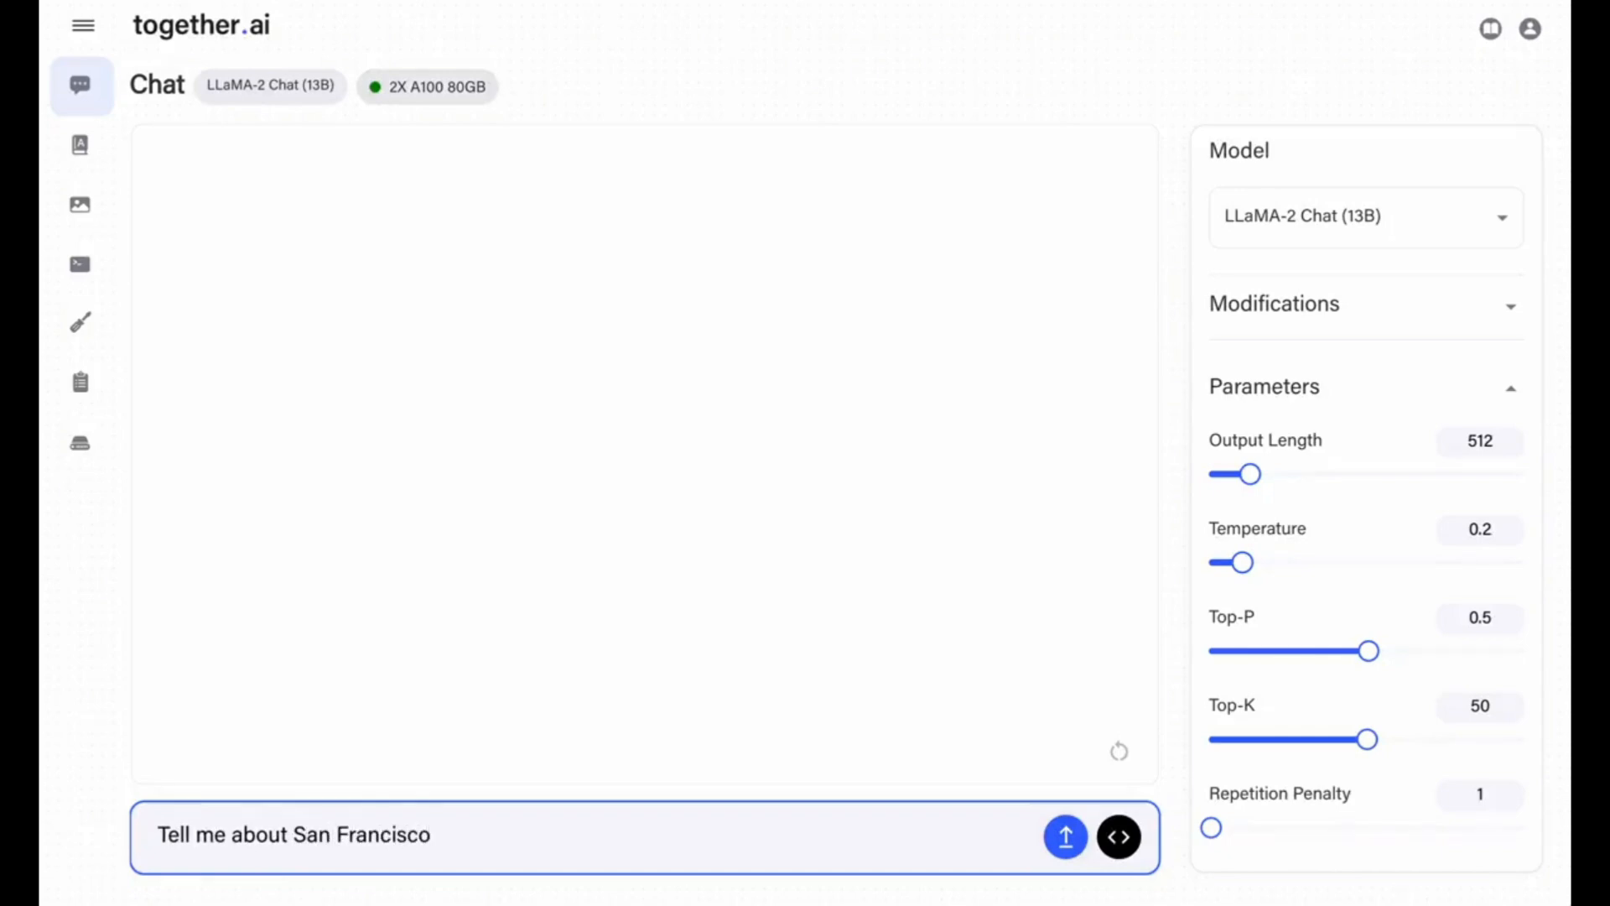
{"action": "left_click", "coordinate": [1065, 835]}
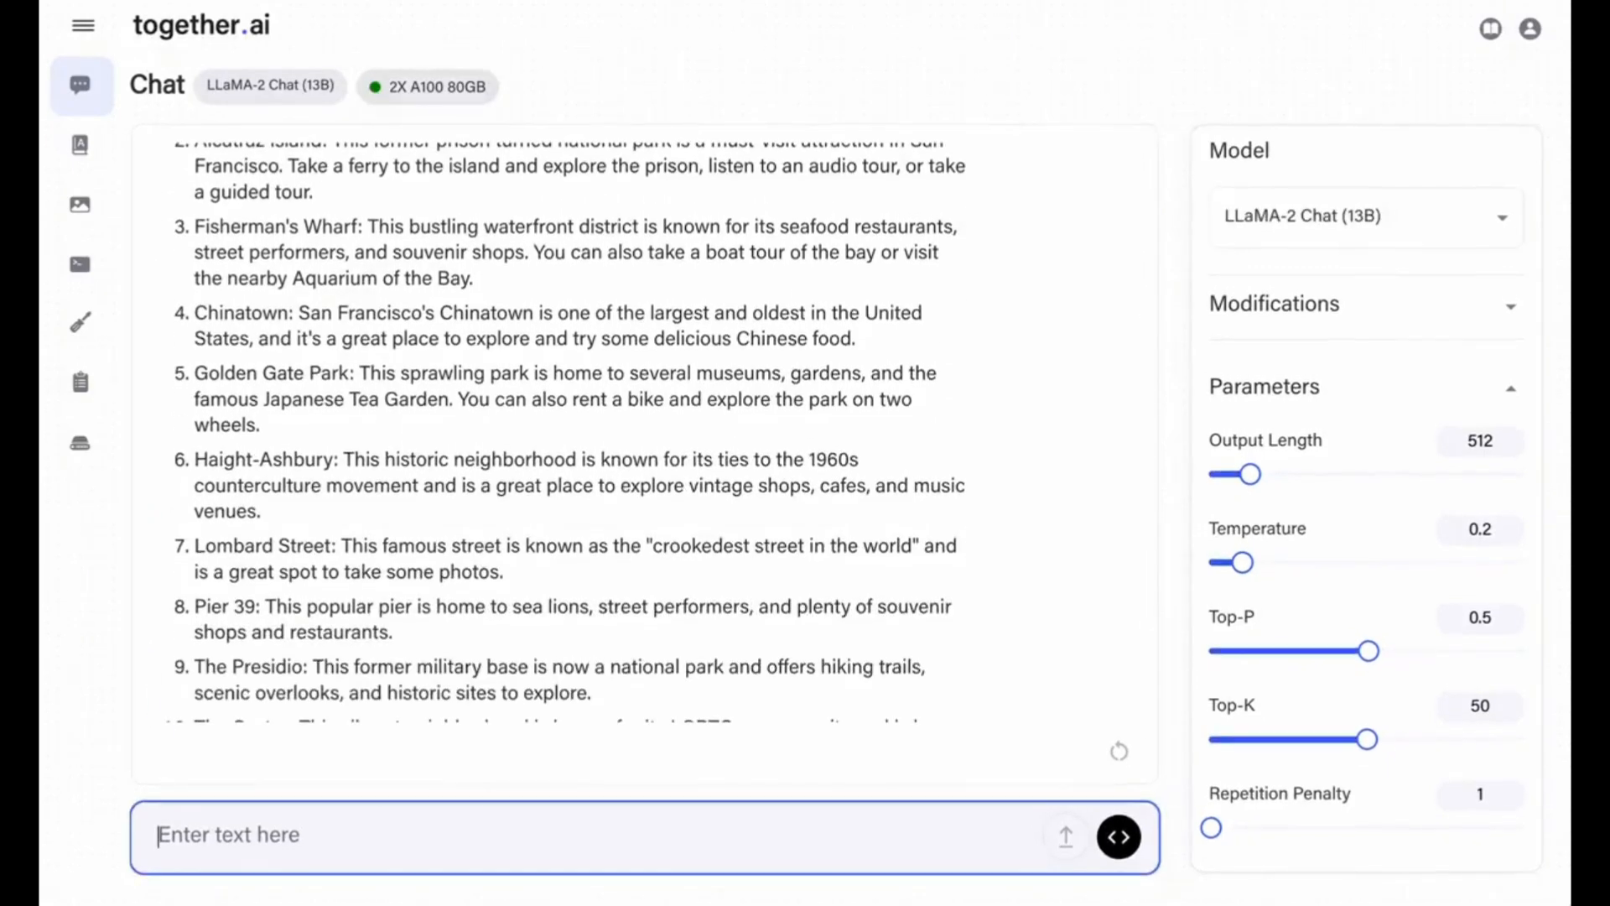
Step: Send the San Francisco question twice more, then retype it without sending
{"action": "scroll", "scroll_direction": "down", "scroll_amount": 3}
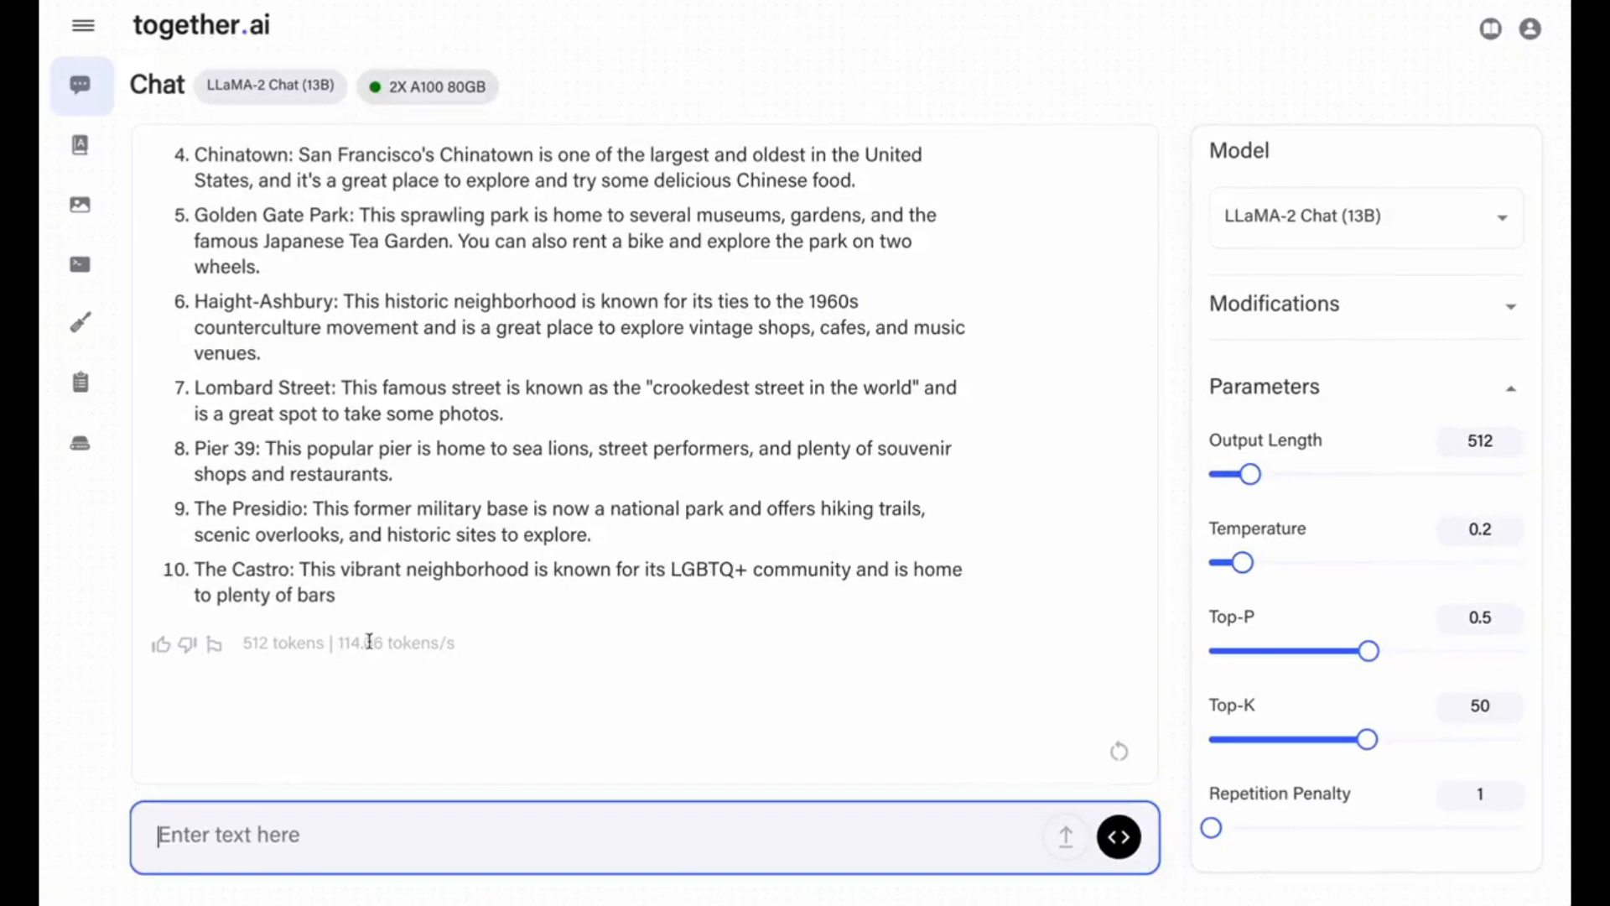
{"action": "type", "text": "Tell me about San Franc"}
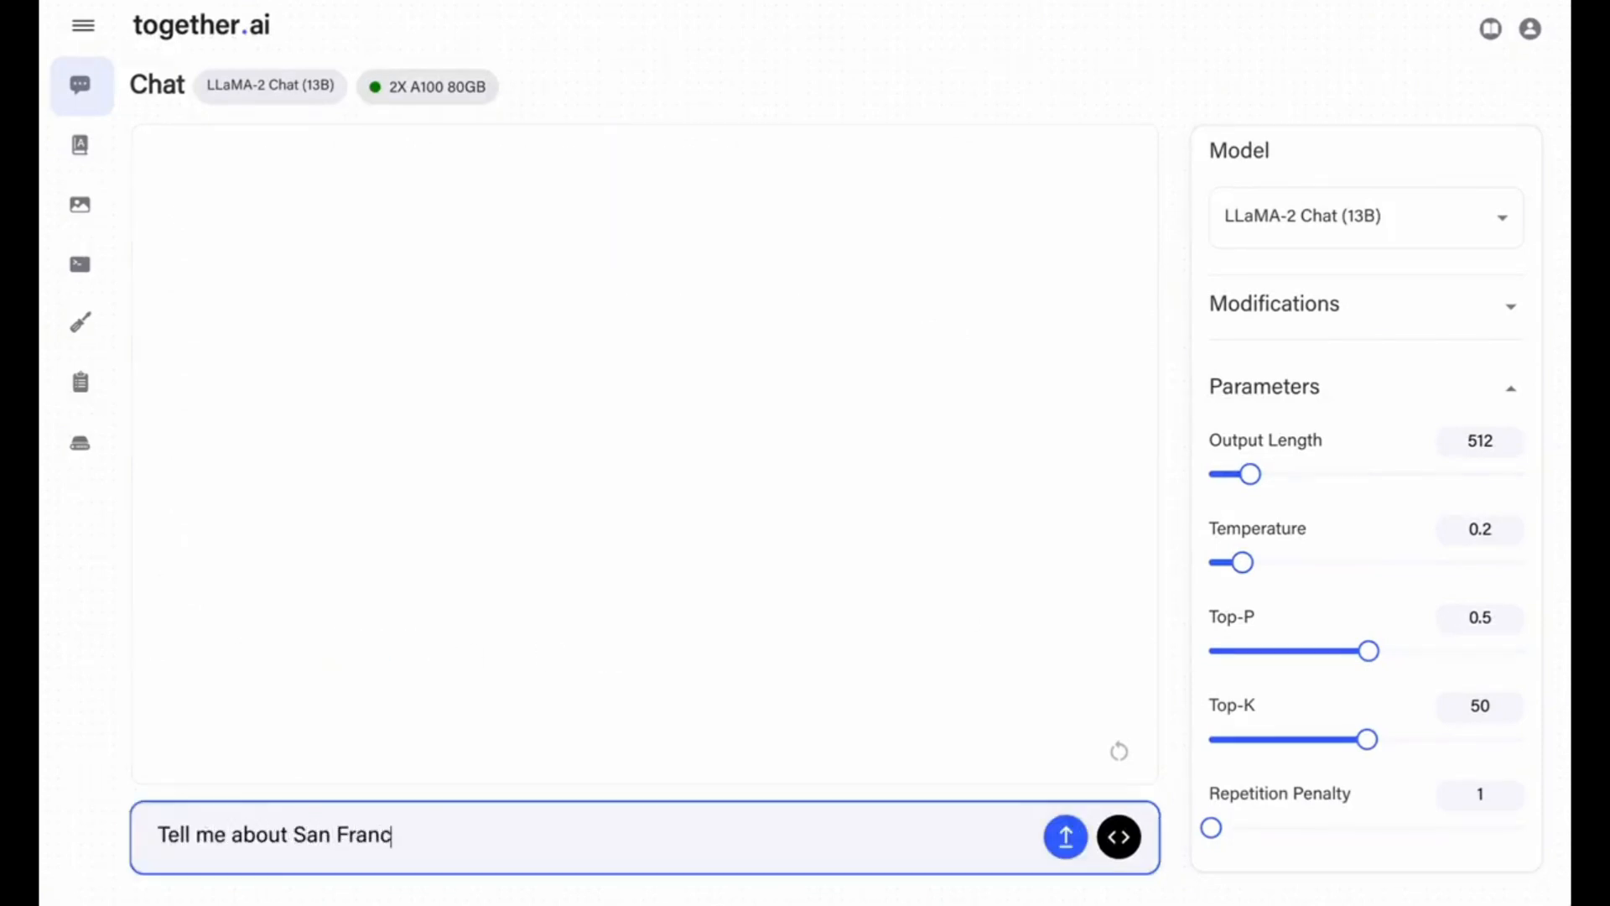
{"action": "type", "text": "isco"}
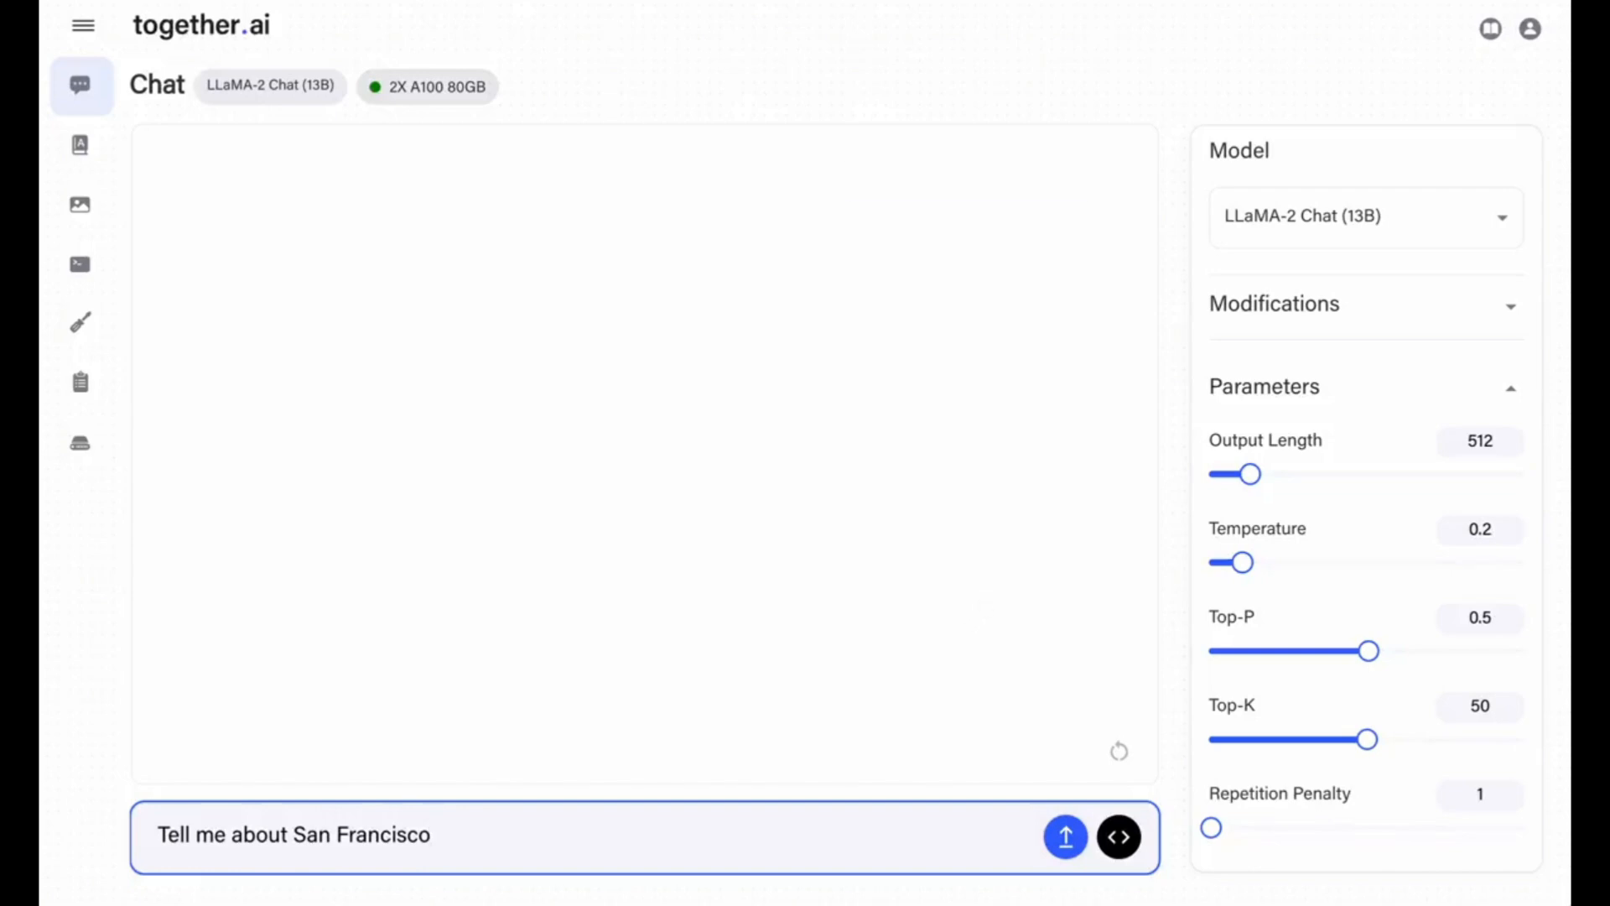
{"action": "left_click", "coordinate": [1065, 835]}
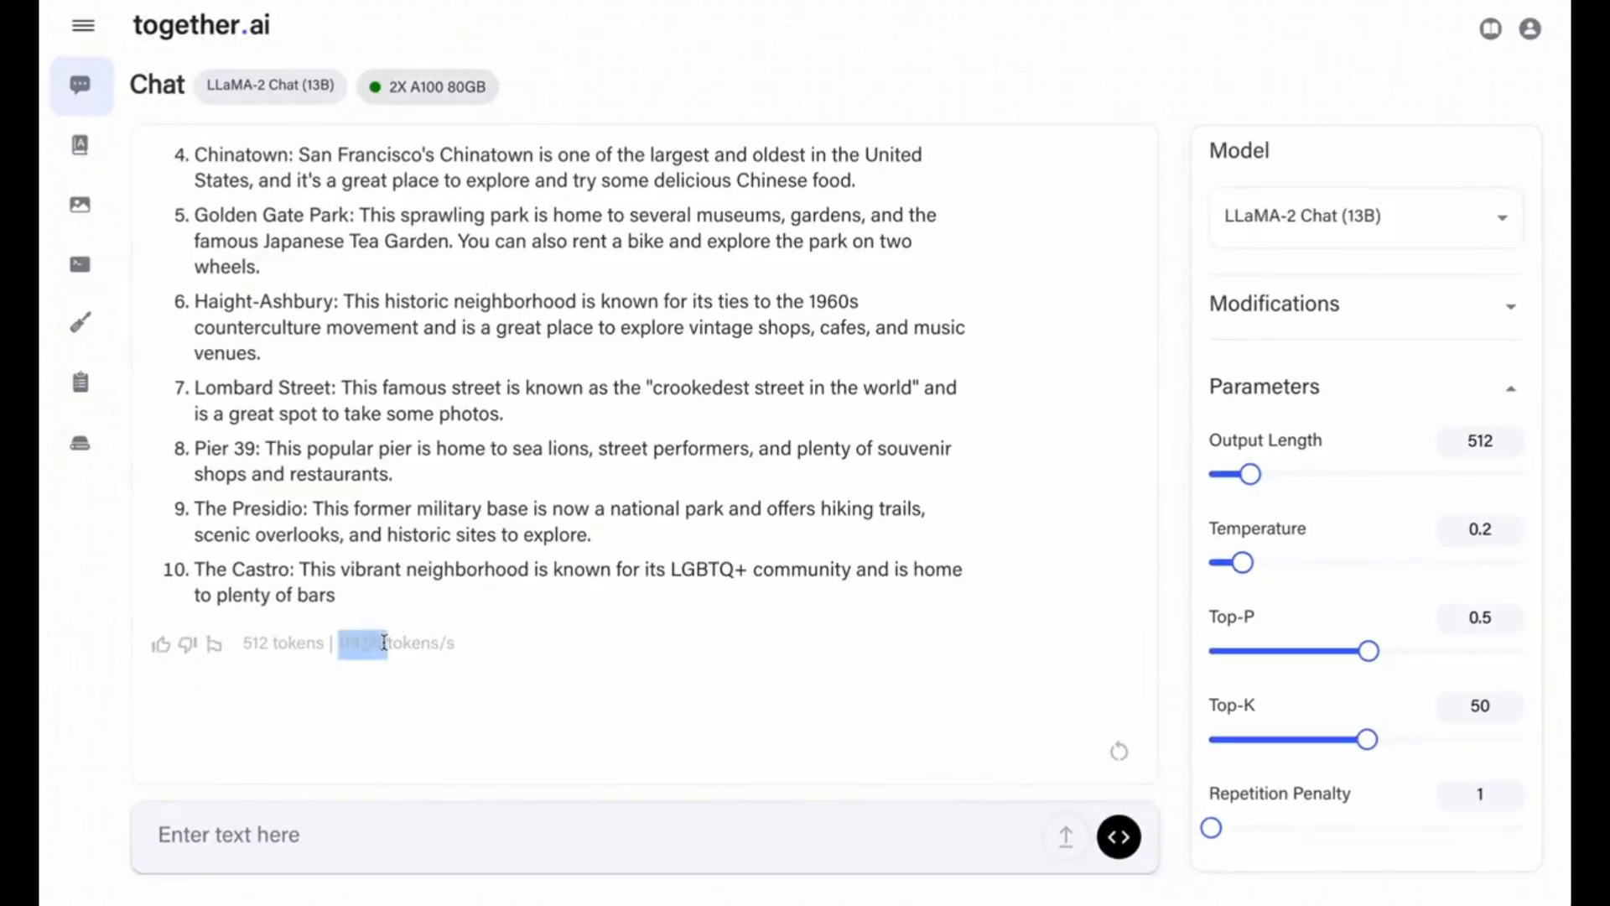
{"action": "type", "text": "Tell me about"}
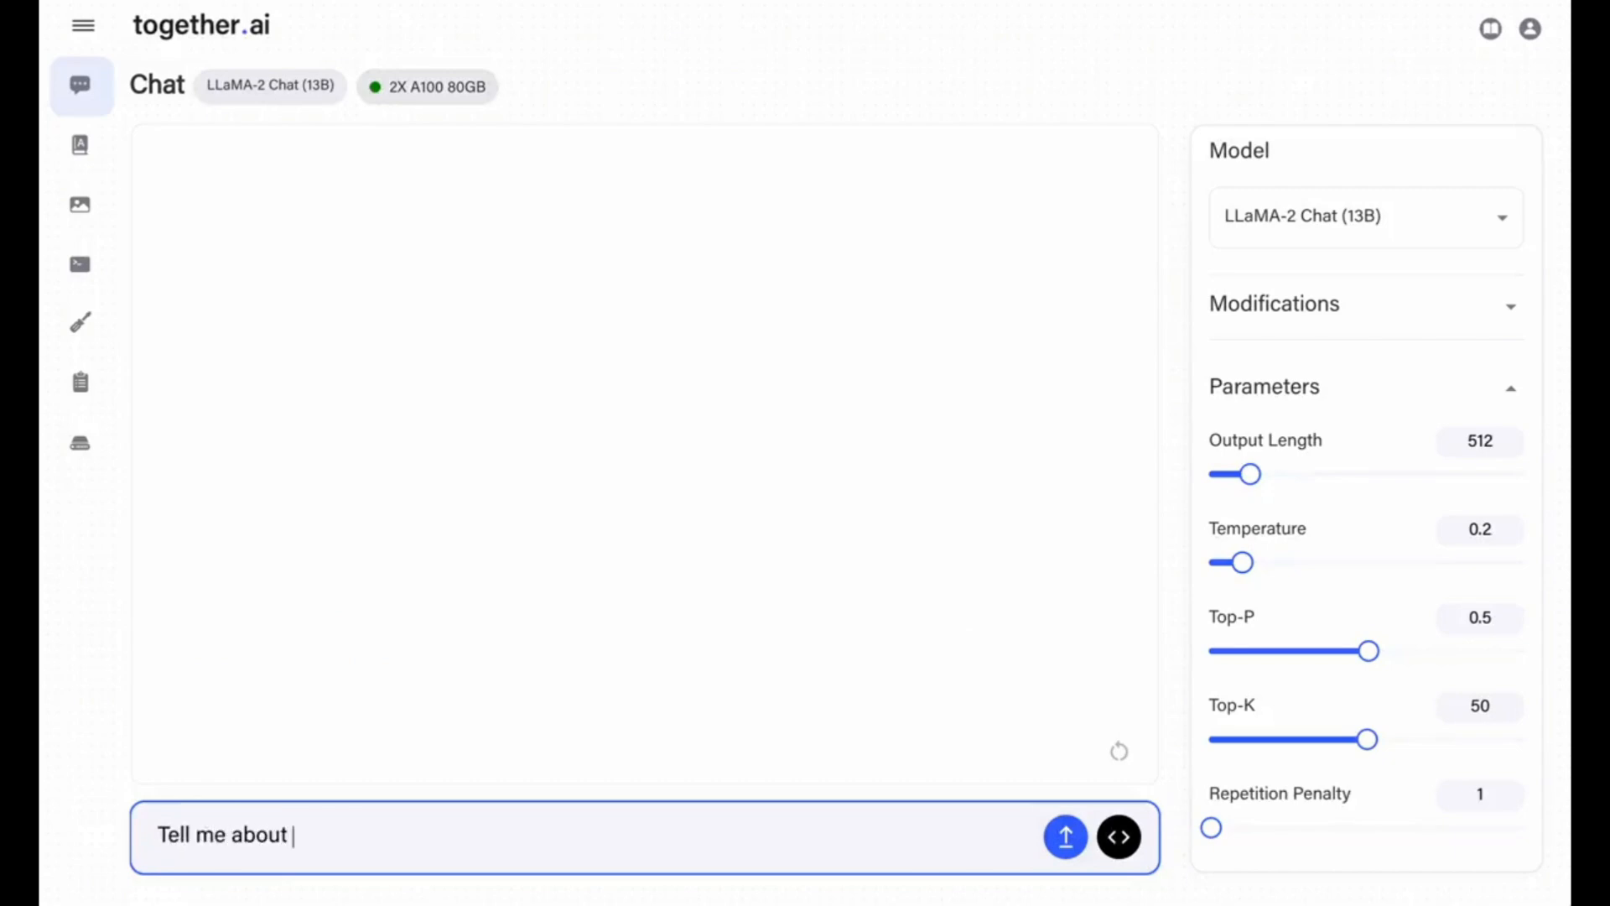
{"action": "type", "text": "San Francisco"}
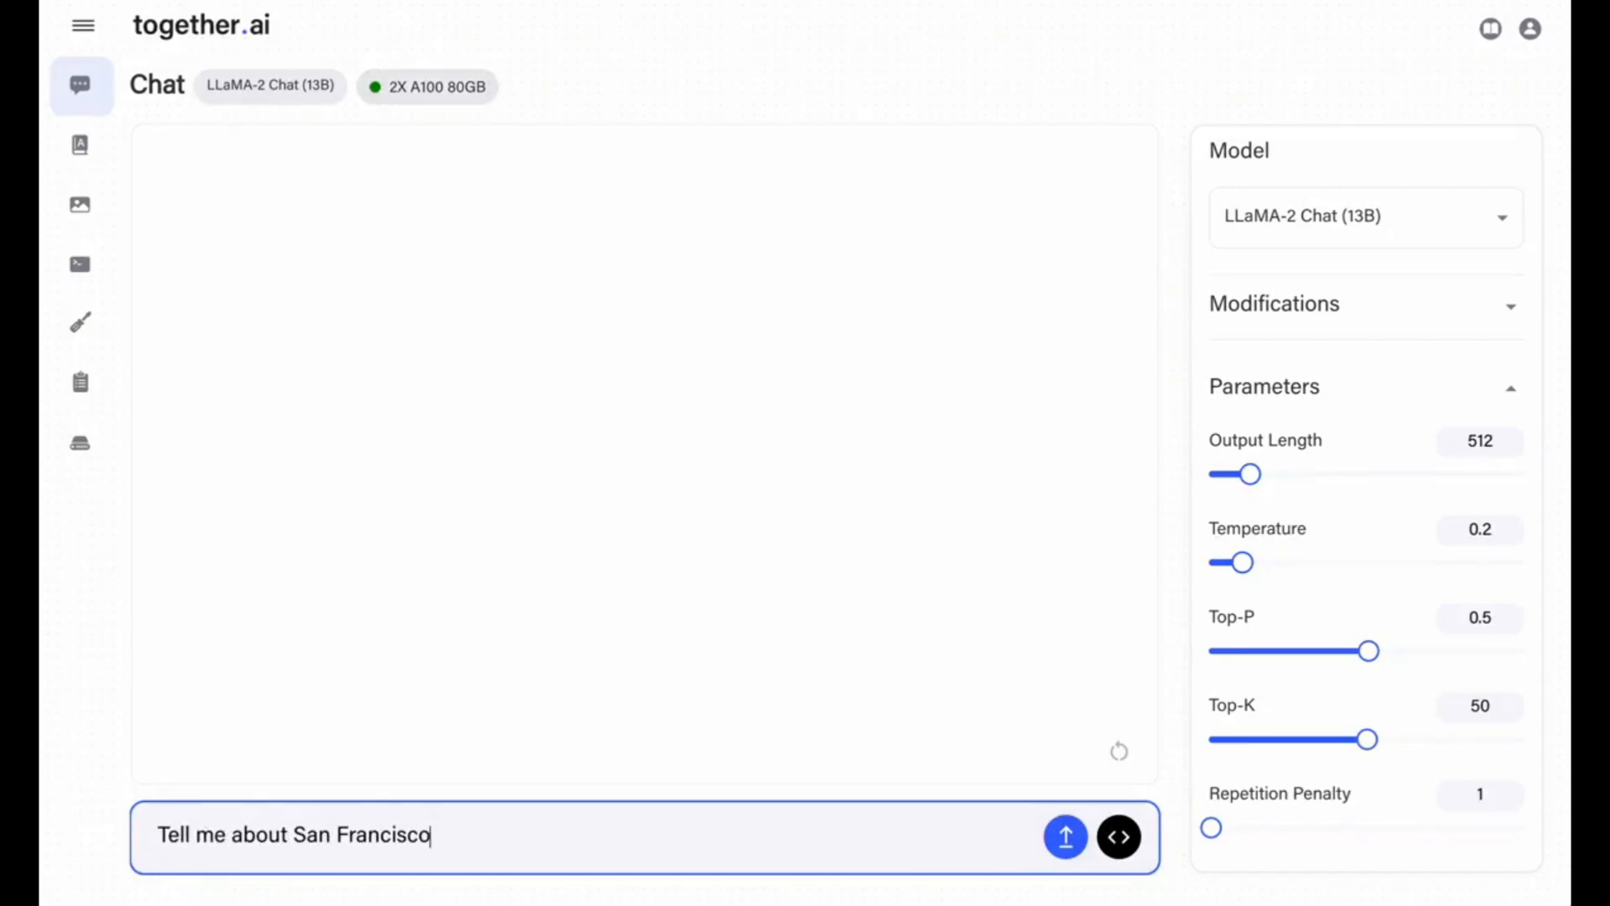
{"action": "left_click", "coordinate": [1065, 836]}
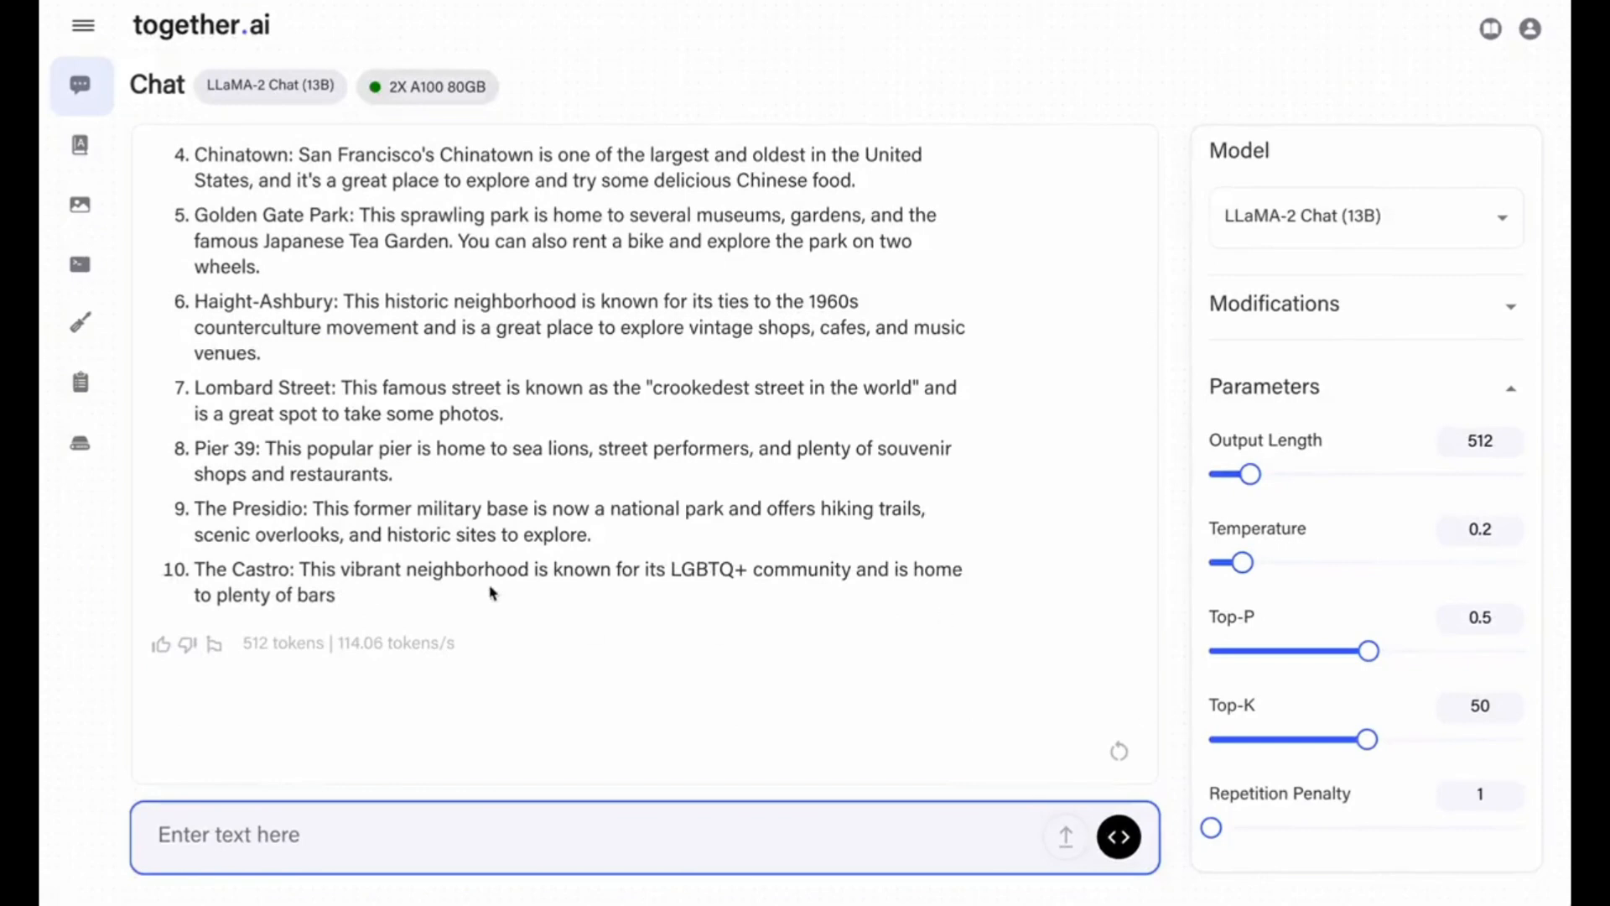
{"action": "mouse_move", "coordinate": [611, 653]}
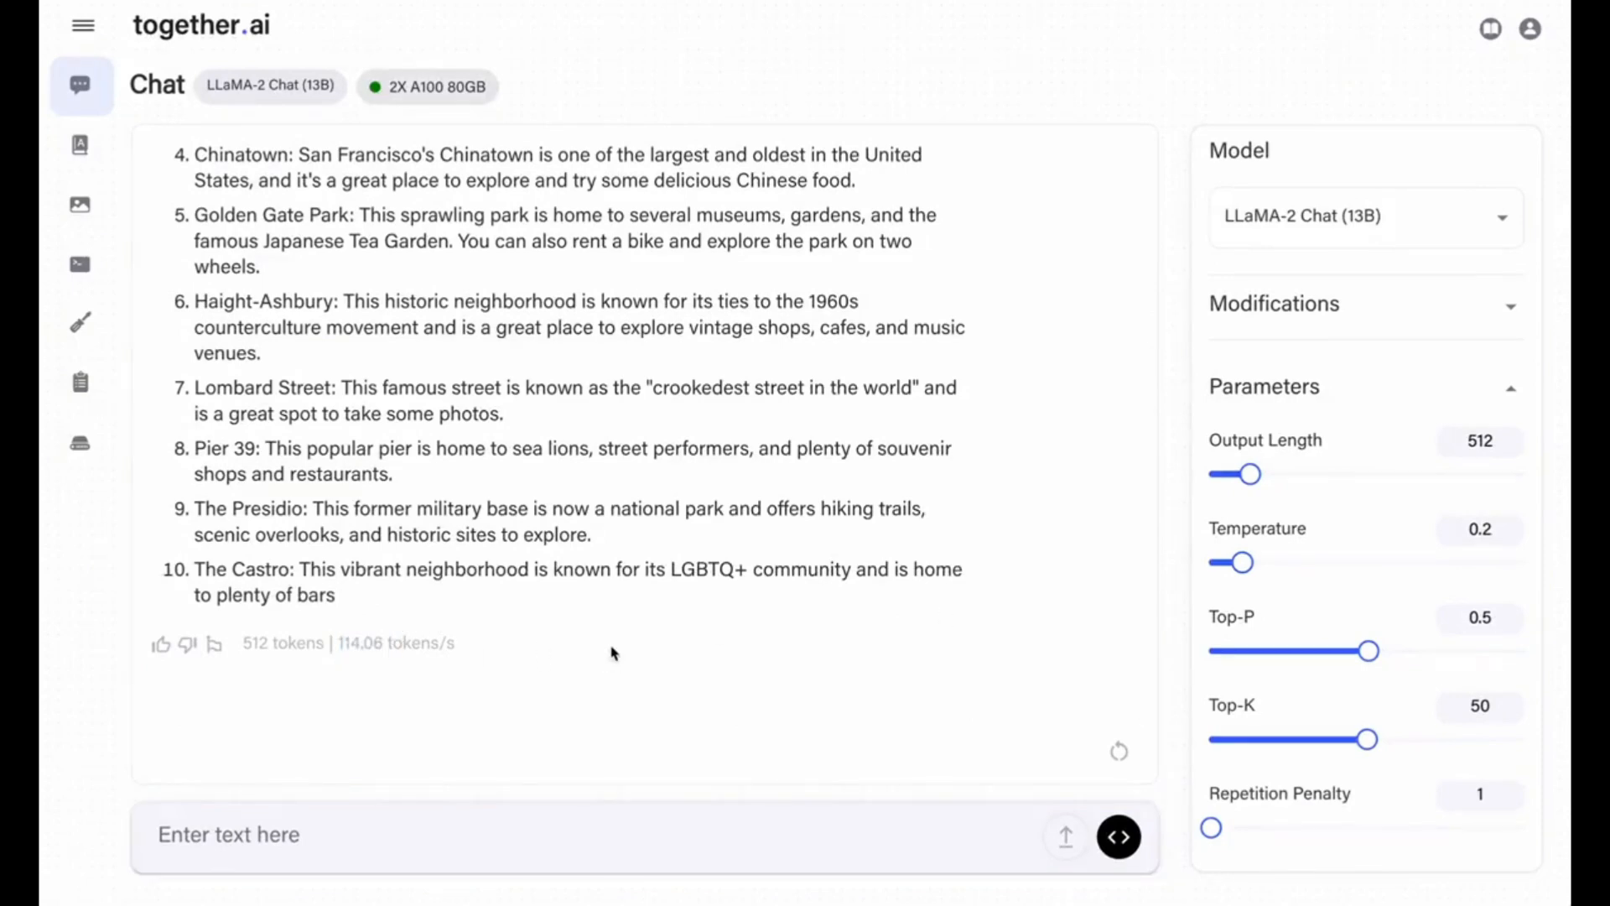
{"action": "type", "text": "Tell me about San Fr"}
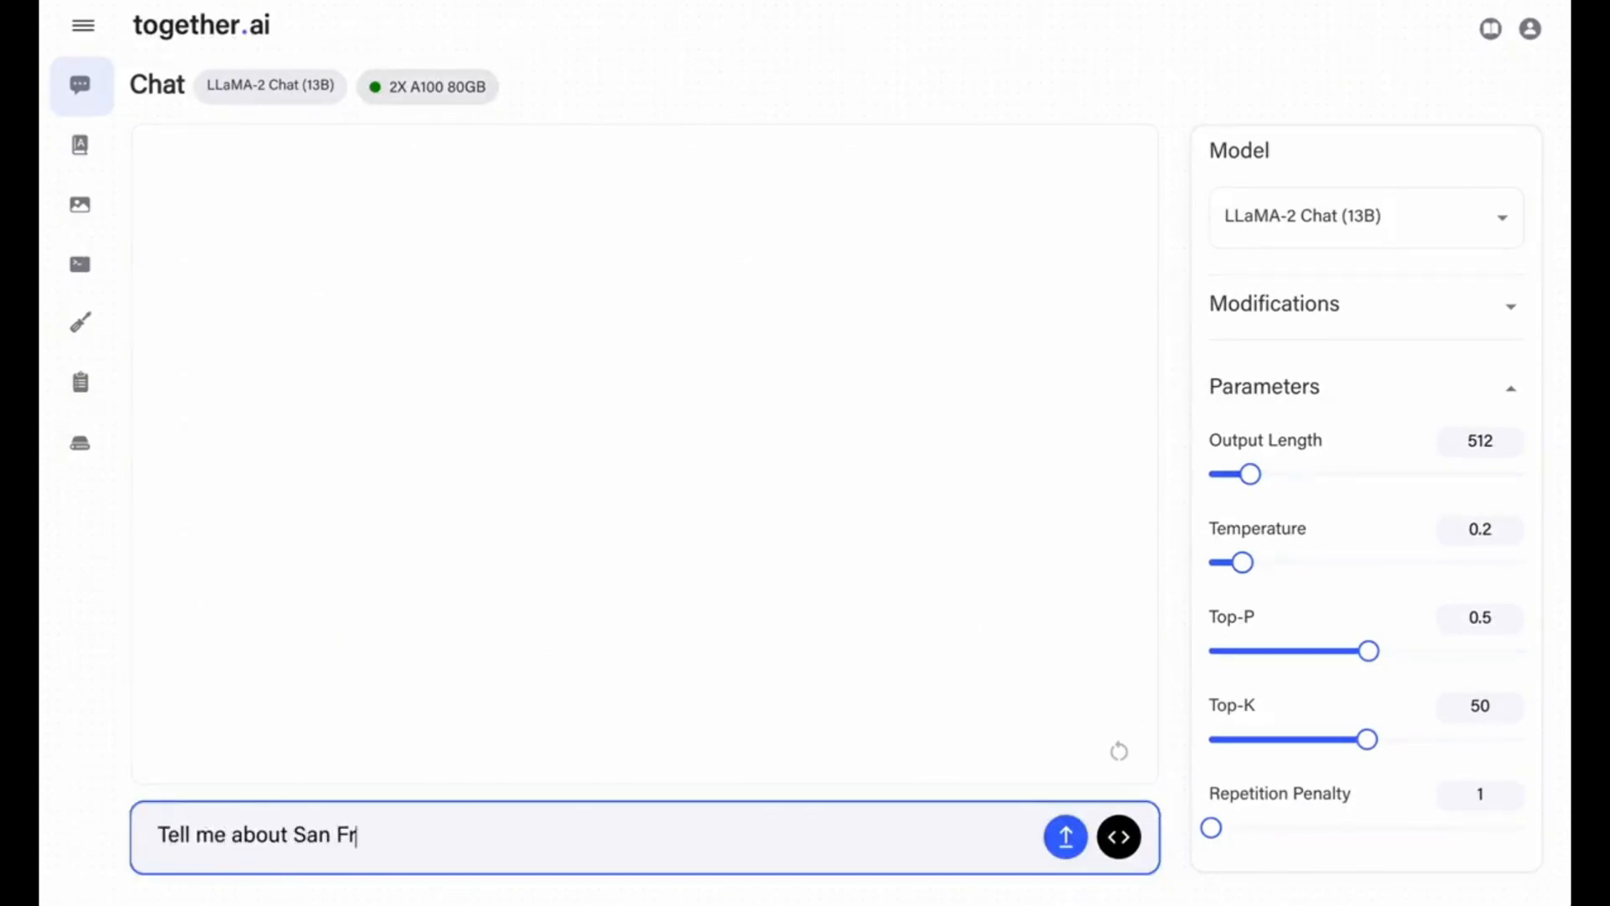
{"action": "type", "text": "ancisco"}
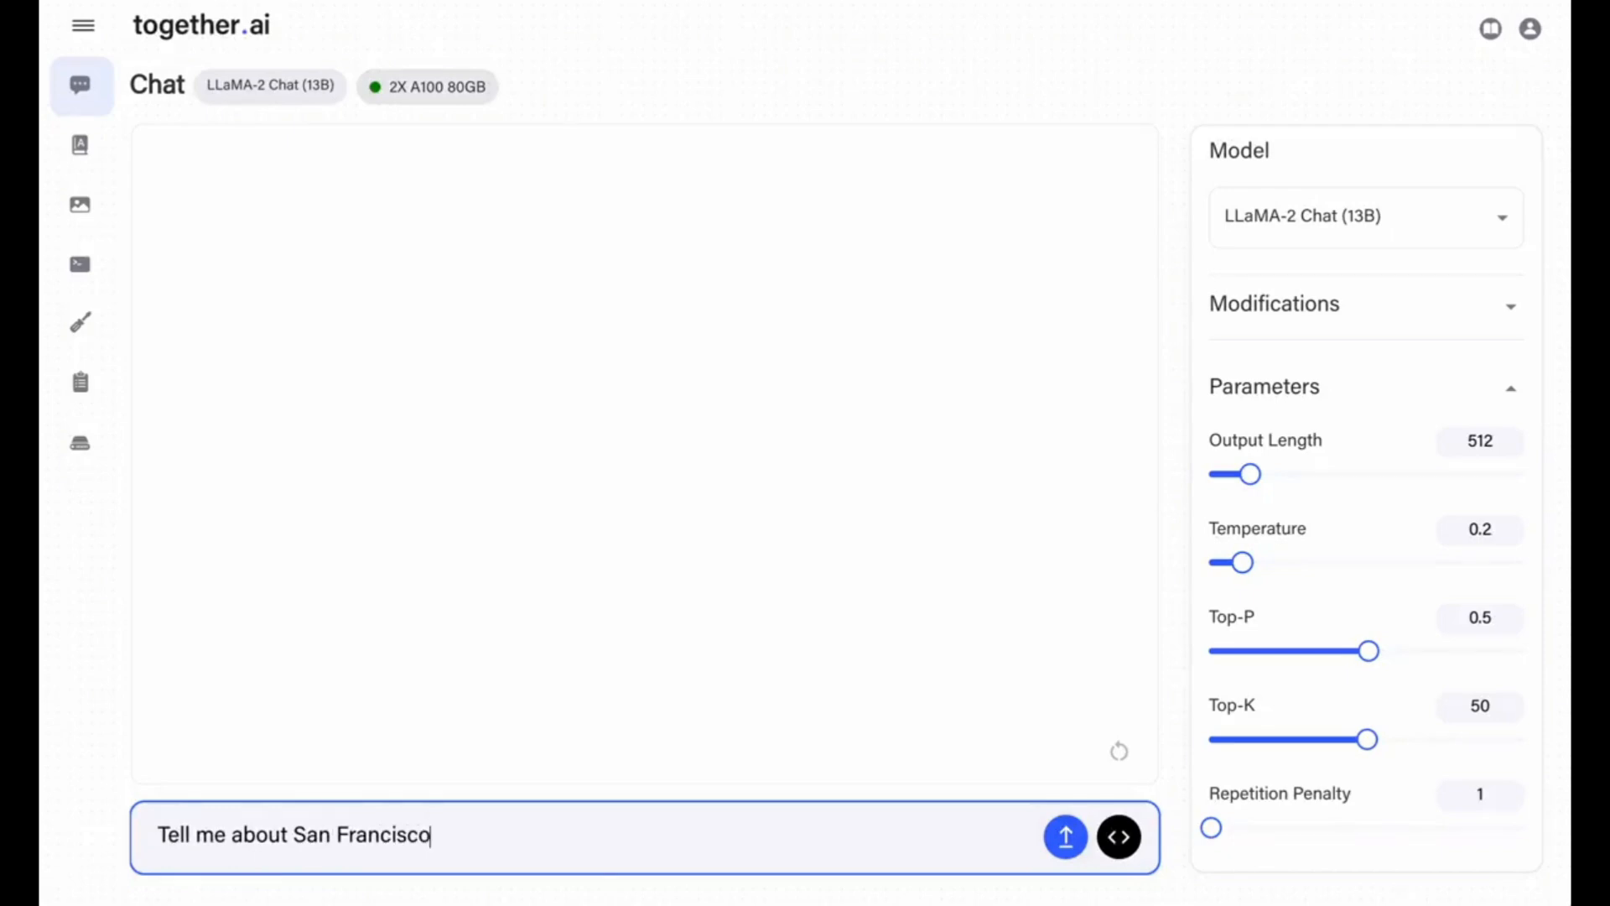
Step: Submit the San Francisco prompt a final time, then scroll the WorldofAi profile
{"action": "left_click", "coordinate": [1065, 837]}
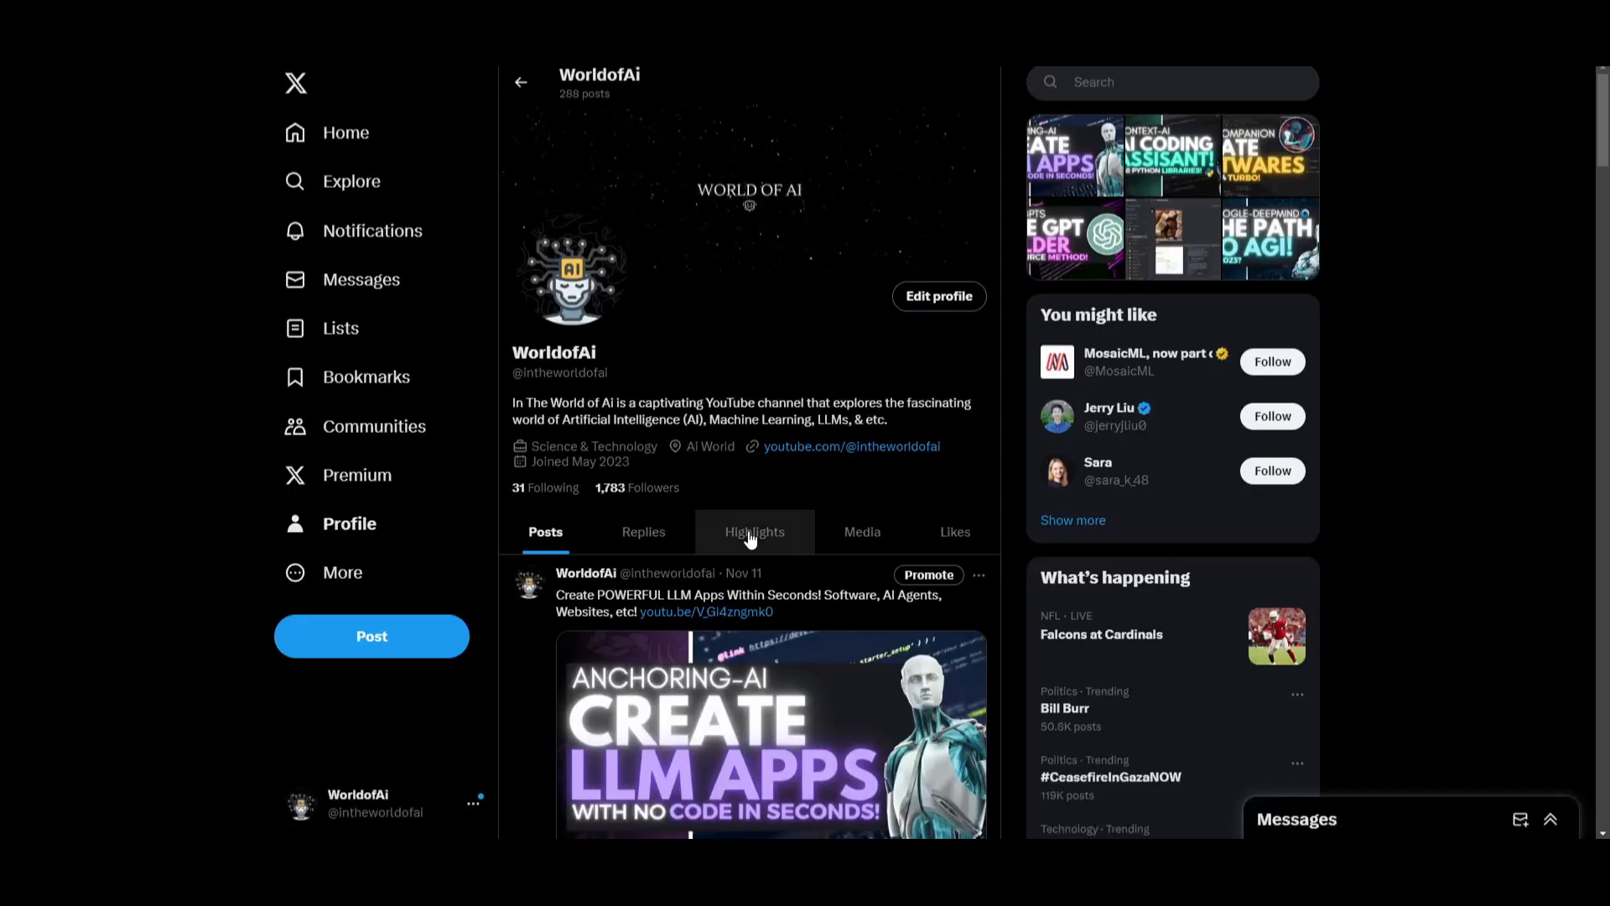
{"action": "scroll", "scroll_direction": "down", "scroll_amount": 3}
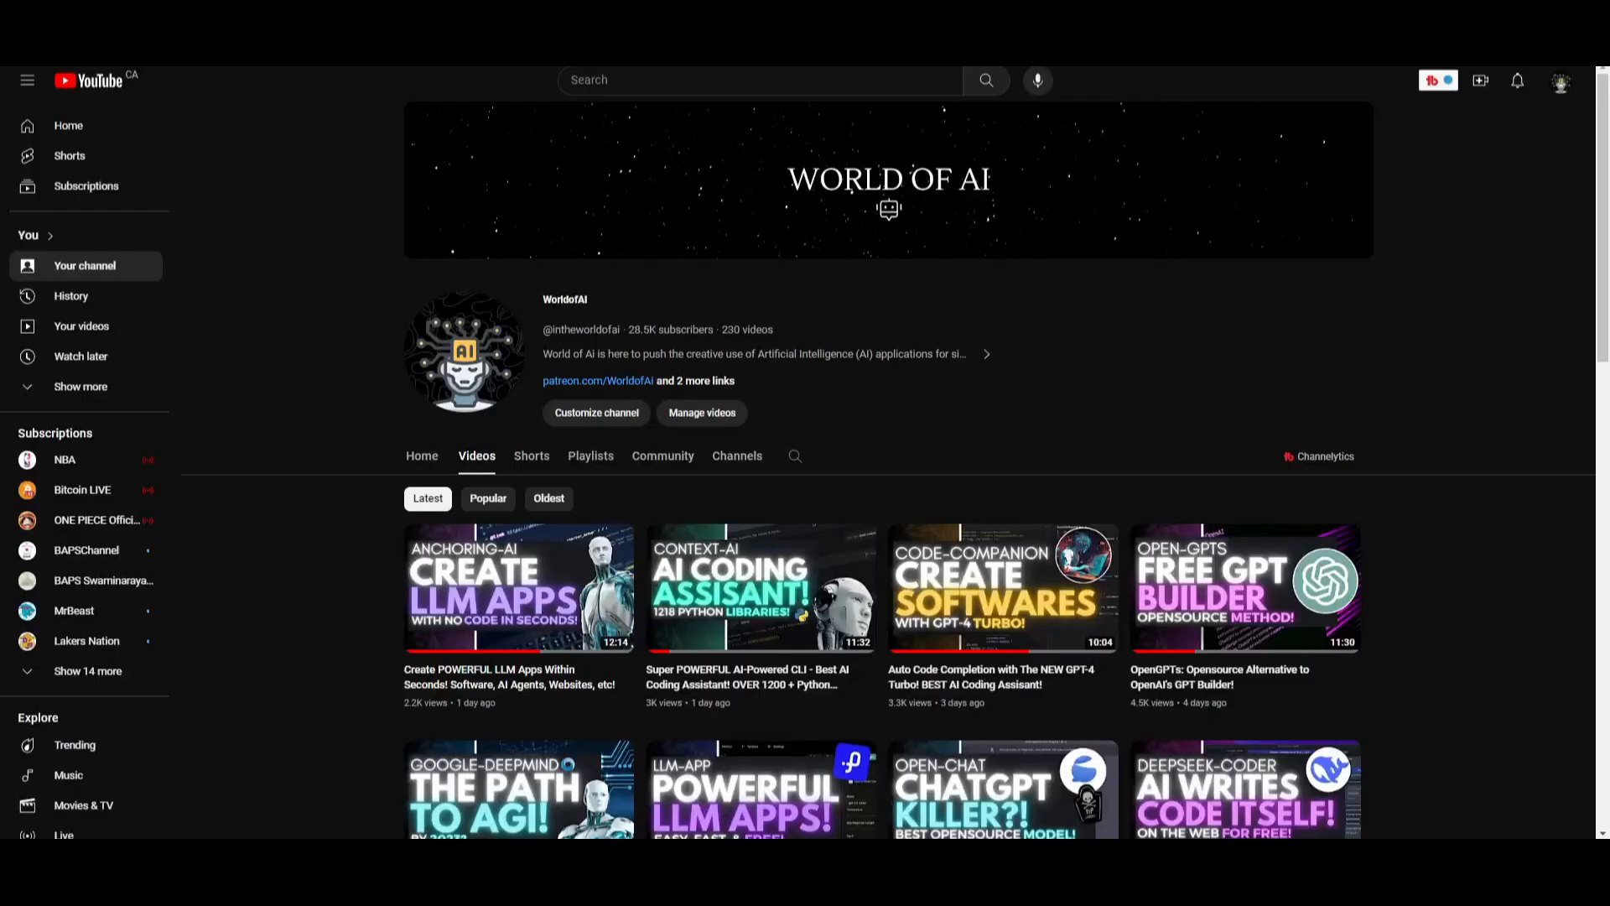
{"action": "mouse_move", "coordinate": [463, 354]}
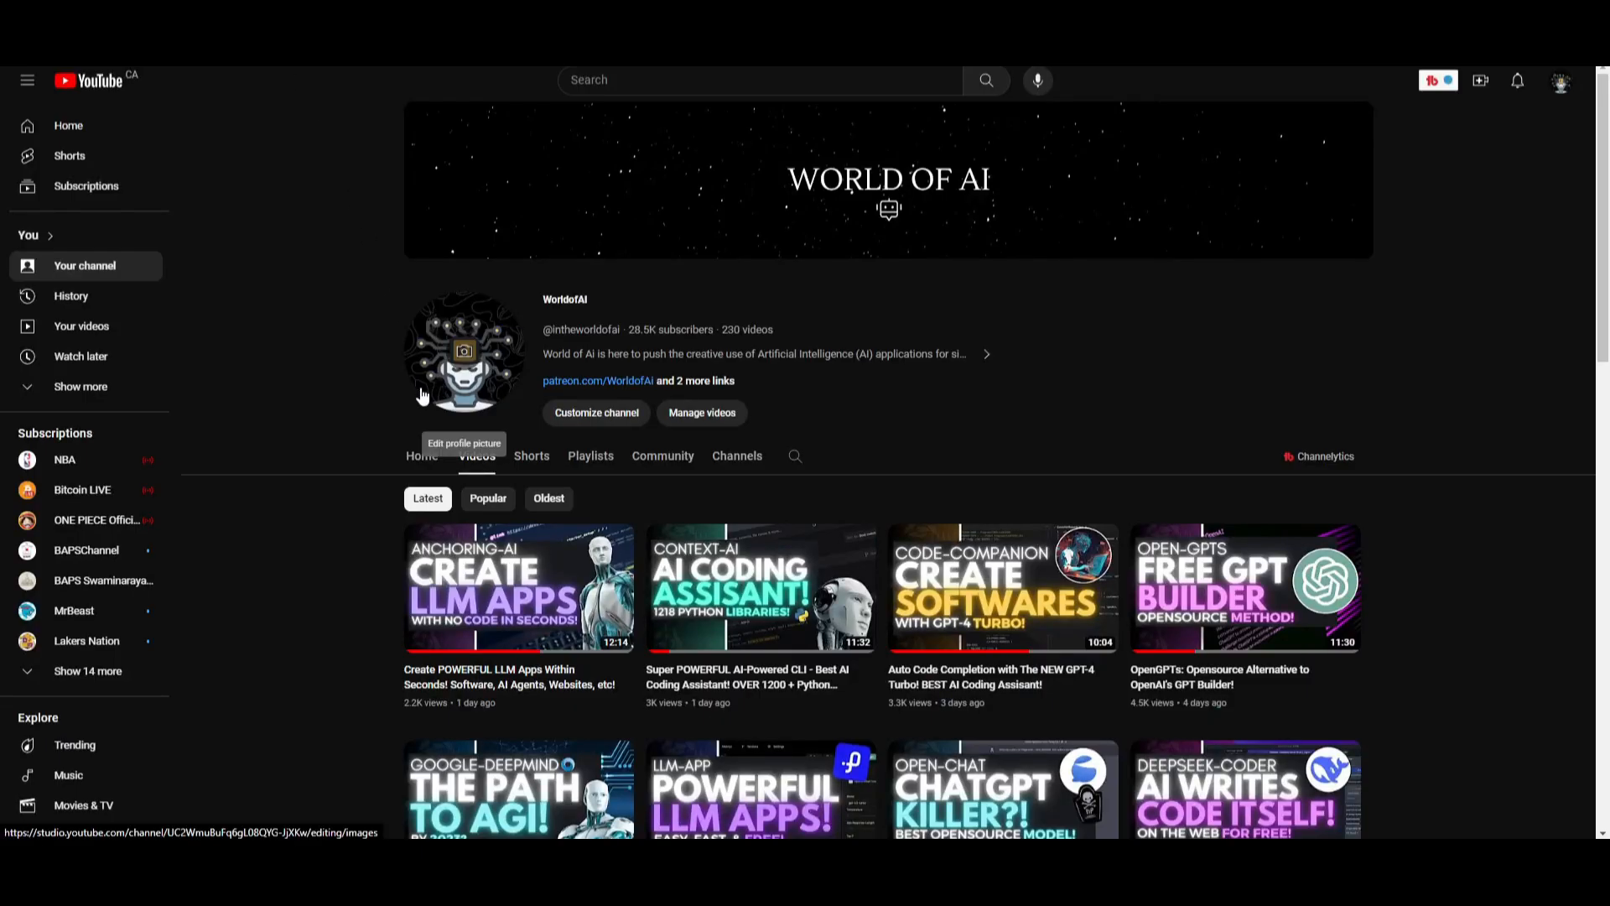
Step: Scroll the WorldofAi channel's Videos page of latest uploads
{"action": "scroll", "scroll_direction": "down", "scroll_amount": 3}
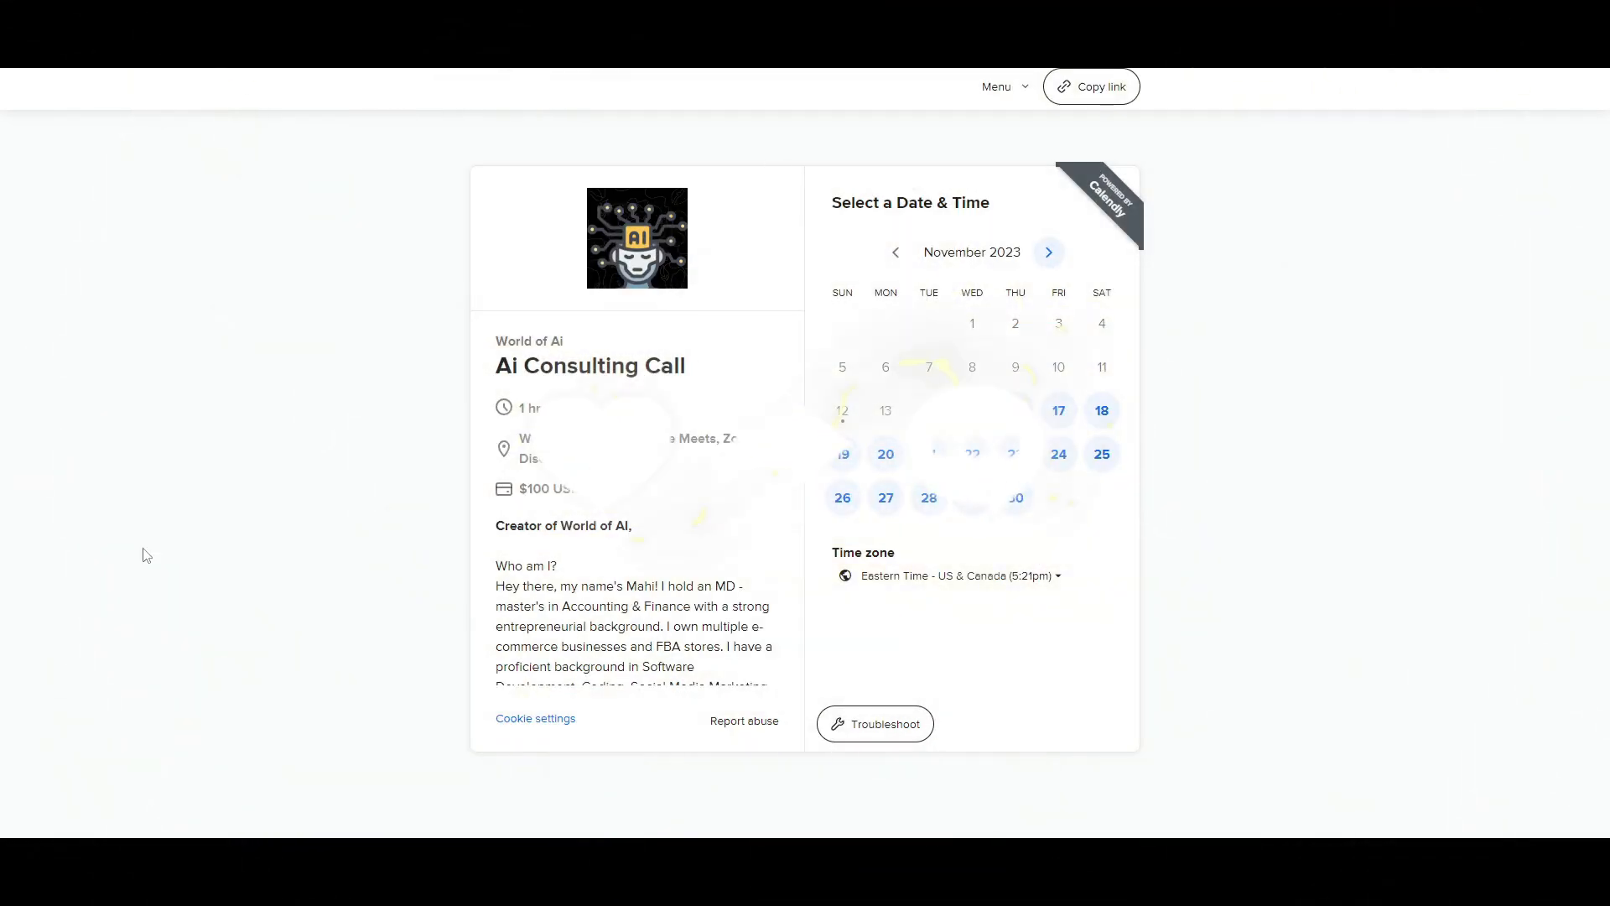
Step: Scroll the World of AI consulting call booking page with its November 2023 calendar
{"action": "scroll", "scroll_direction": "down", "scroll_amount": 3}
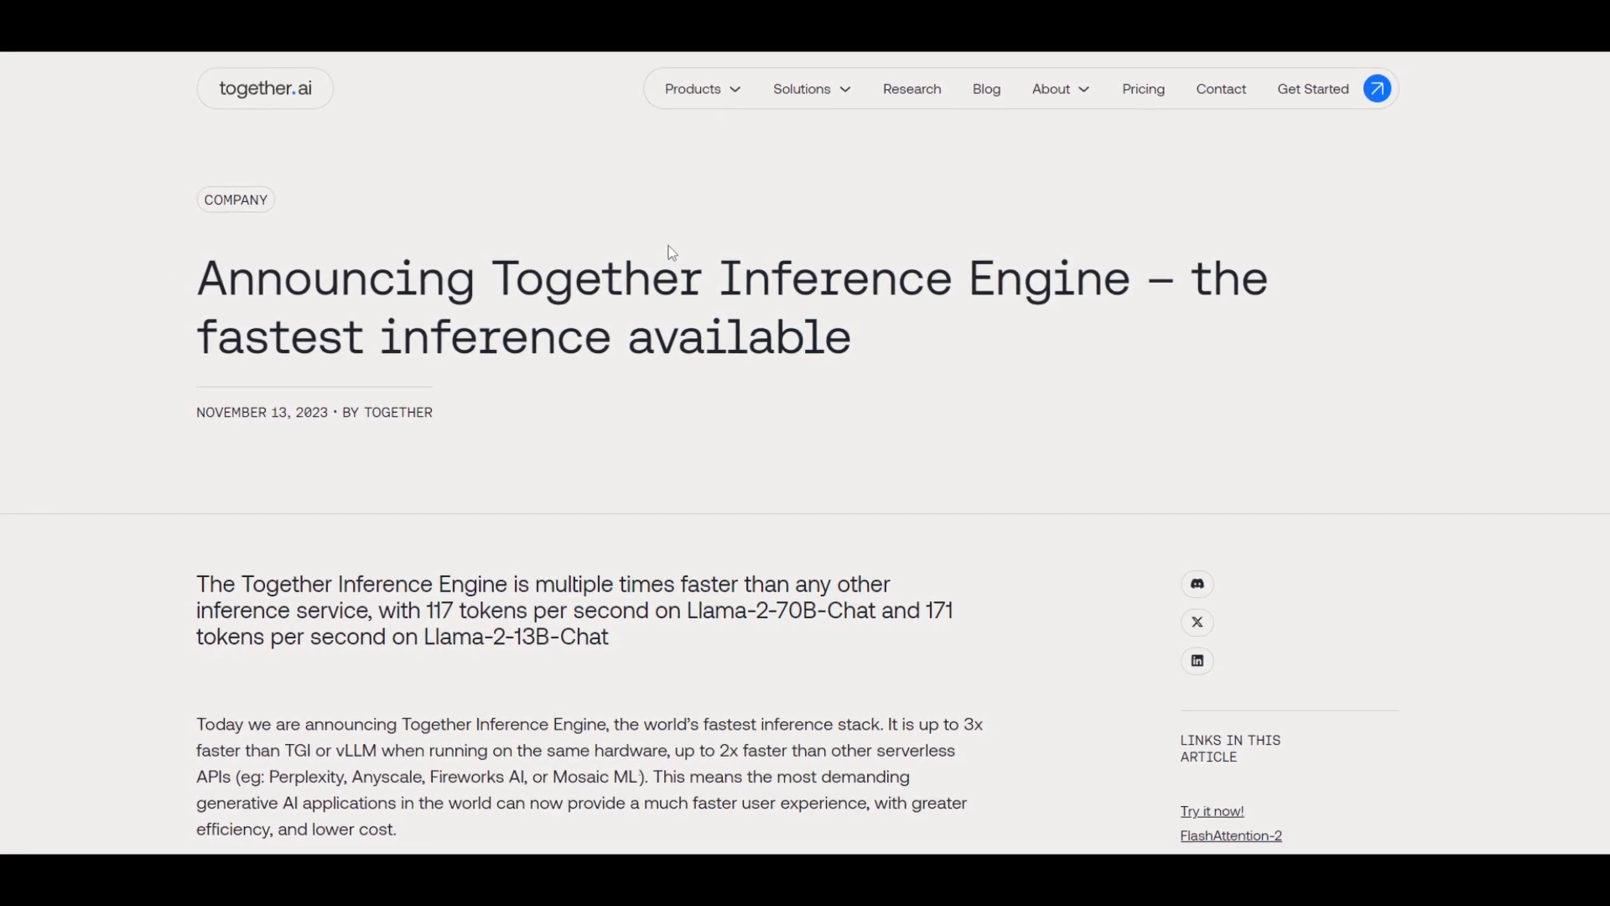
Step: Read the intro down to Performance, briefly highlighting the CUDA and NVIDIA phrase
{"action": "scroll", "scroll_direction": "down", "scroll_amount": 3}
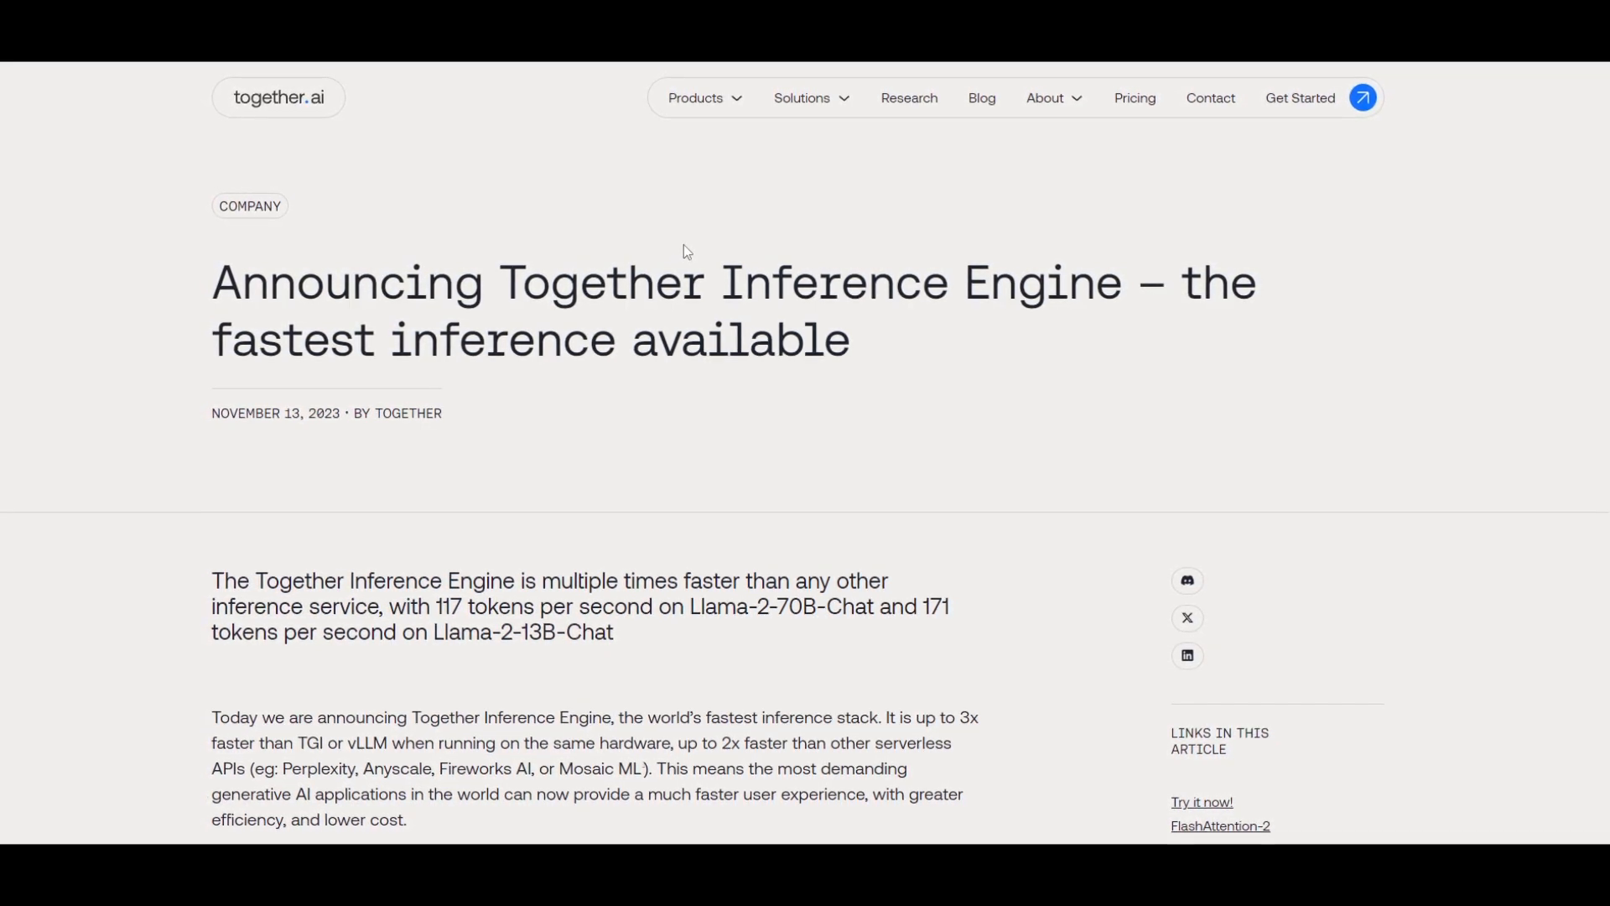
{"action": "scroll", "scroll_direction": "down", "scroll_amount": 3}
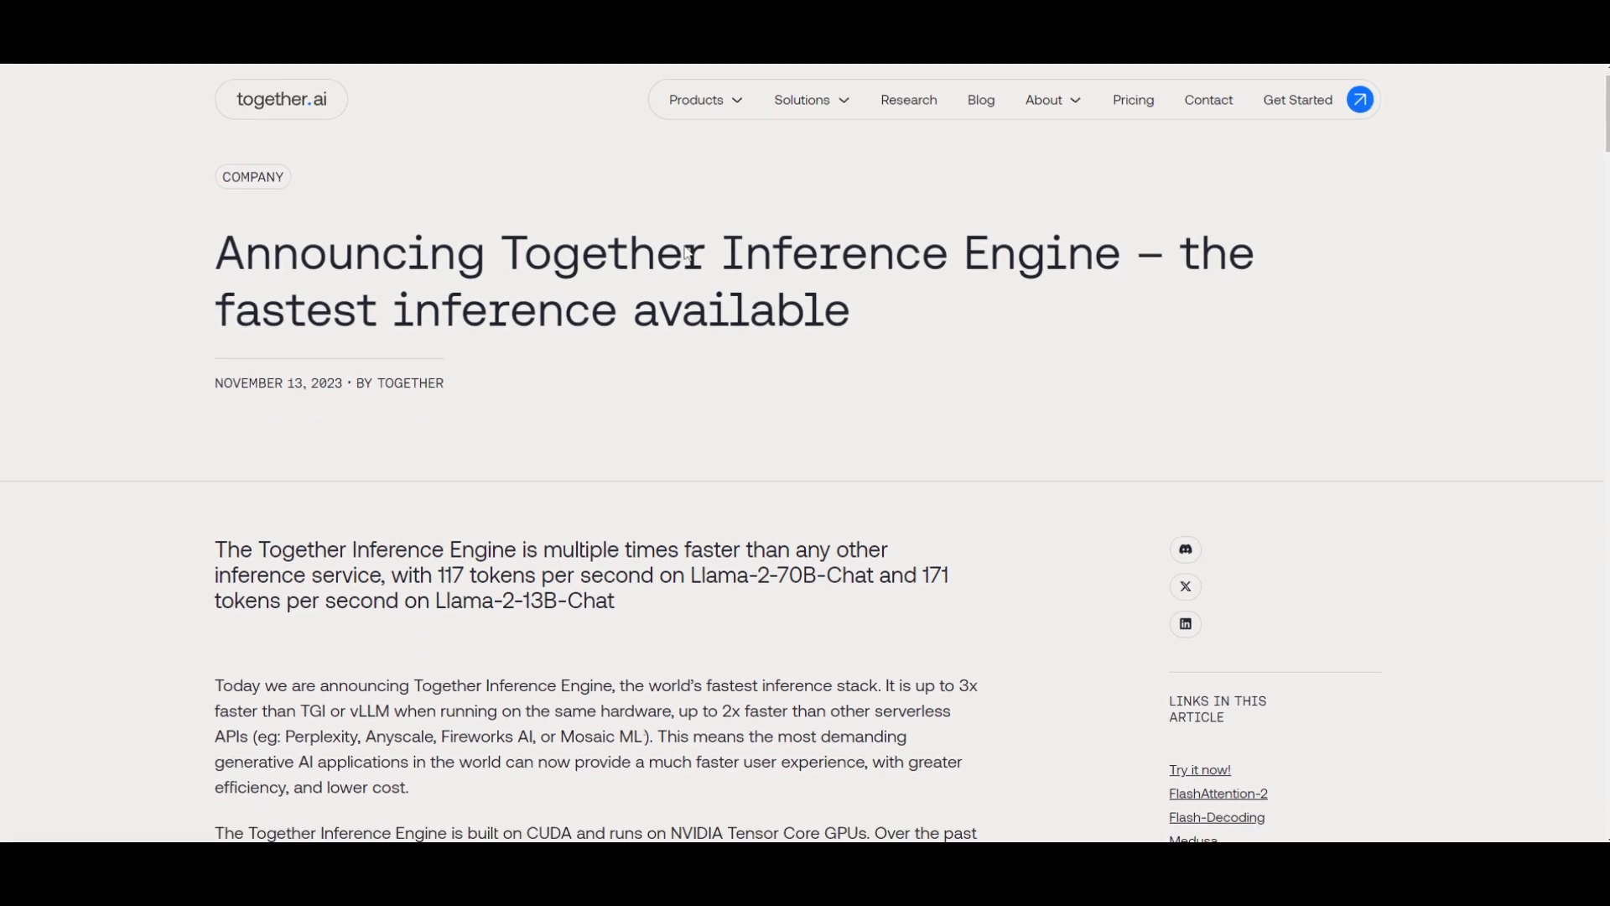
{"action": "scroll", "scroll_direction": "down", "scroll_amount": 3}
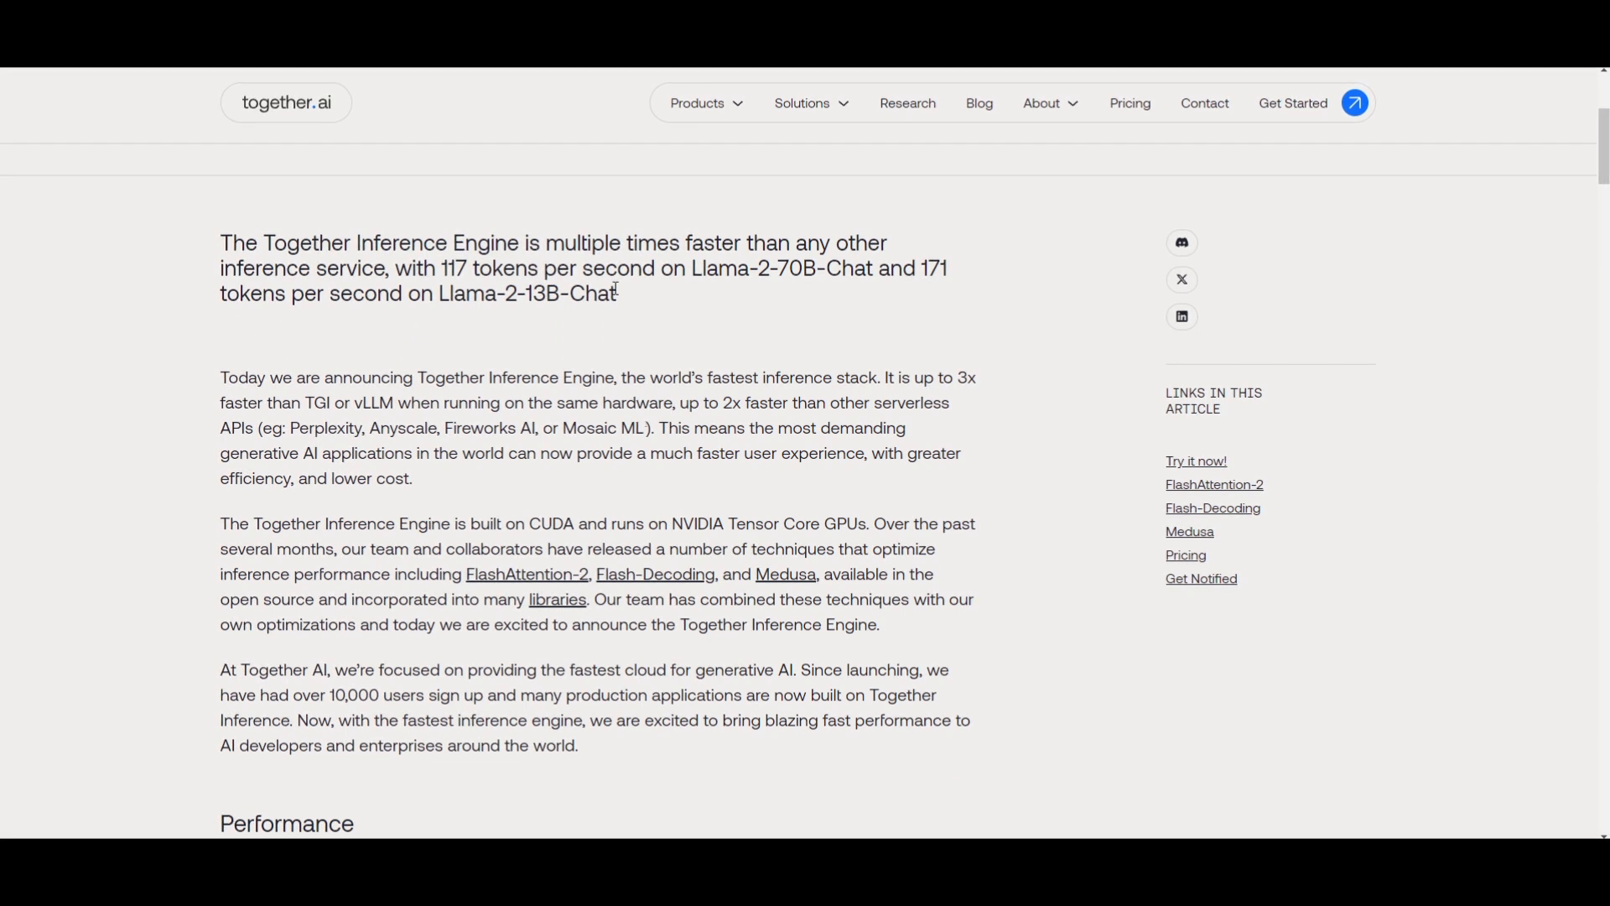
{"action": "left_click_drag", "start_coordinate": [538, 522], "coordinate": [685, 522]}
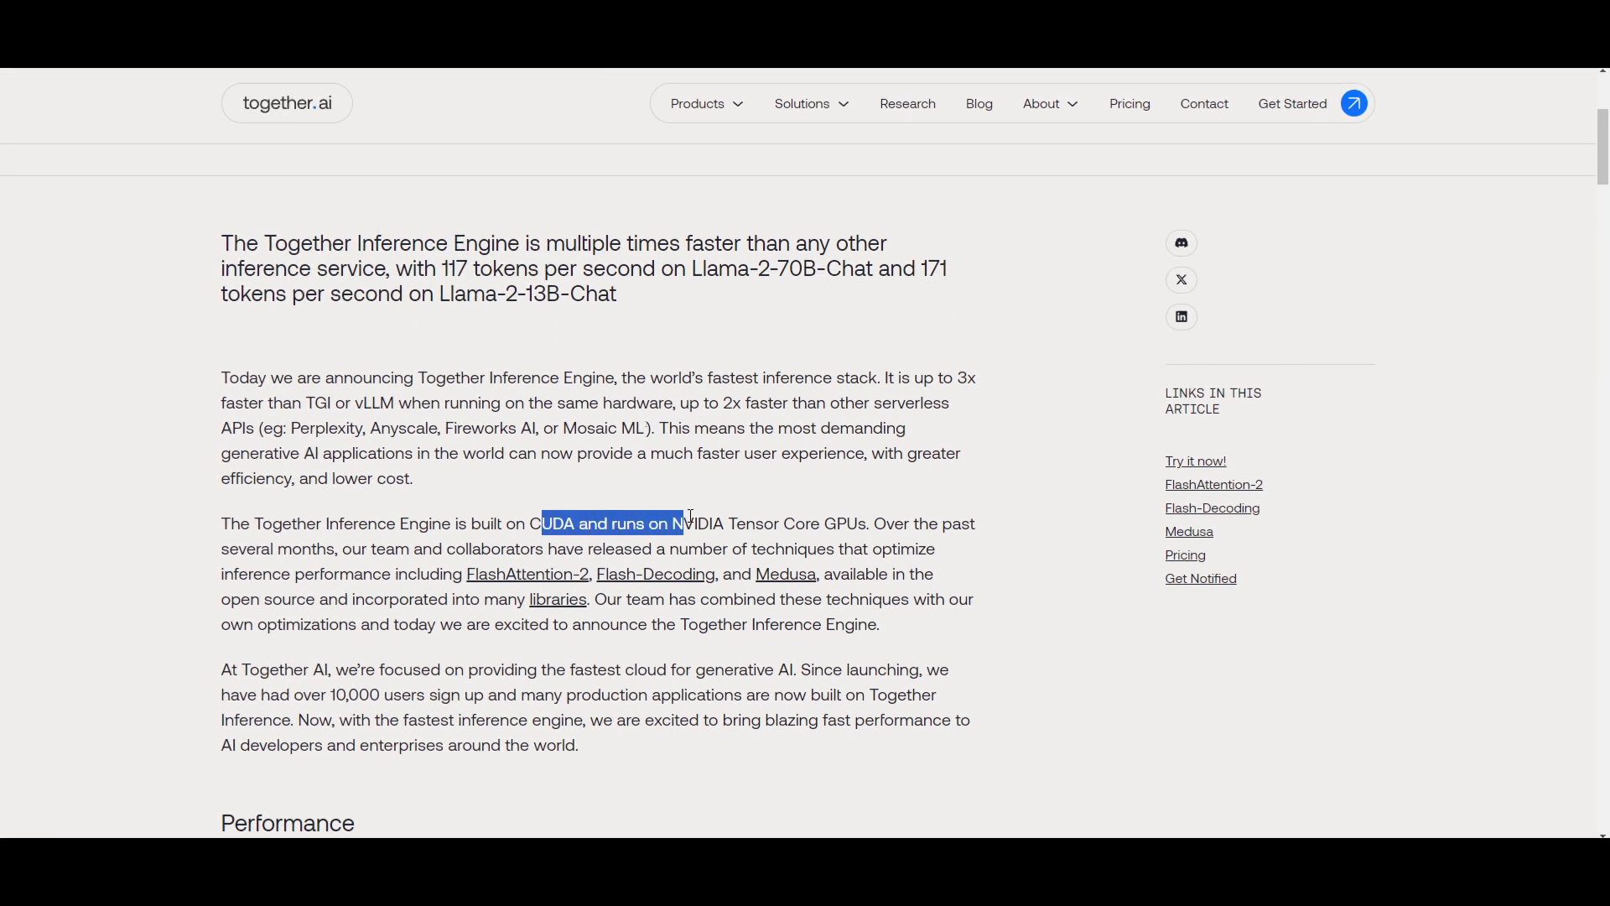
{"action": "left_click", "coordinate": [822, 522]}
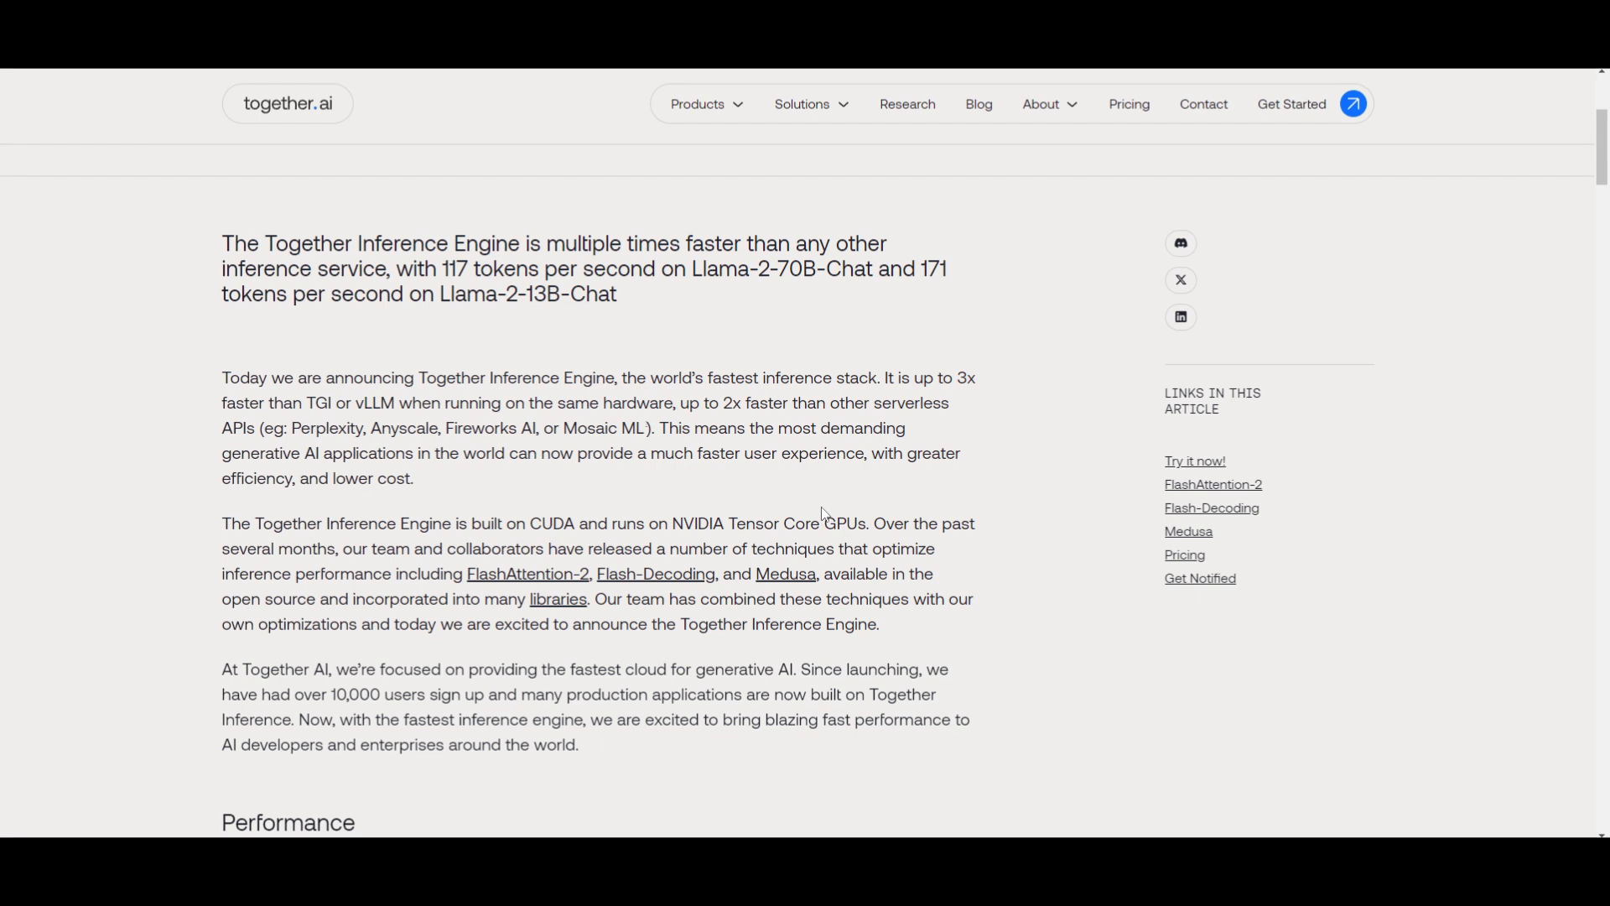
{"action": "scroll", "scroll_direction": "down", "scroll_amount": 3}
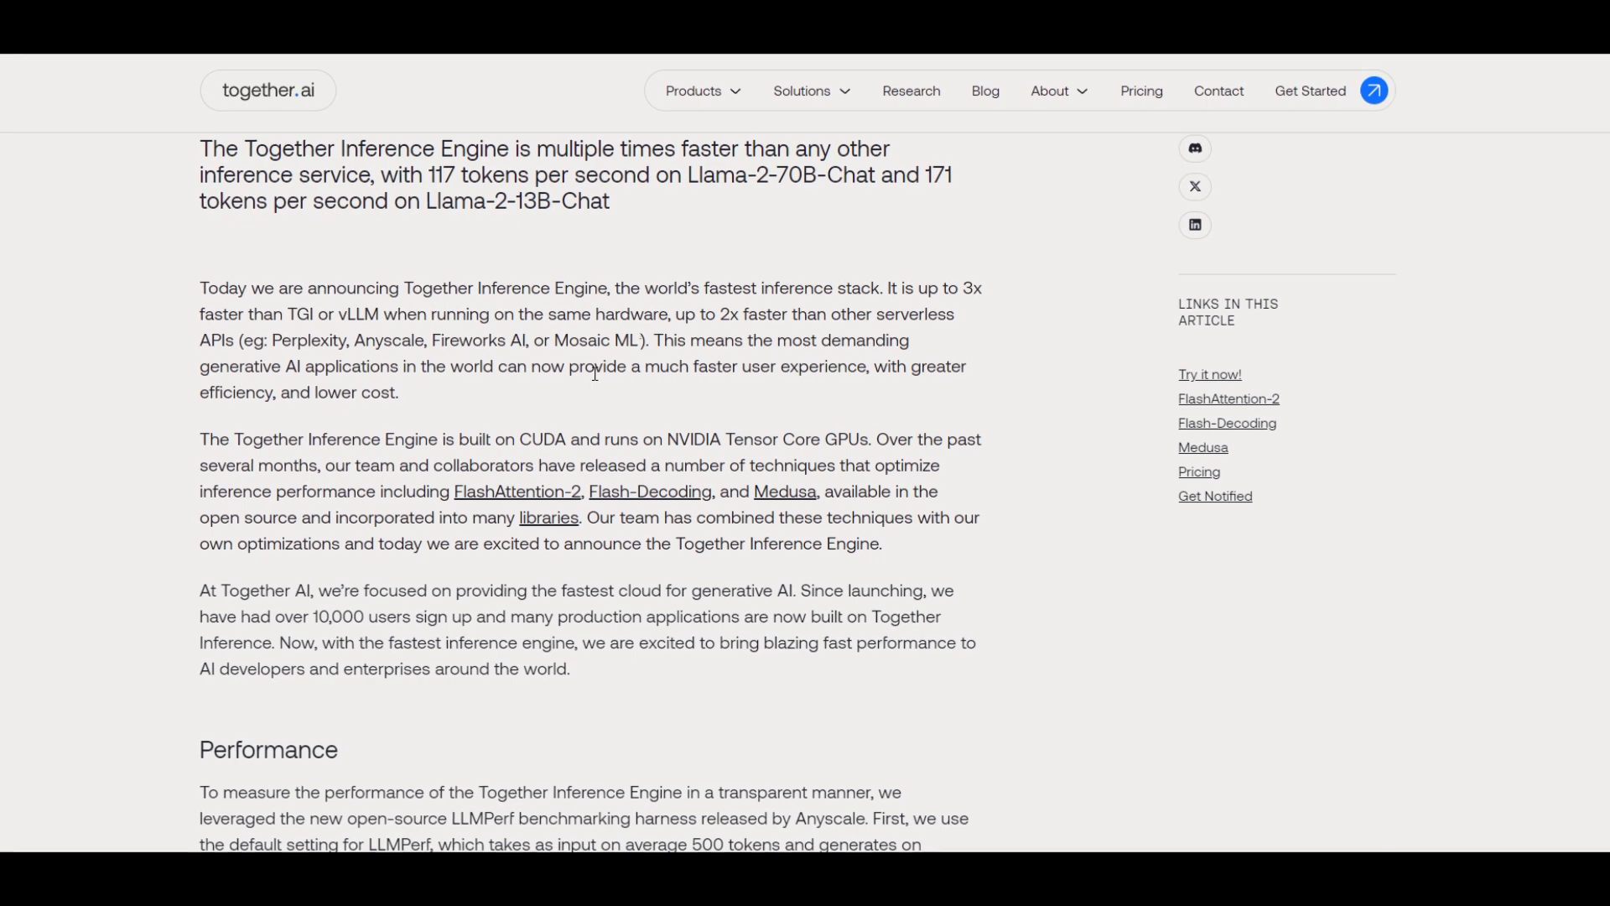
{"action": "scroll", "scroll_direction": "down", "scroll_amount": 3}
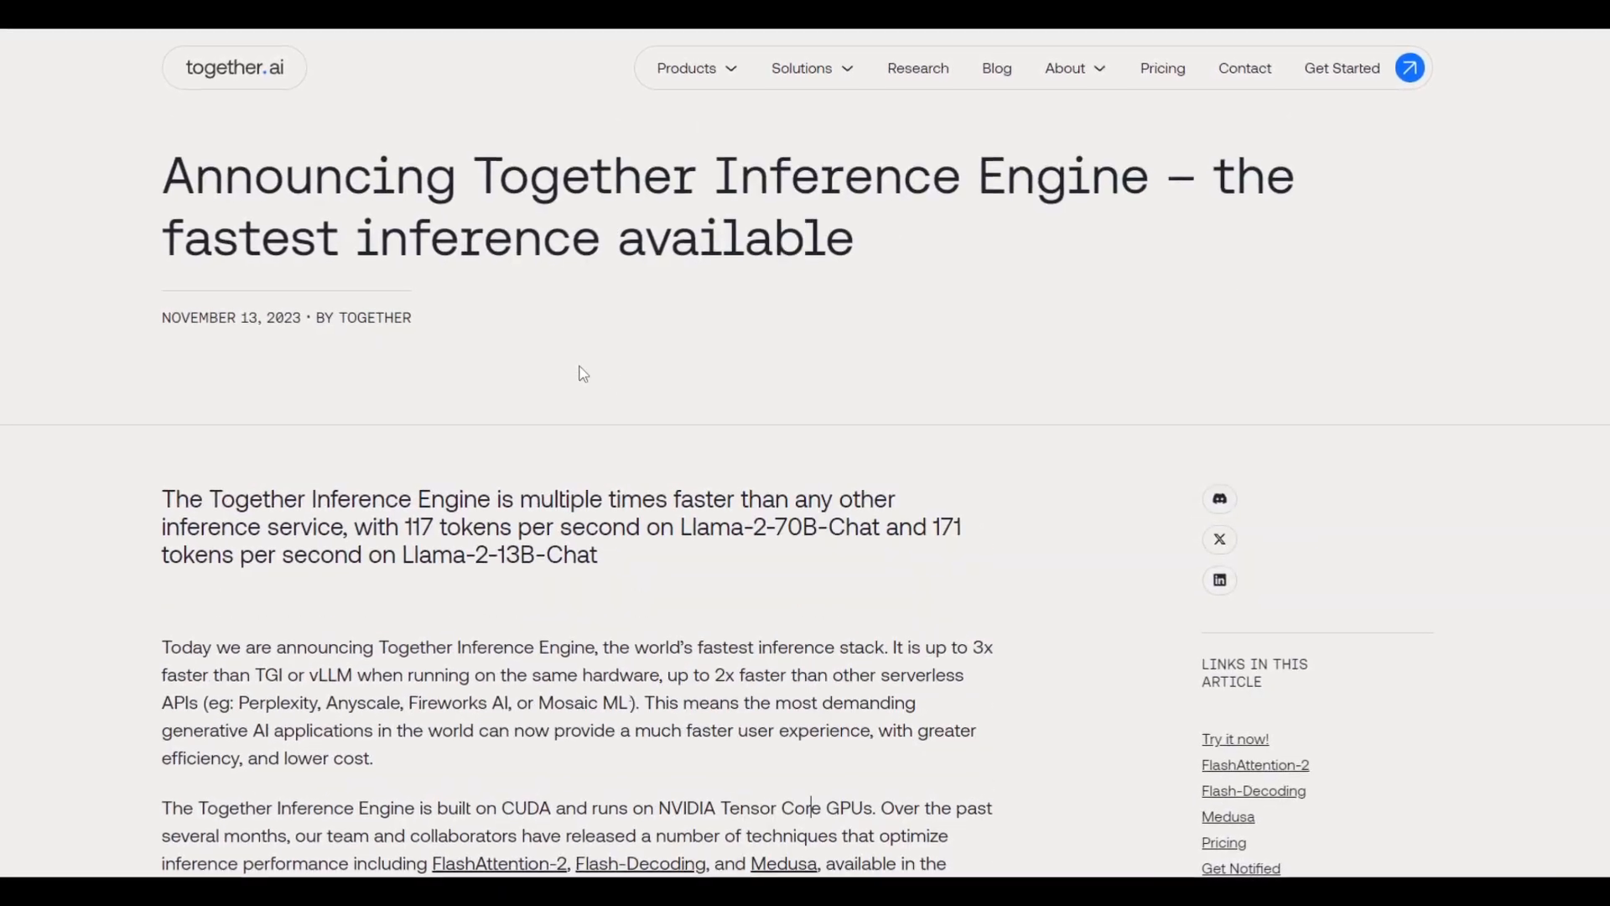
{"action": "scroll", "scroll_direction": "down", "scroll_amount": 3}
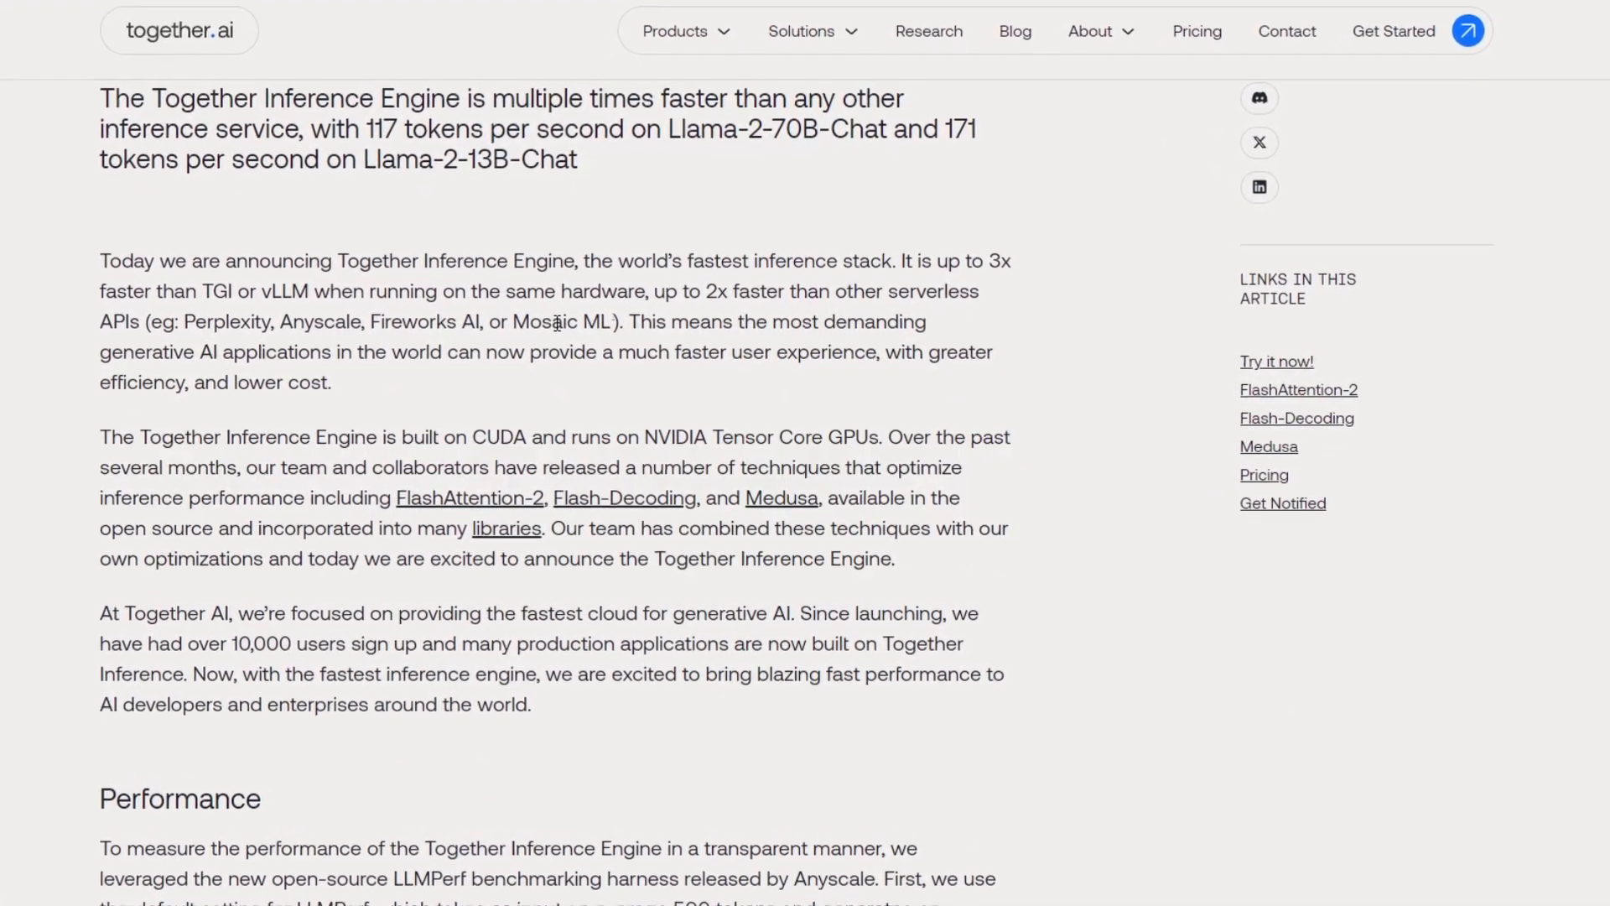
{"action": "scroll", "scroll_direction": "down", "scroll_amount": 3}
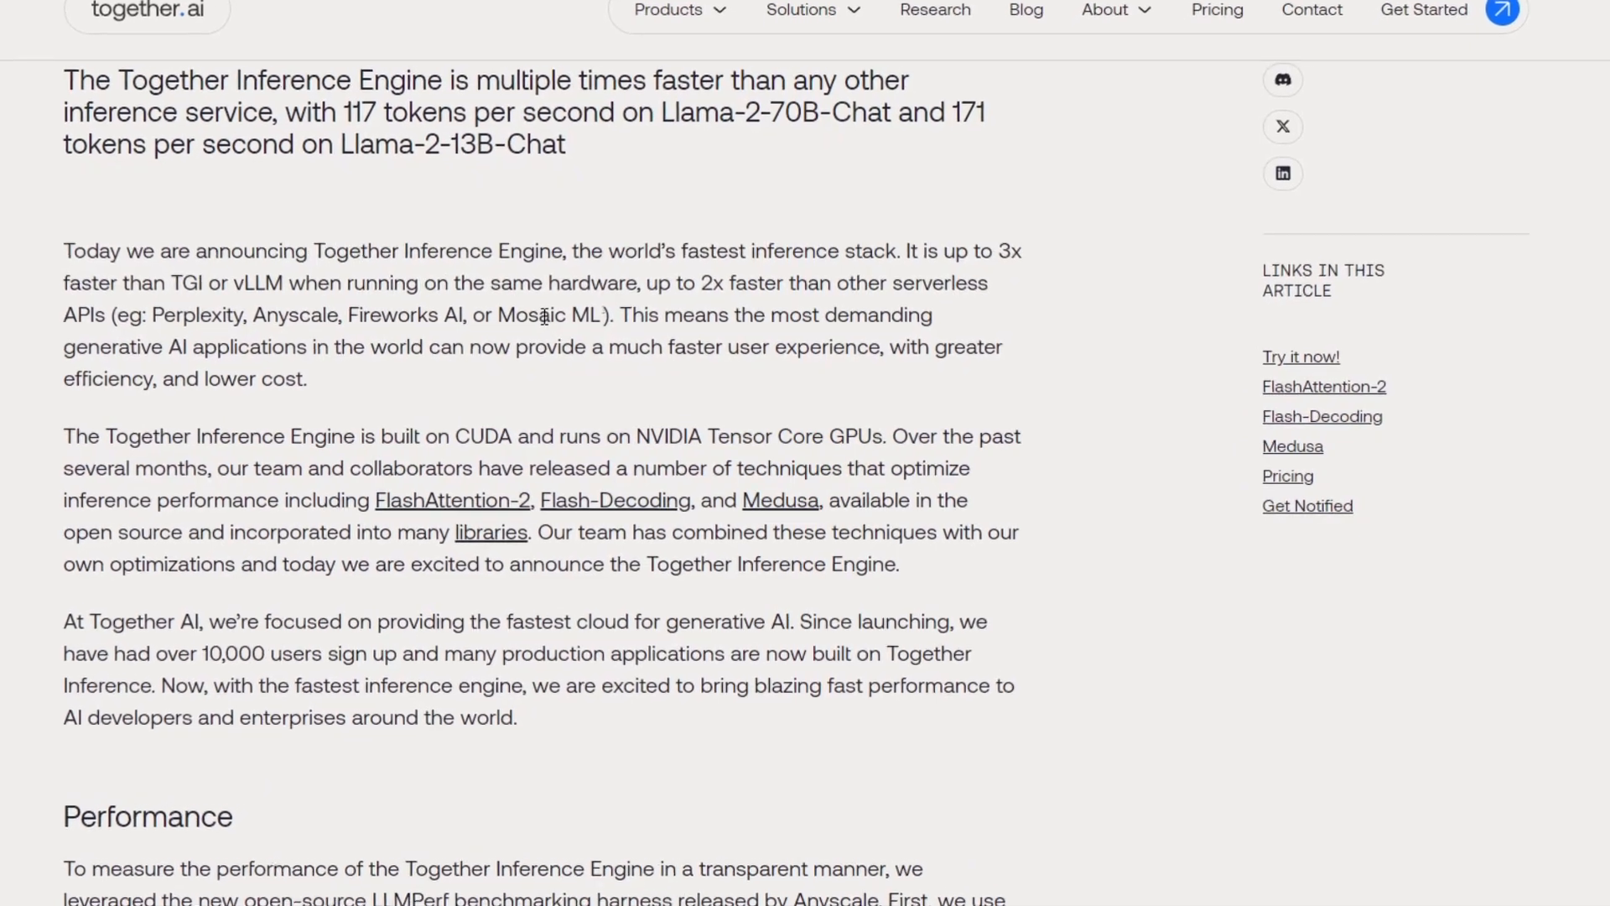
{"action": "scroll", "scroll_direction": "down", "scroll_amount": 3}
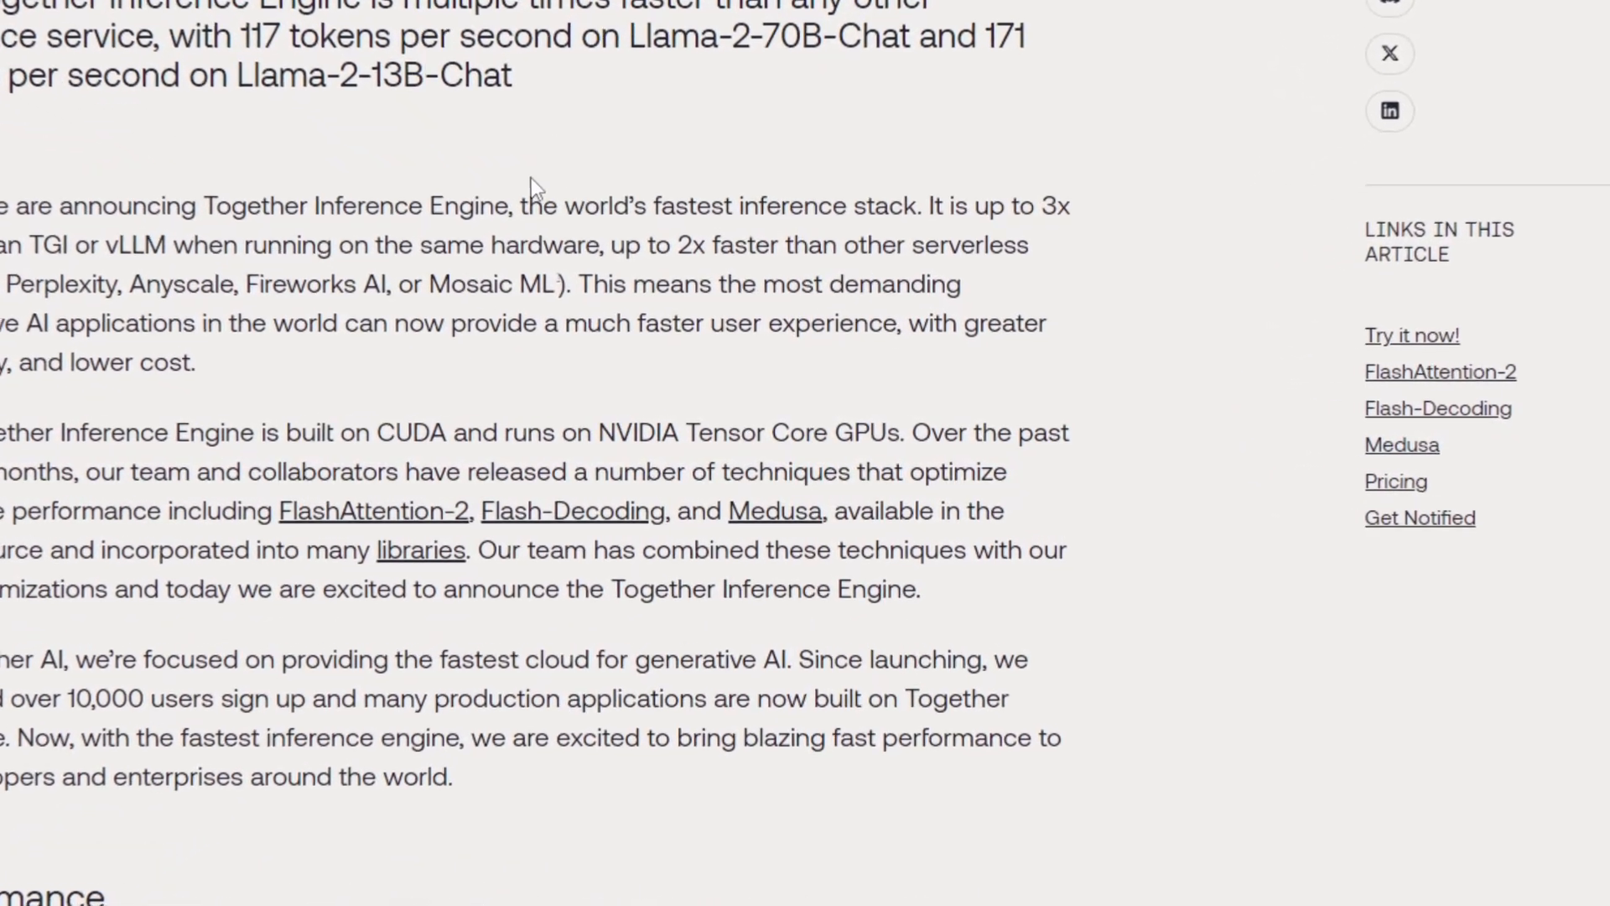
{"action": "scroll", "scroll_direction": "down", "scroll_amount": 3}
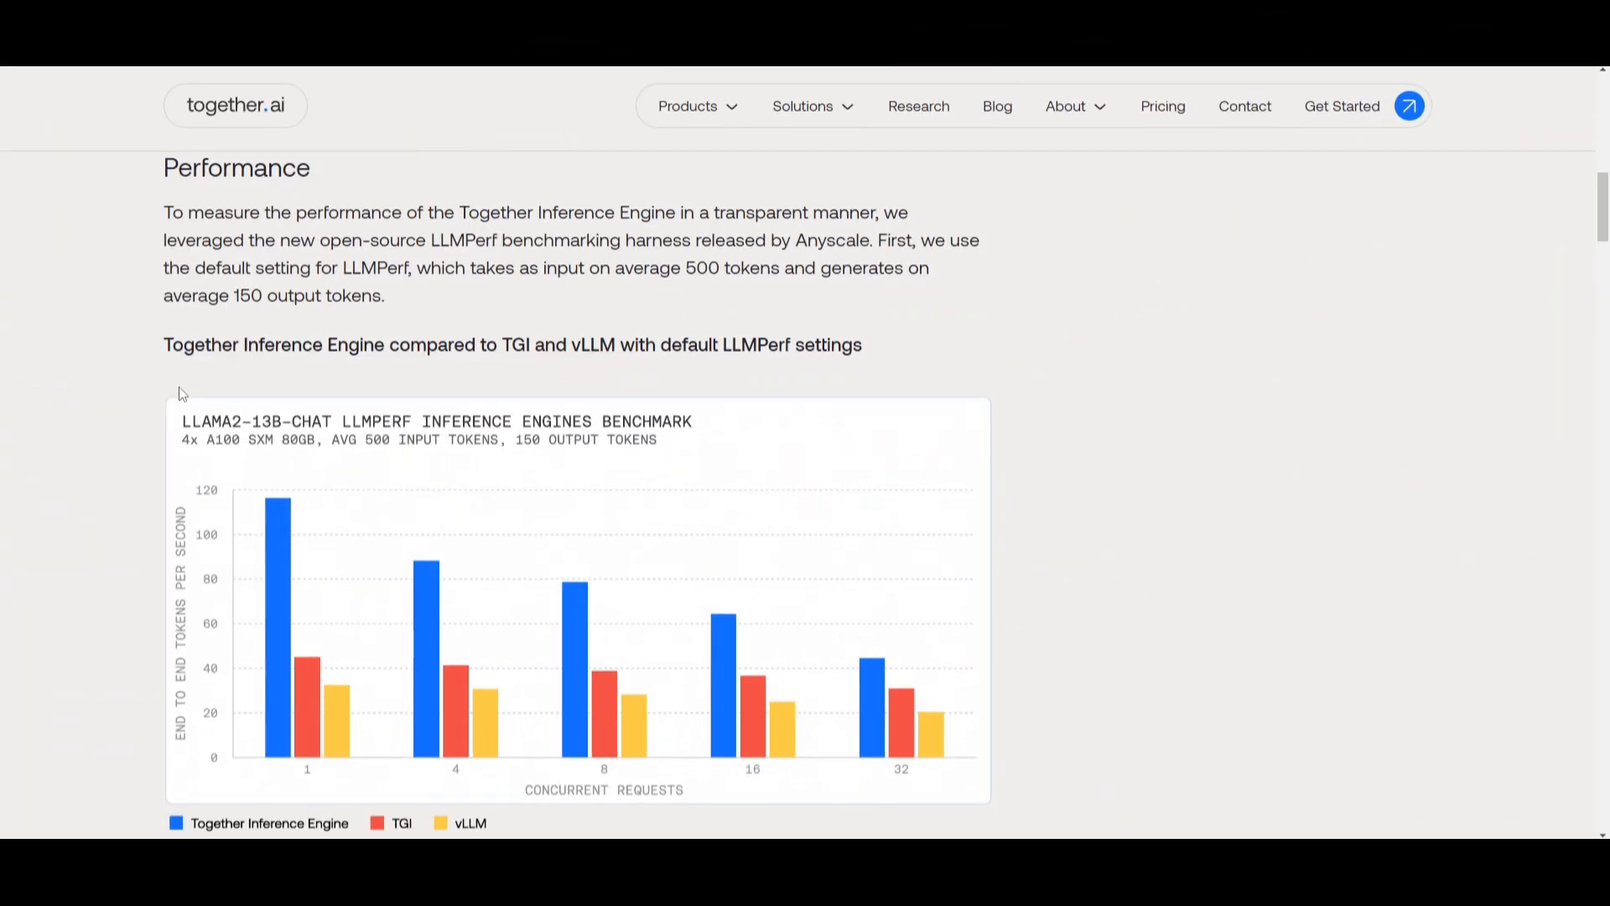
{"action": "mouse_move", "coordinate": [419, 472]}
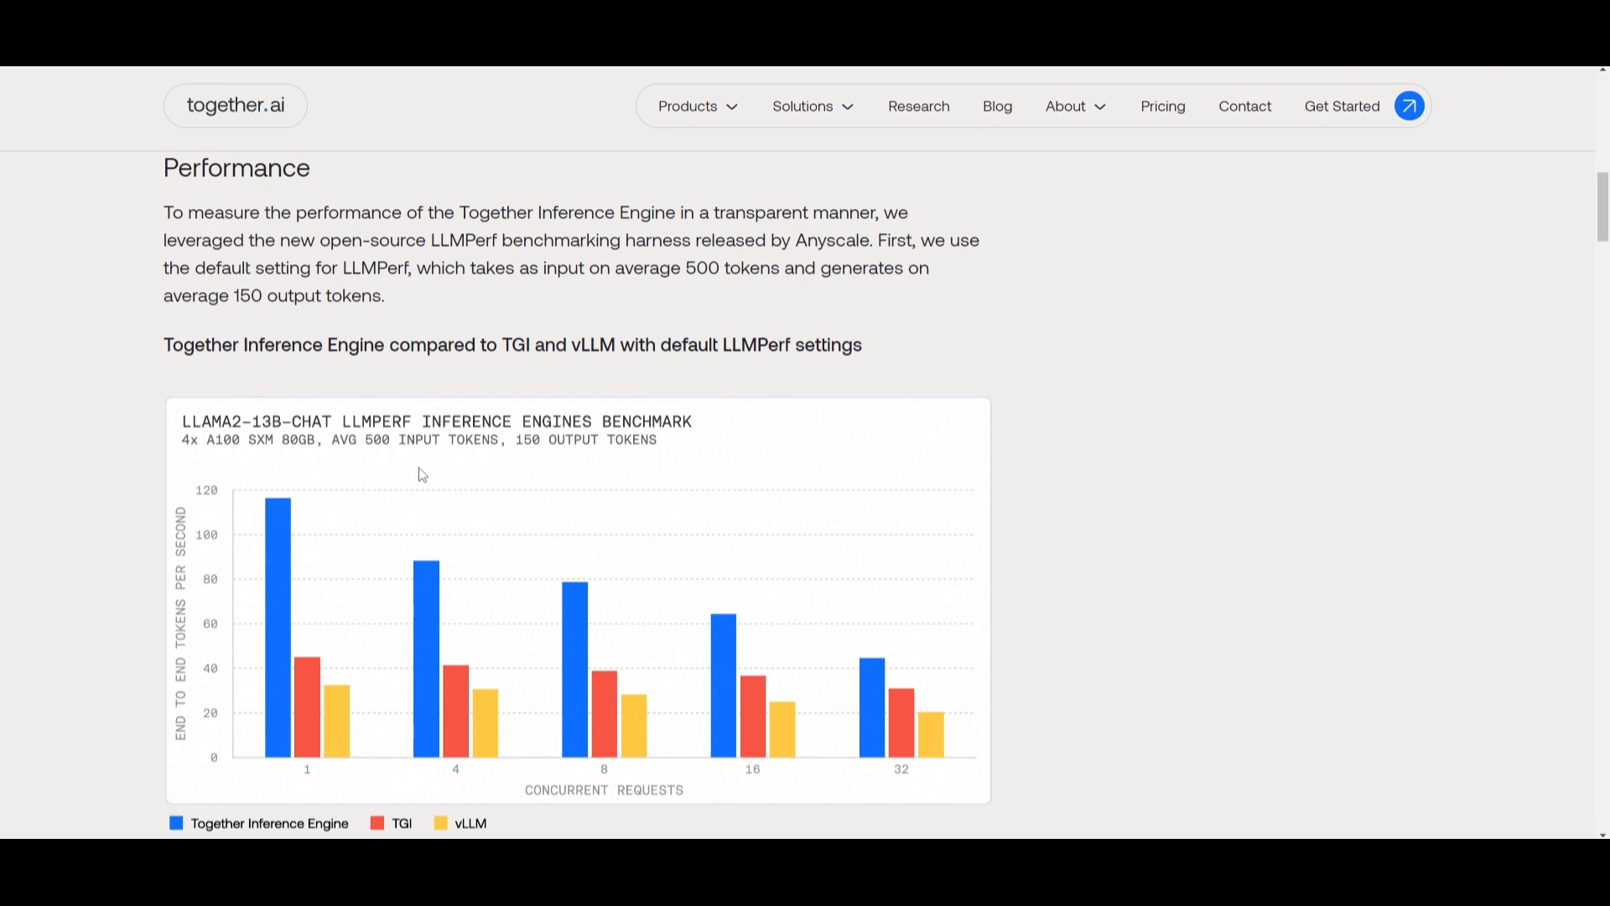
Step: Scroll to the Llama2-13B-Chat benchmark chart comparing Together, TGI and vLLM
{"action": "scroll", "scroll_direction": "down", "scroll_amount": 3}
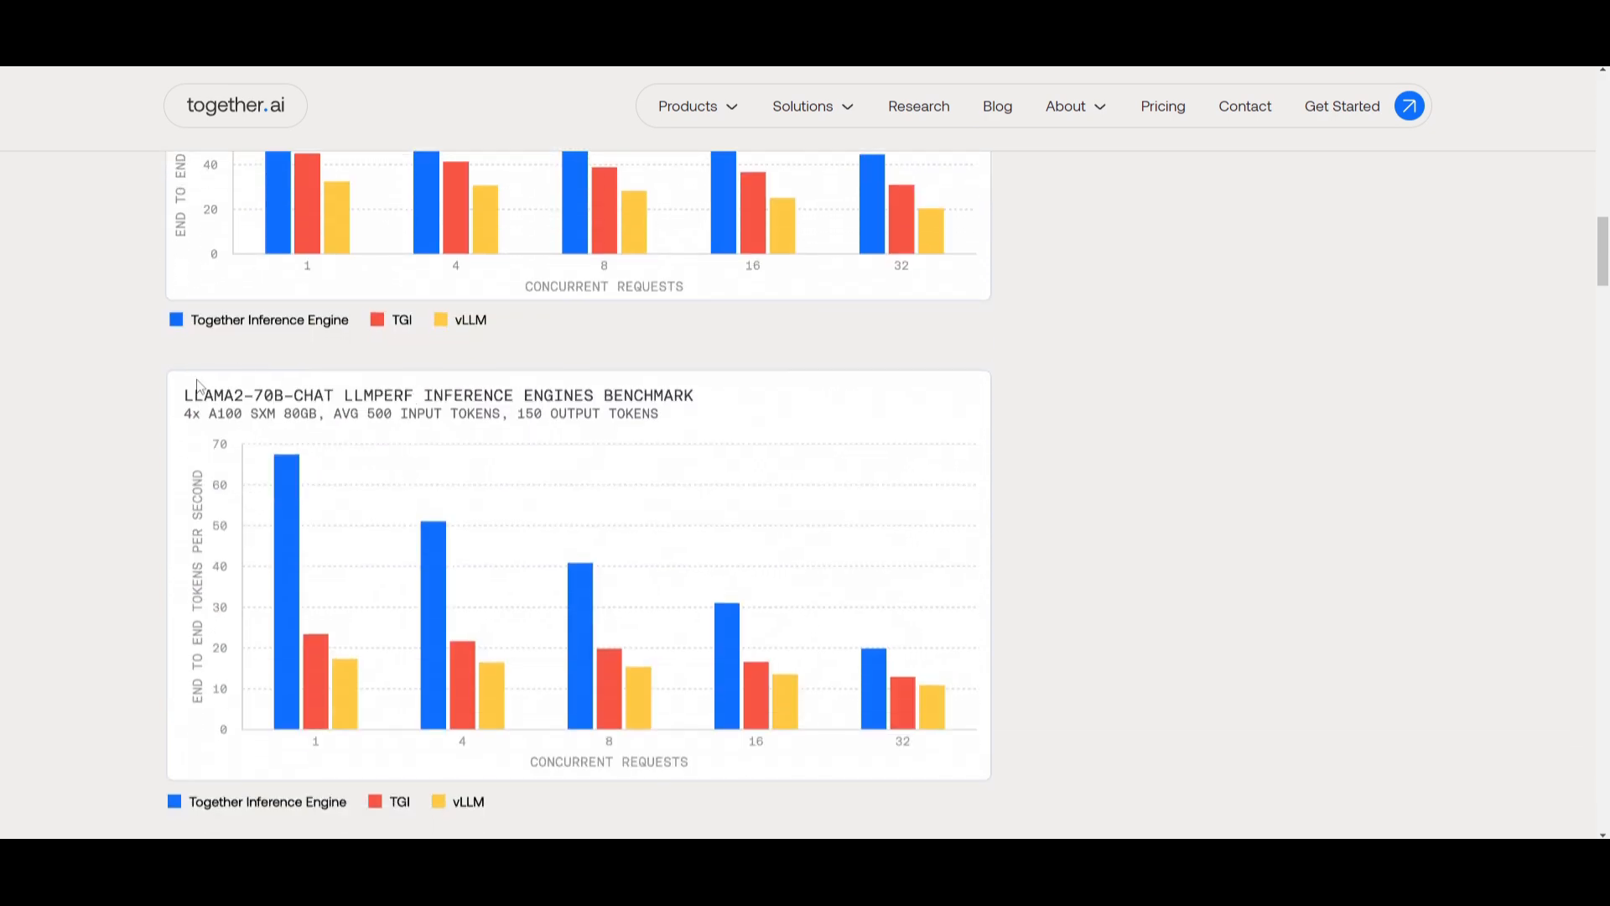
{"action": "scroll", "scroll_direction": "down", "scroll_amount": 3}
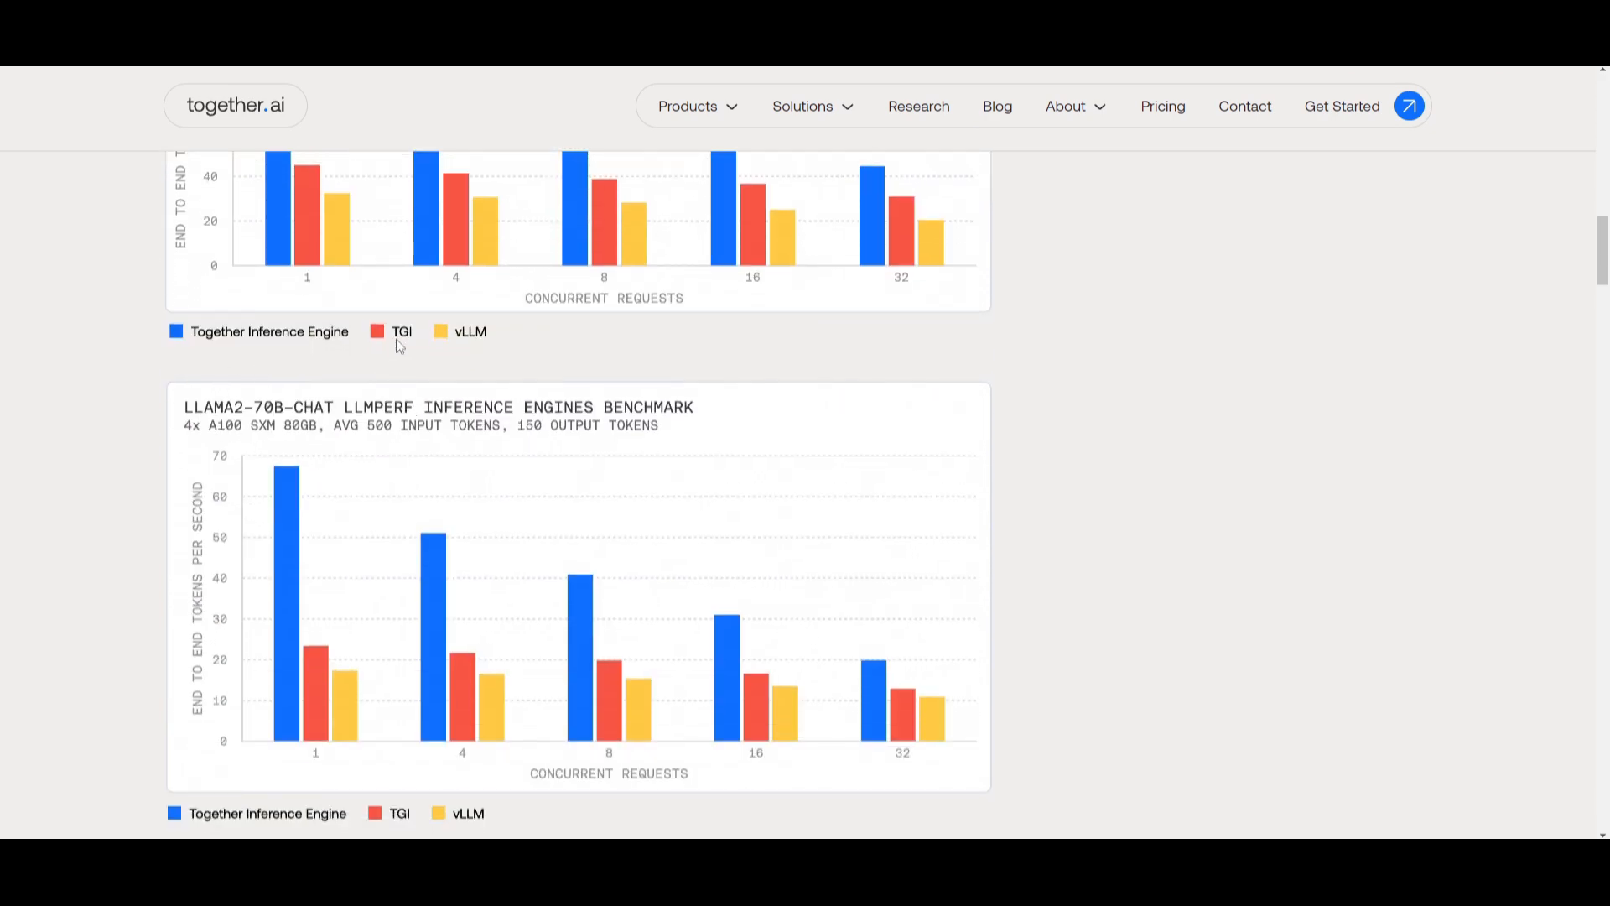
{"action": "scroll", "scroll_direction": "up", "scroll_amount": 3}
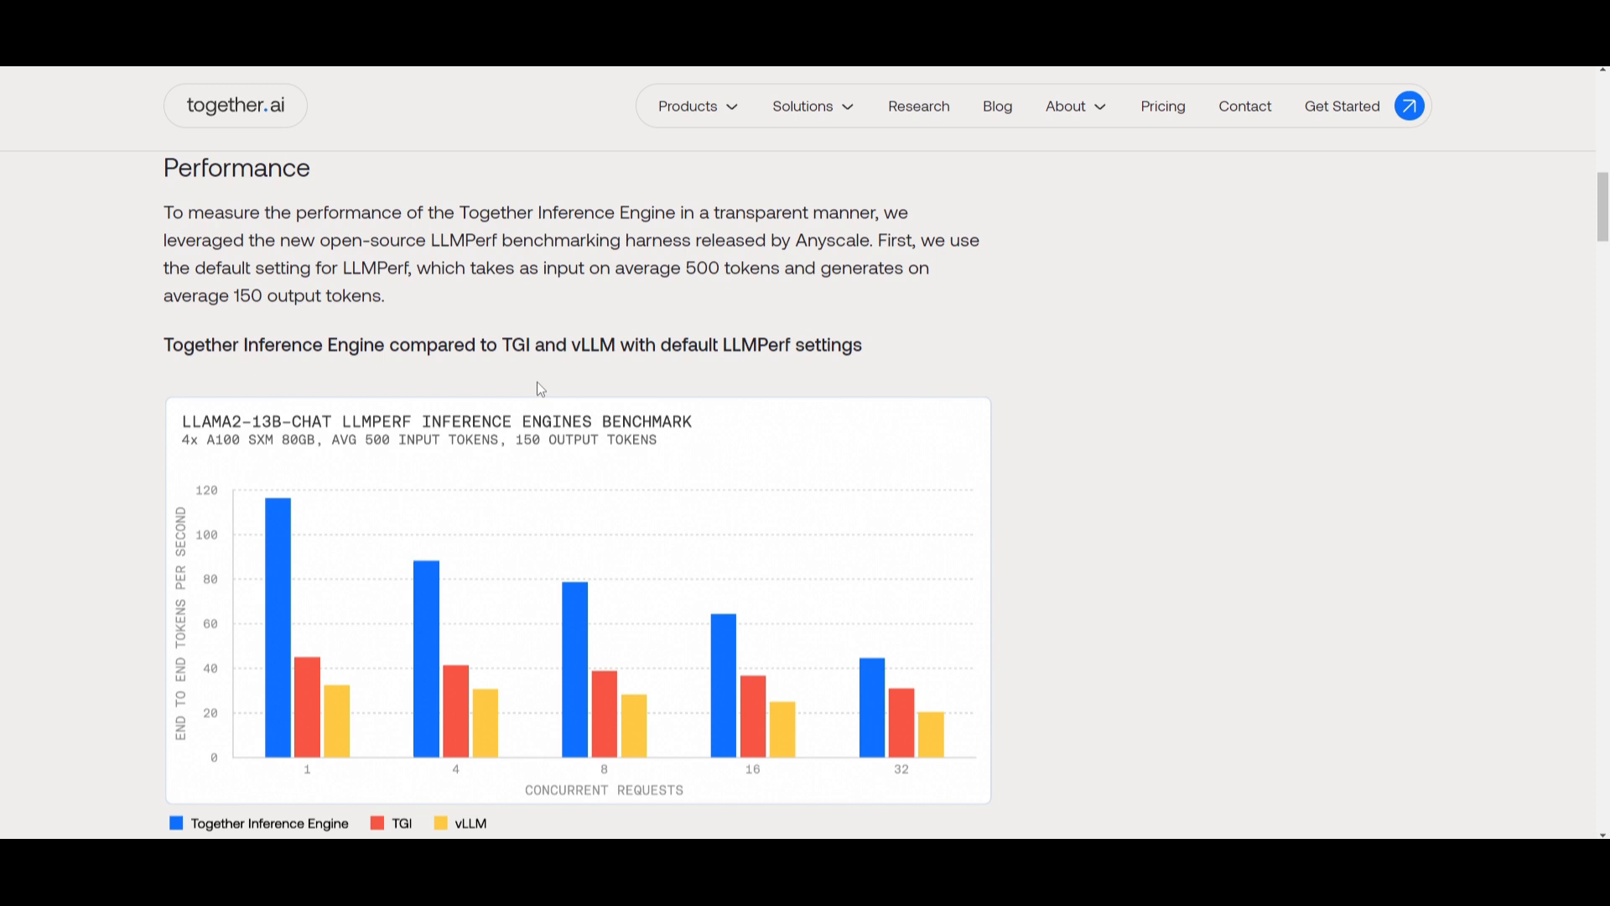
{"action": "mouse_move", "coordinate": [500, 430]}
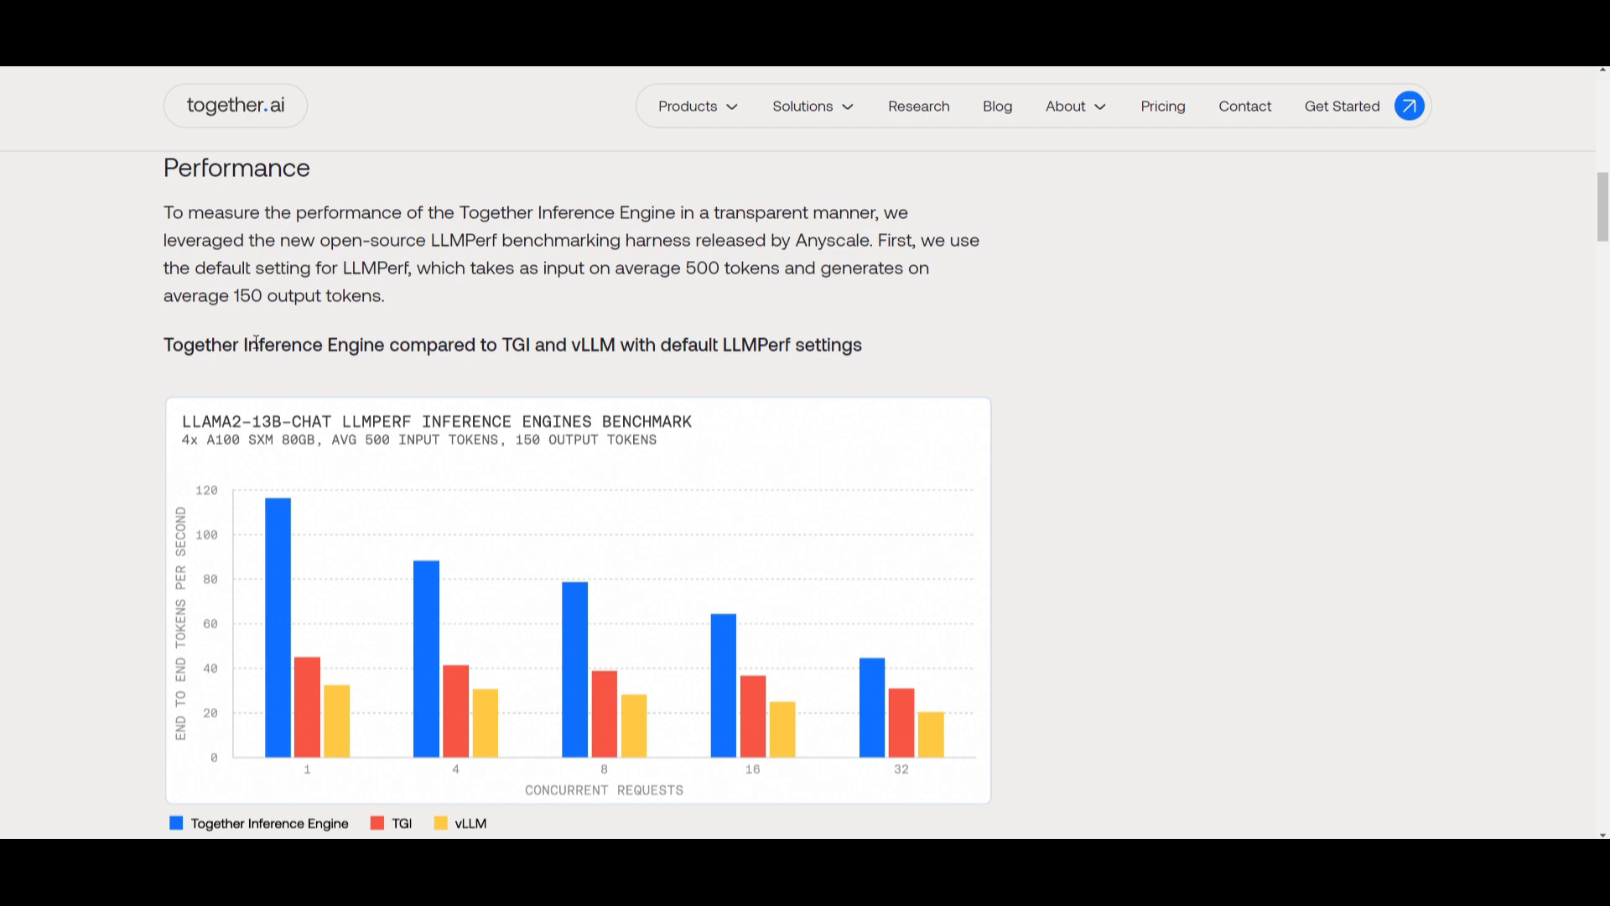
{"action": "mouse_move", "coordinate": [260, 395]}
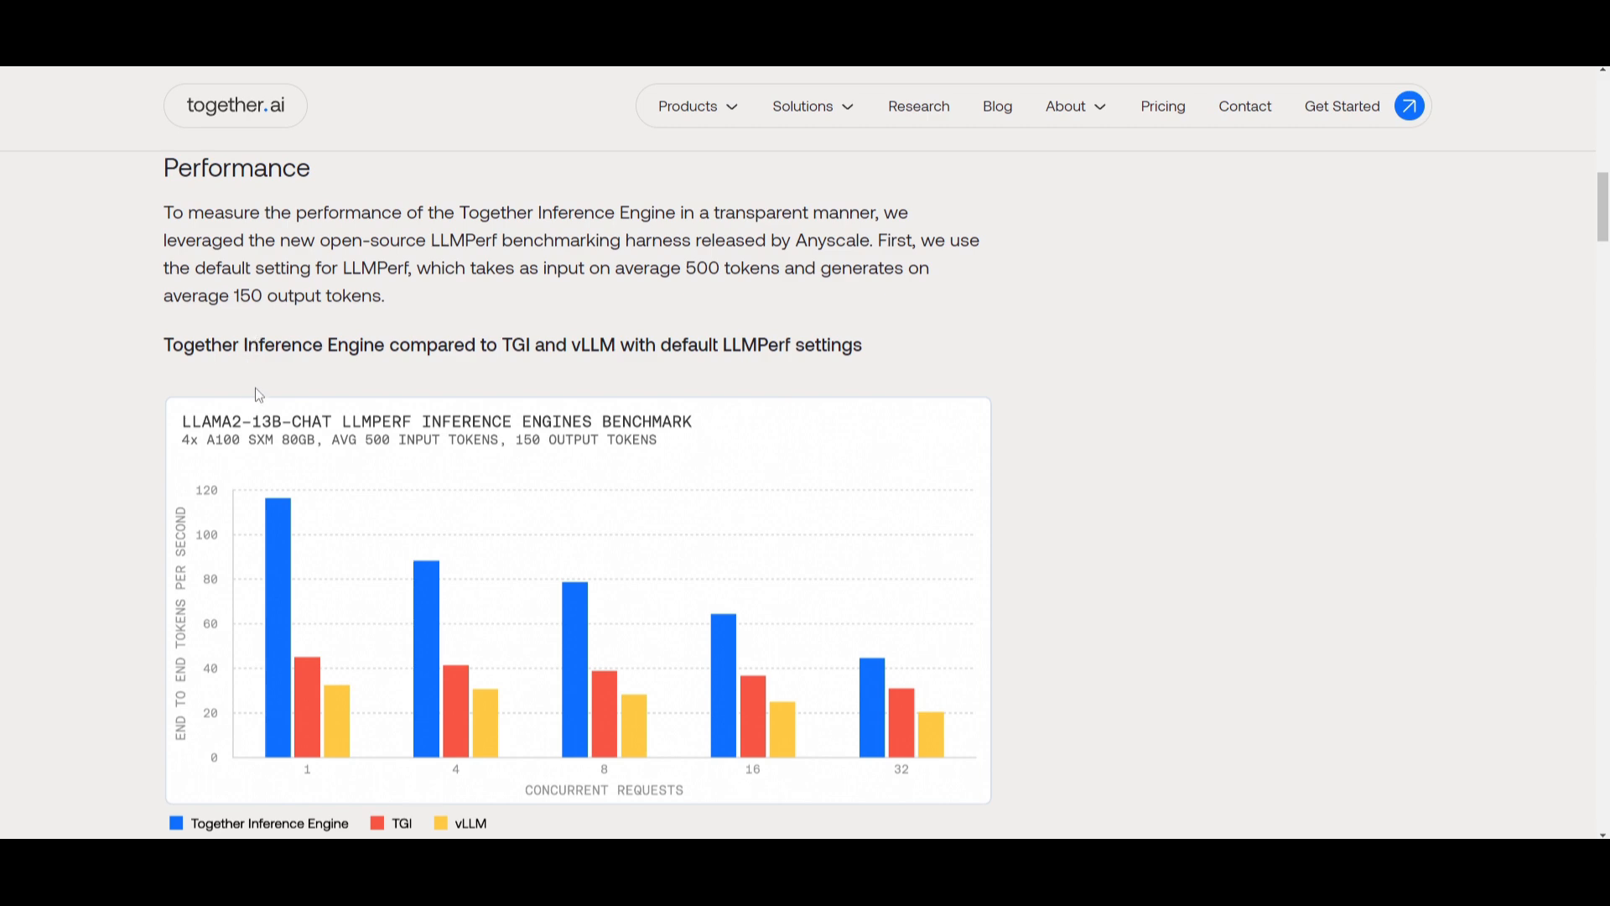
{"action": "mouse_move", "coordinate": [260, 415]}
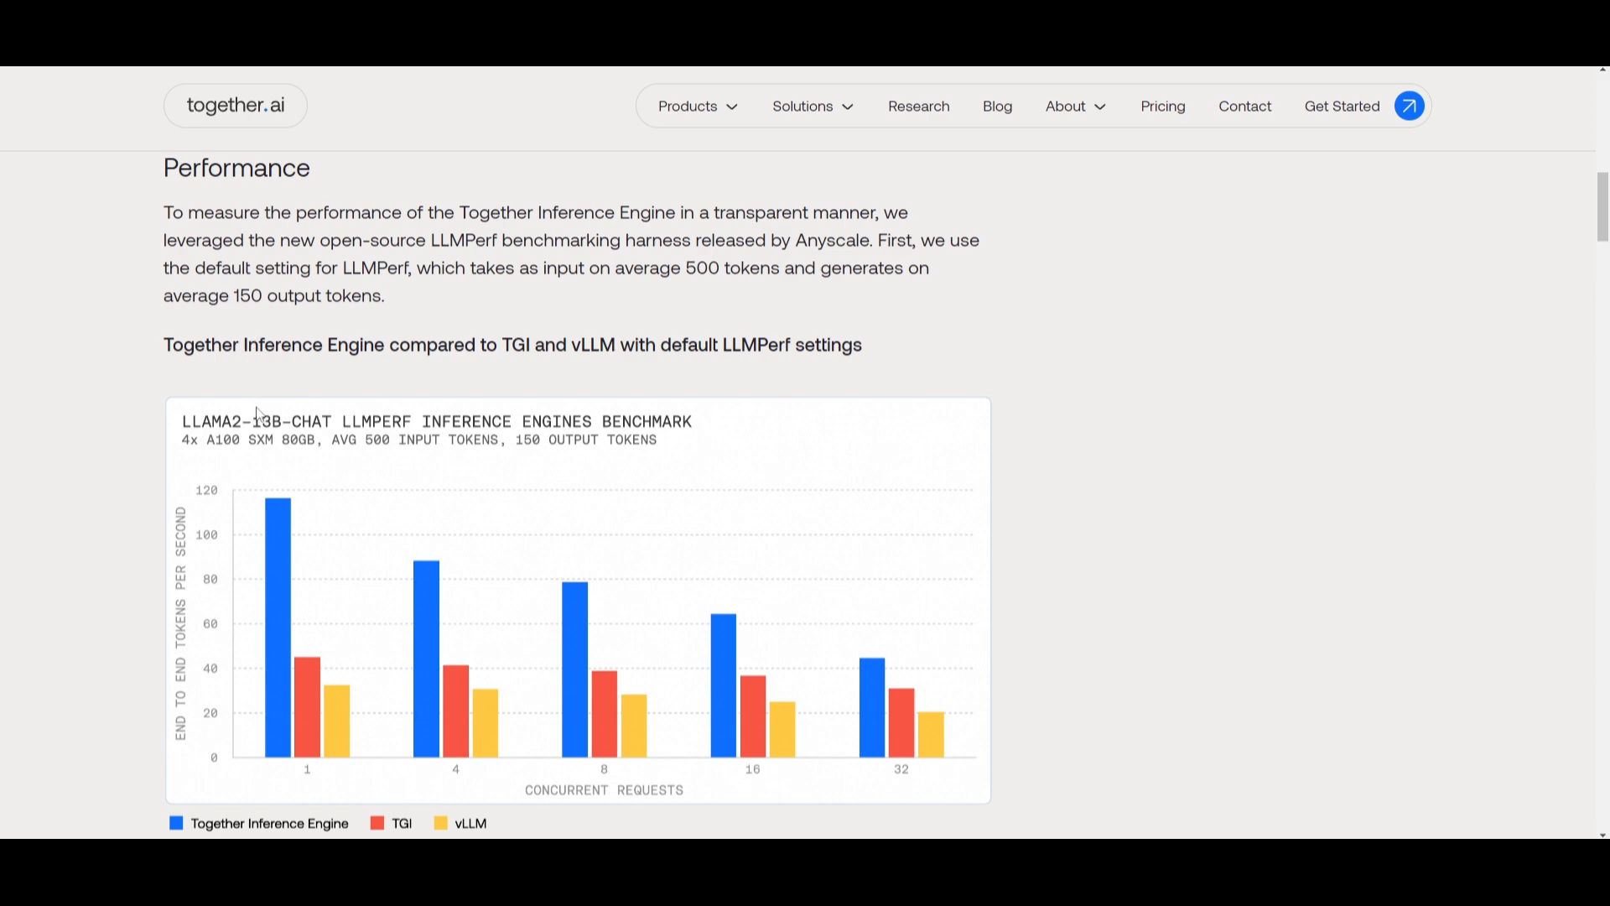
{"action": "scroll", "scroll_direction": "down", "scroll_amount": 3}
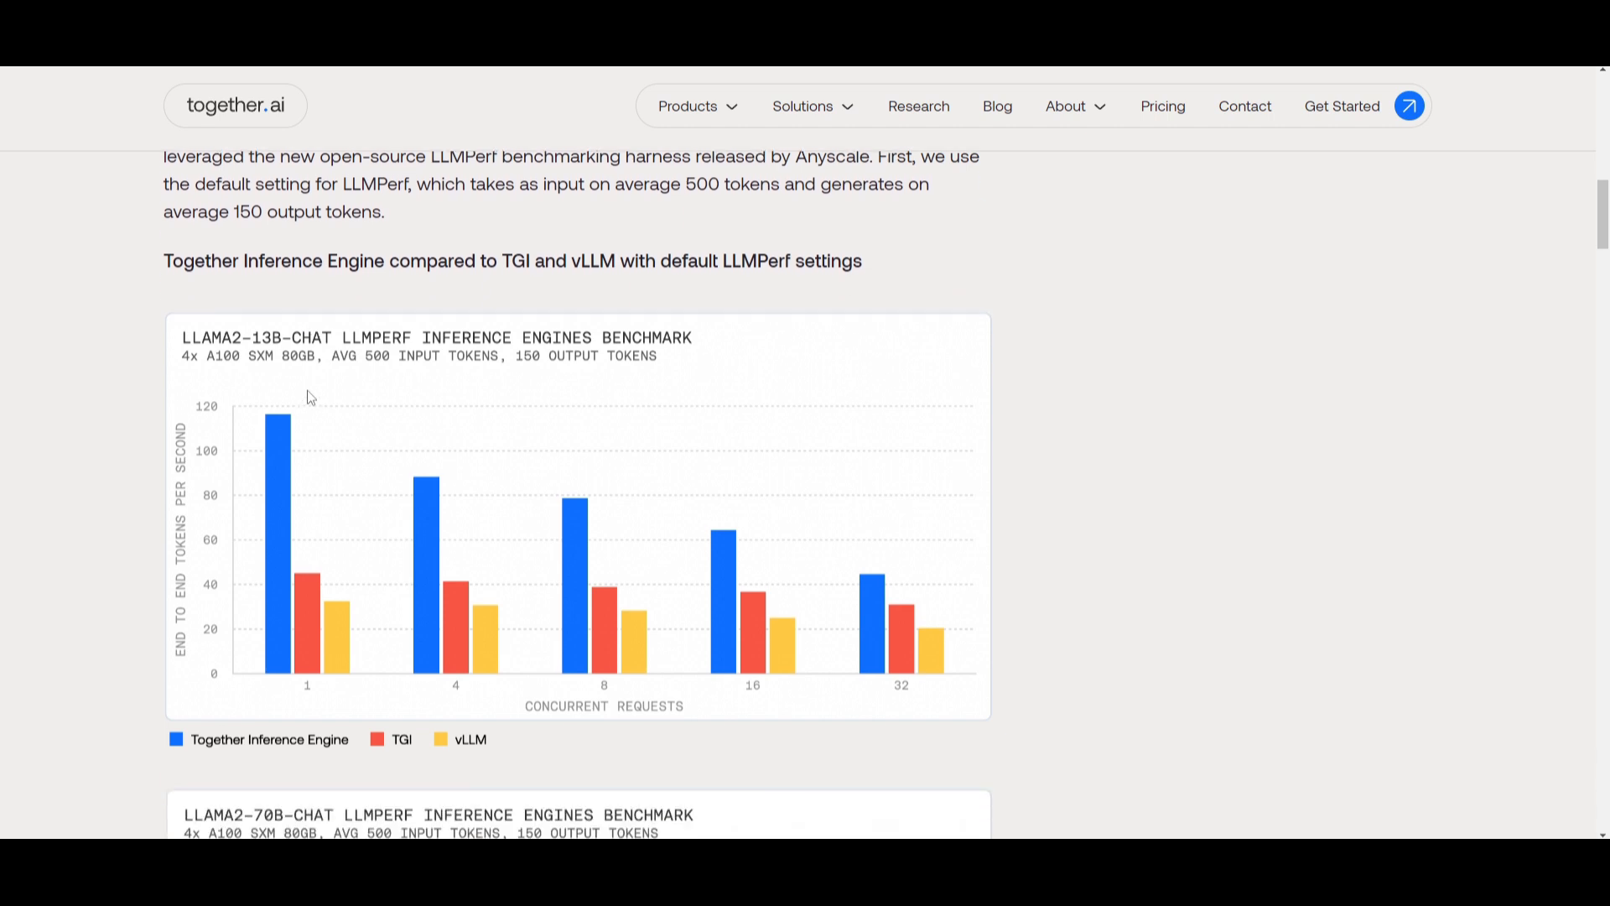
{"action": "mouse_move", "coordinate": [554, 439]}
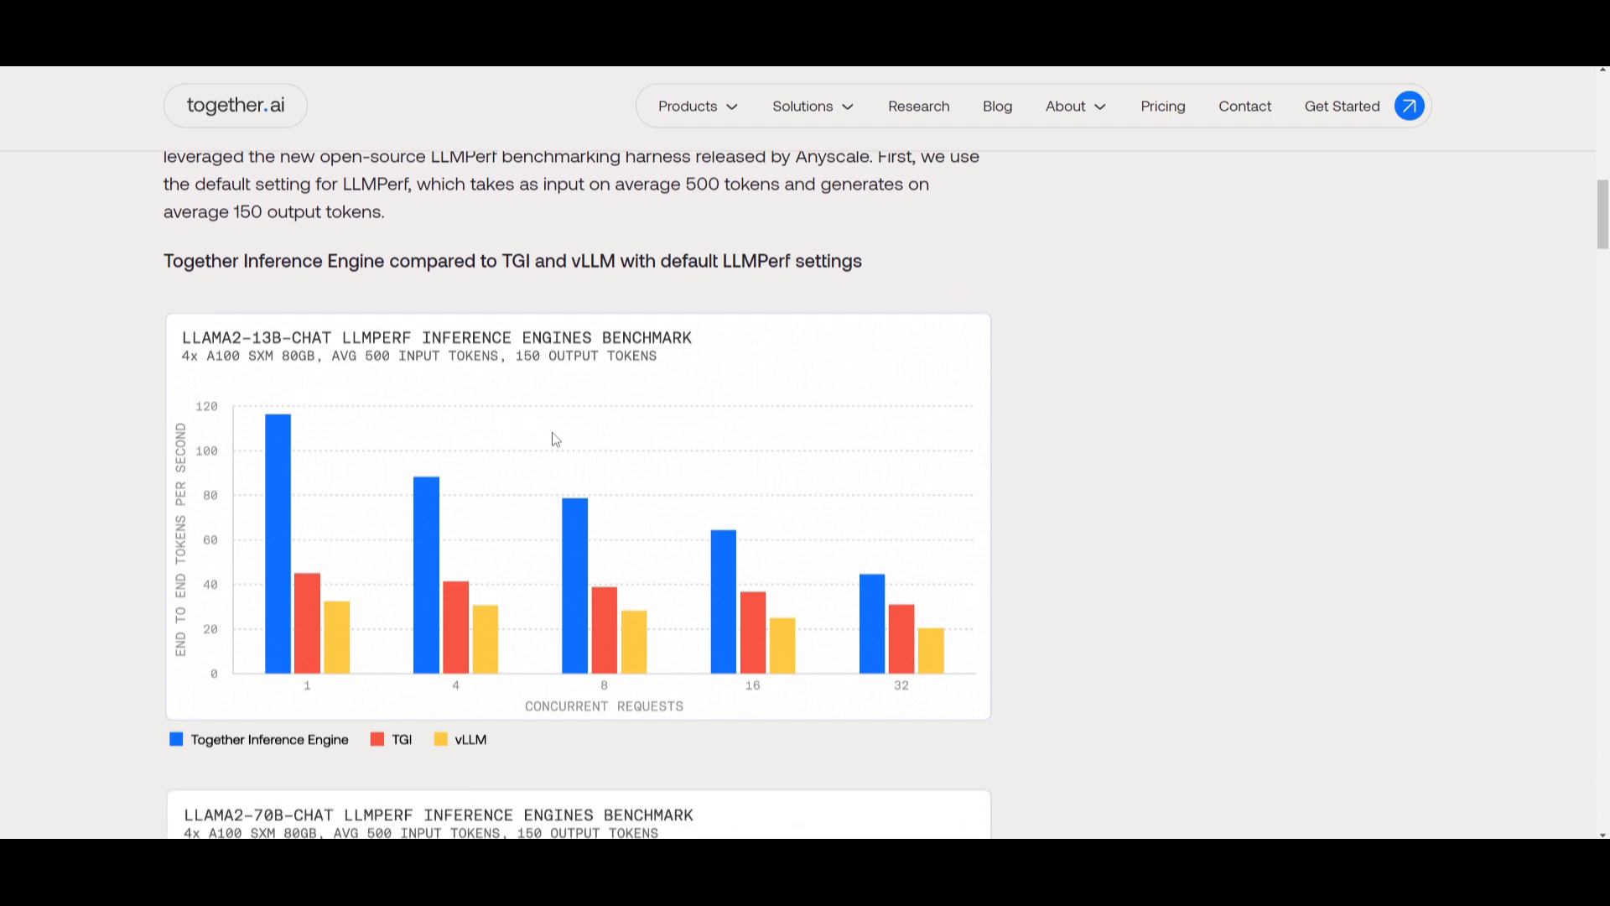
{"action": "scroll", "scroll_direction": "down", "scroll_amount": 3}
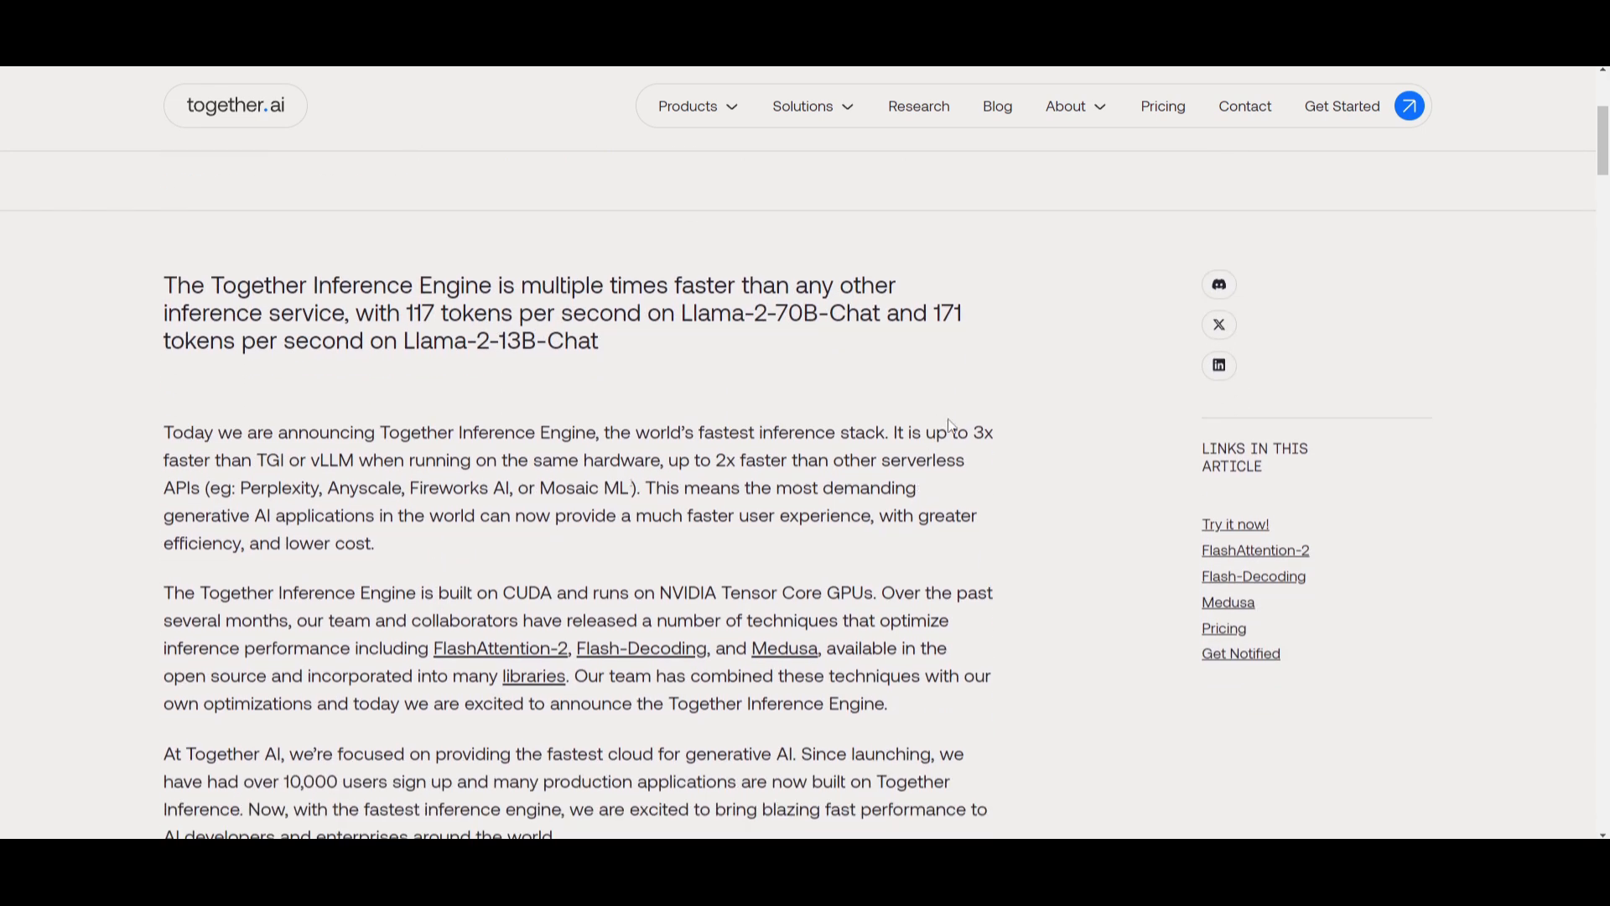
Step: Highlight 'TGI or vLLM' in the intro, then scroll to the Llama2-70B-Chat chart
{"action": "left_click_drag", "start_coordinate": [255, 461], "coordinate": [356, 460]}
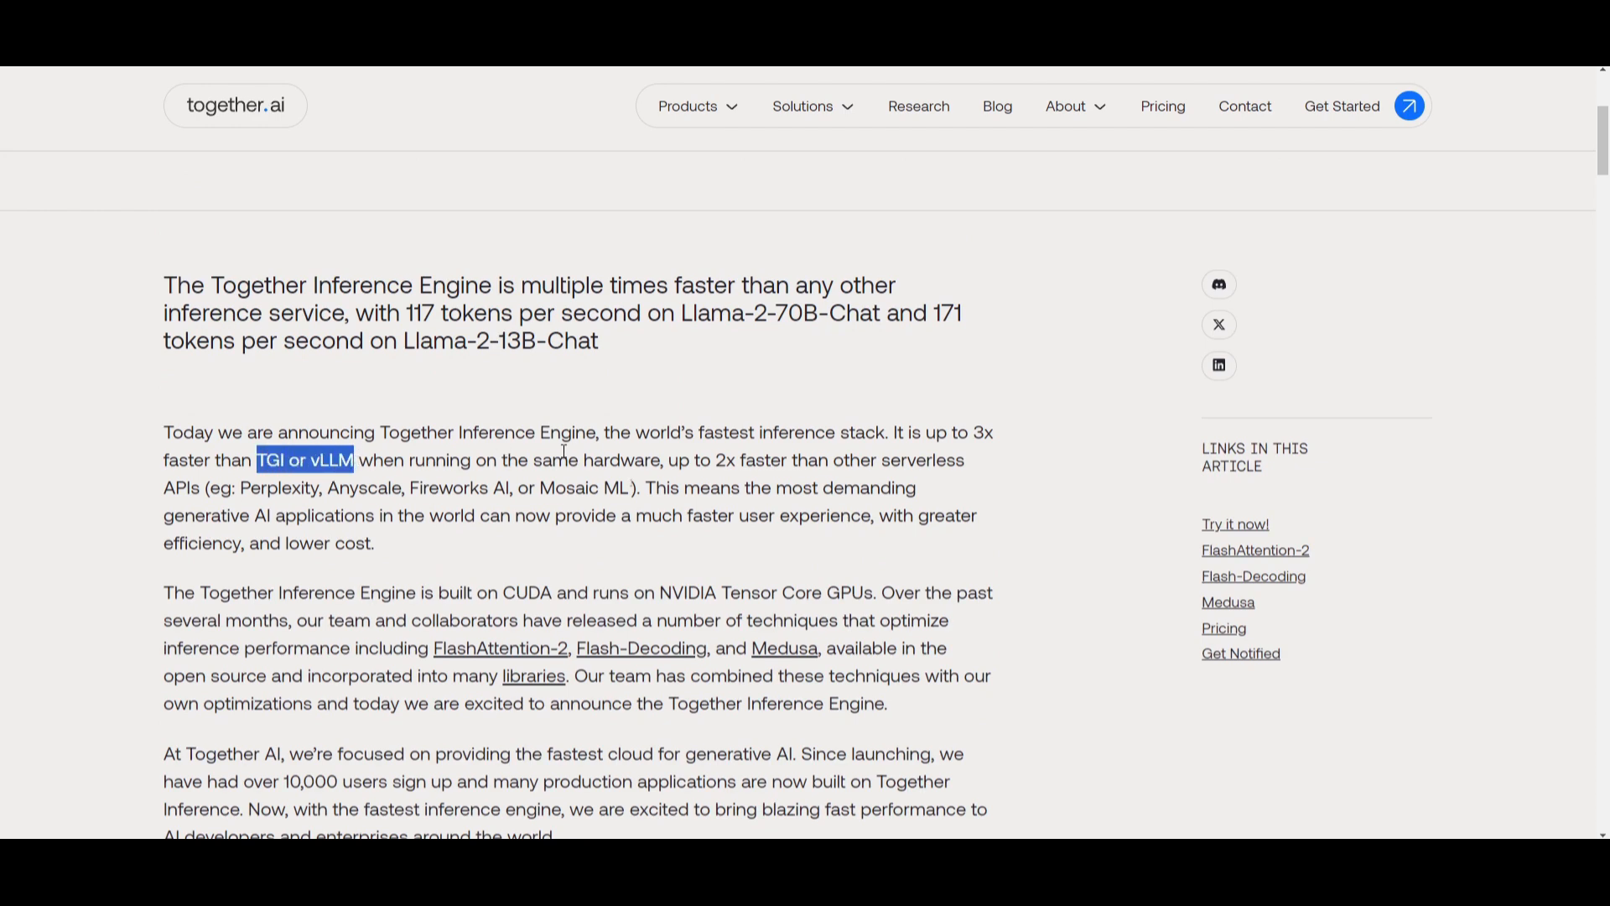
{"action": "scroll", "scroll_direction": "down", "scroll_amount": 3}
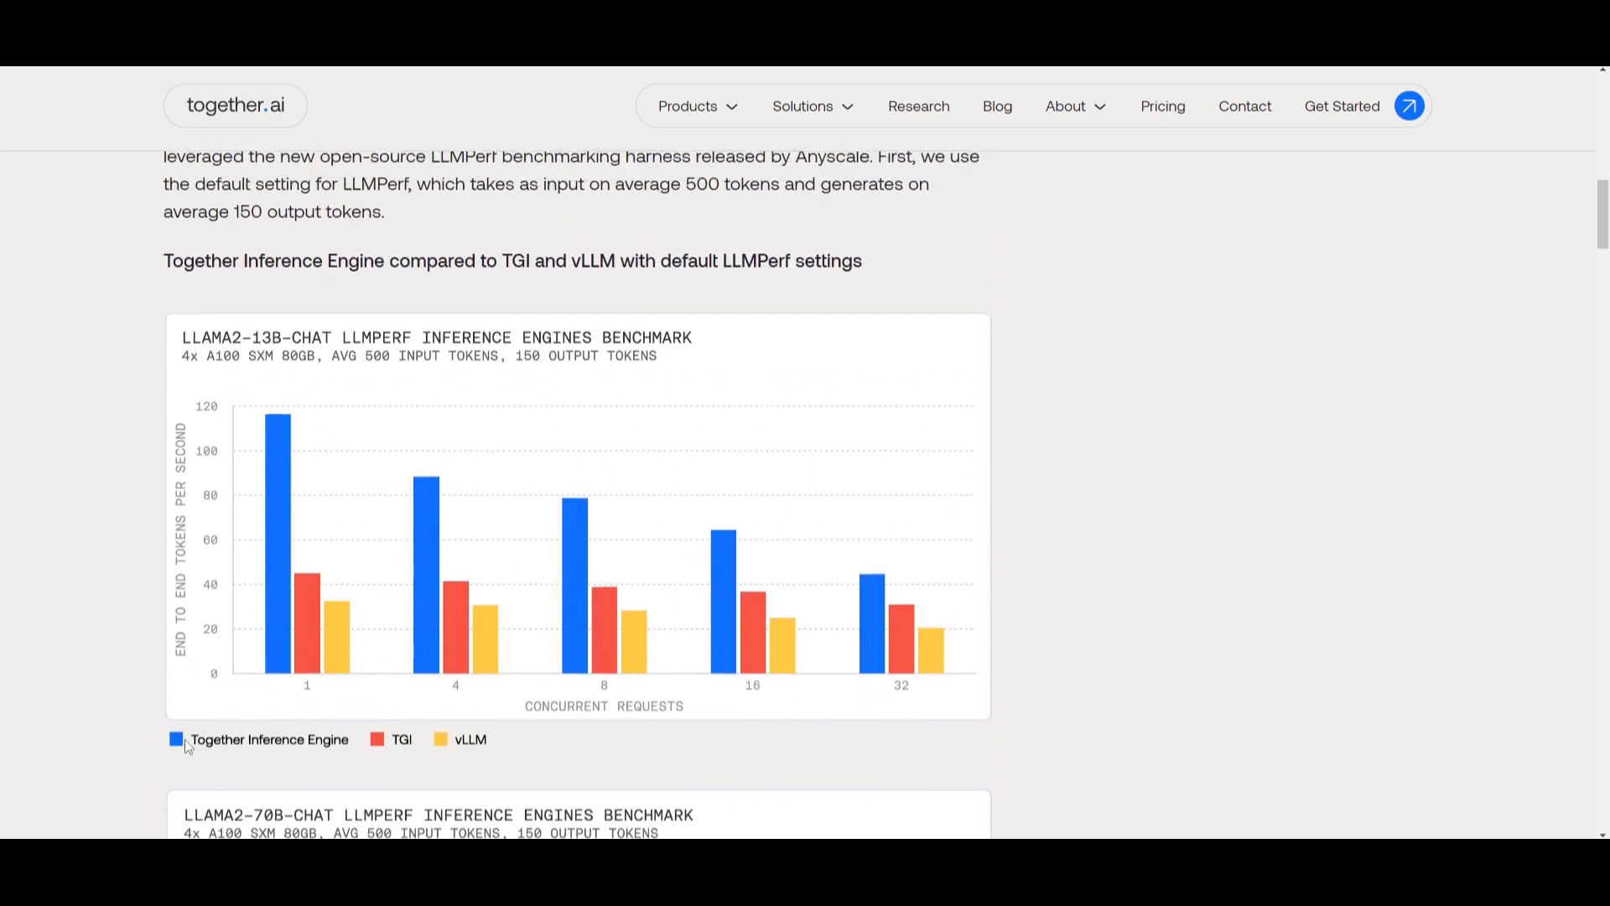
{"action": "mouse_move", "coordinate": [313, 745]}
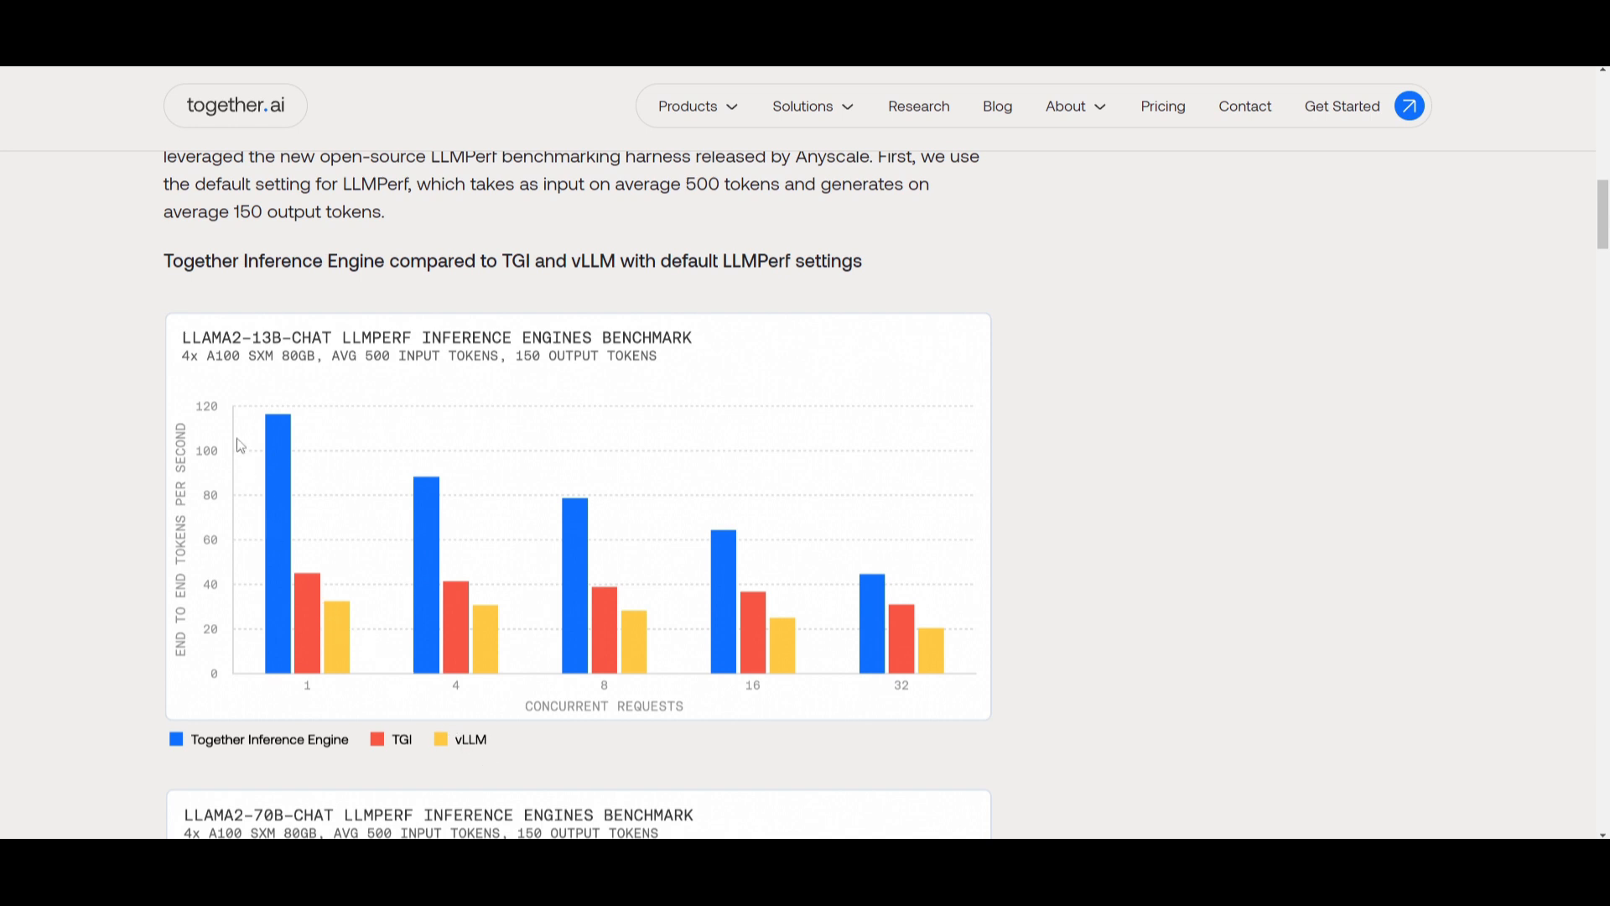
{"action": "mouse_move", "coordinate": [621, 657]}
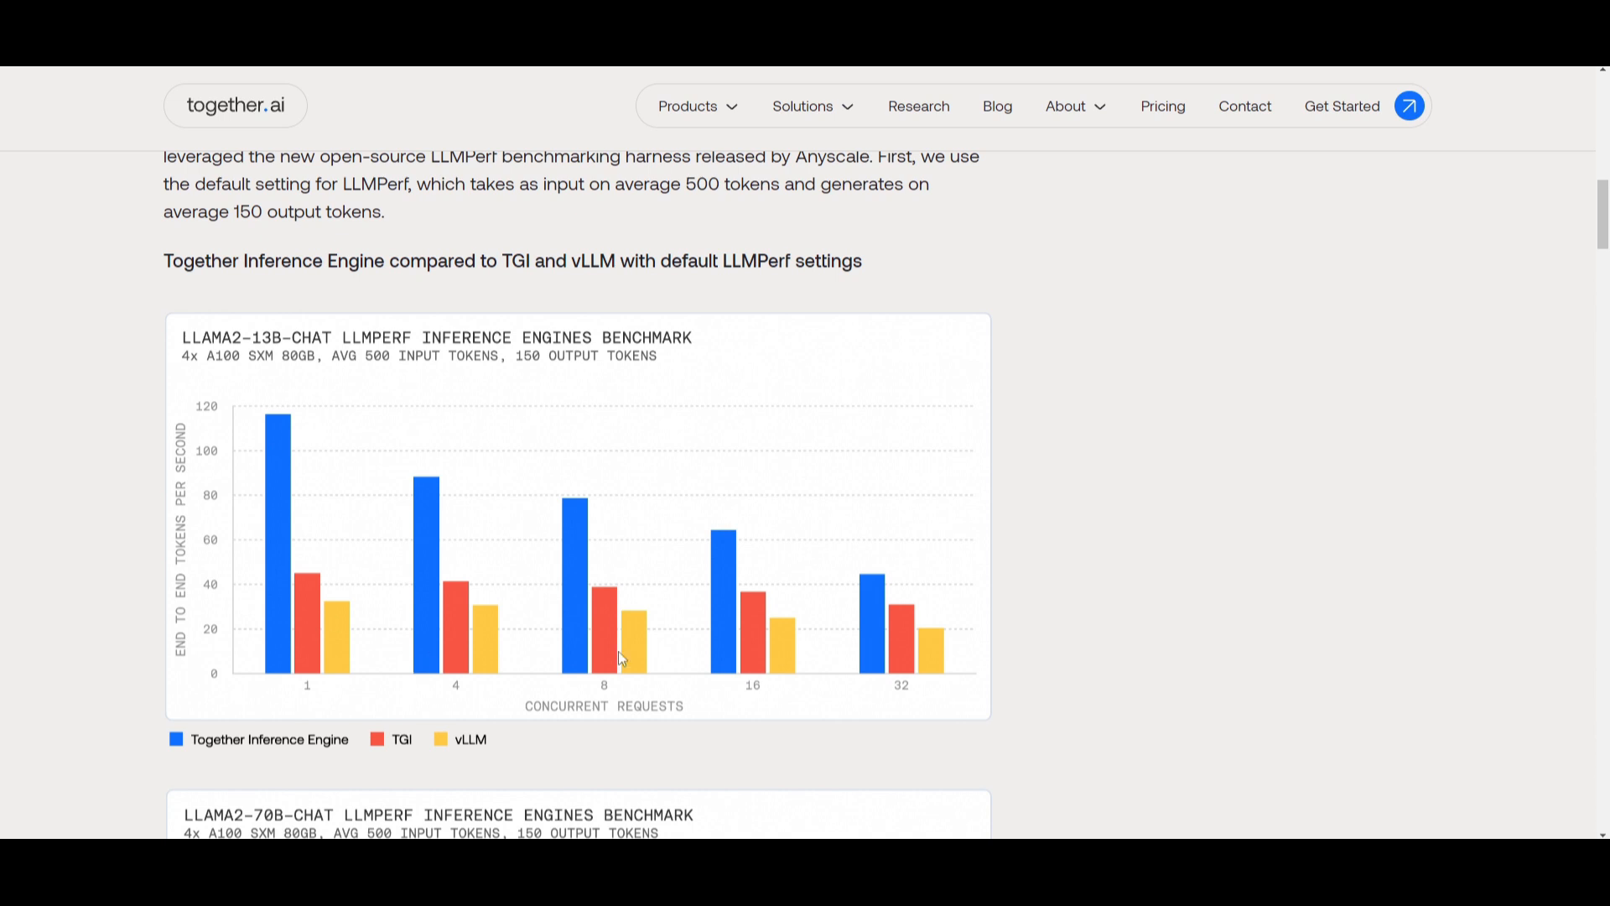
{"action": "mouse_move", "coordinate": [475, 729]}
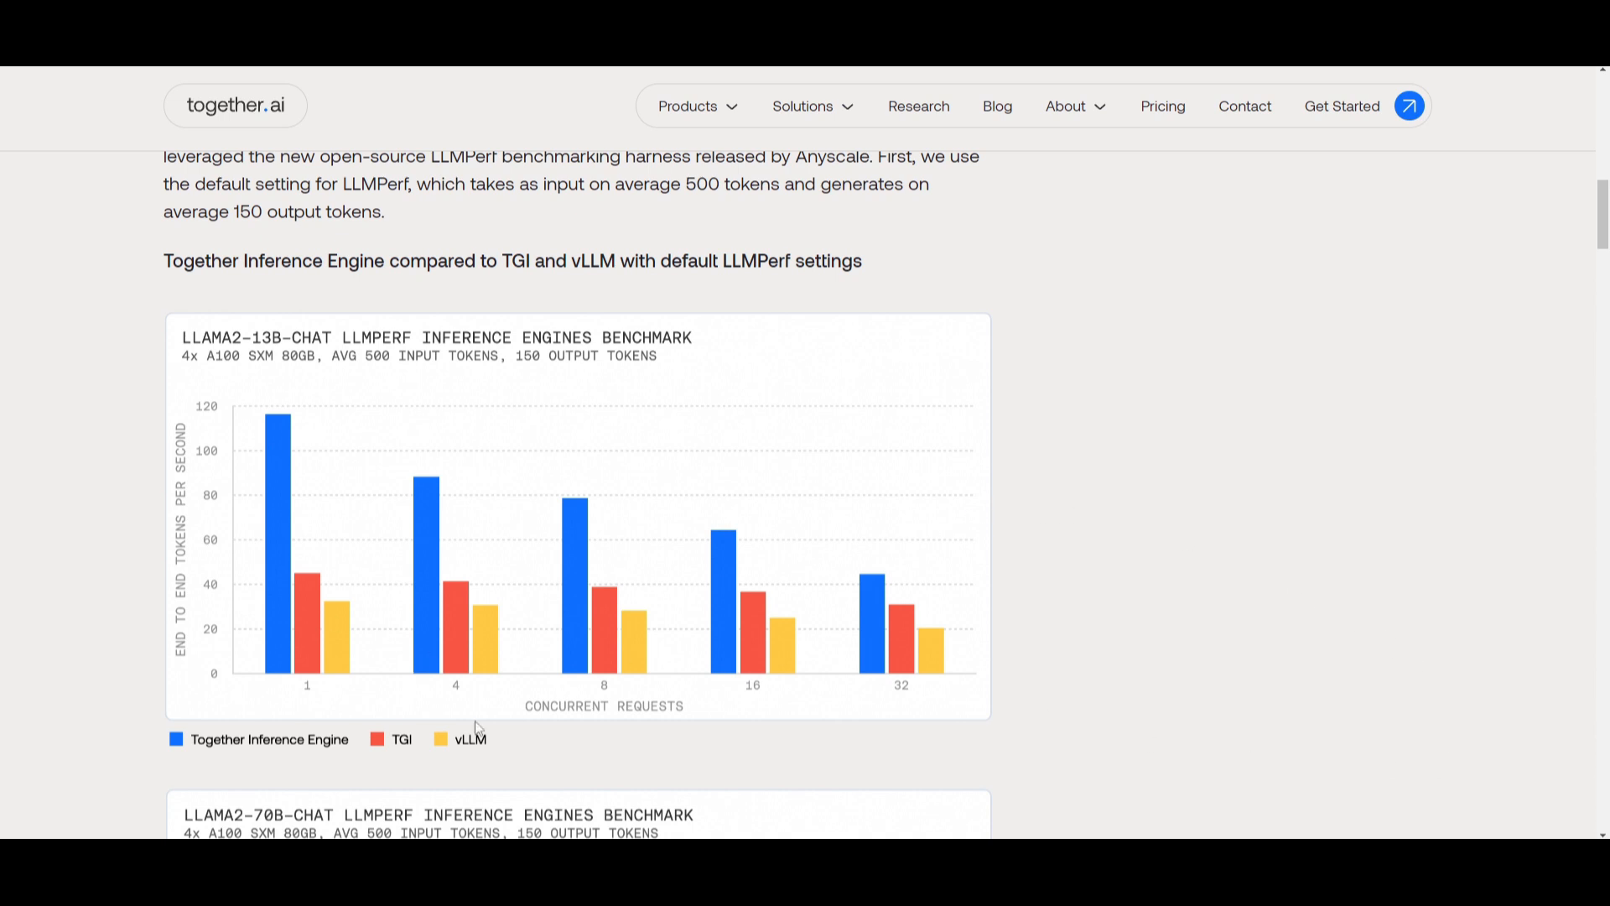
{"action": "mouse_move", "coordinate": [922, 681]}
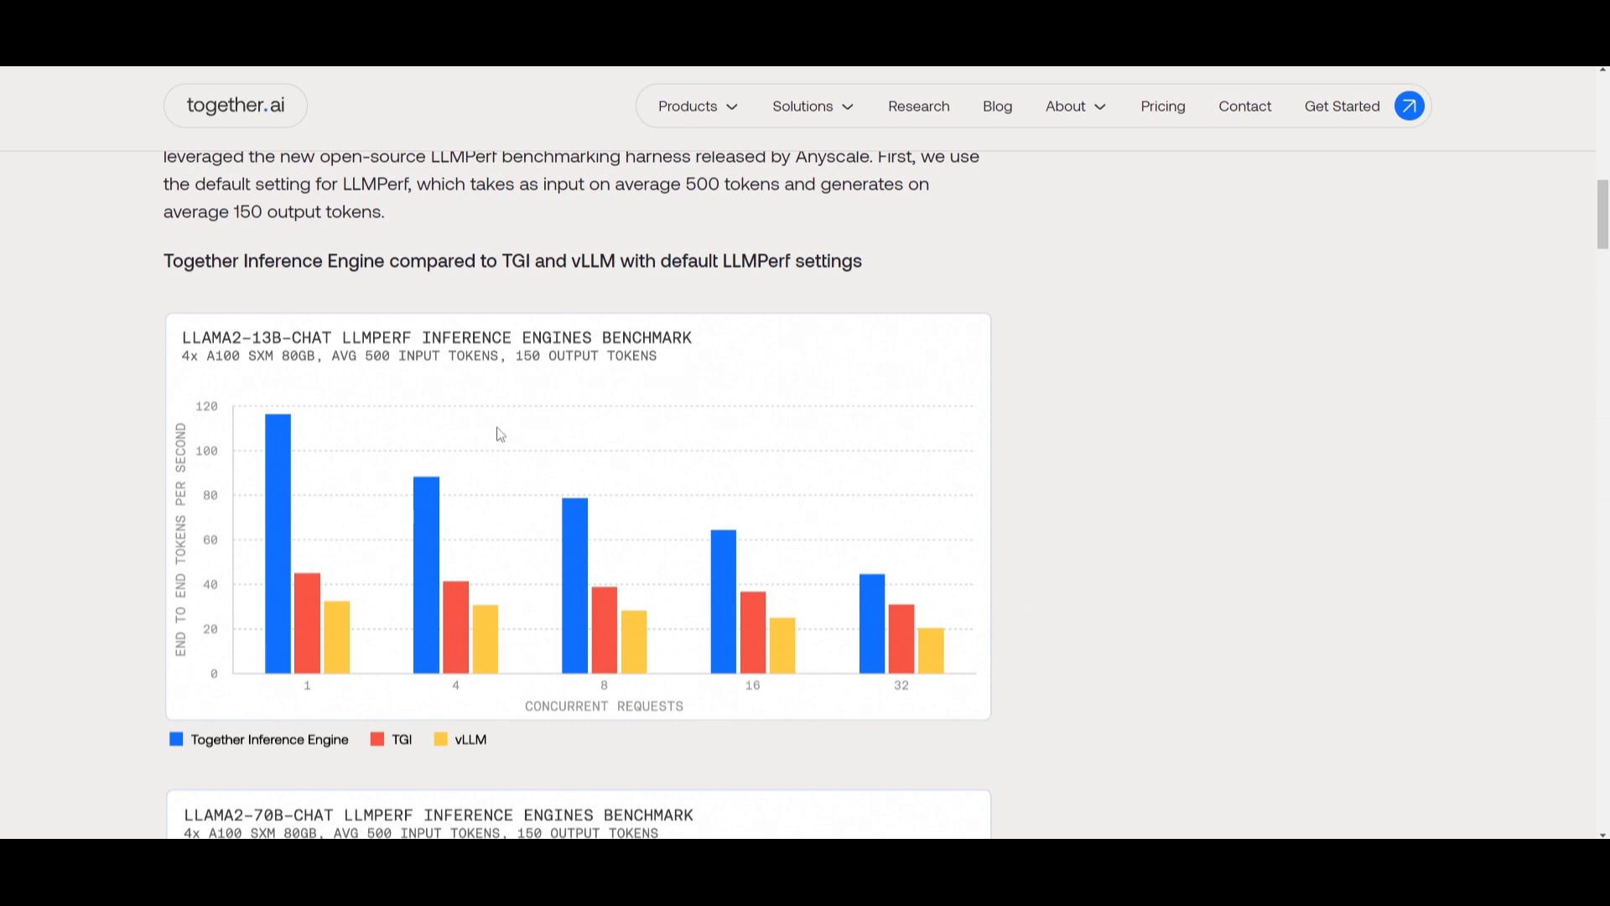
{"action": "mouse_move", "coordinate": [223, 526]}
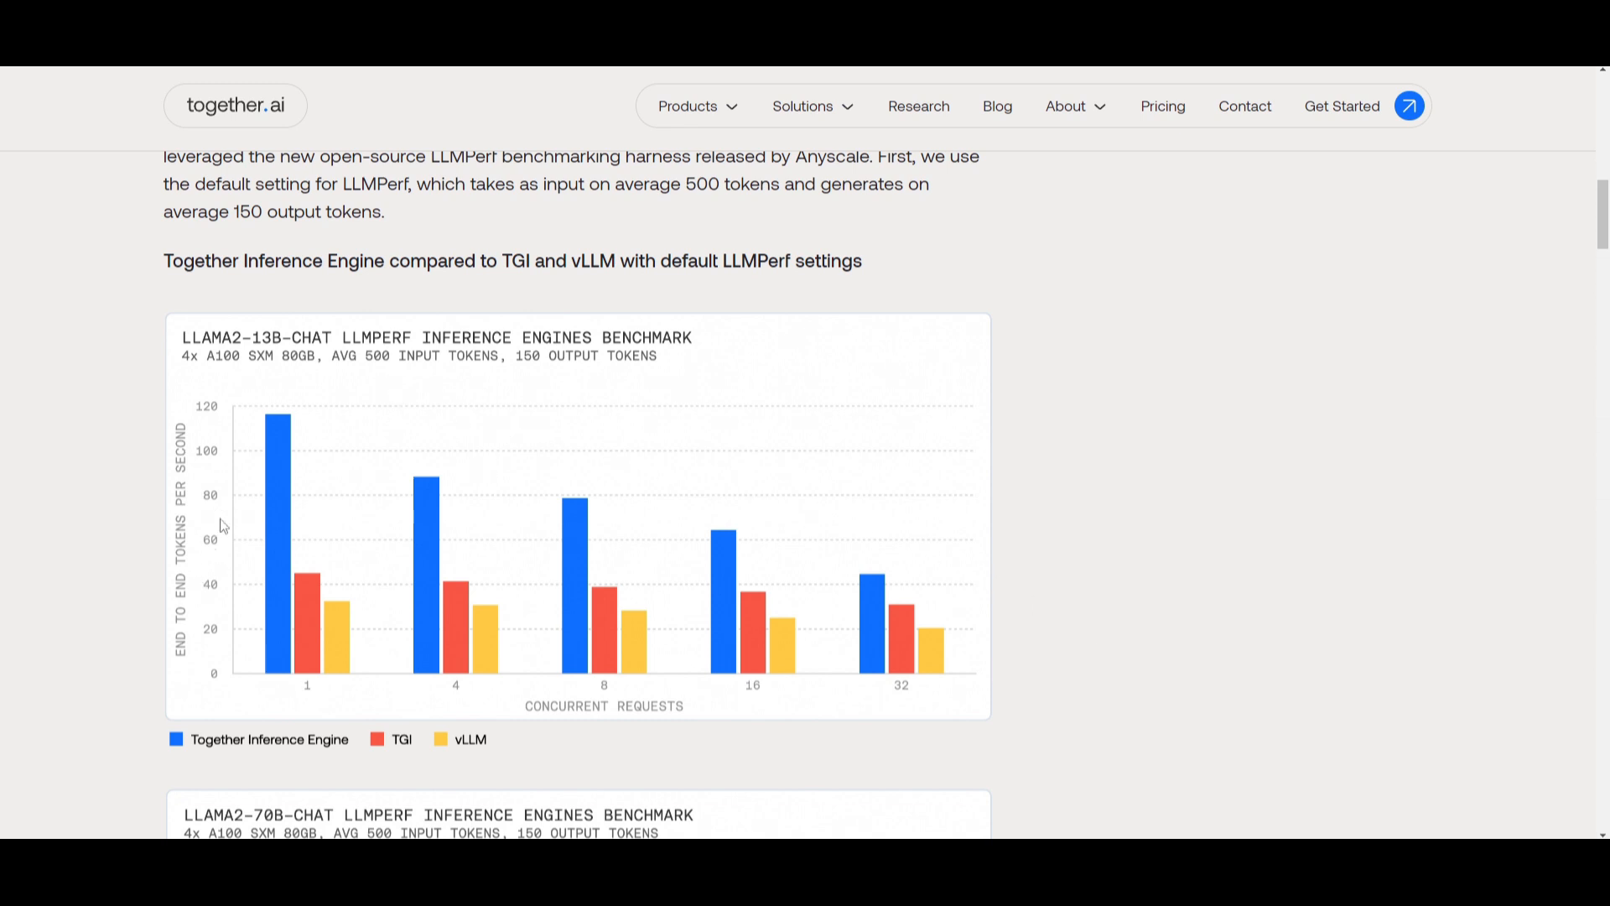
{"action": "scroll", "scroll_direction": "down", "scroll_amount": 3}
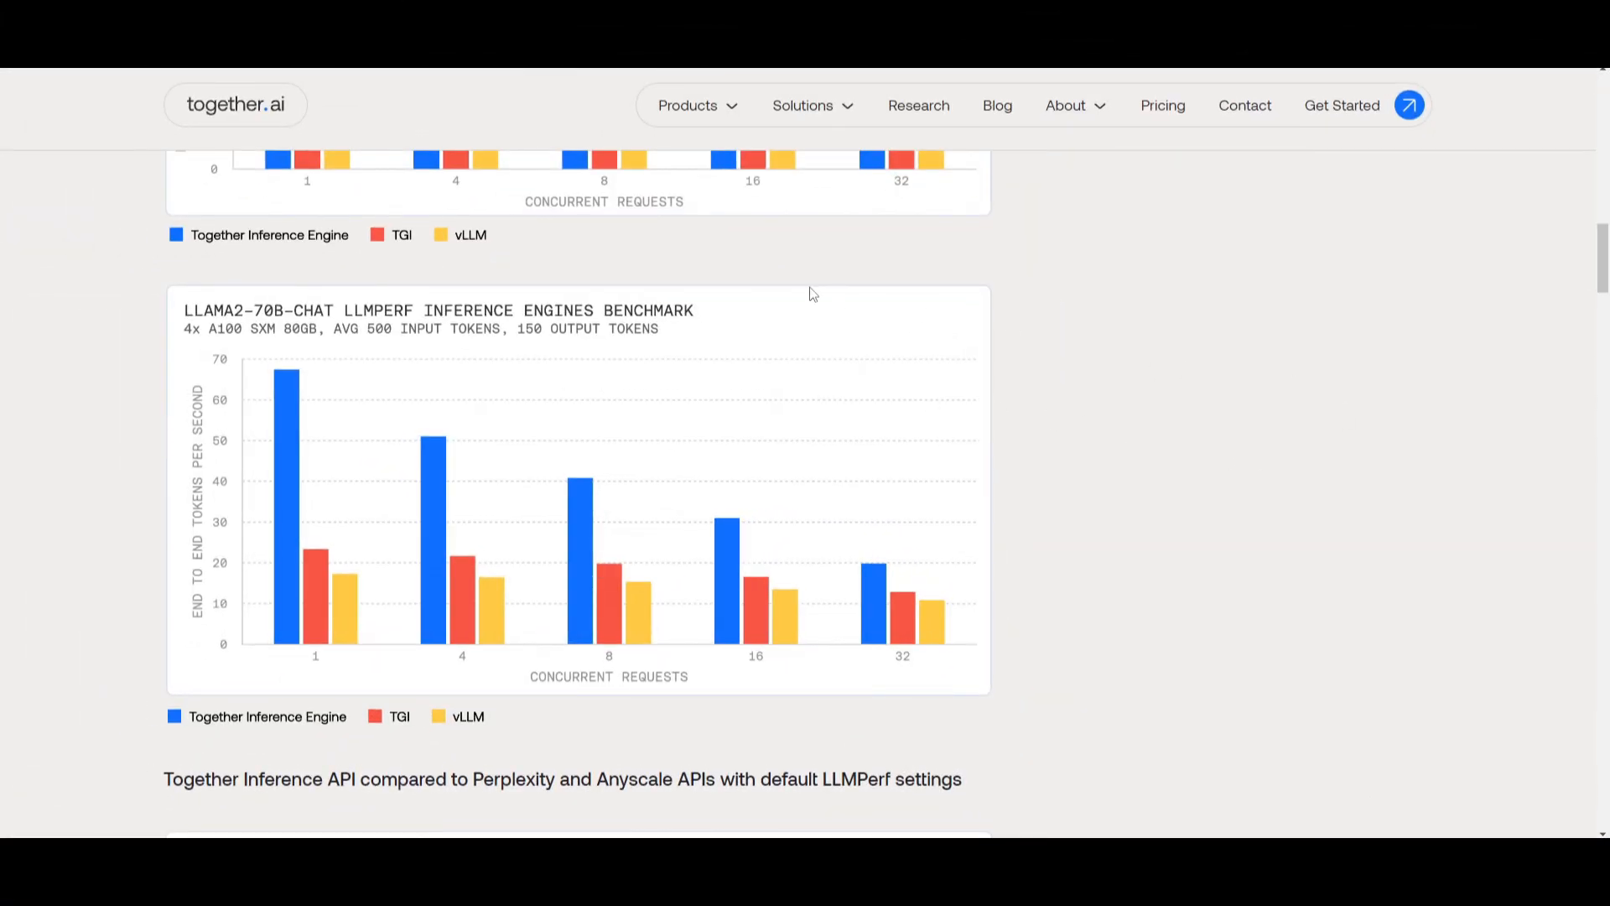
{"action": "mouse_move", "coordinate": [324, 319]}
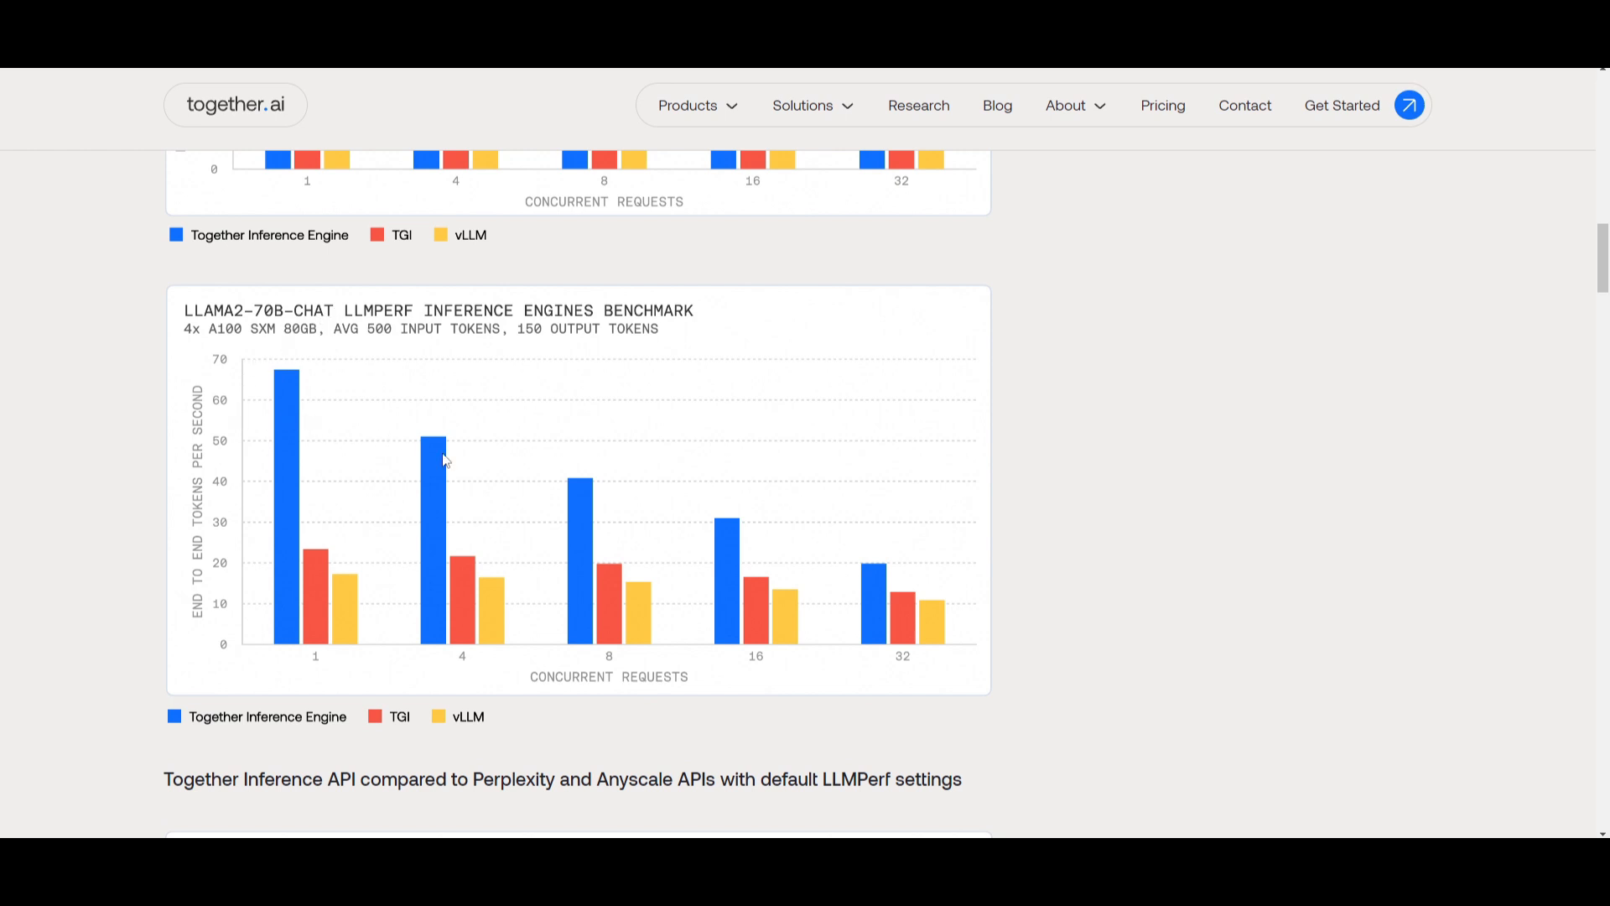
{"action": "mouse_move", "coordinate": [601, 459]}
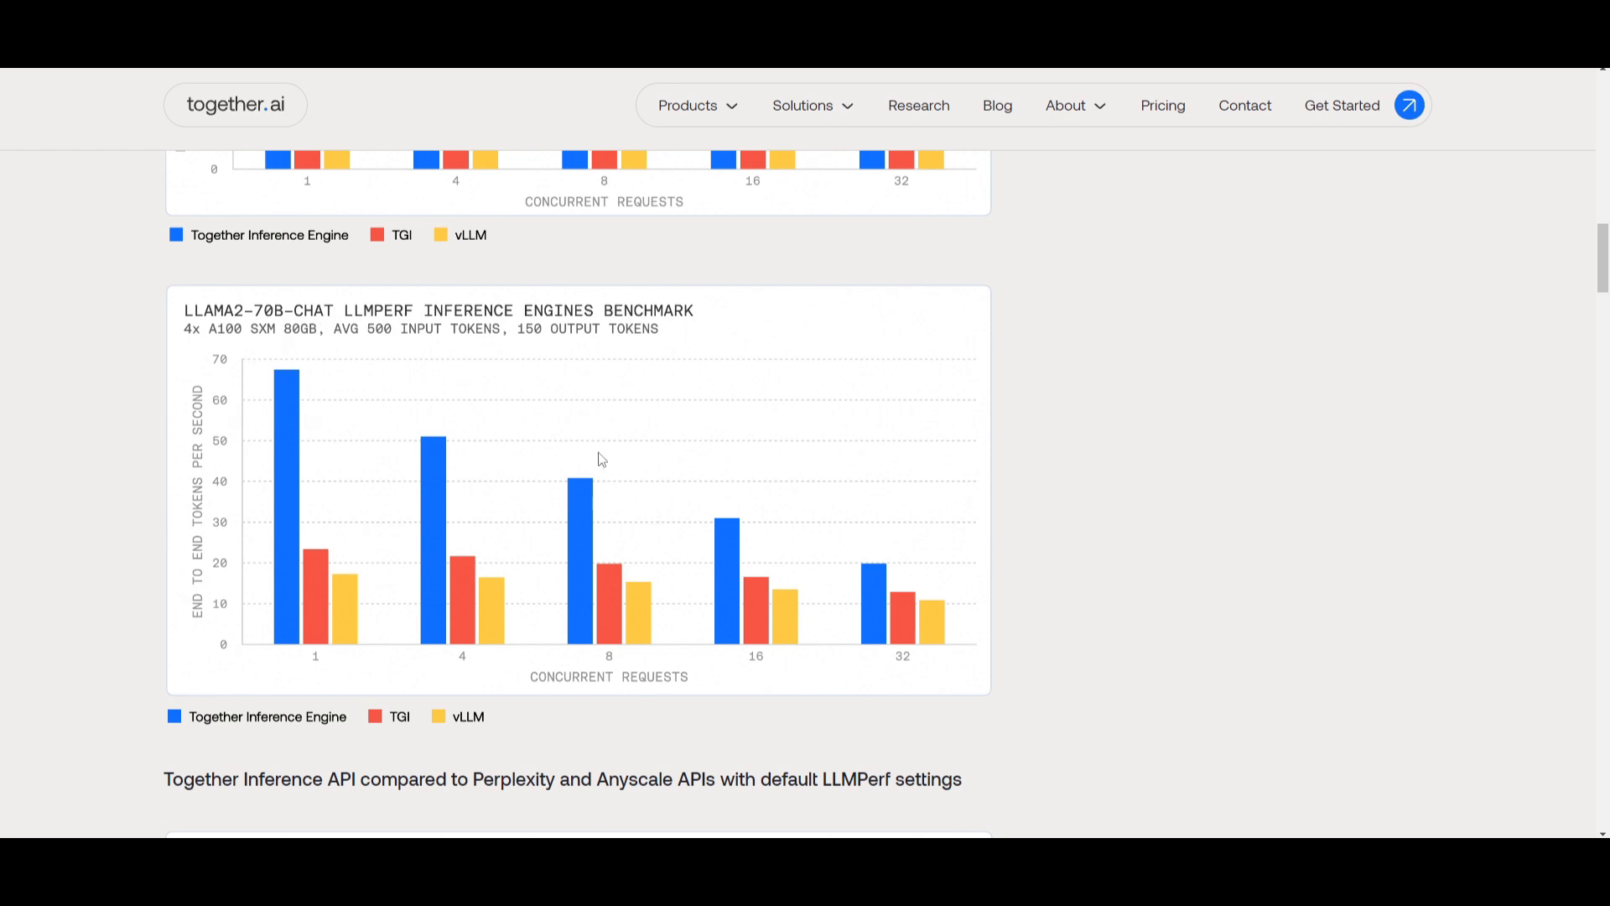
Step: Scroll past the 13B chart to the Llama2-70B-Chat default-settings benchmark chart
{"action": "scroll", "scroll_direction": "down", "scroll_amount": 3}
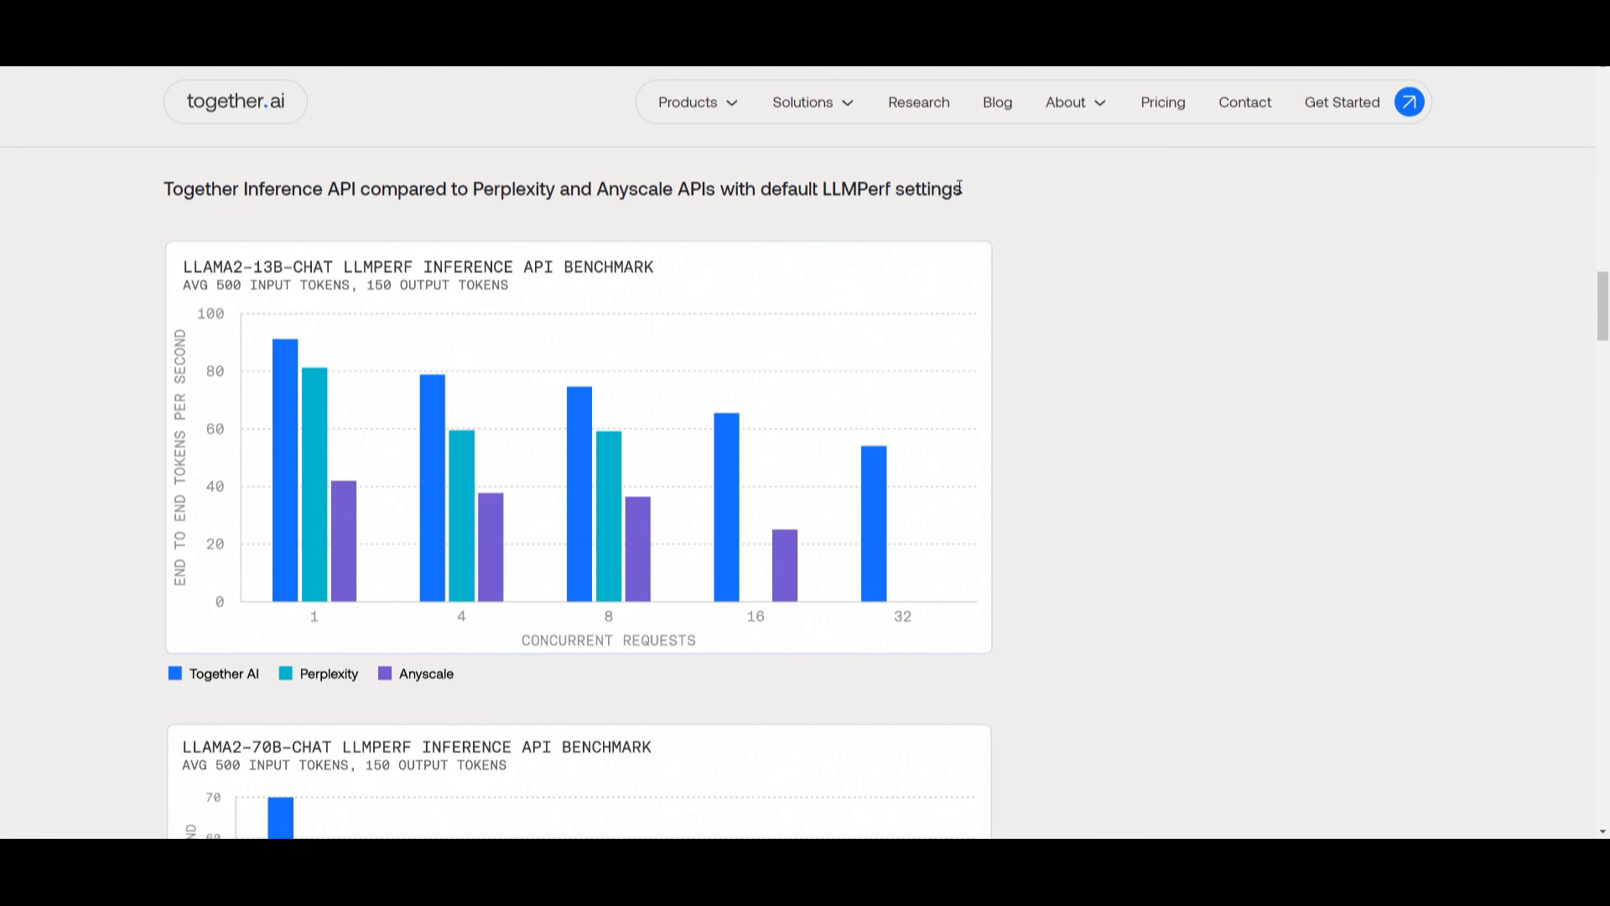
{"action": "mouse_move", "coordinate": [1017, 212]}
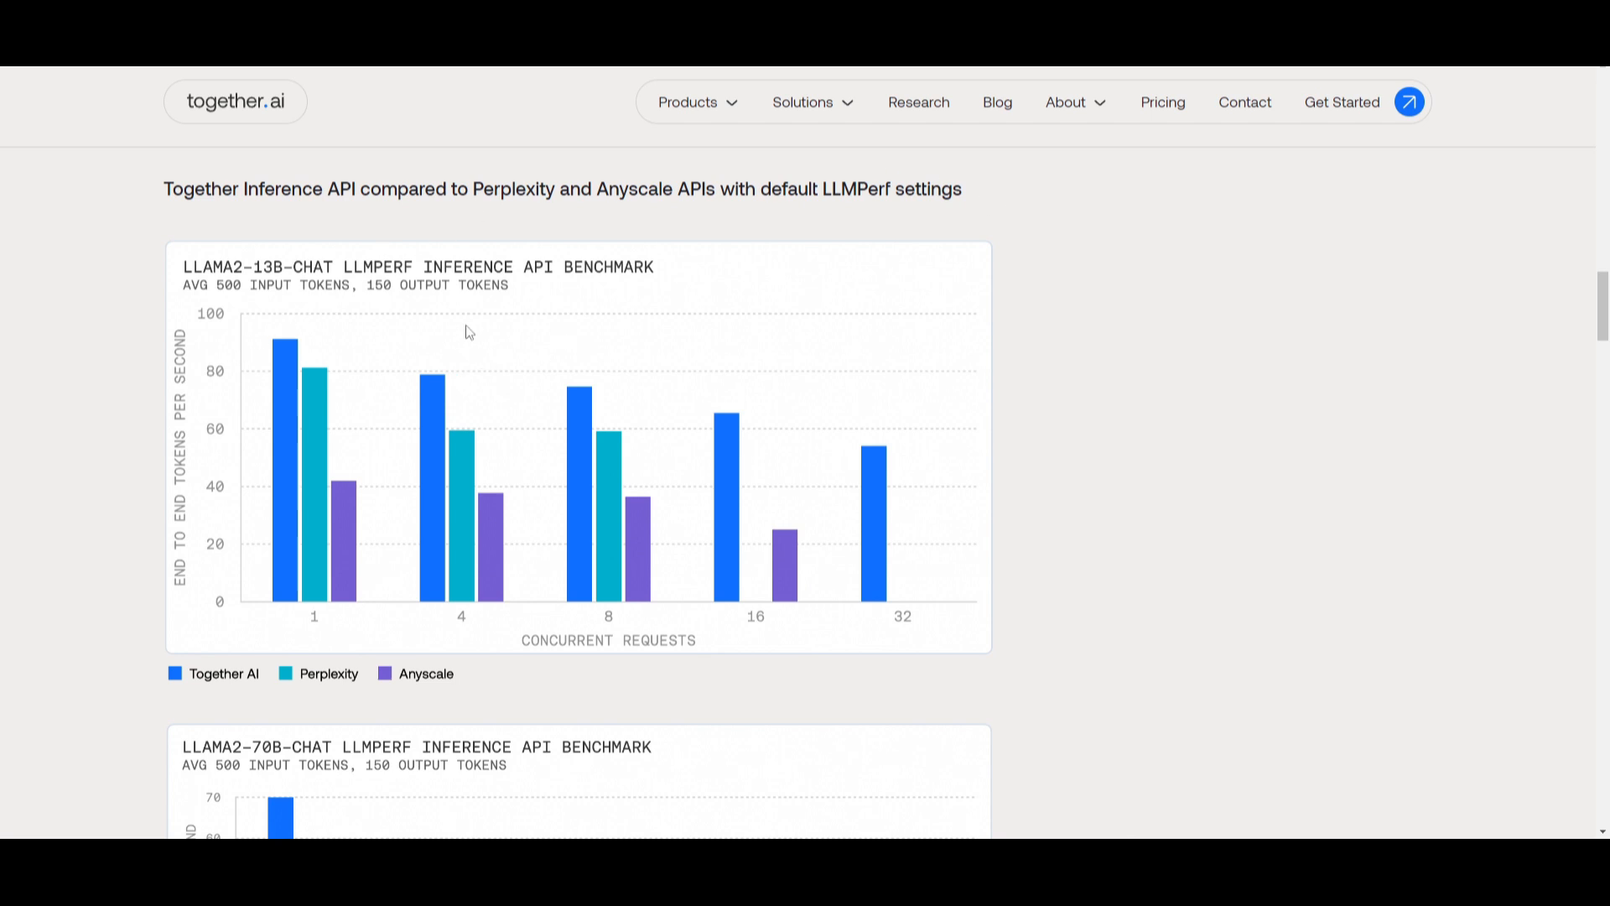
{"action": "mouse_move", "coordinate": [201, 418]}
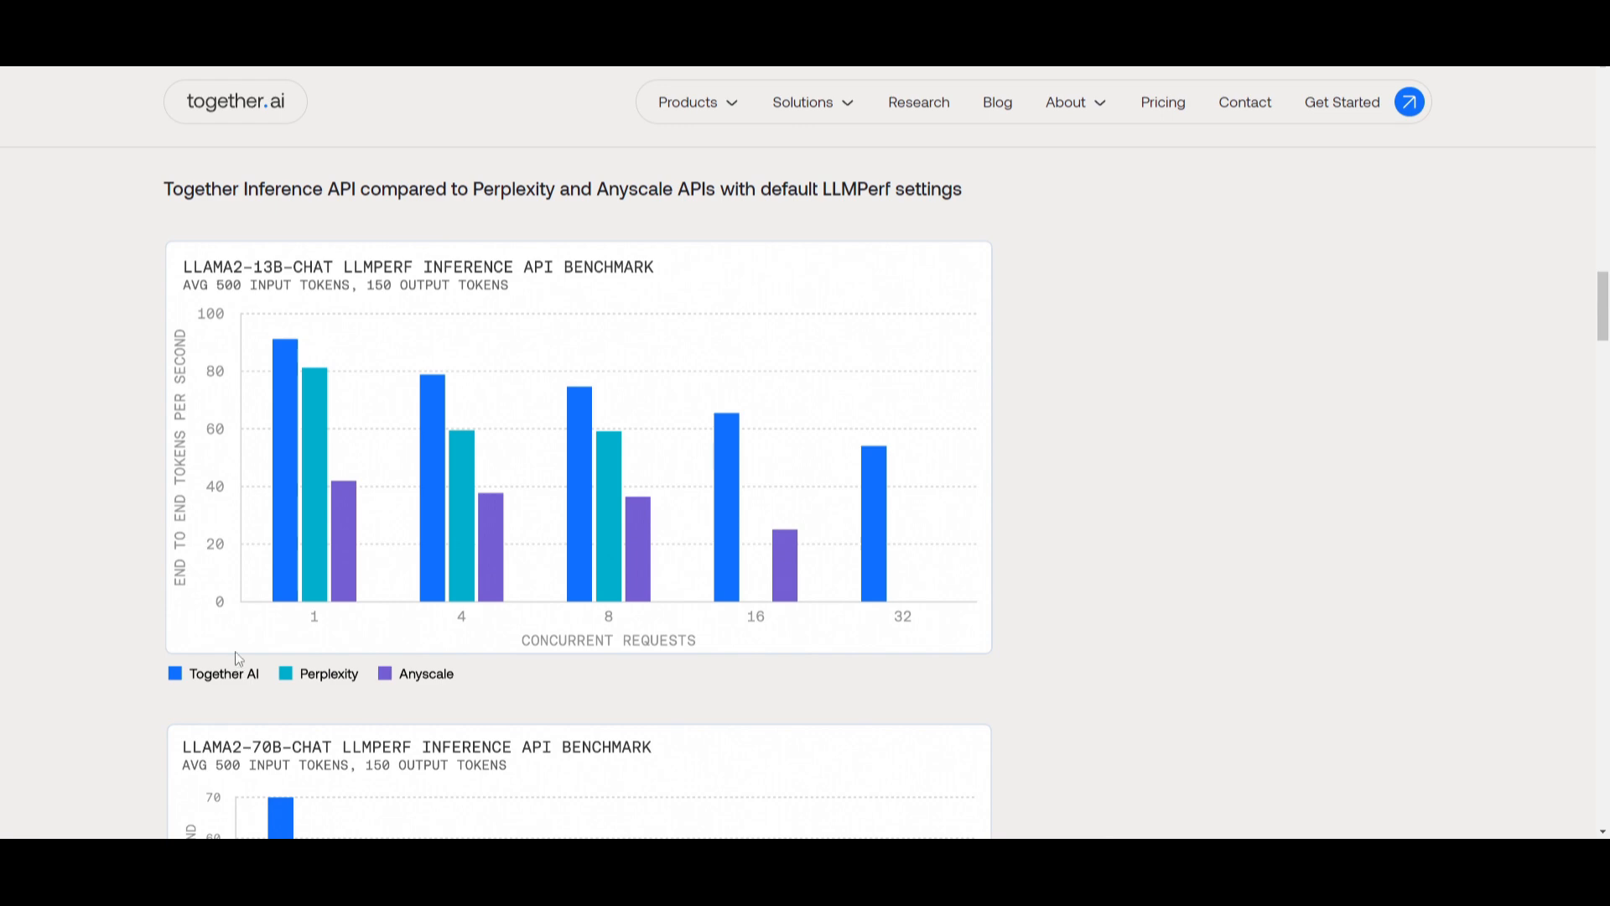
{"action": "mouse_move", "coordinate": [911, 306]}
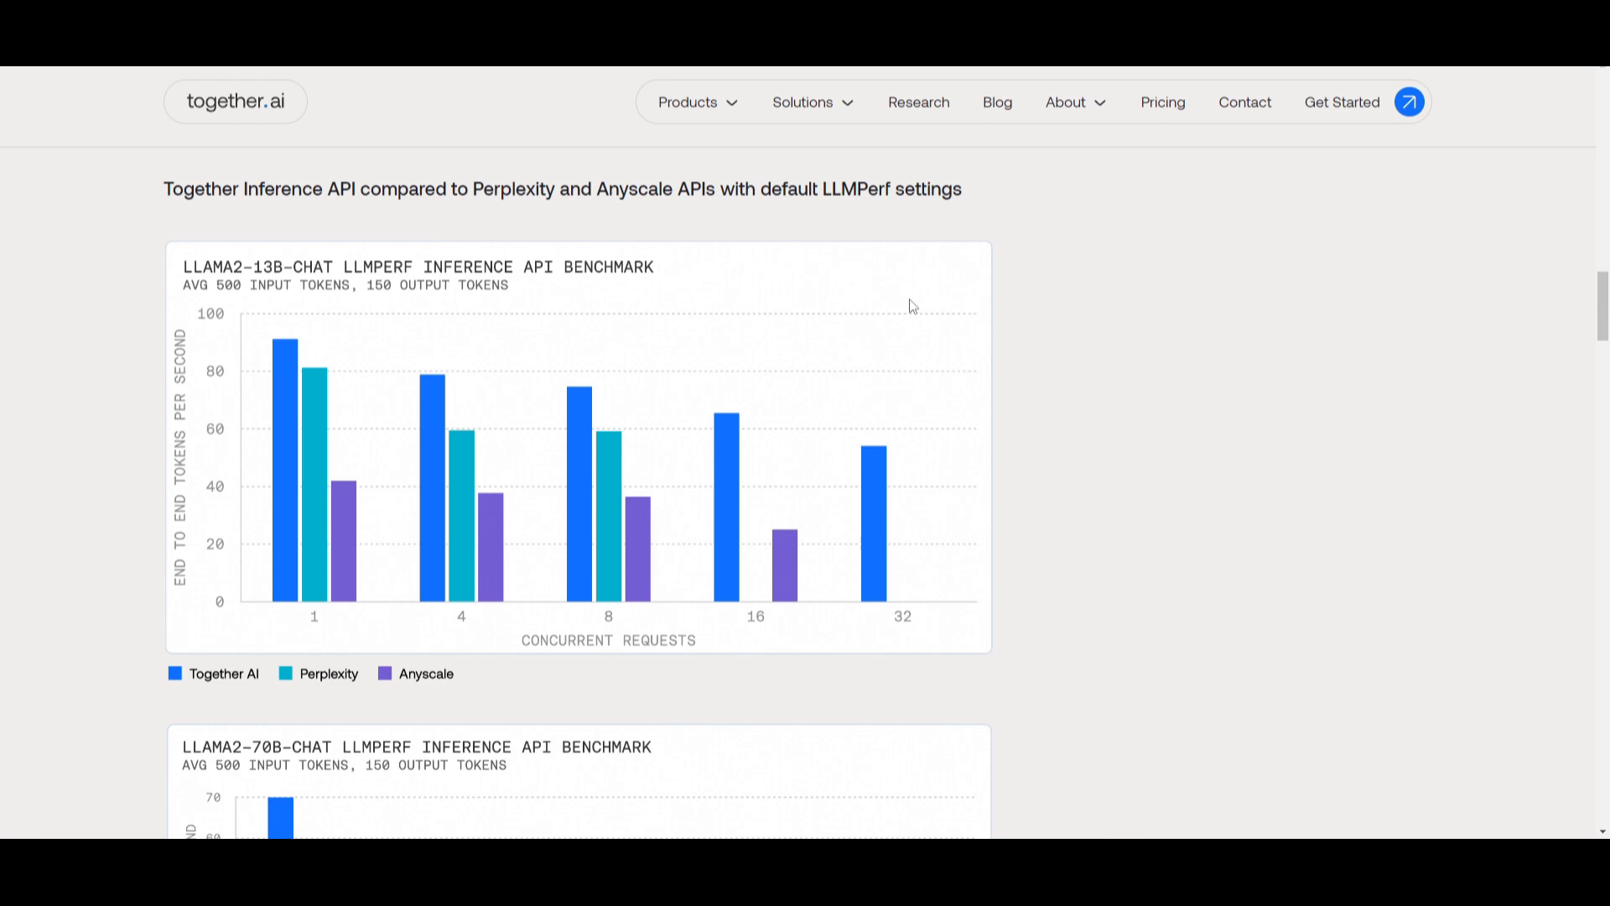
{"action": "scroll", "scroll_direction": "down", "scroll_amount": 3}
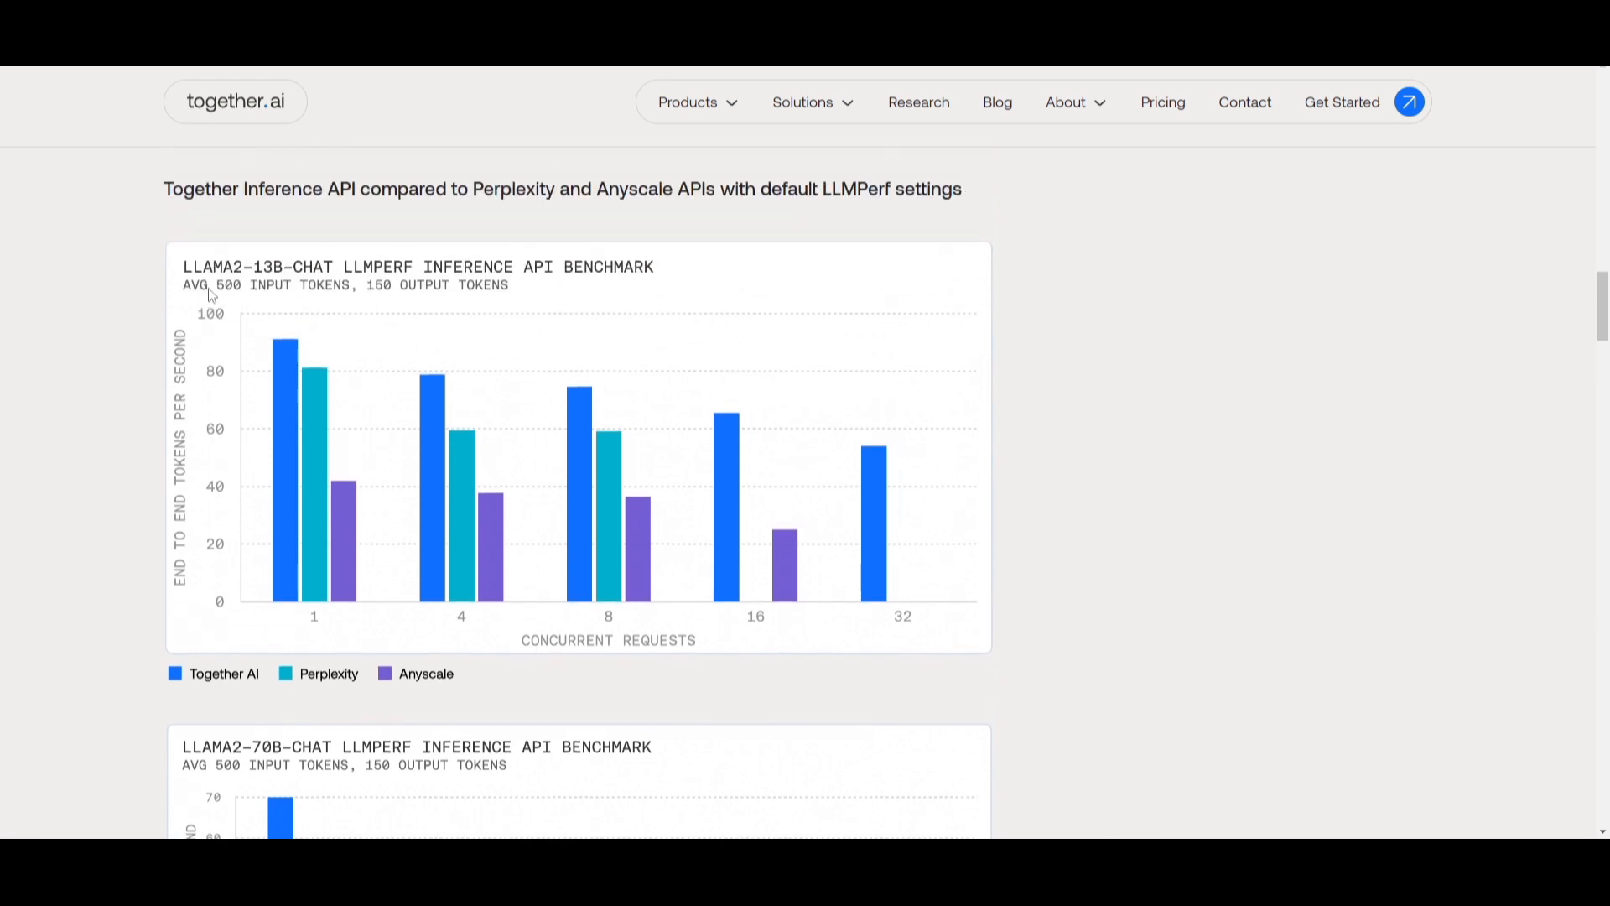
{"action": "scroll", "scroll_direction": "down", "scroll_amount": 3}
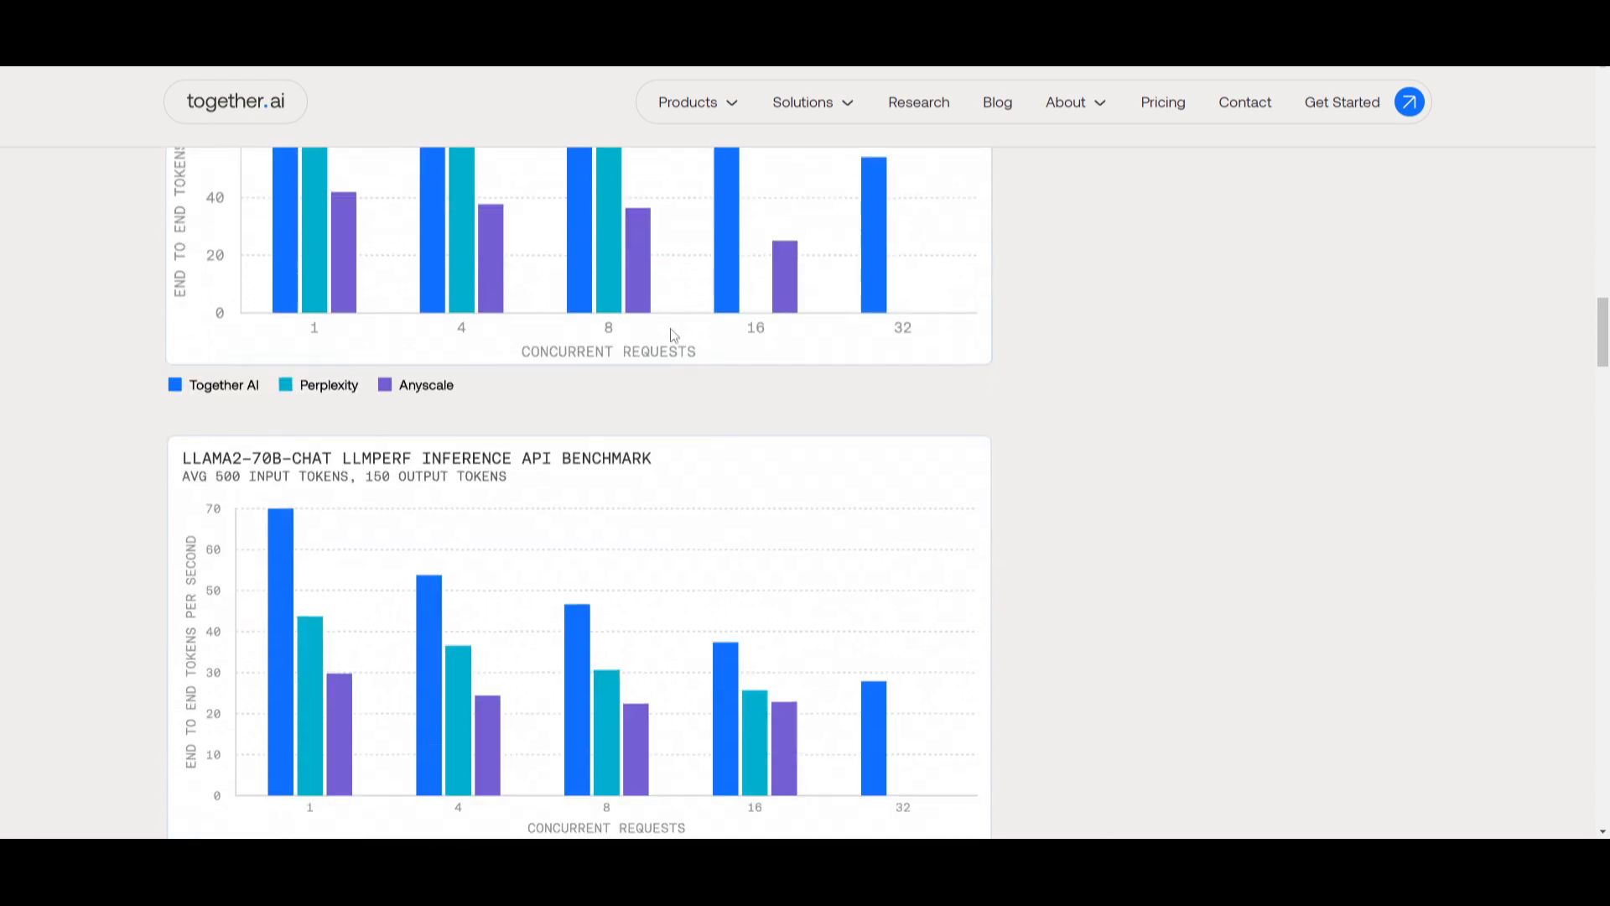
Step: Scroll through modified LLMPerf results to the Llama2-70B-Chat chart (700 input, 550 output tokens)
{"action": "scroll", "scroll_direction": "down", "scroll_amount": 3}
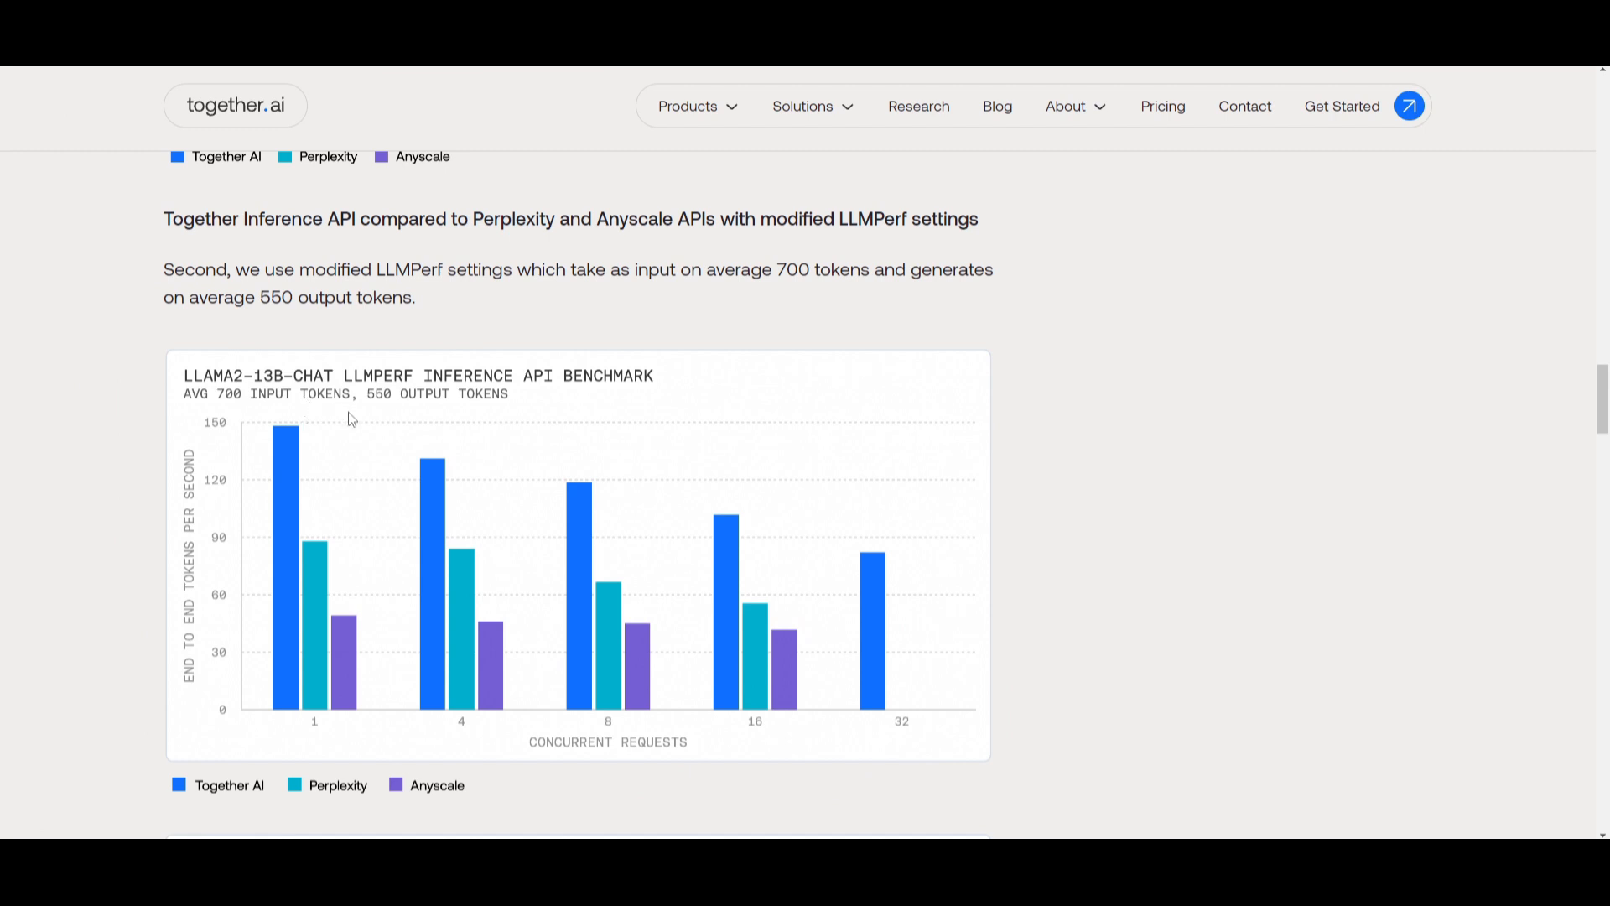
{"action": "mouse_move", "coordinate": [555, 390]}
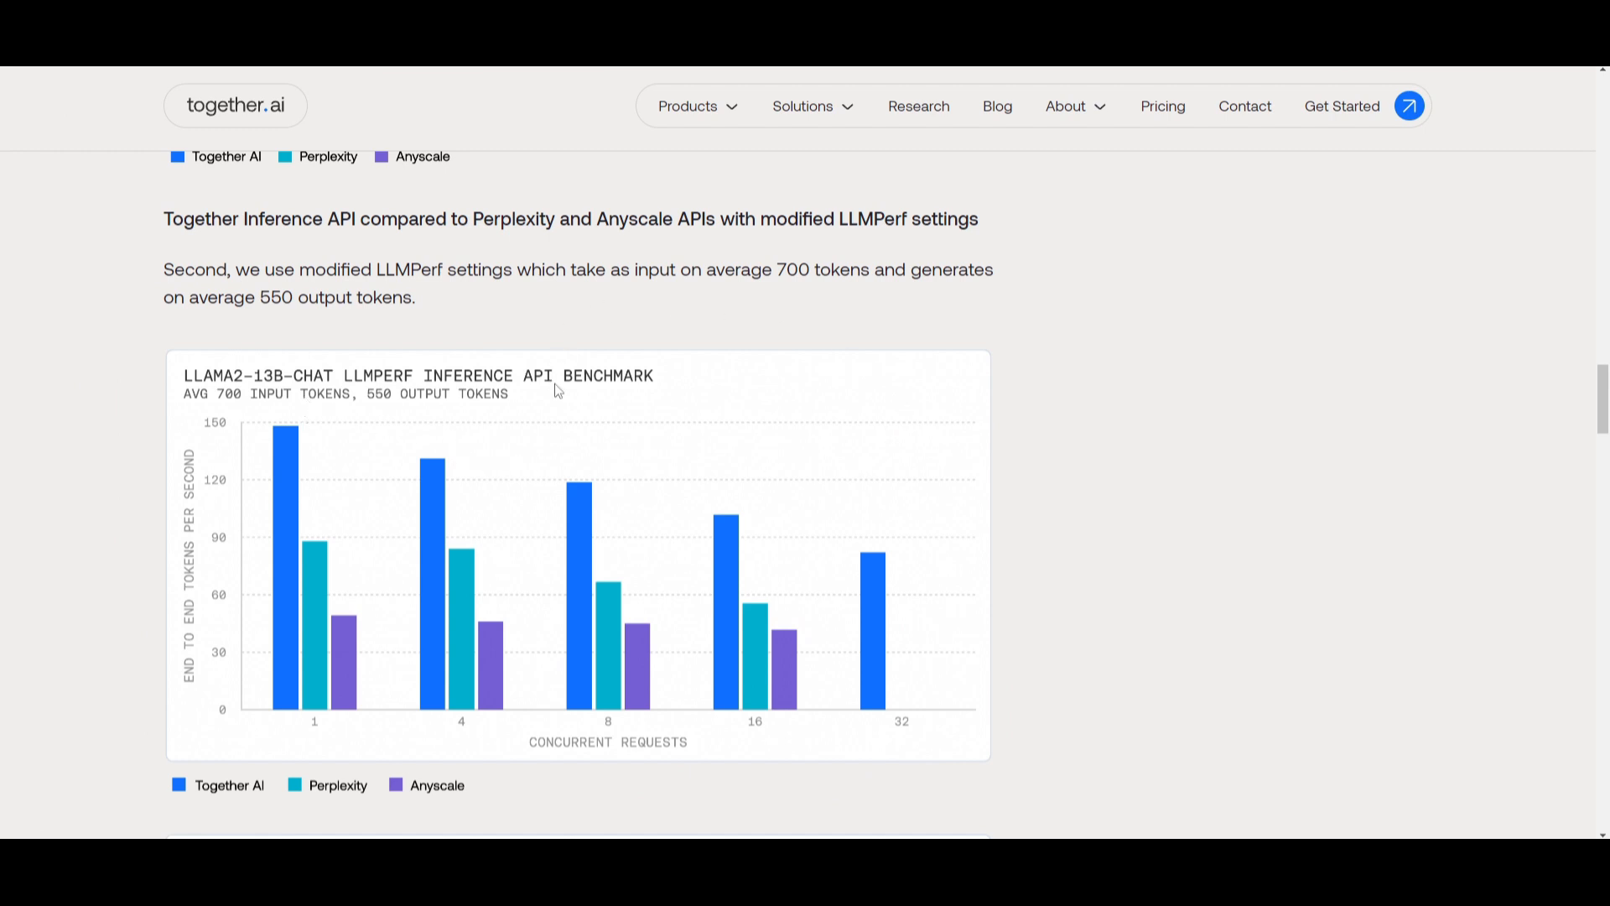
{"action": "mouse_move", "coordinate": [715, 360]}
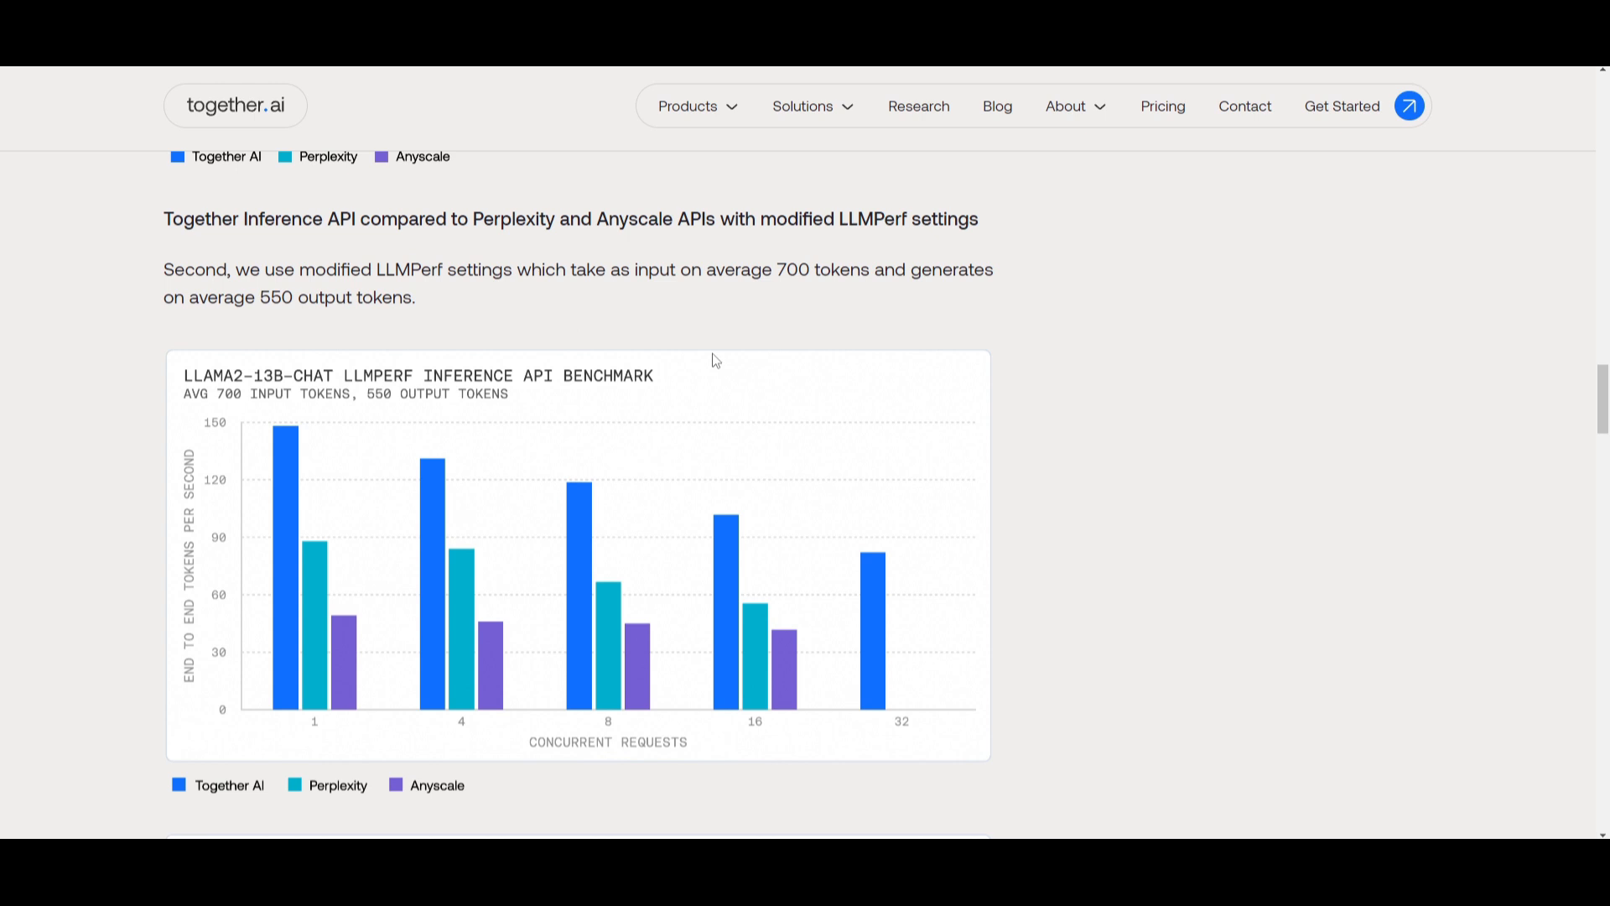
{"action": "mouse_move", "coordinate": [801, 471]}
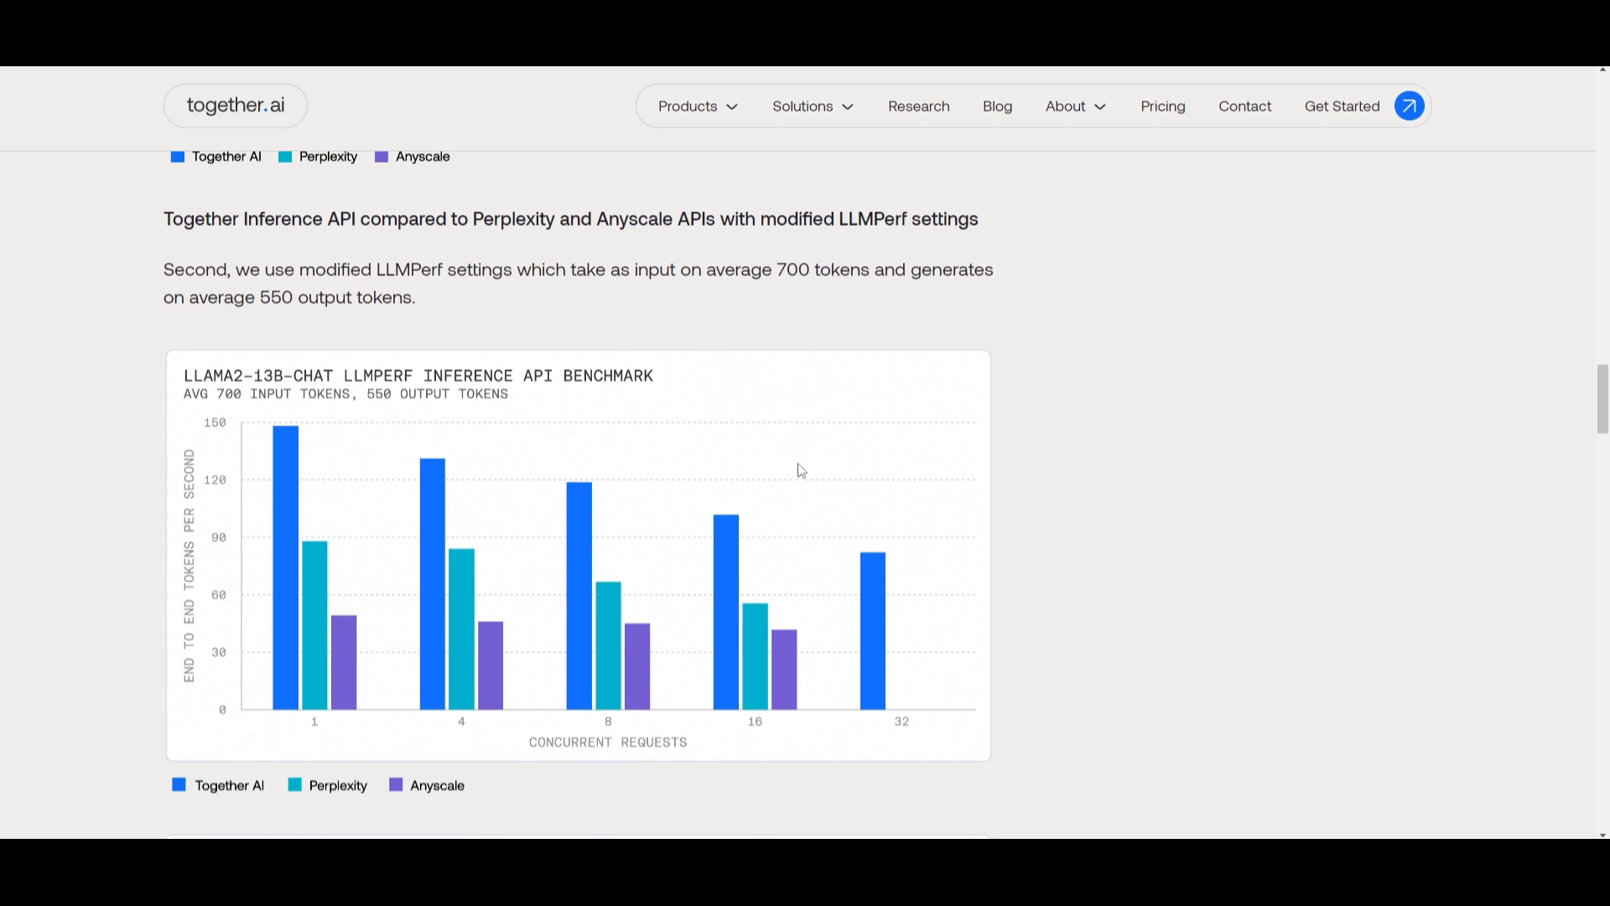
{"action": "mouse_move", "coordinate": [278, 398]}
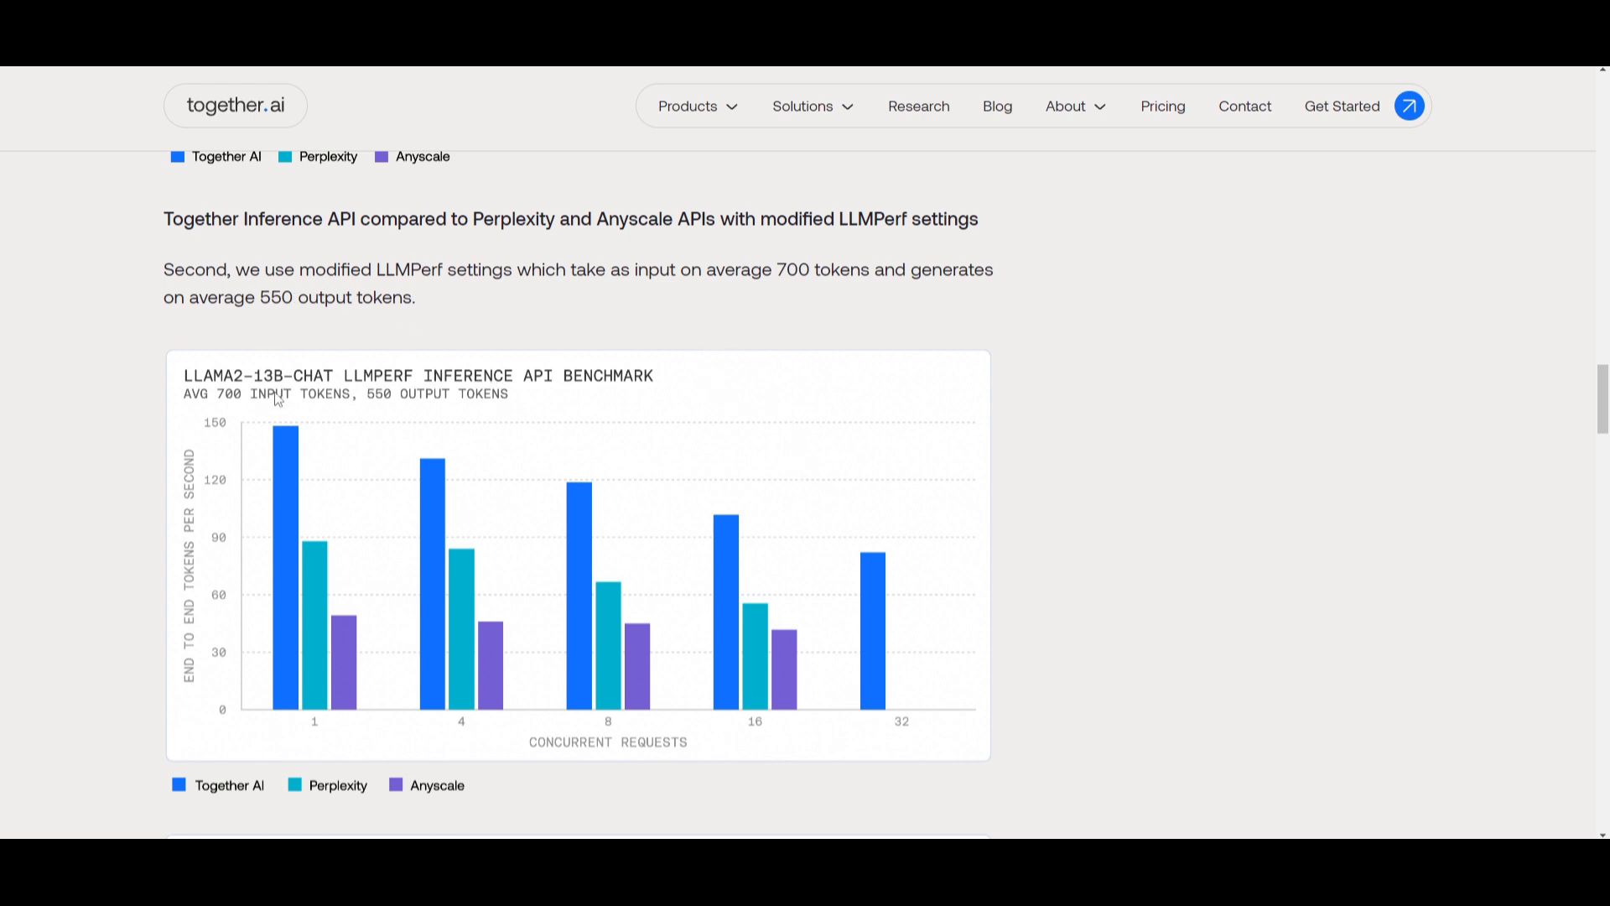
{"action": "mouse_move", "coordinate": [362, 438]}
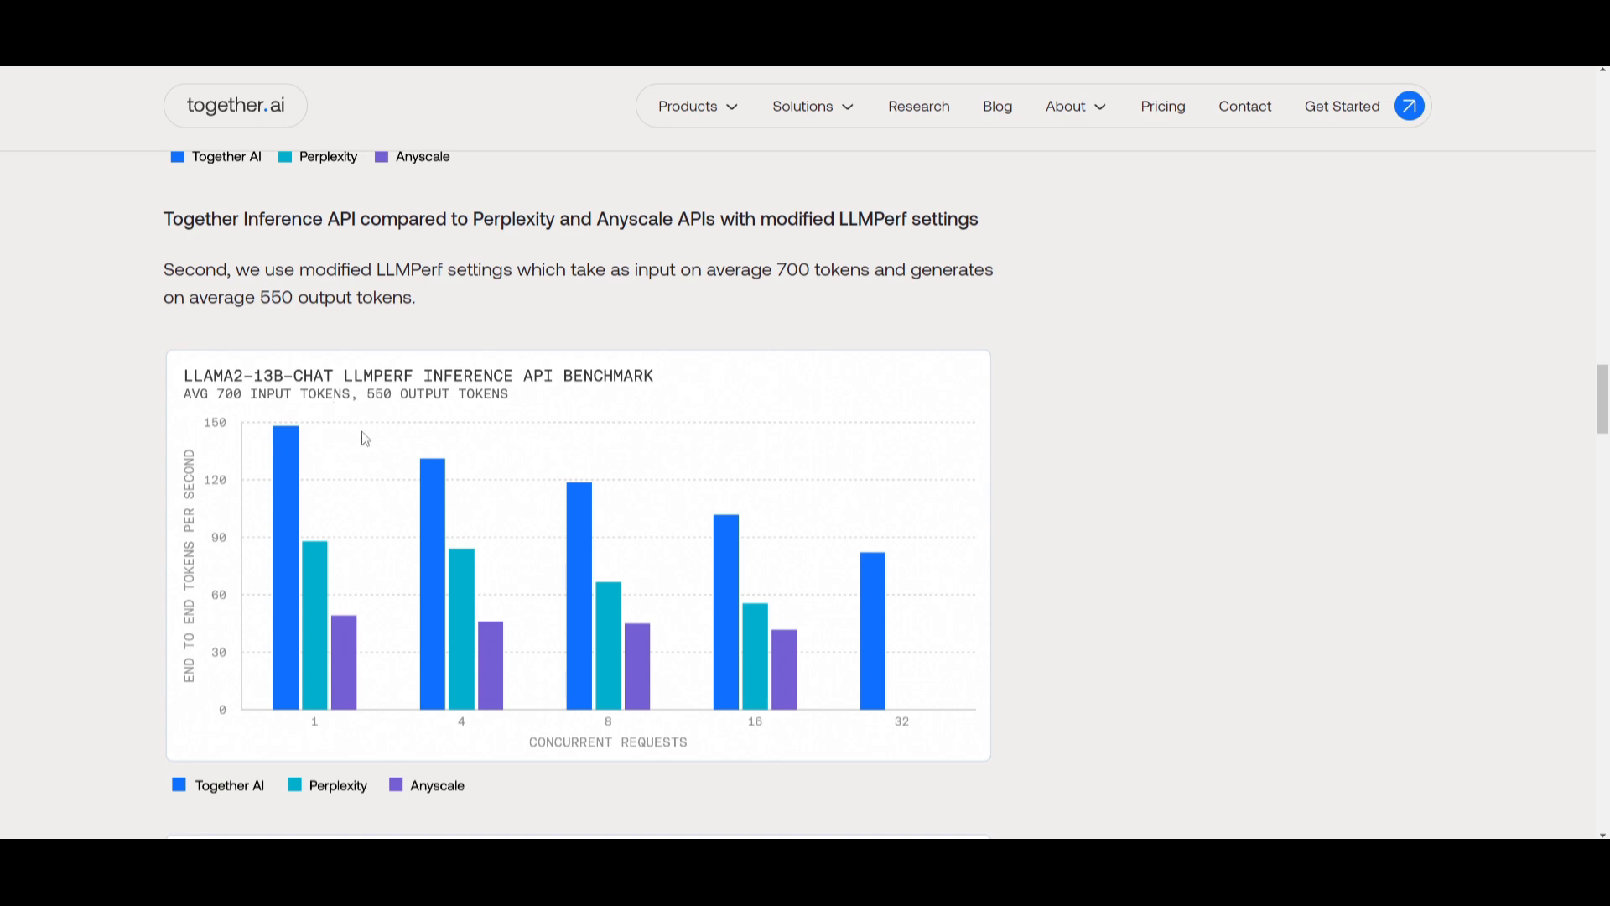
{"action": "scroll", "scroll_direction": "down", "scroll_amount": 3}
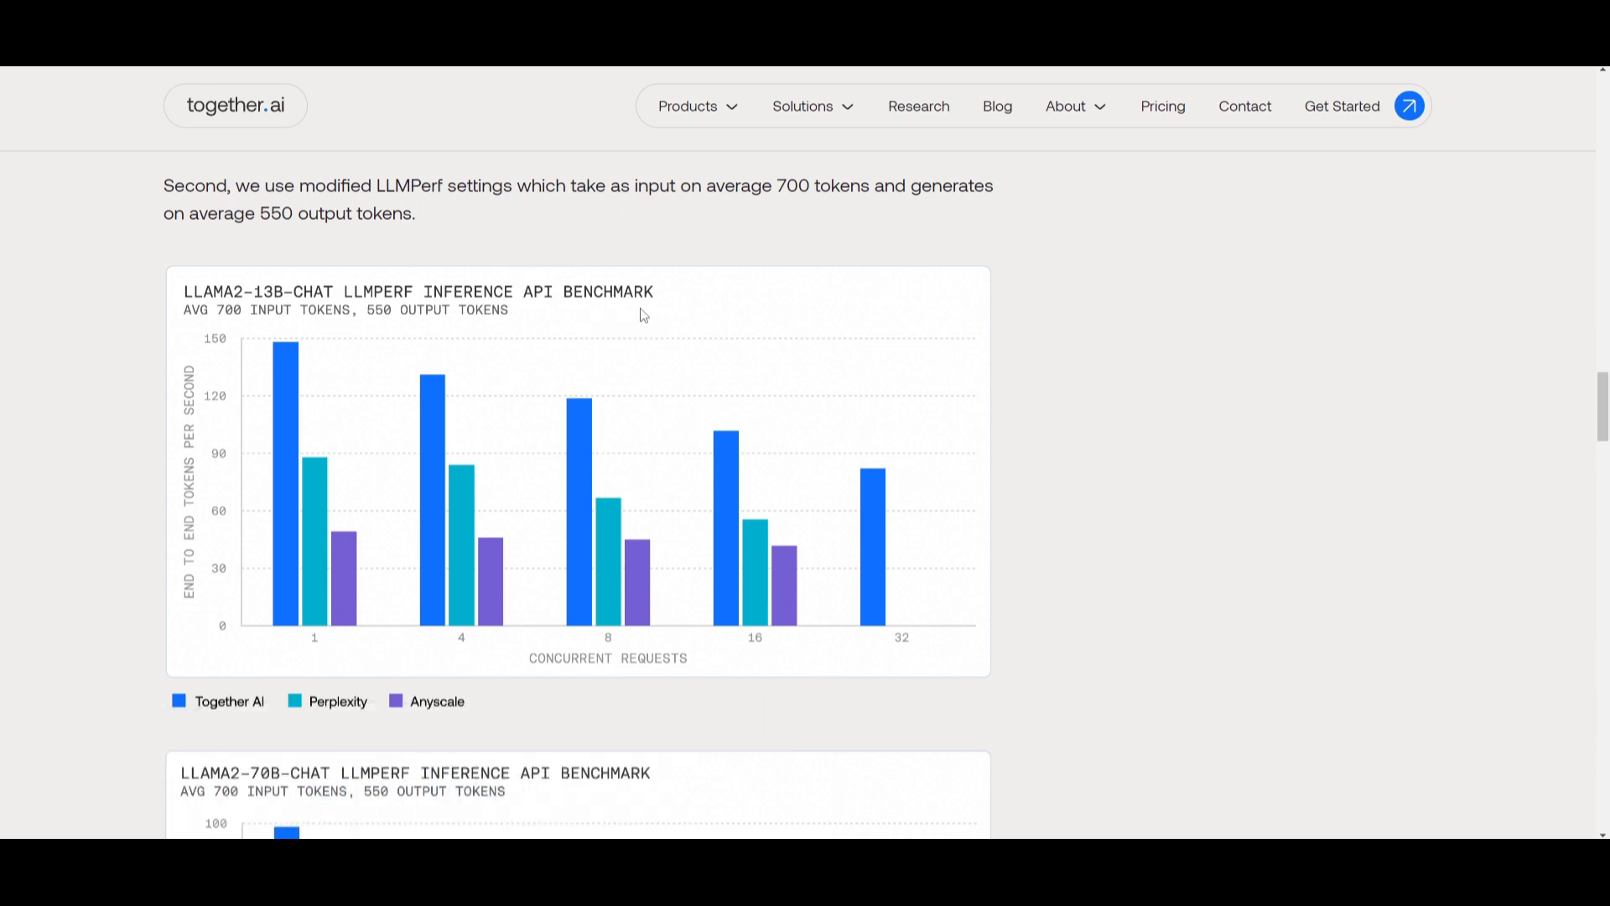
{"action": "mouse_move", "coordinate": [762, 343]}
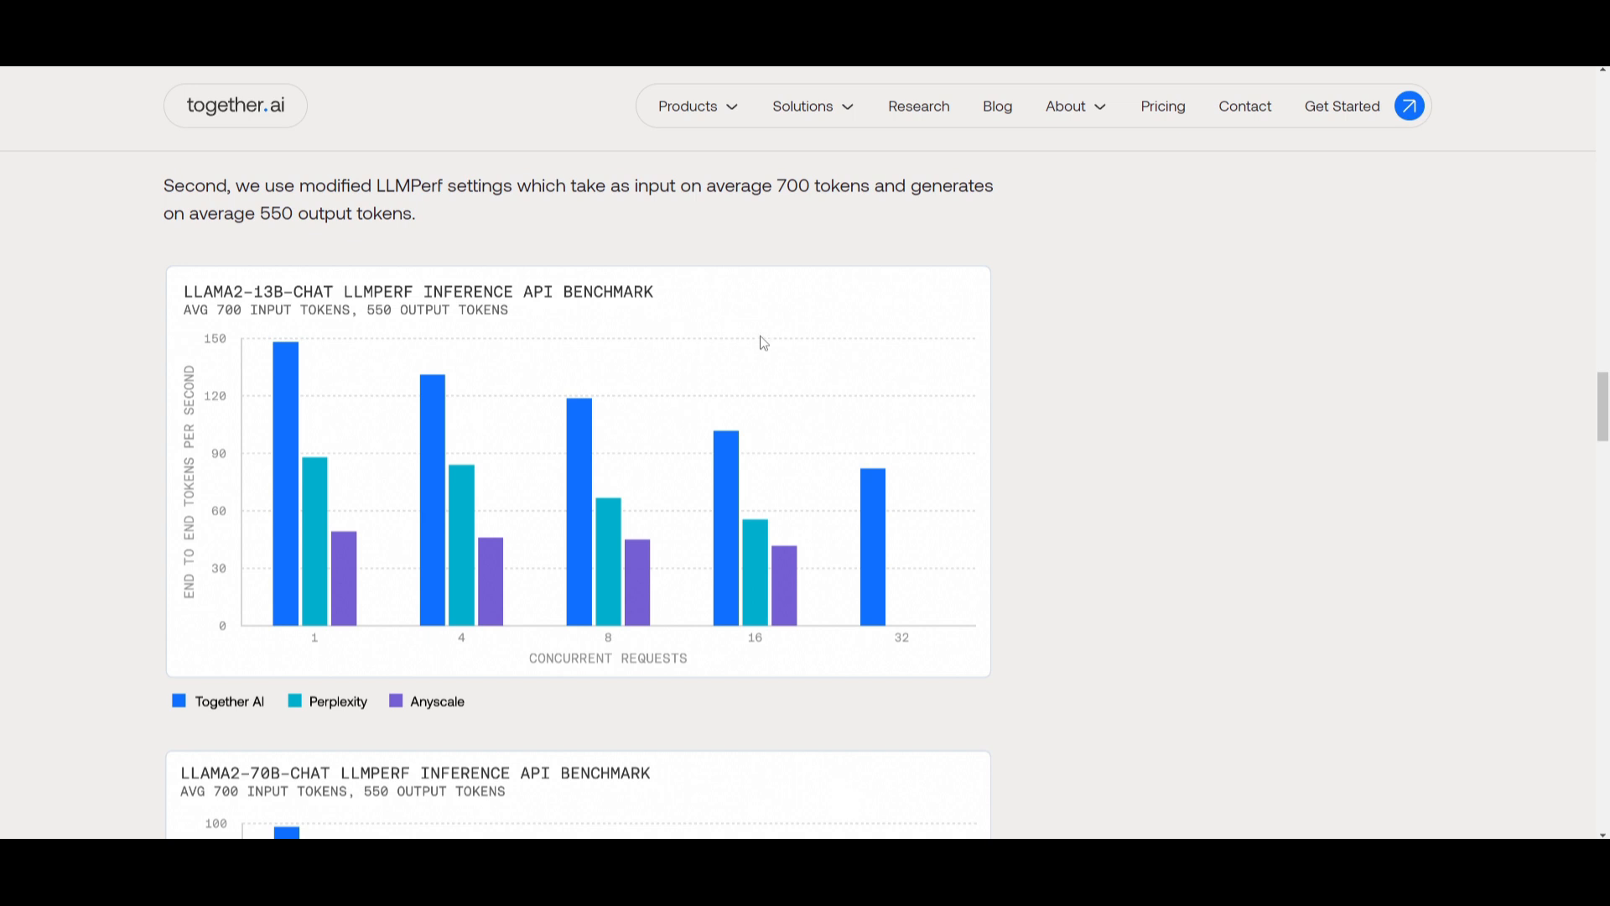
{"action": "mouse_move", "coordinate": [342, 458]}
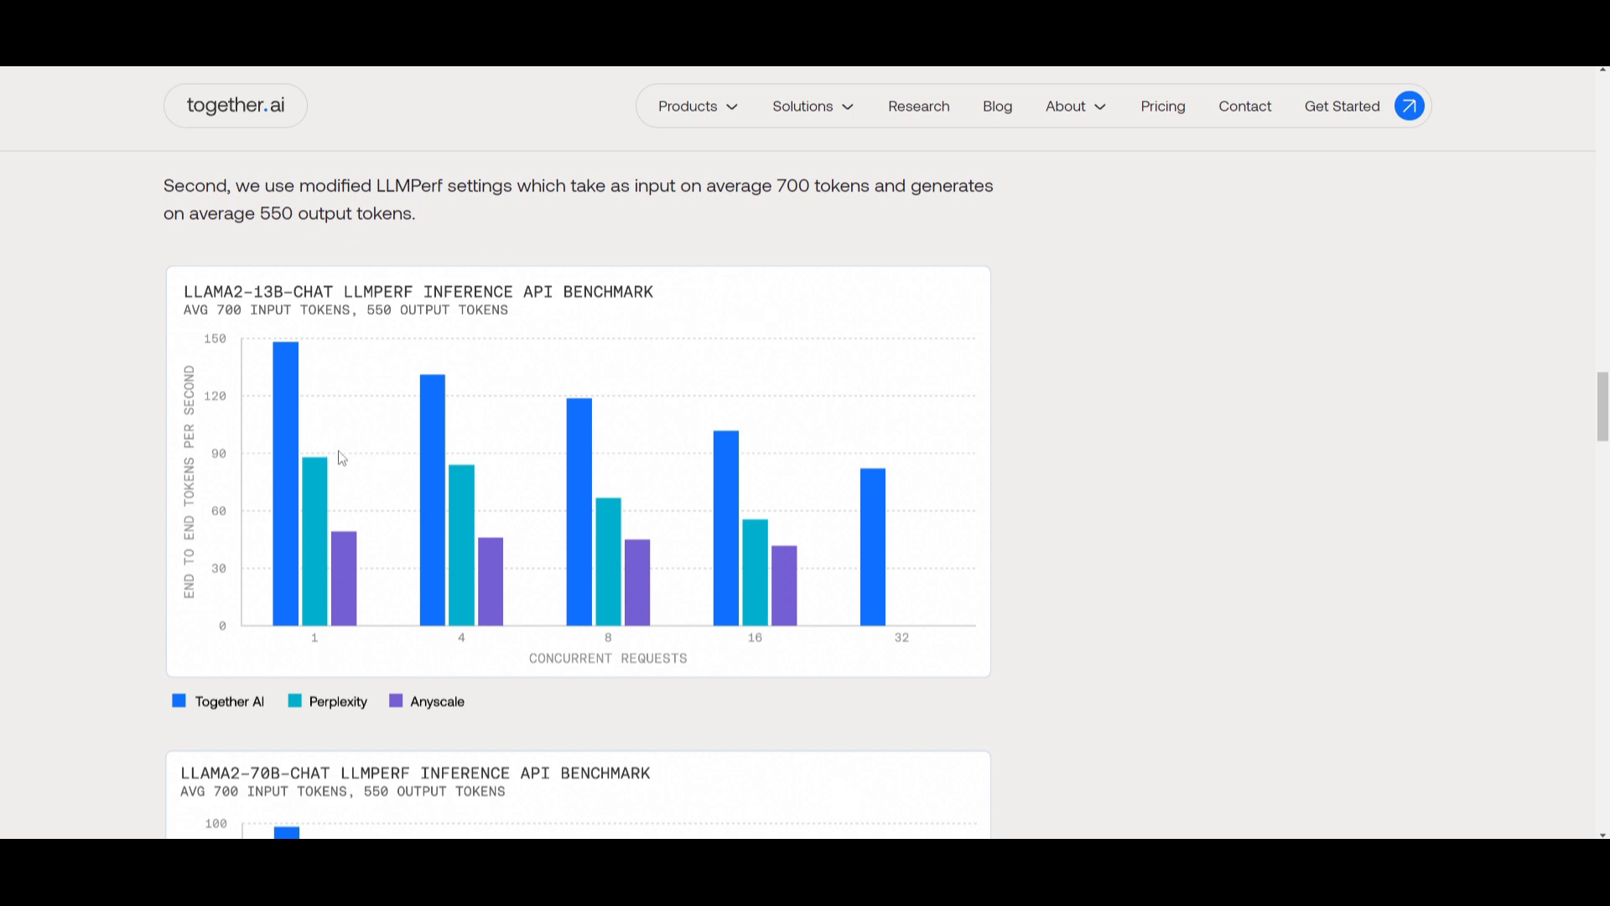
{"action": "mouse_move", "coordinate": [506, 420]}
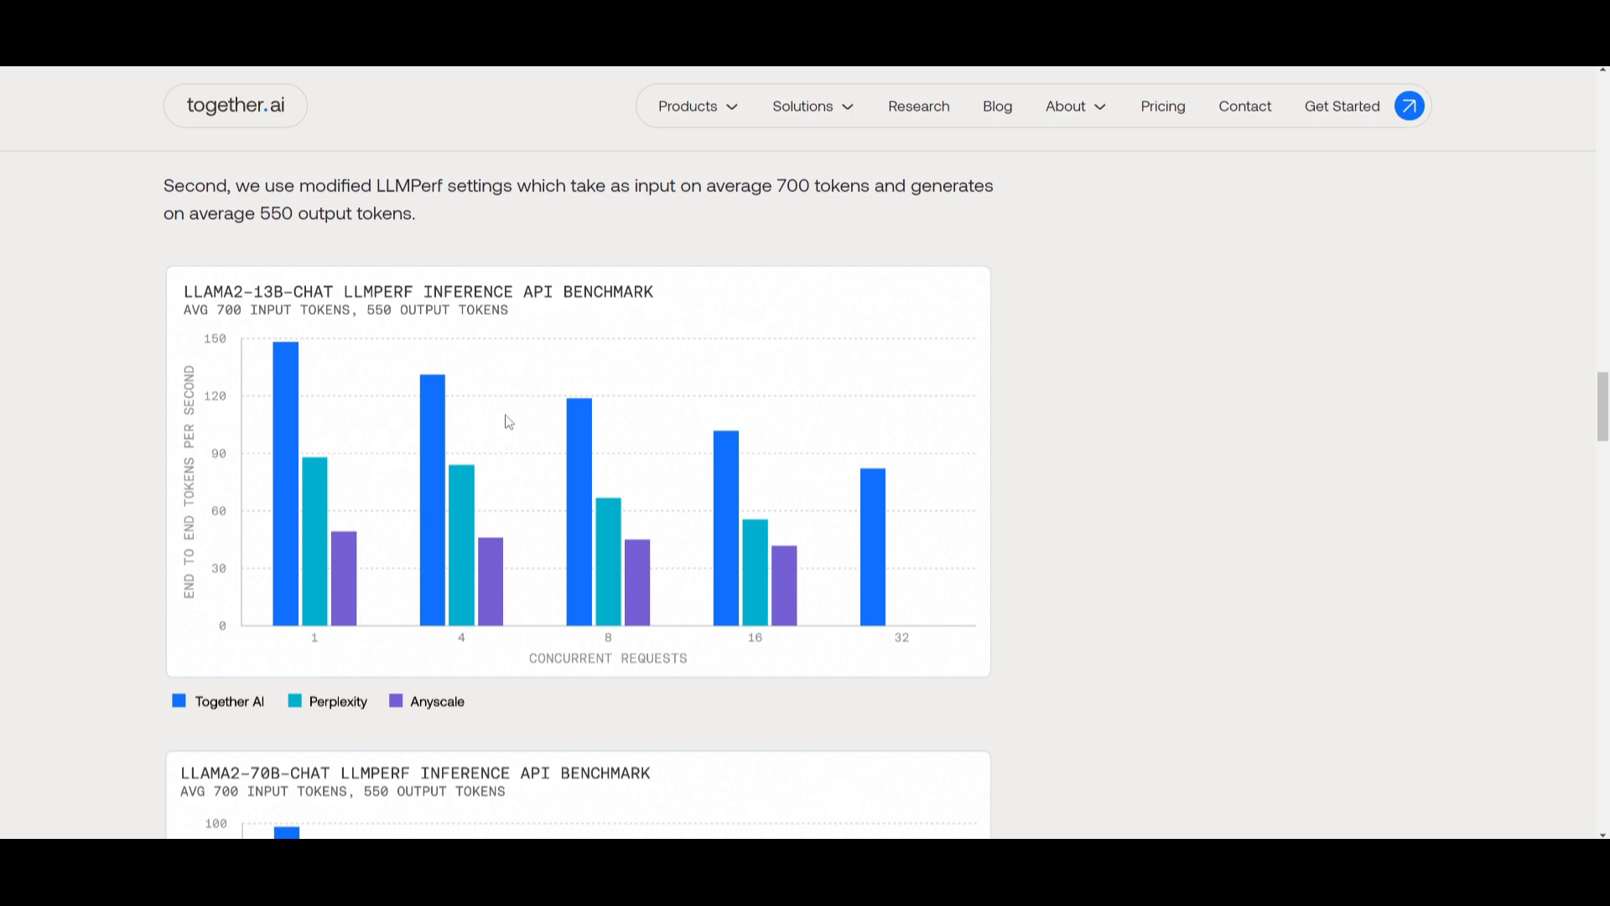
{"action": "mouse_move", "coordinate": [530, 379]}
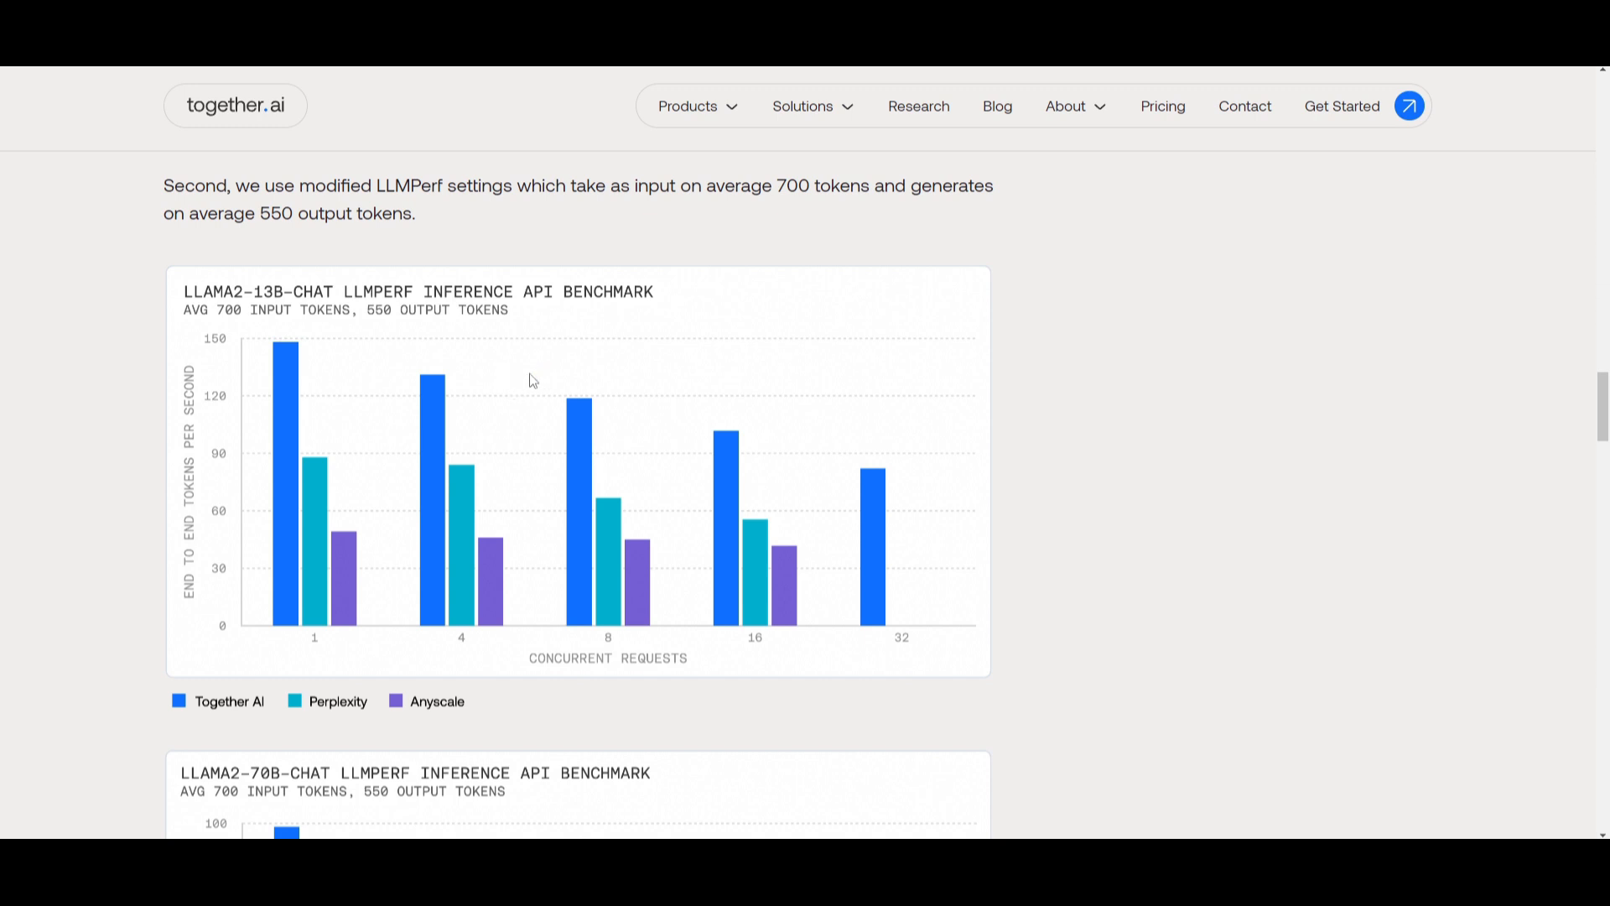
{"action": "mouse_move", "coordinate": [978, 525]}
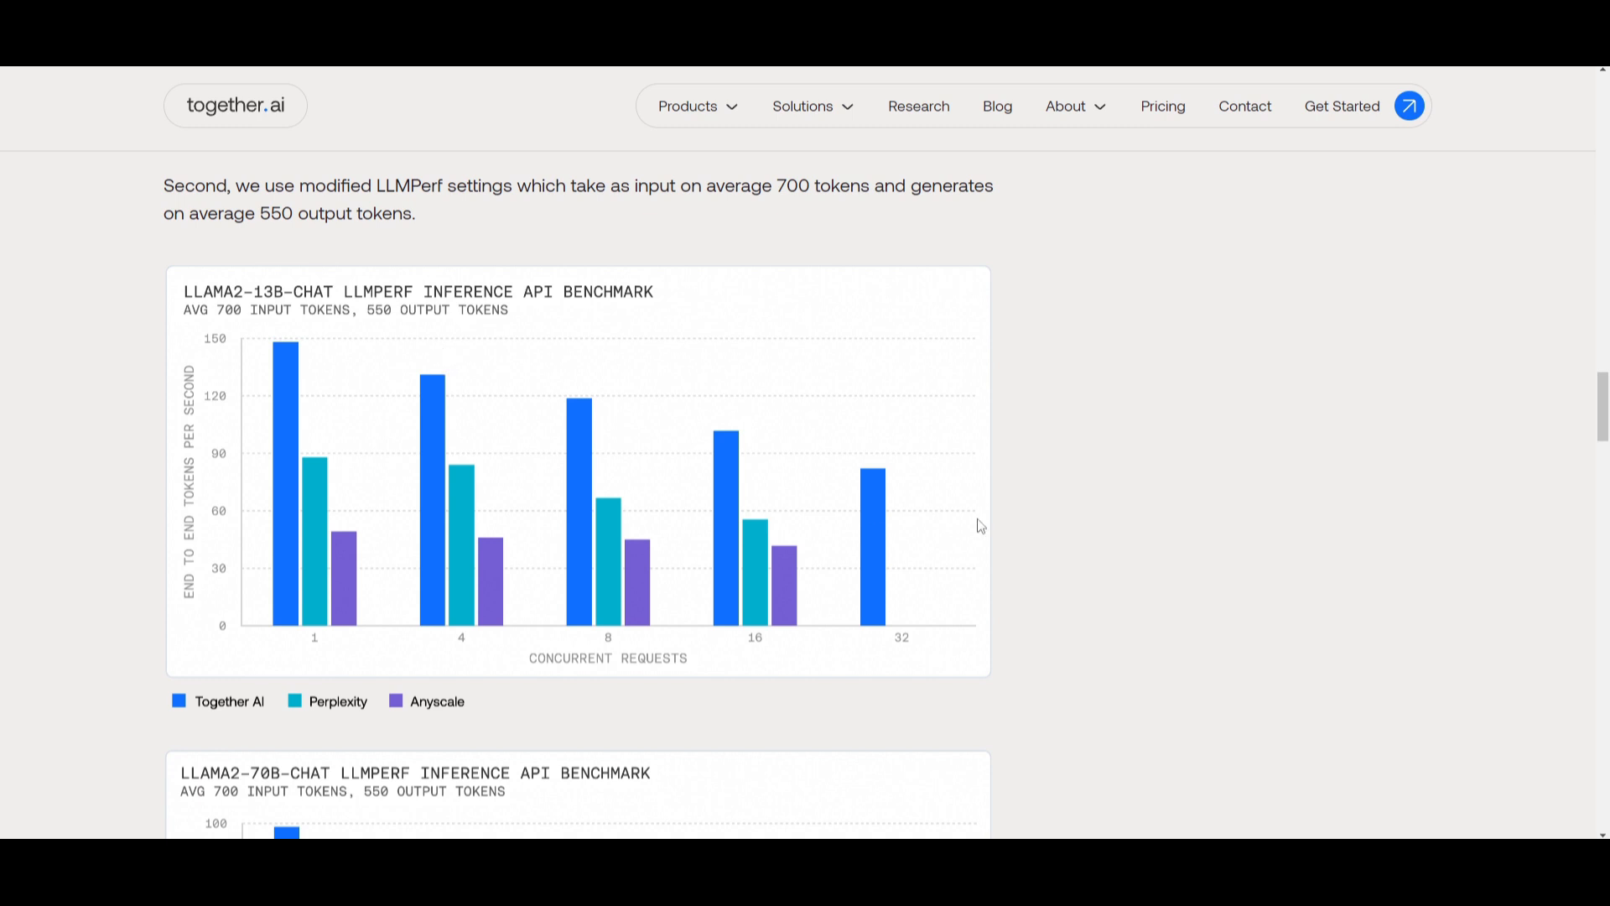
{"action": "mouse_move", "coordinate": [274, 679]}
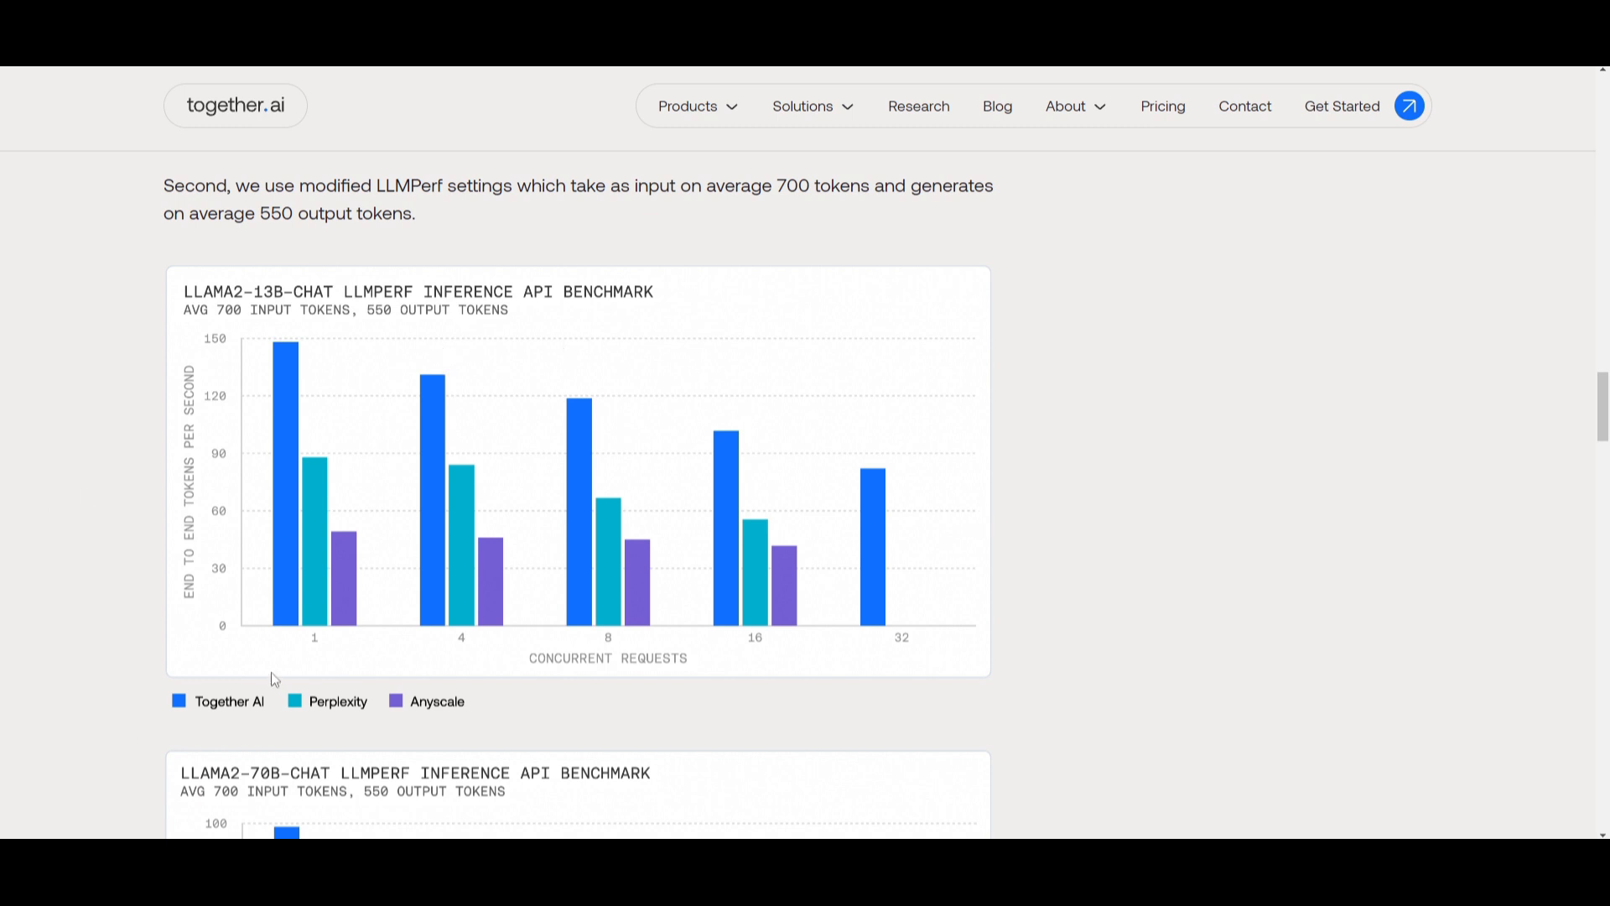
{"action": "mouse_move", "coordinate": [984, 361]}
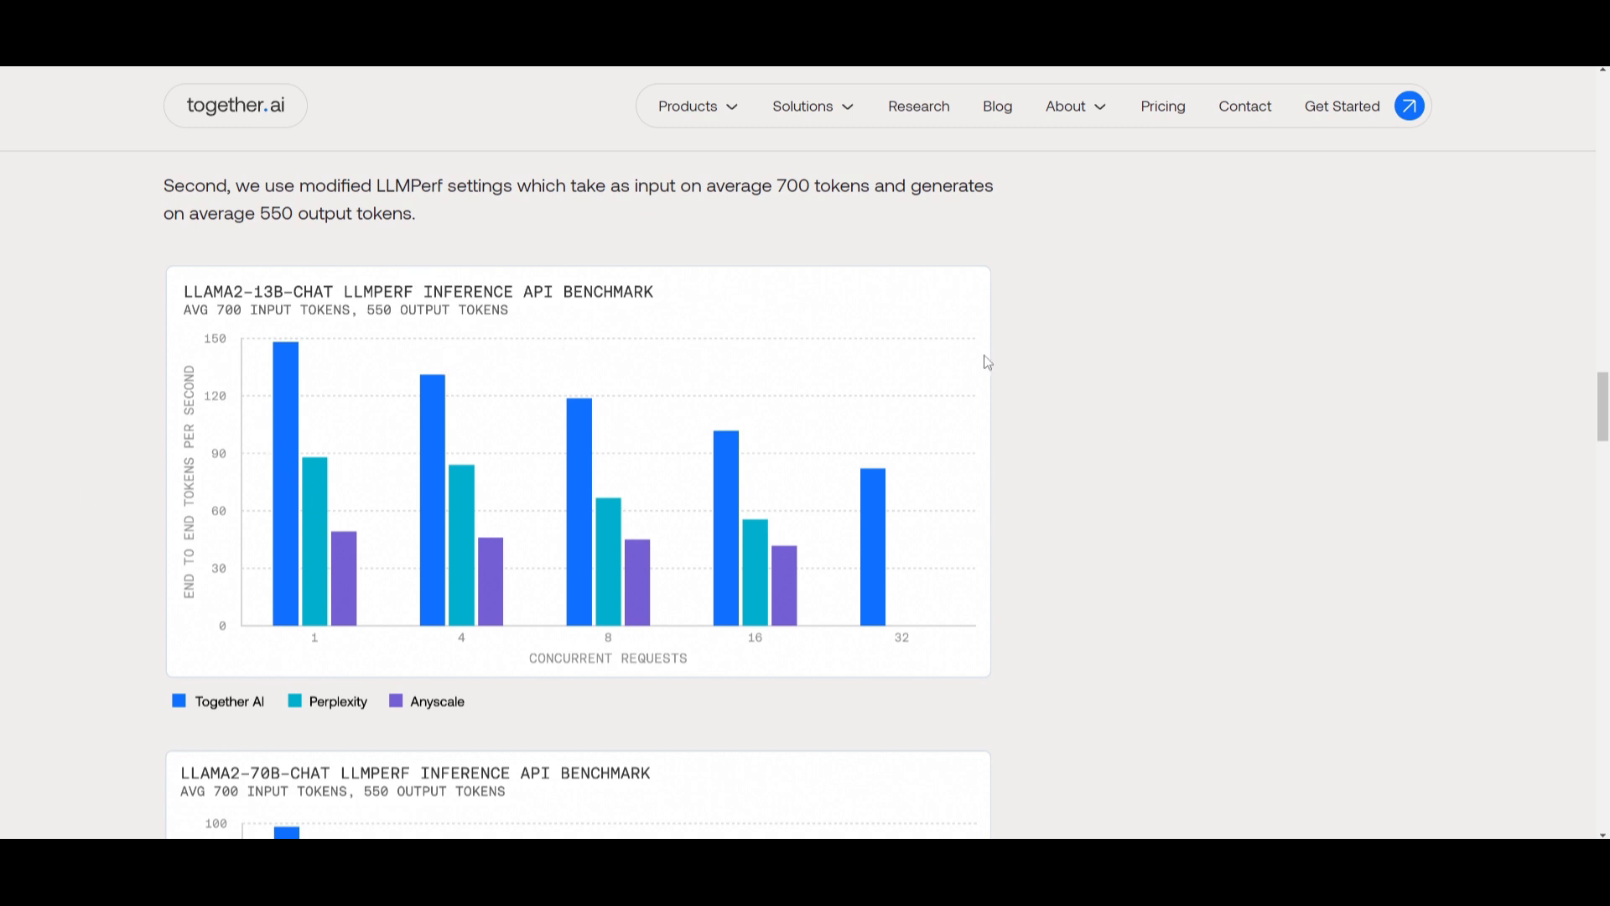
{"action": "scroll", "scroll_direction": "down", "scroll_amount": 3}
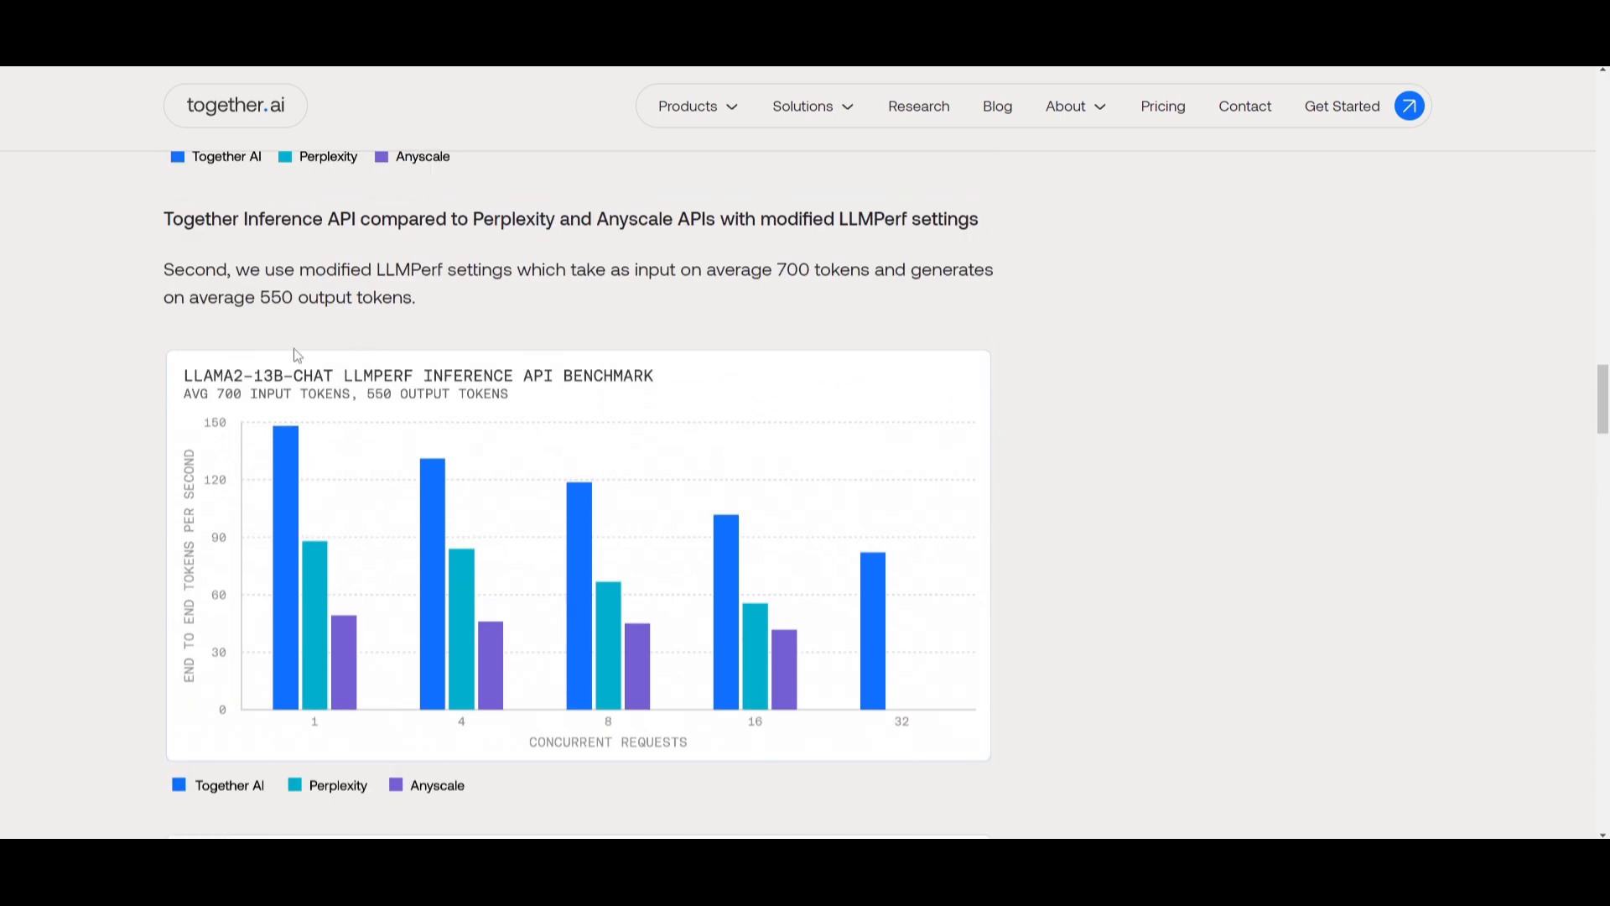
{"action": "scroll", "scroll_direction": "down", "scroll_amount": 3}
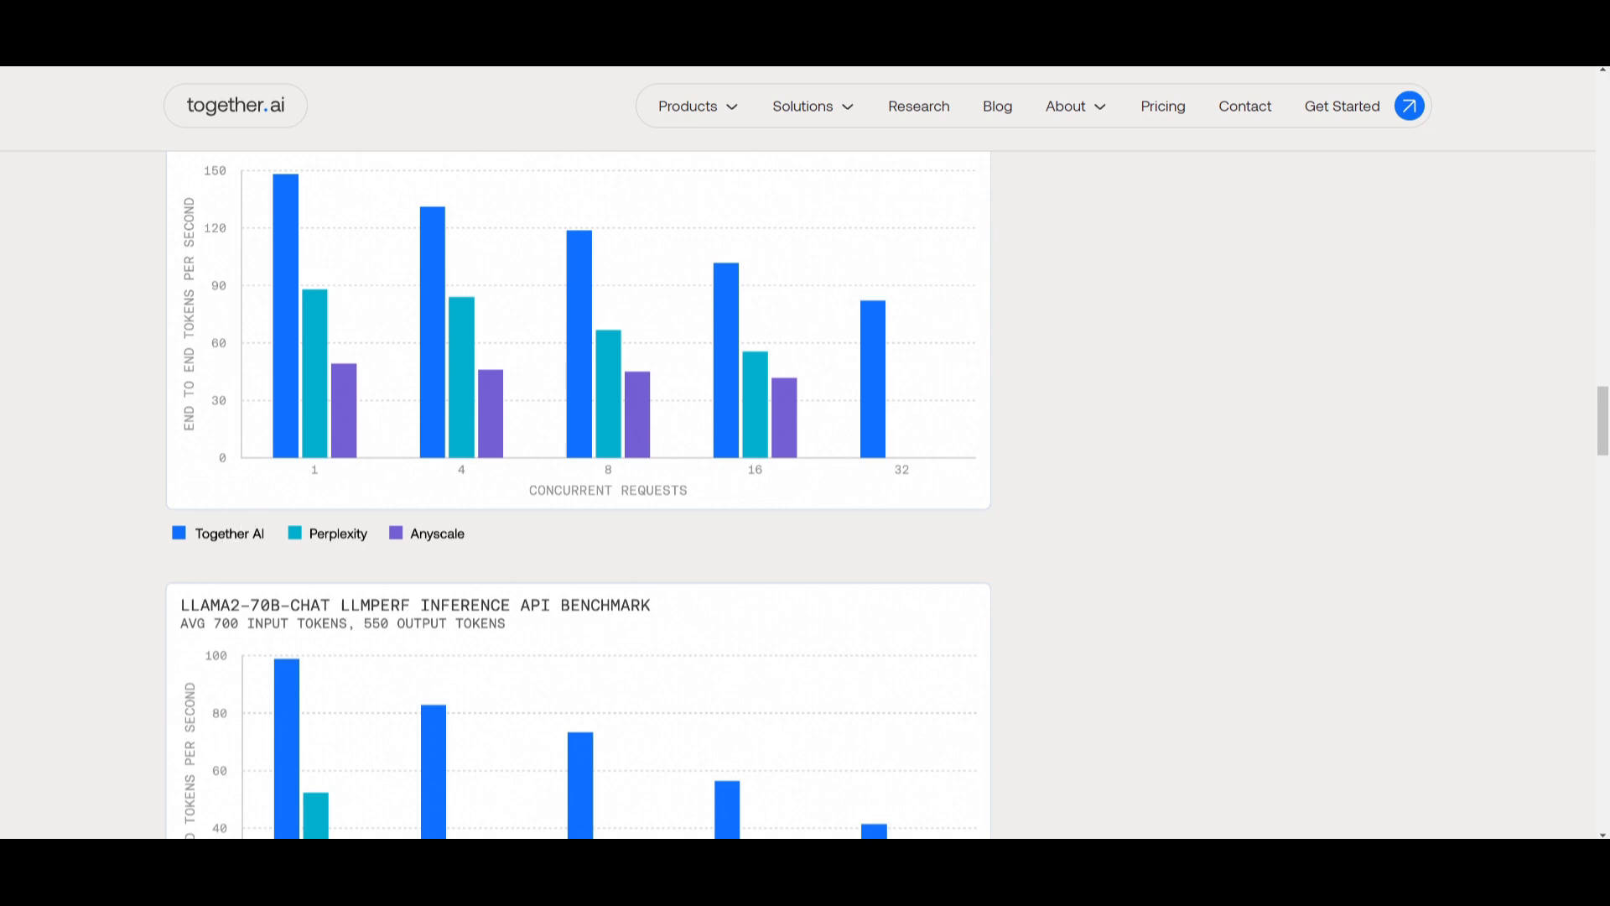
Step: Scroll past the Quality section's Llama-2-13B-Chat accuracy chart to the Features heading
{"action": "scroll", "scroll_direction": "down", "scroll_amount": 3}
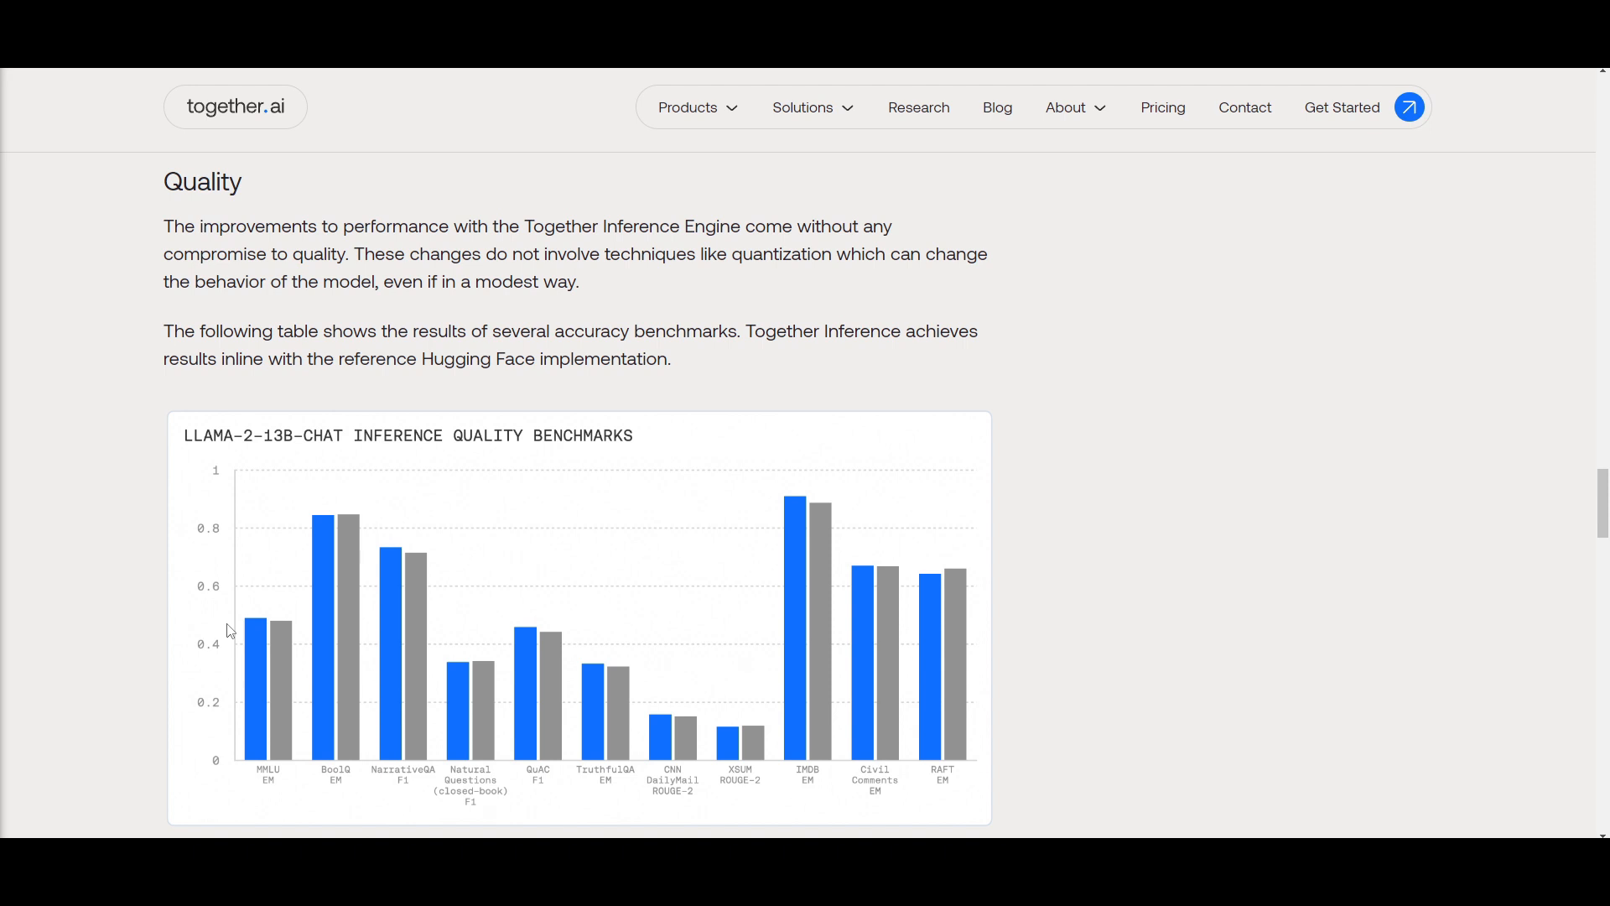
{"action": "mouse_move", "coordinate": [596, 470]}
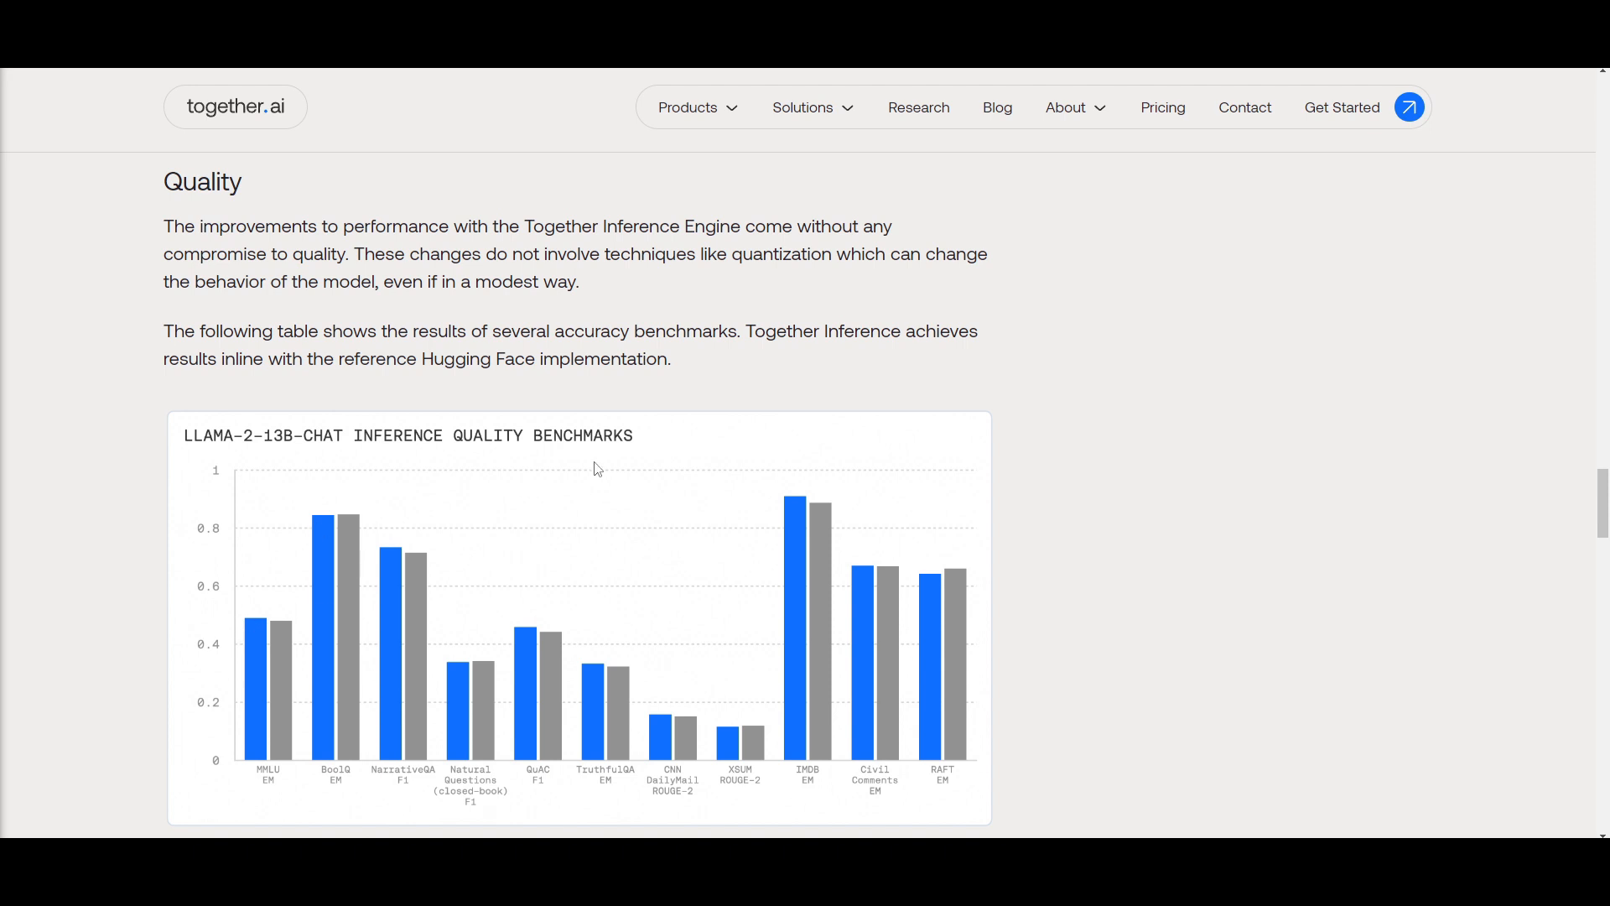
{"action": "mouse_move", "coordinate": [717, 228]}
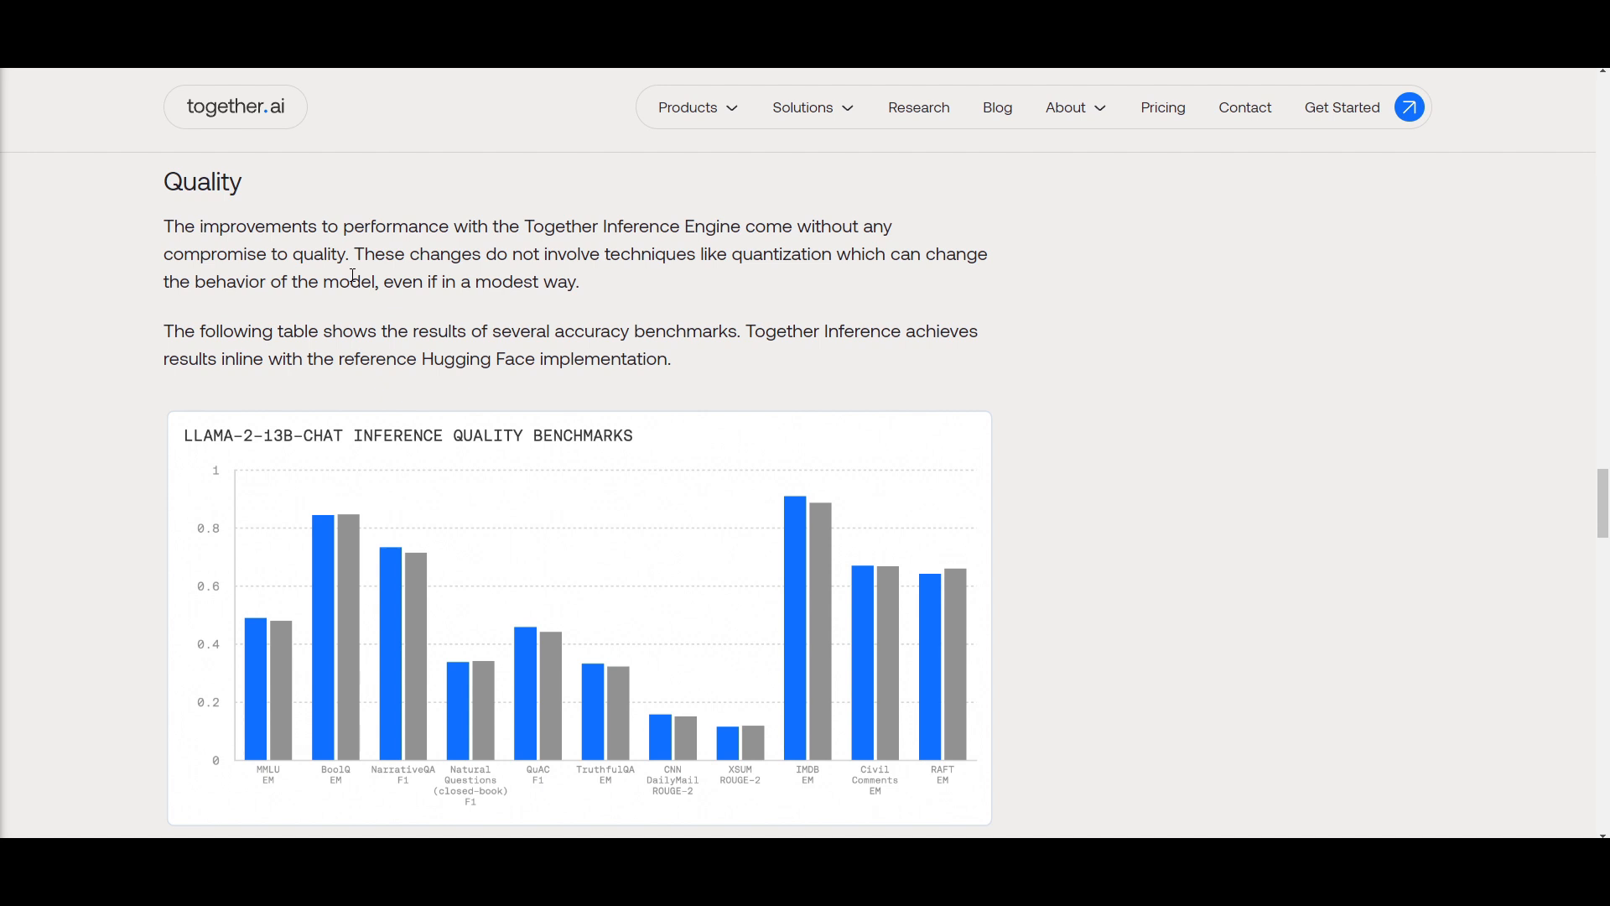
{"action": "mouse_move", "coordinate": [418, 308]}
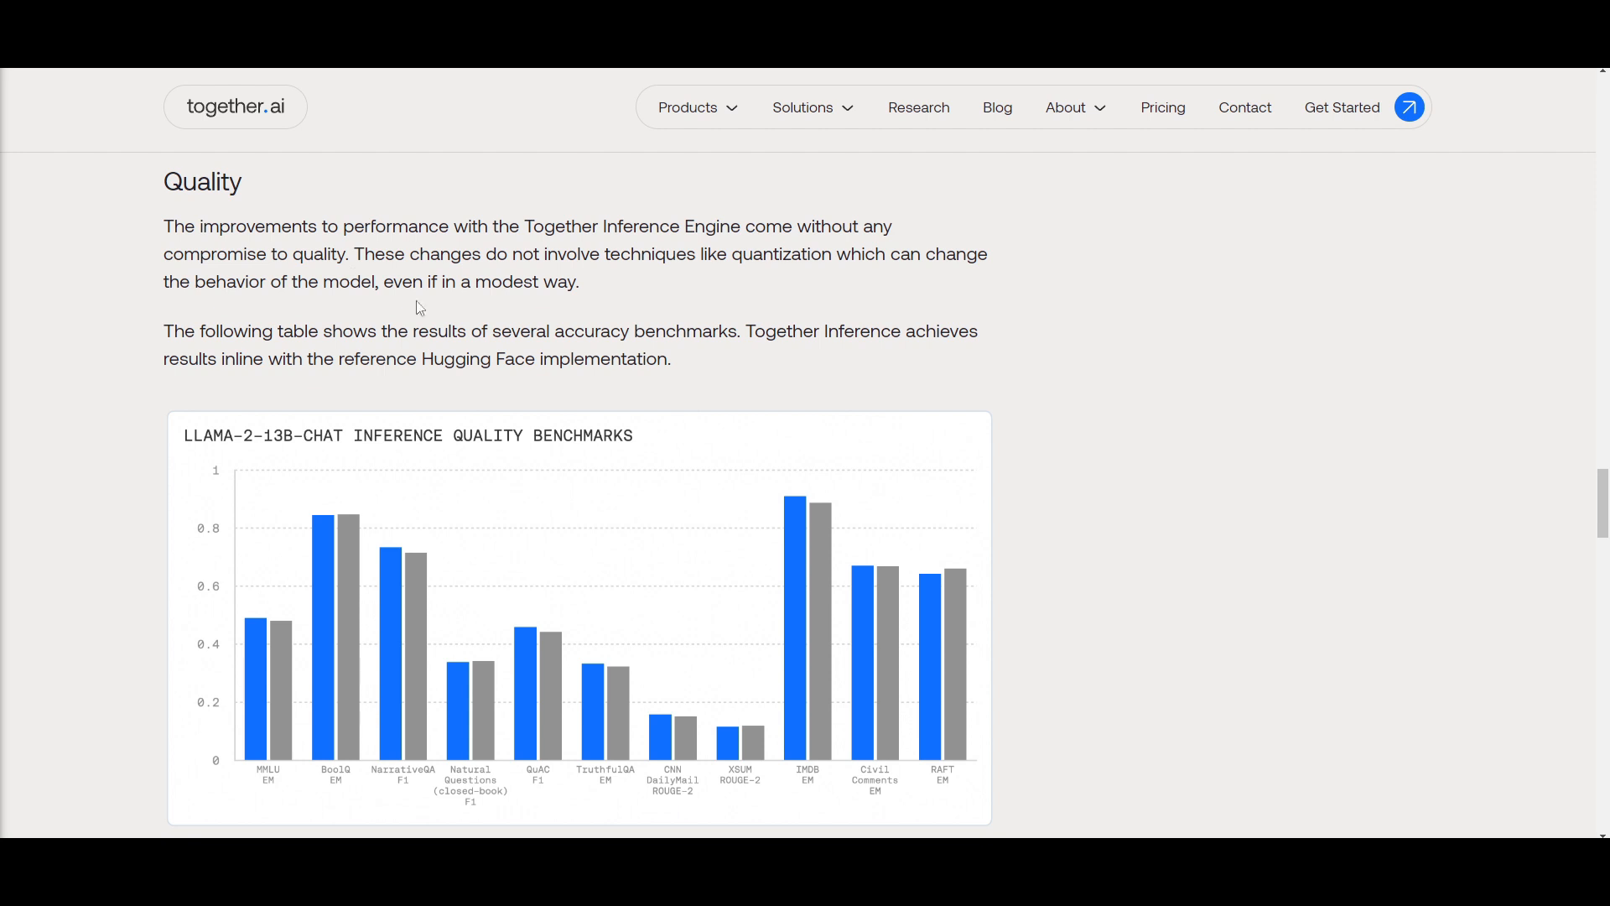
{"action": "scroll", "scroll_direction": "down", "scroll_amount": 3}
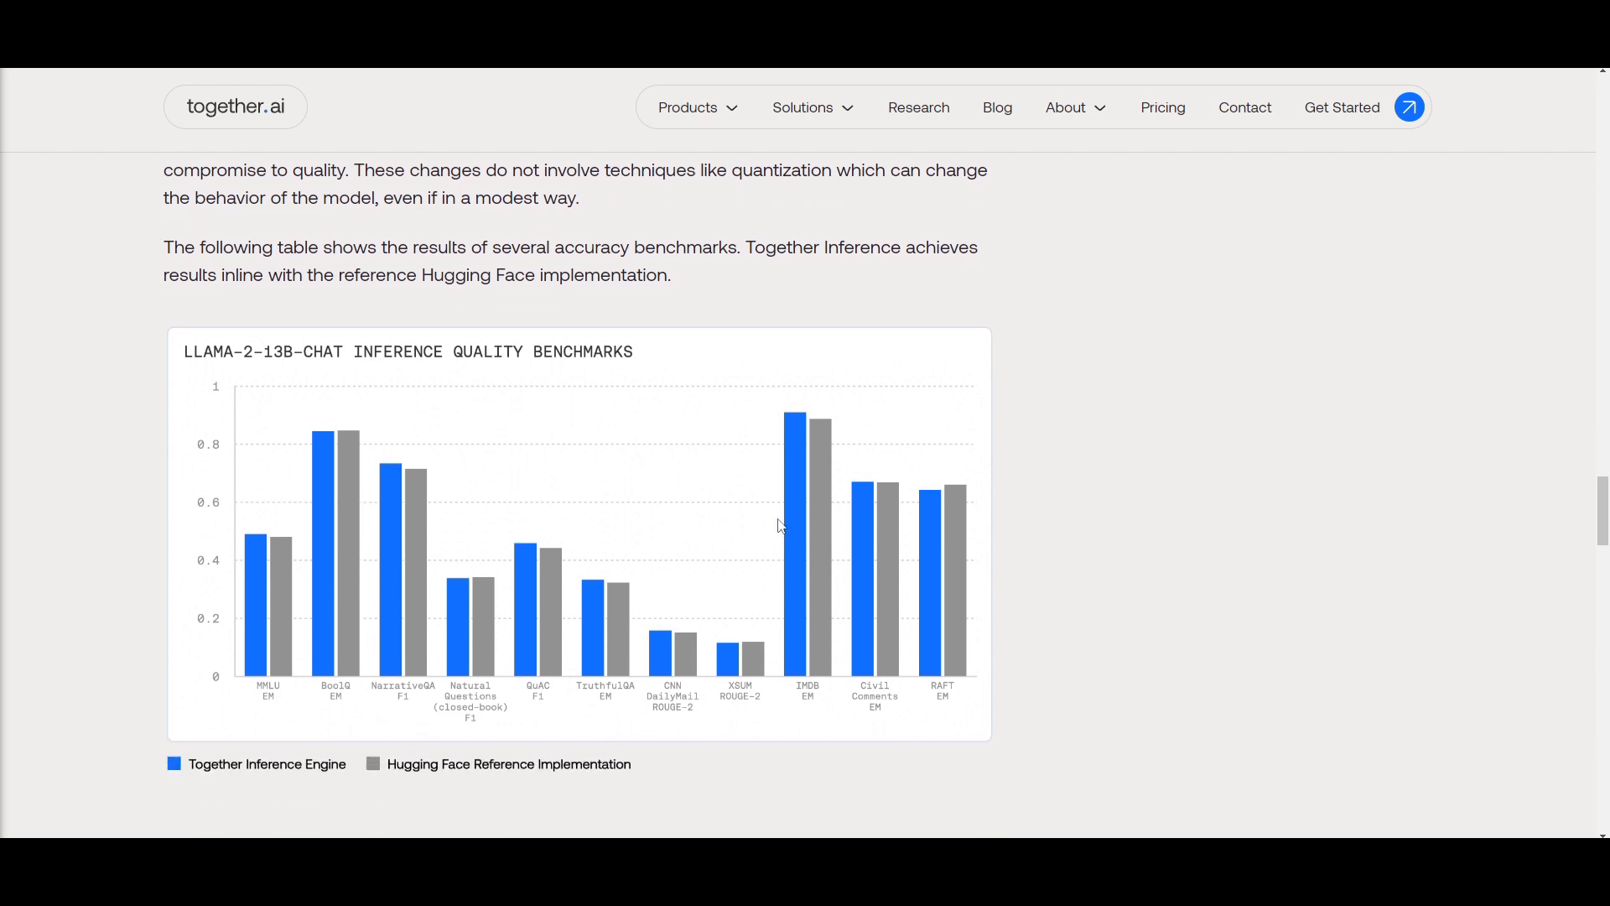
{"action": "mouse_move", "coordinate": [691, 456]}
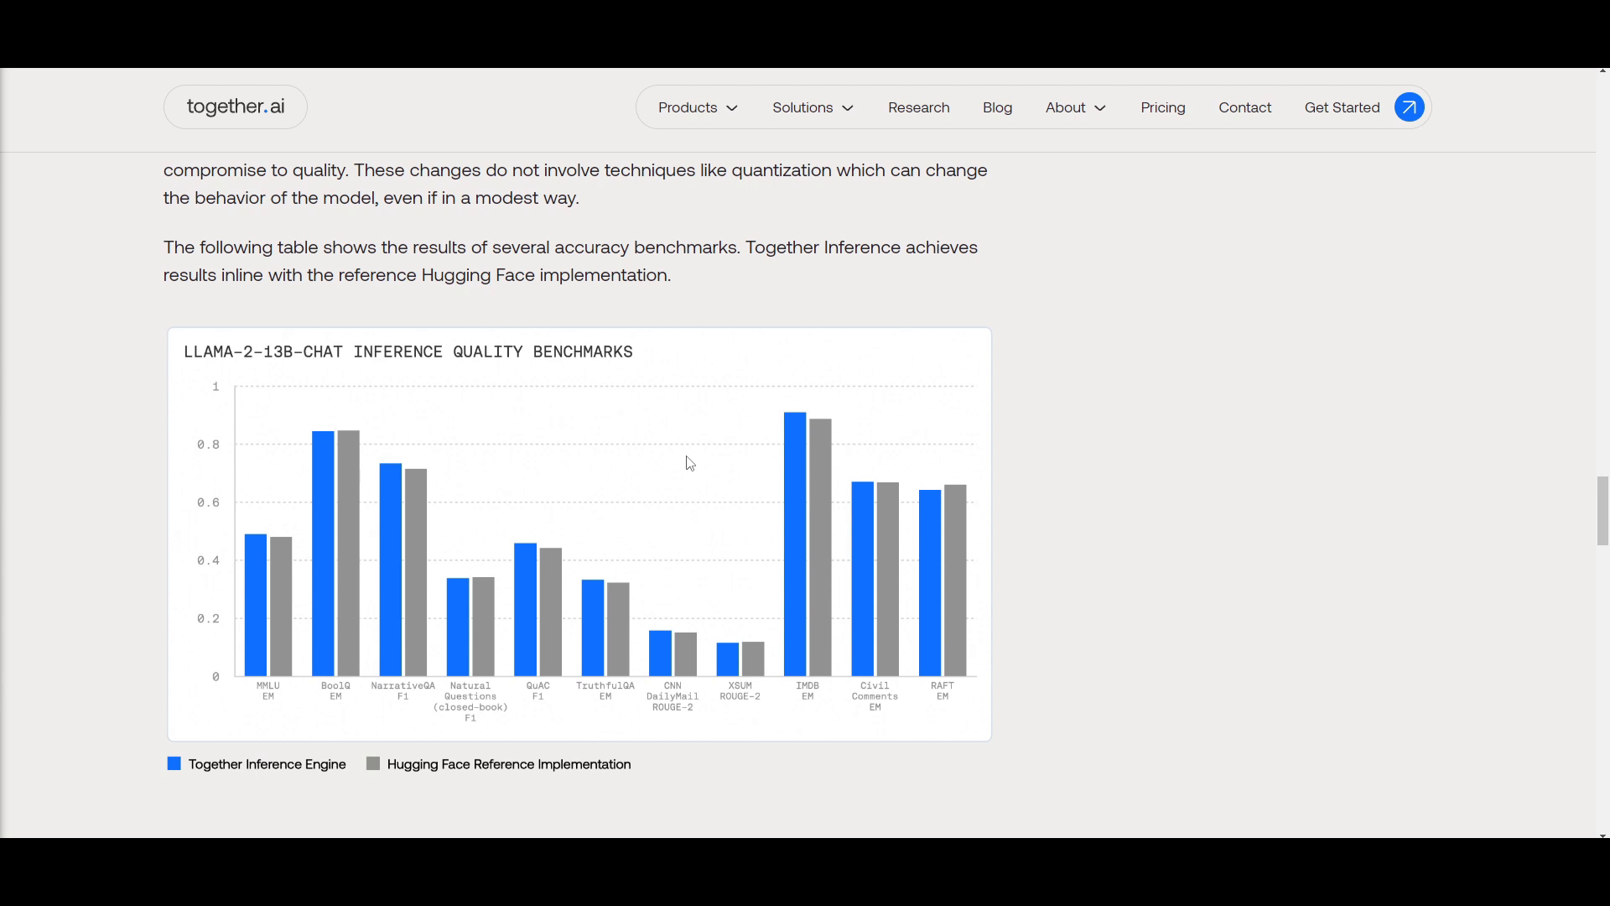
{"action": "mouse_move", "coordinate": [727, 466]}
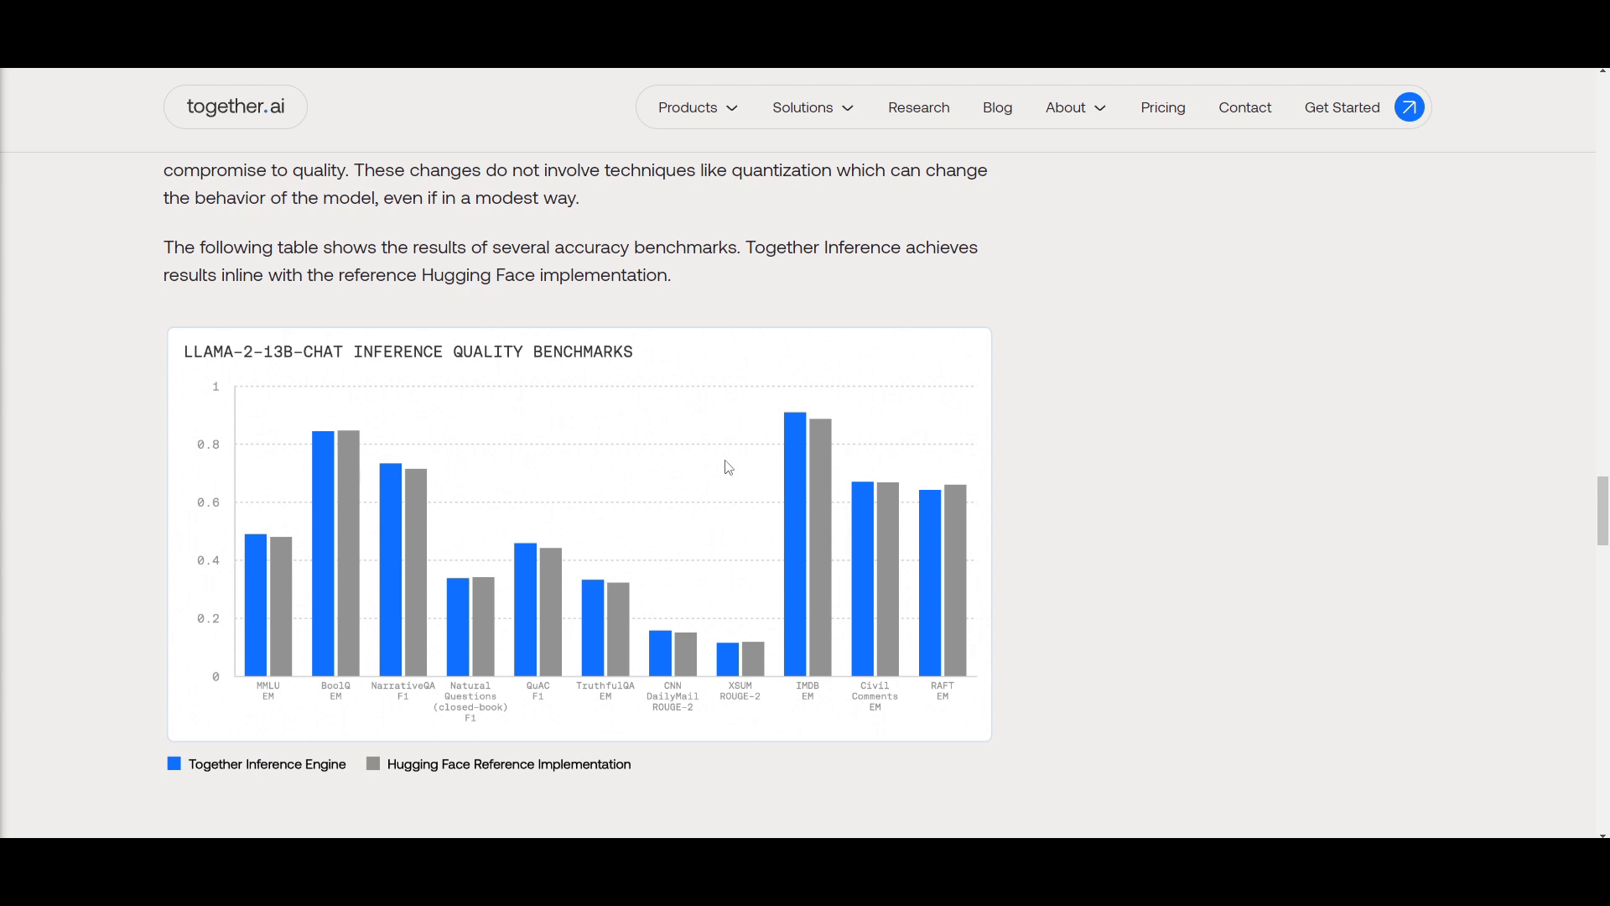
{"action": "mouse_move", "coordinate": [726, 462]}
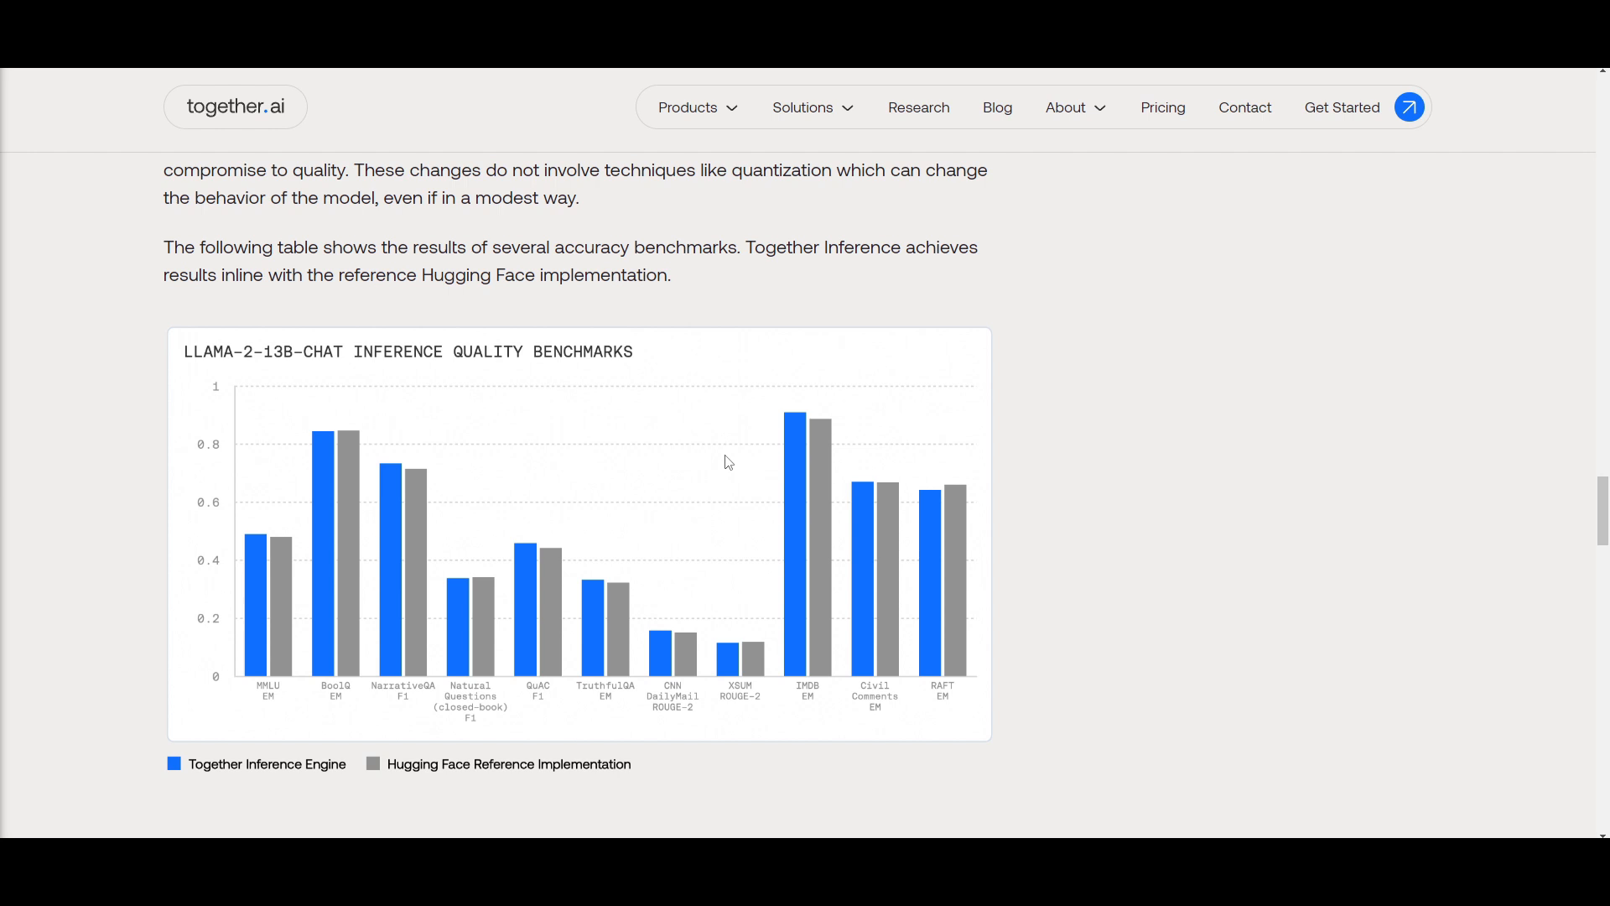
{"action": "mouse_move", "coordinate": [738, 472]}
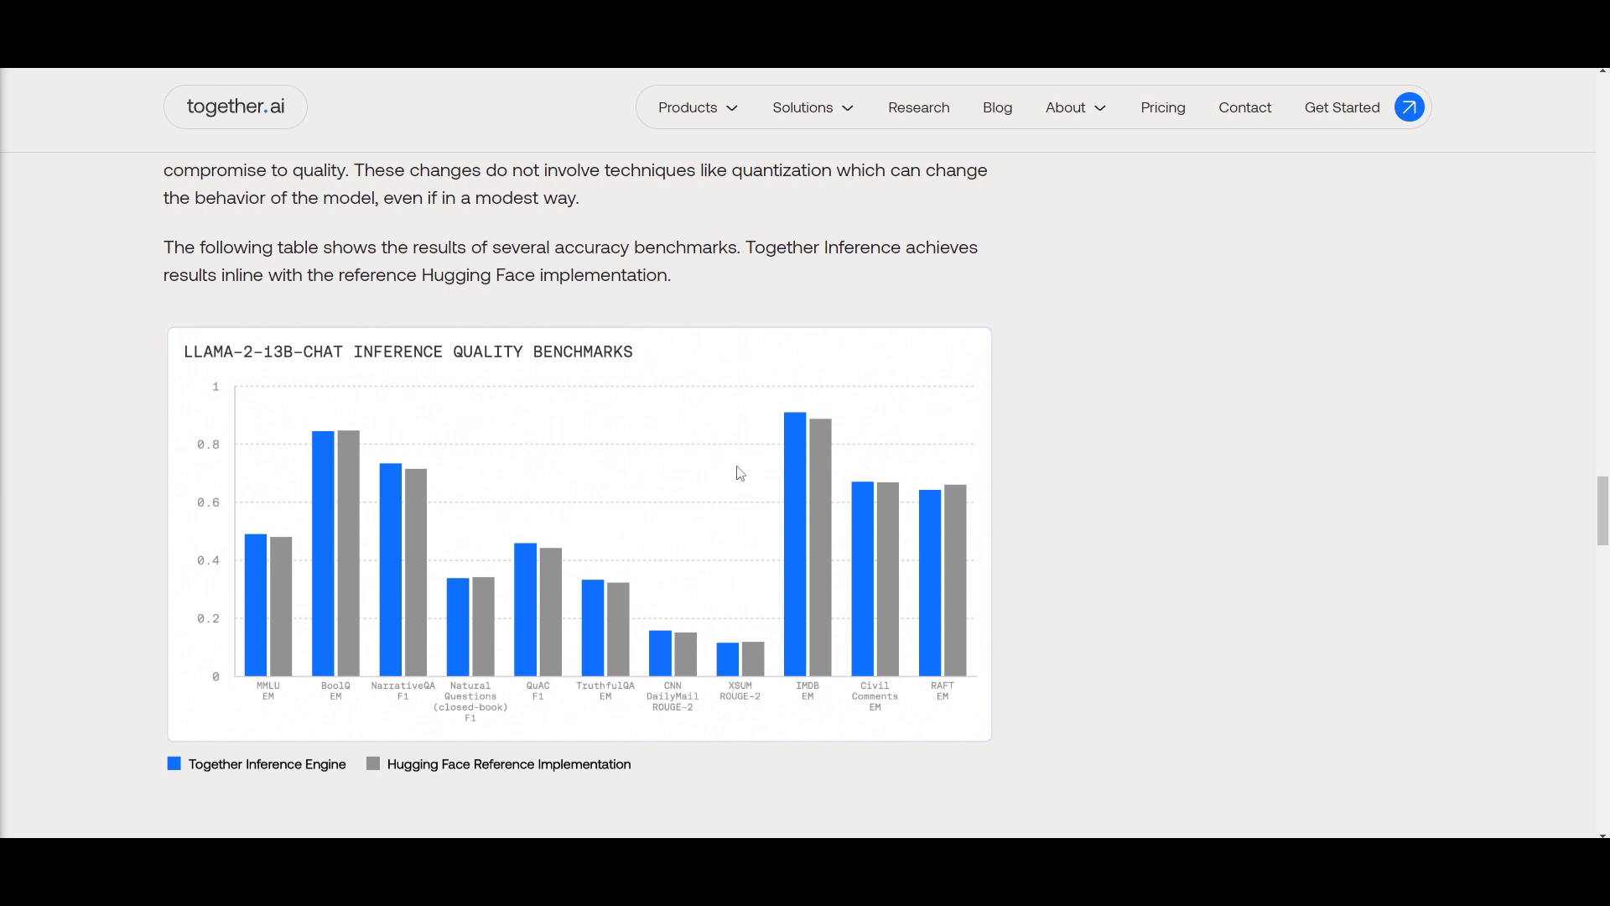
{"action": "scroll", "scroll_direction": "down", "scroll_amount": 3}
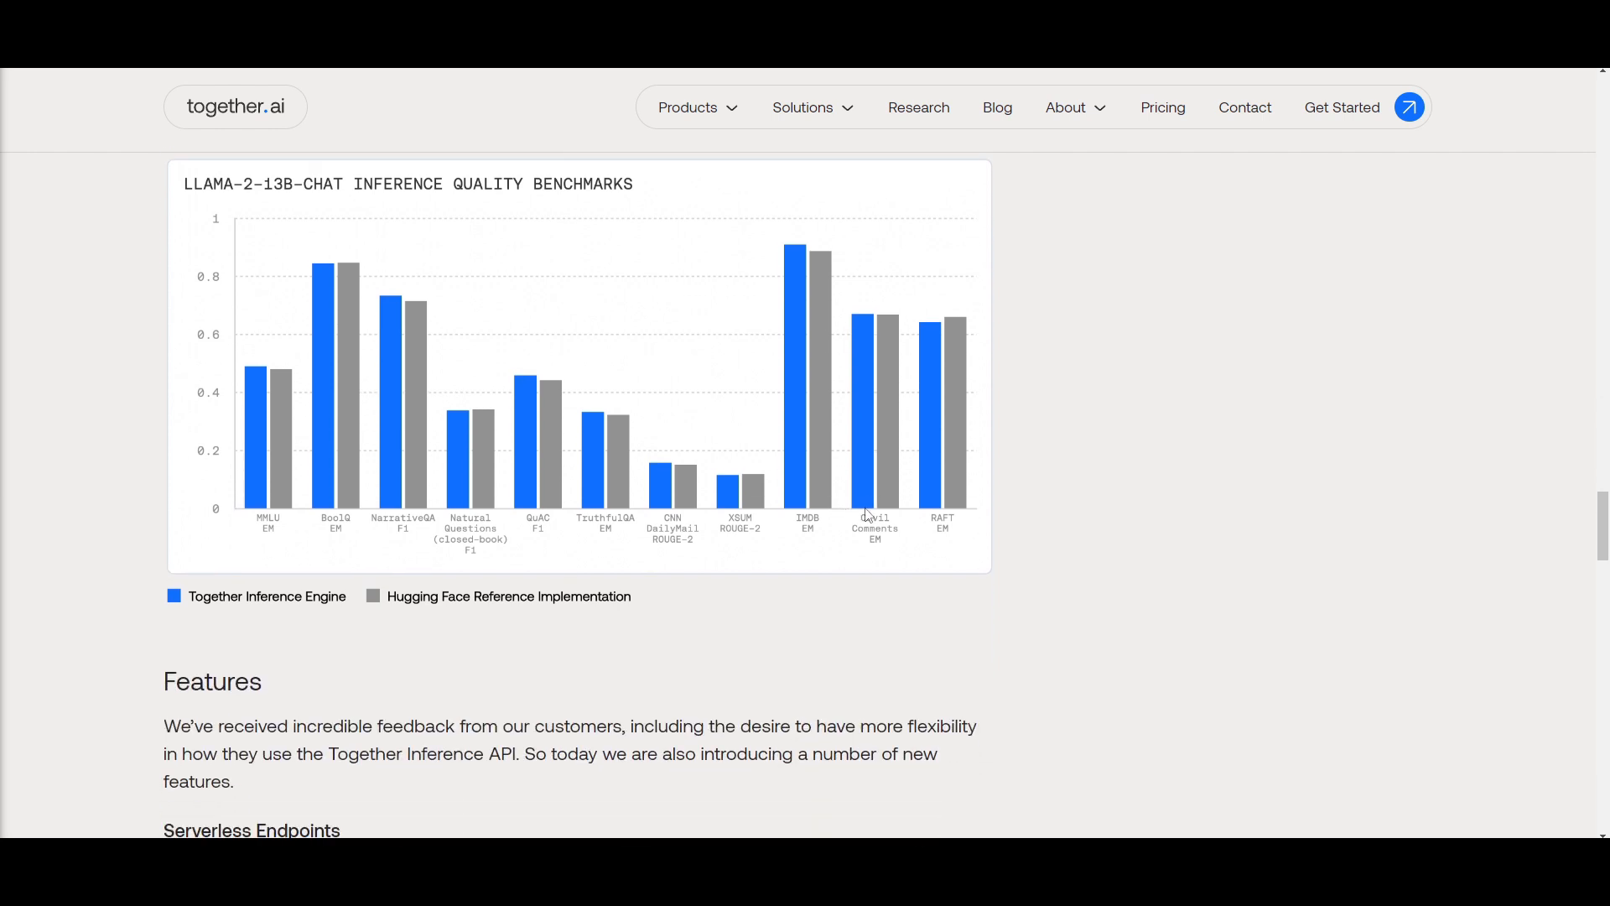
{"action": "scroll", "scroll_direction": "down", "scroll_amount": 3}
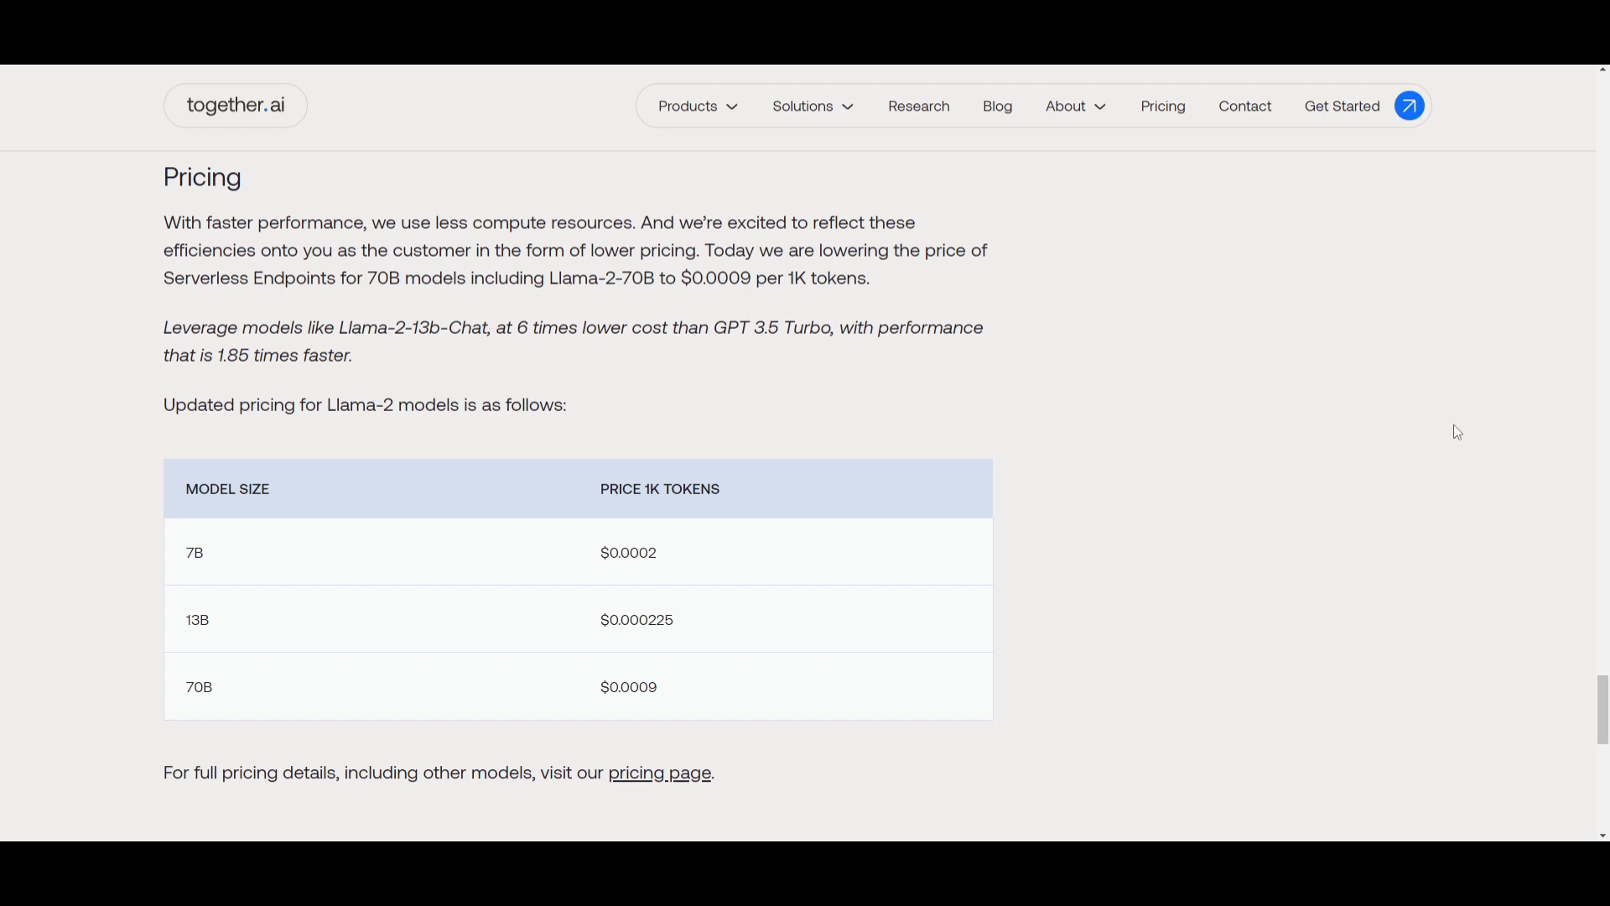
{"action": "mouse_move", "coordinate": [1437, 471]}
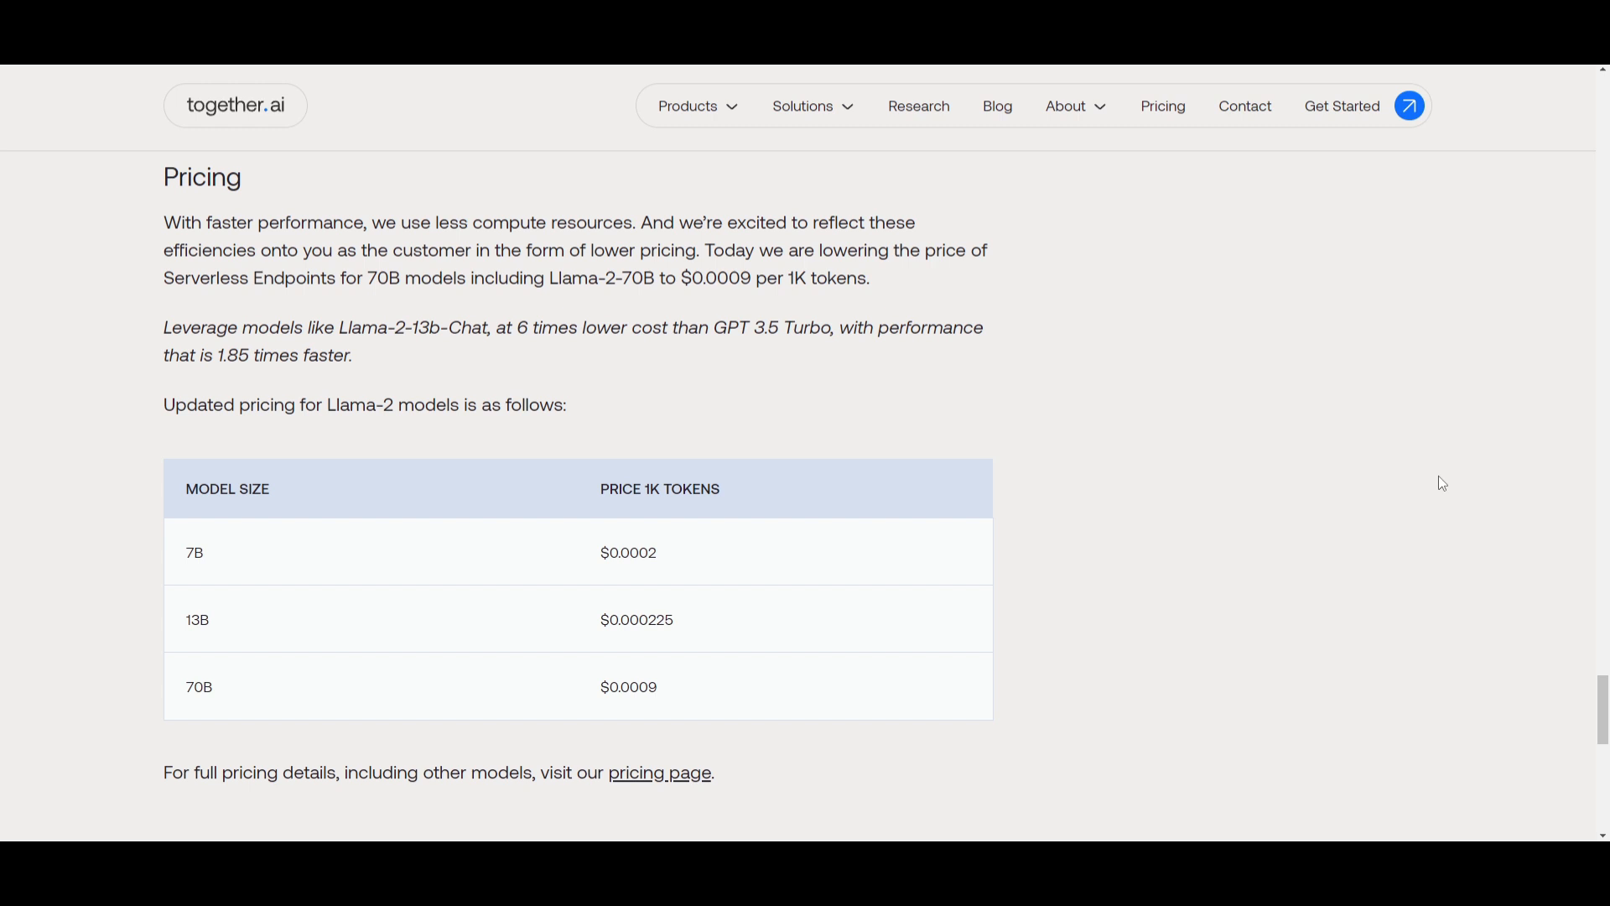
{"action": "mouse_move", "coordinate": [630, 506]}
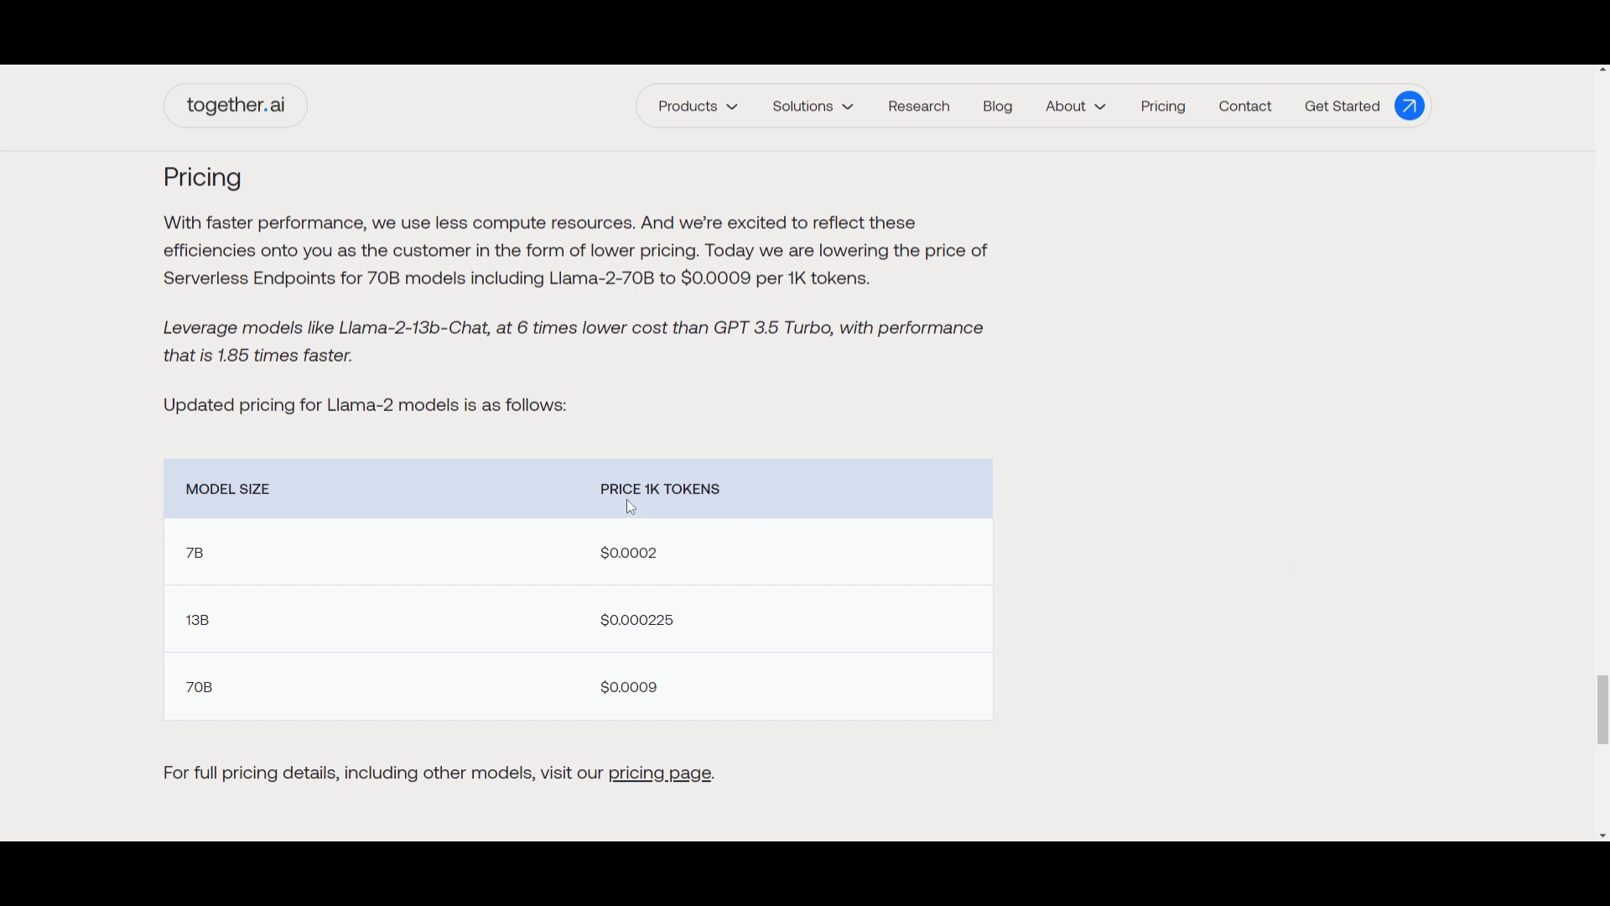
{"action": "mouse_move", "coordinate": [608, 507]}
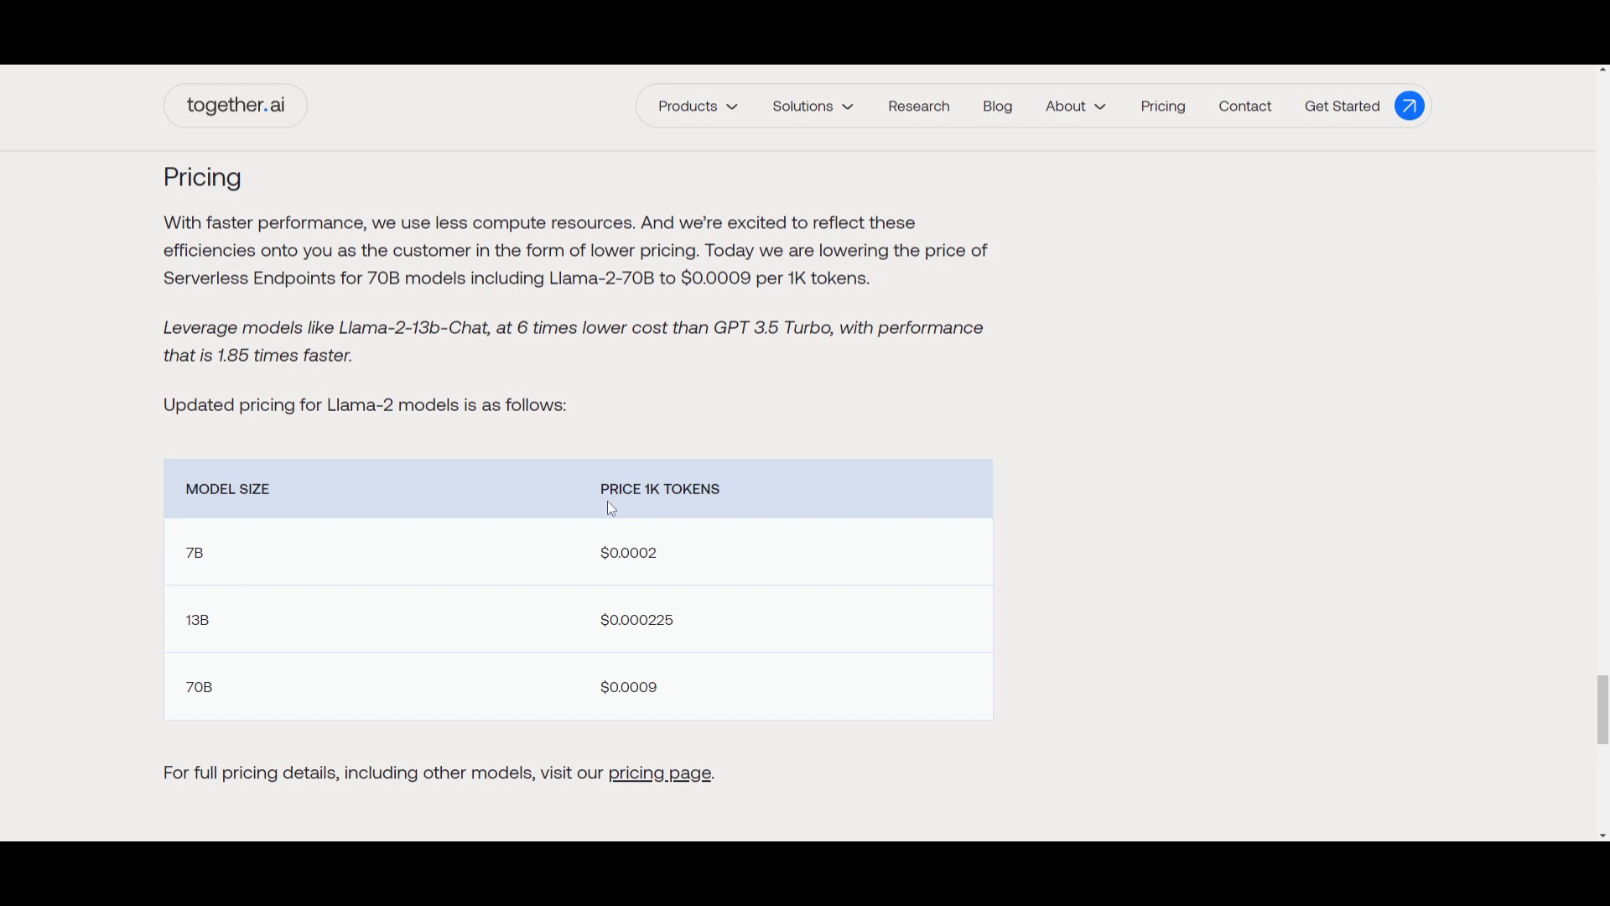
{"action": "mouse_move", "coordinate": [611, 387]}
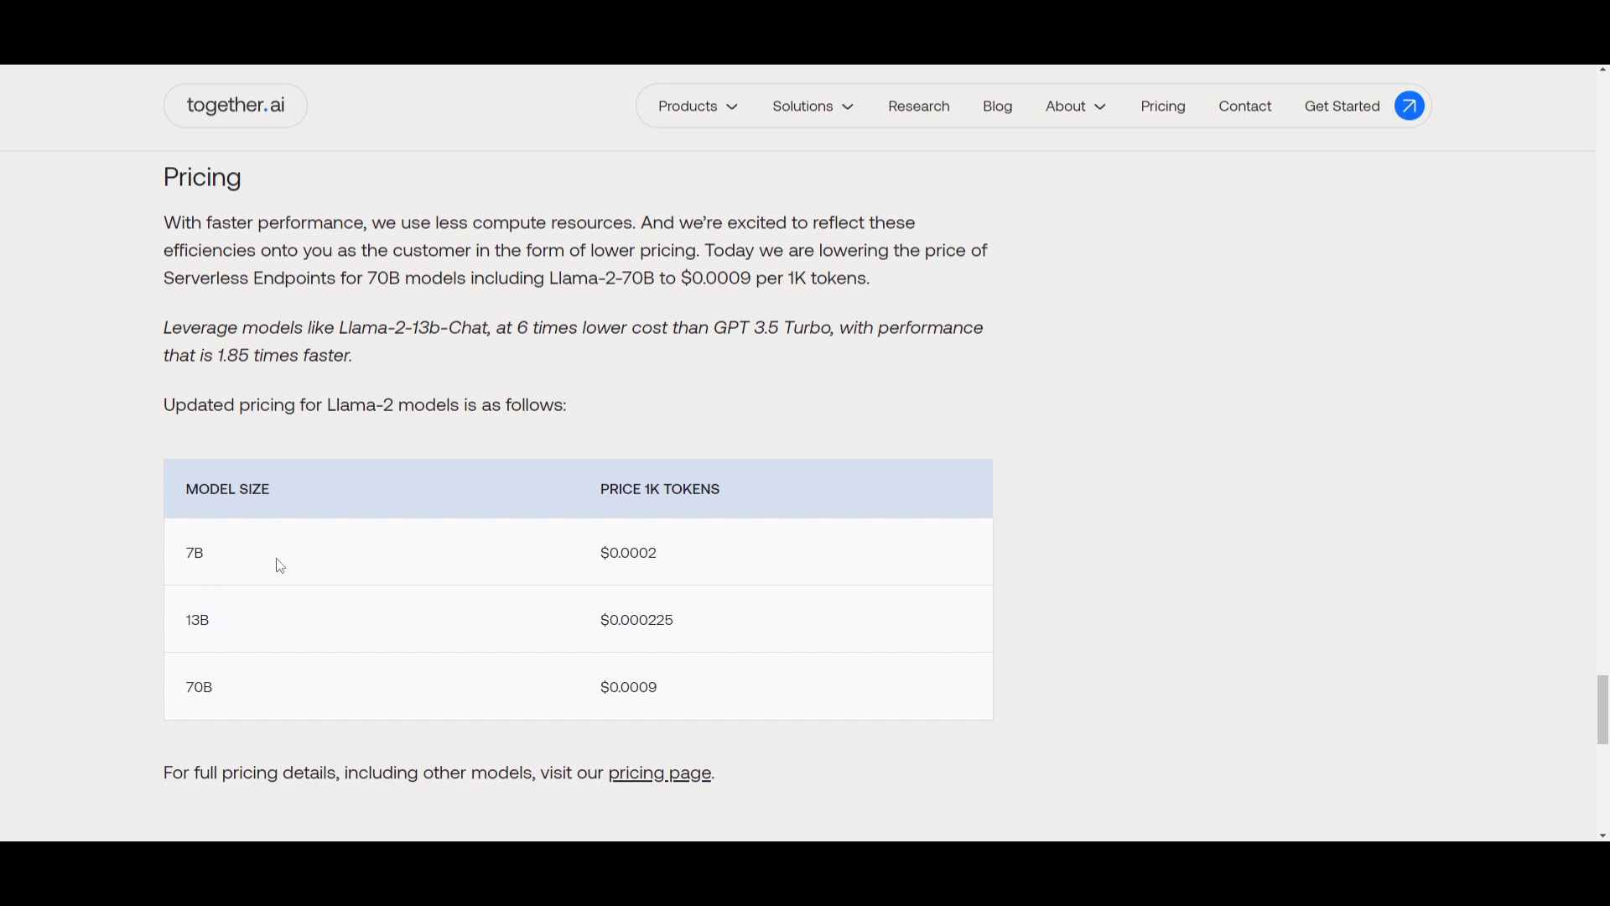
{"action": "mouse_move", "coordinate": [694, 690]}
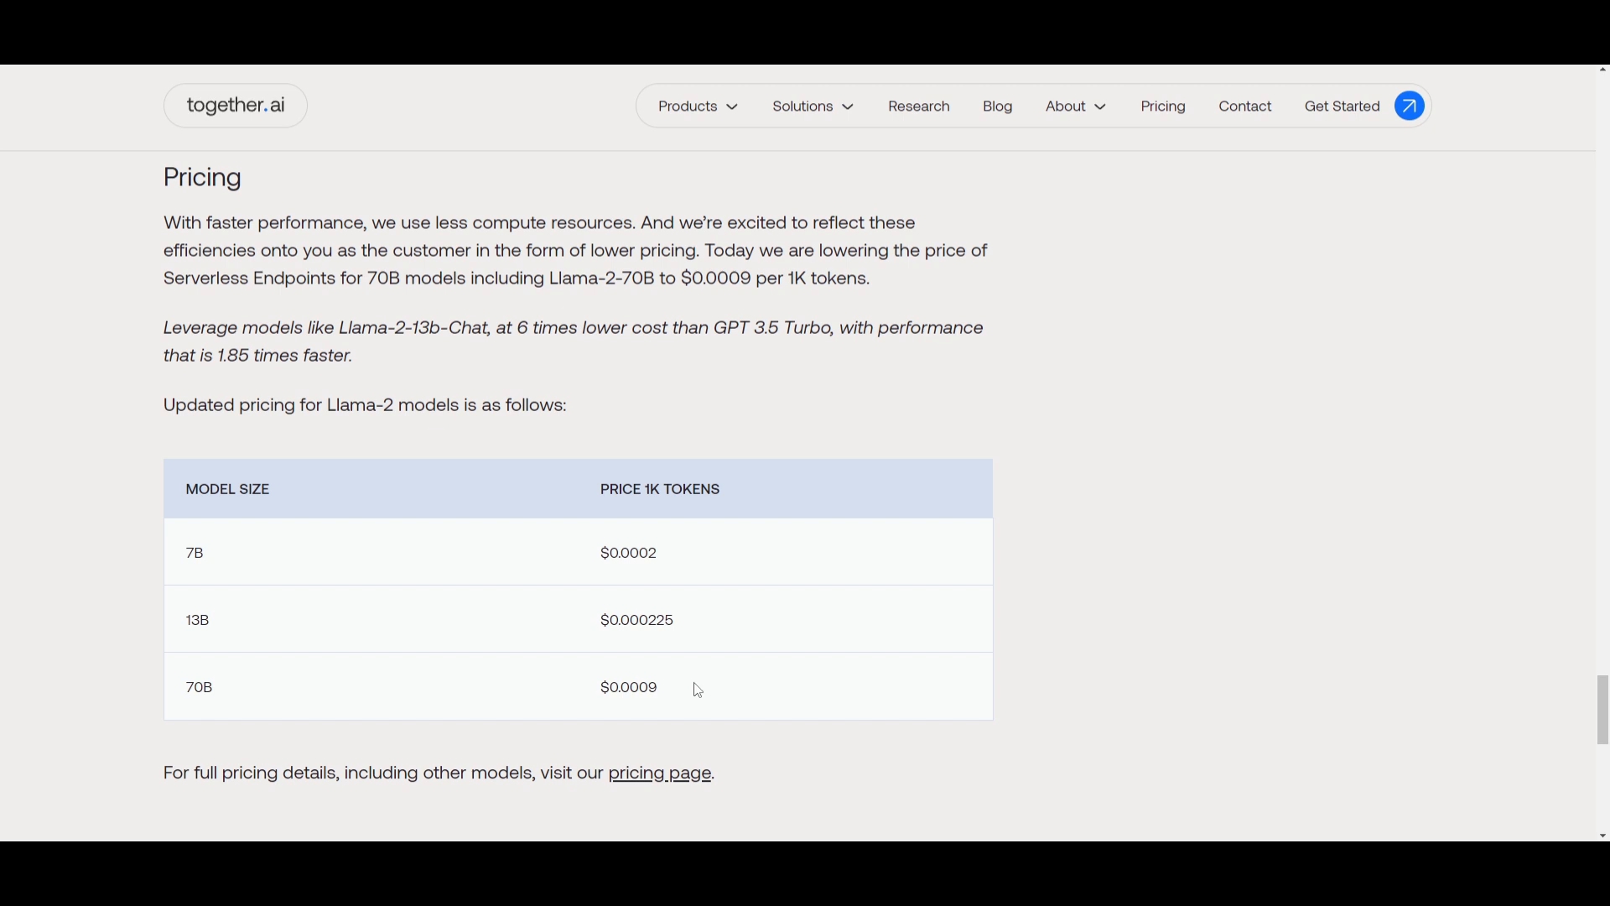
{"action": "double_click", "coordinate": [647, 686]}
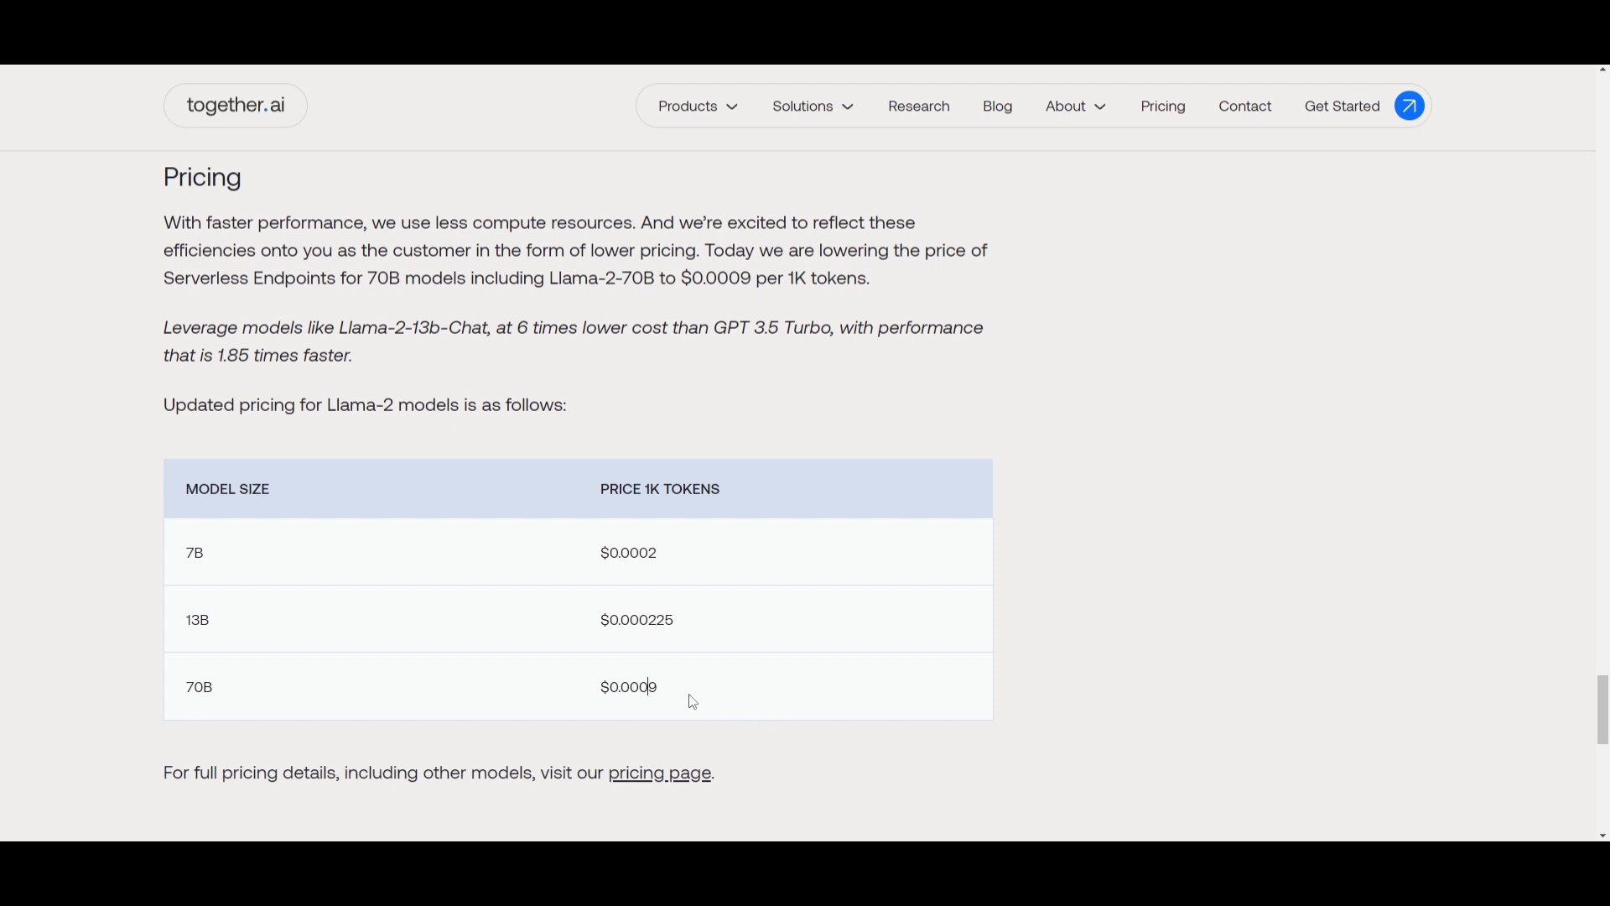
{"action": "mouse_move", "coordinate": [468, 556]}
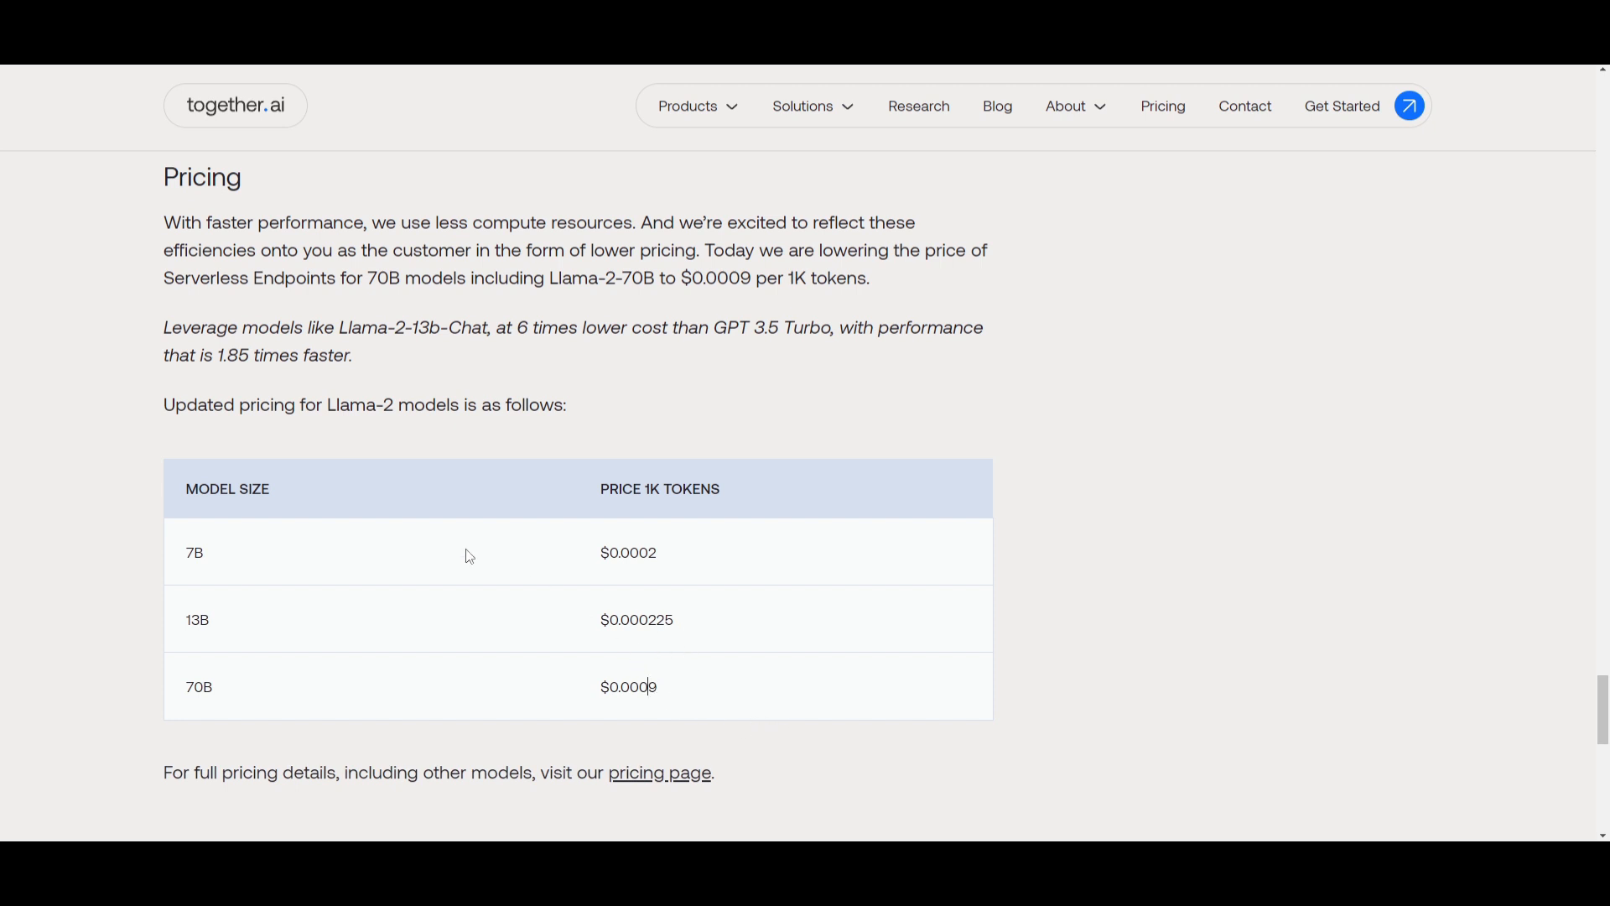
{"action": "mouse_move", "coordinate": [503, 570]}
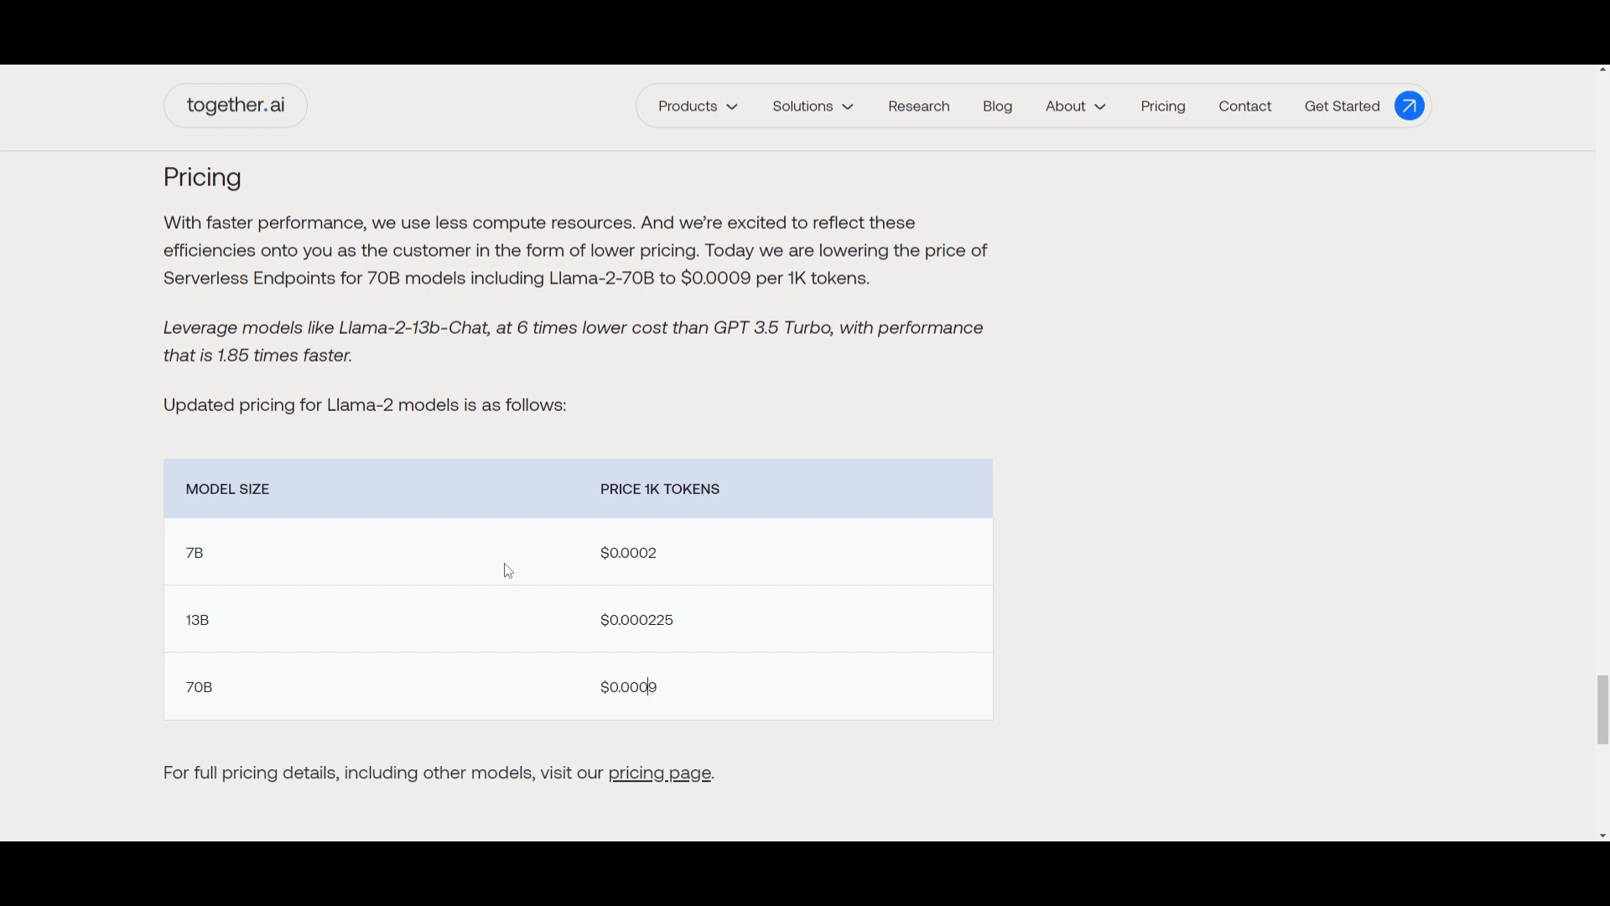
{"action": "scroll", "scroll_direction": "down", "scroll_amount": 3}
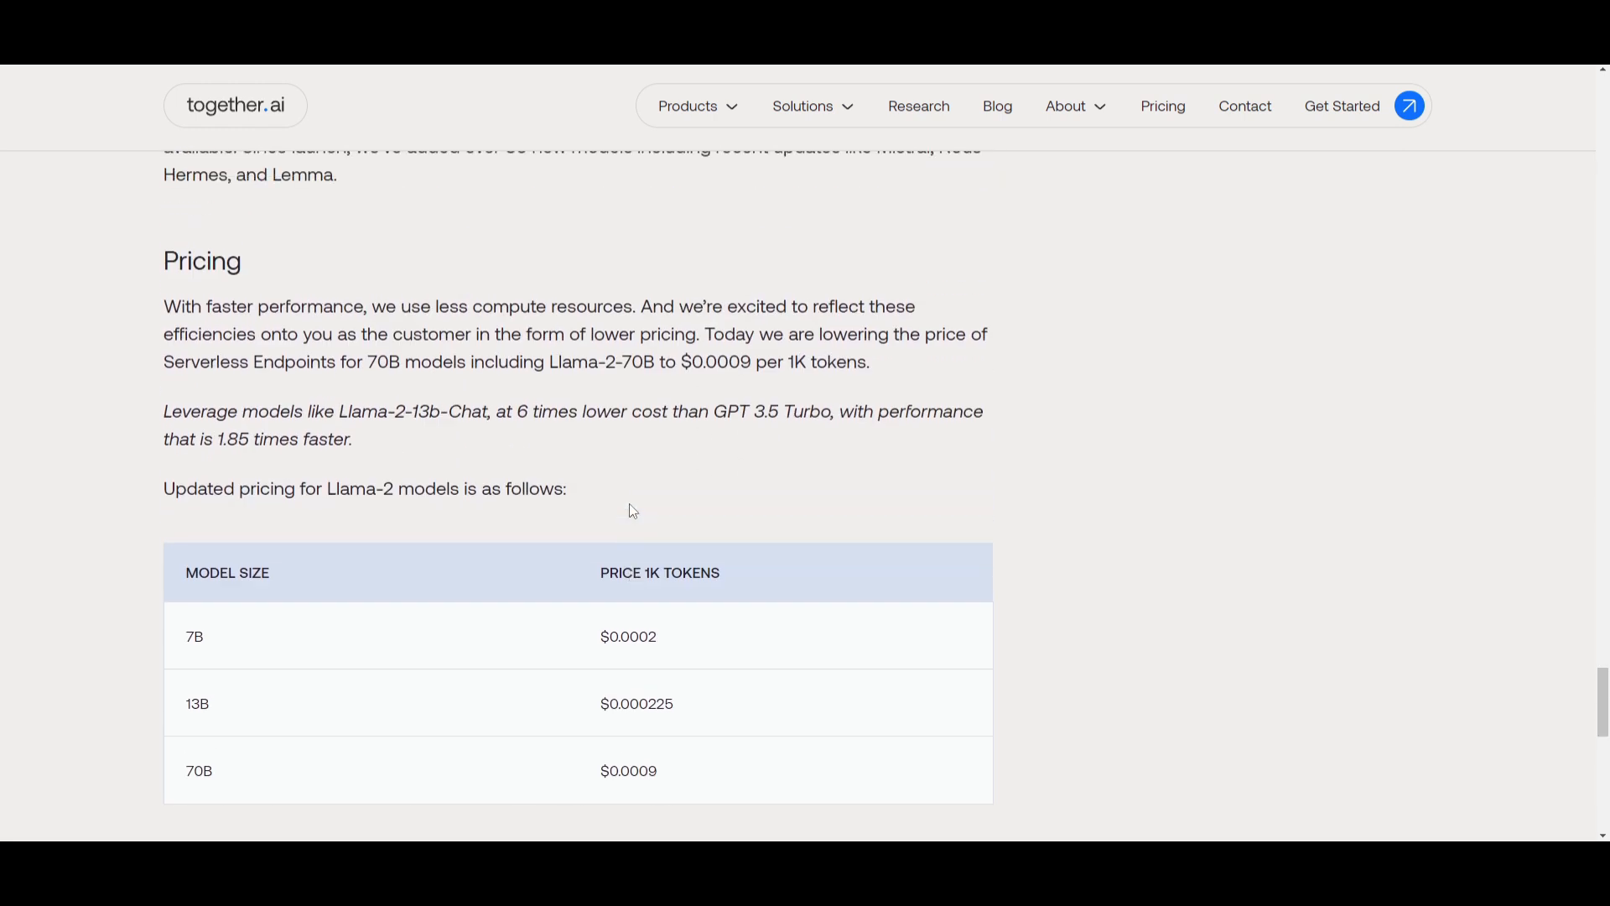
{"action": "scroll", "scroll_direction": "down", "scroll_amount": 3}
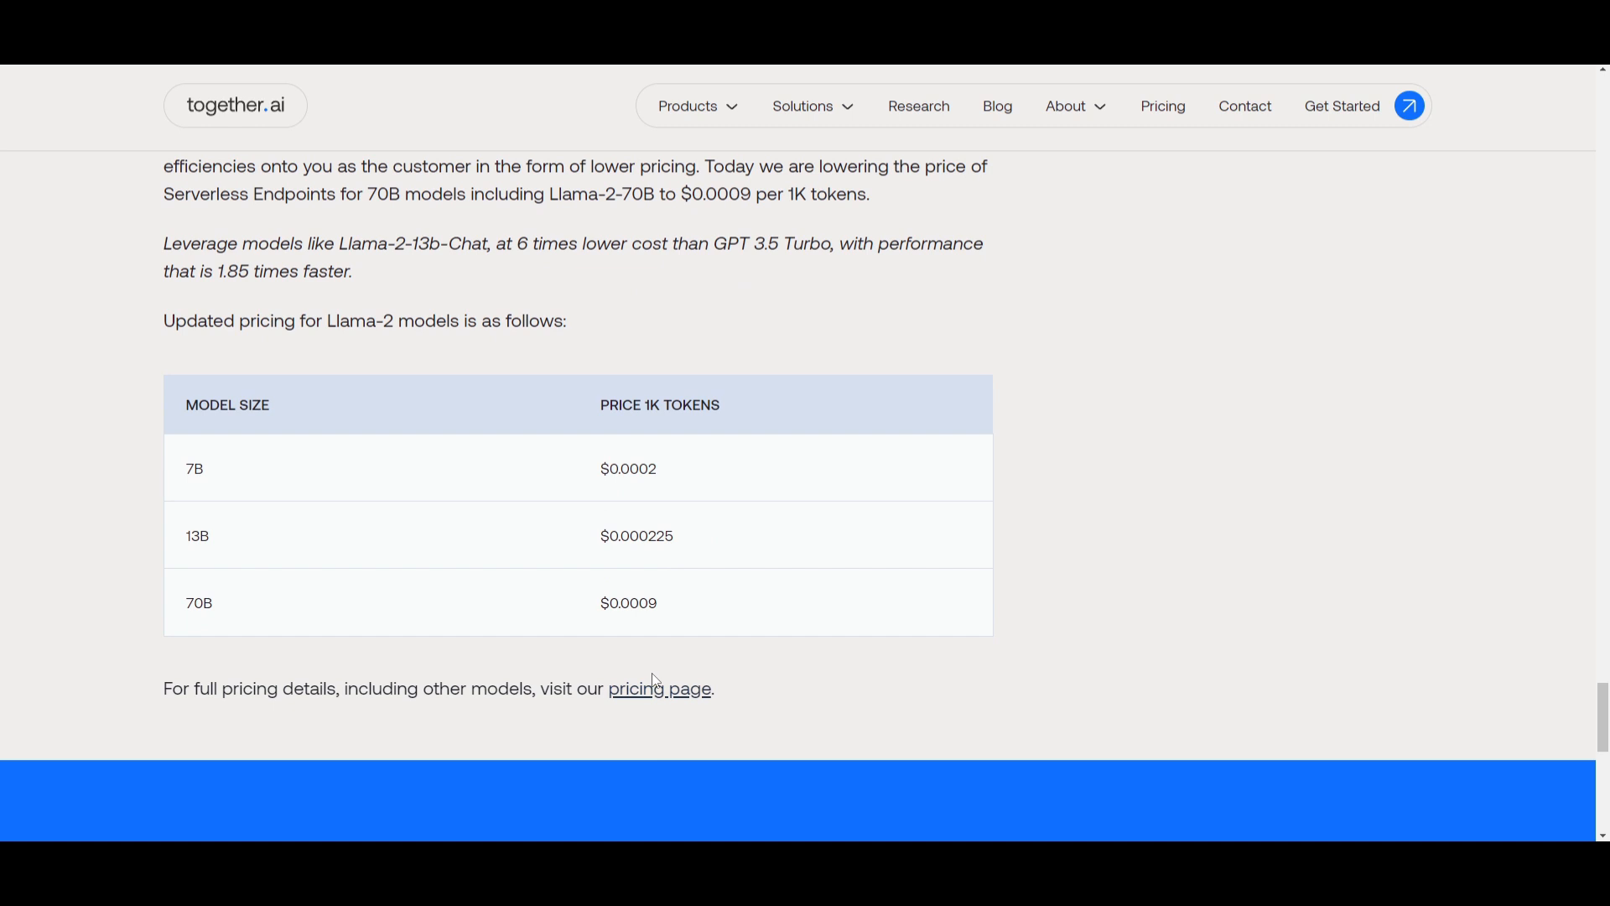
{"action": "mouse_move", "coordinate": [749, 576]}
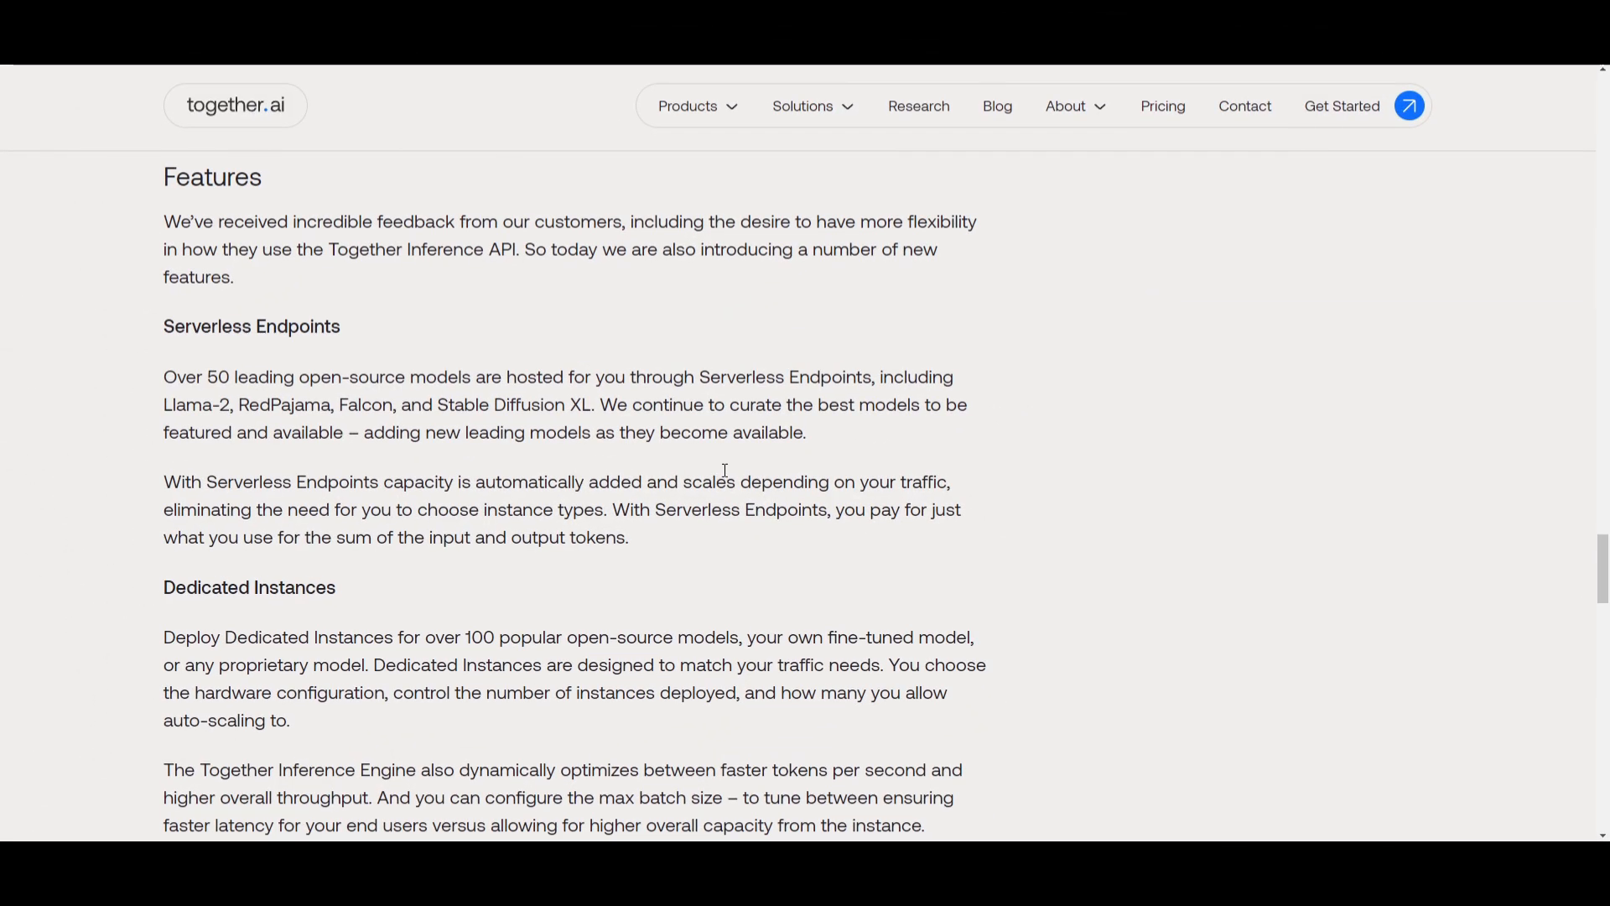
{"action": "mouse_move", "coordinate": [375, 361]}
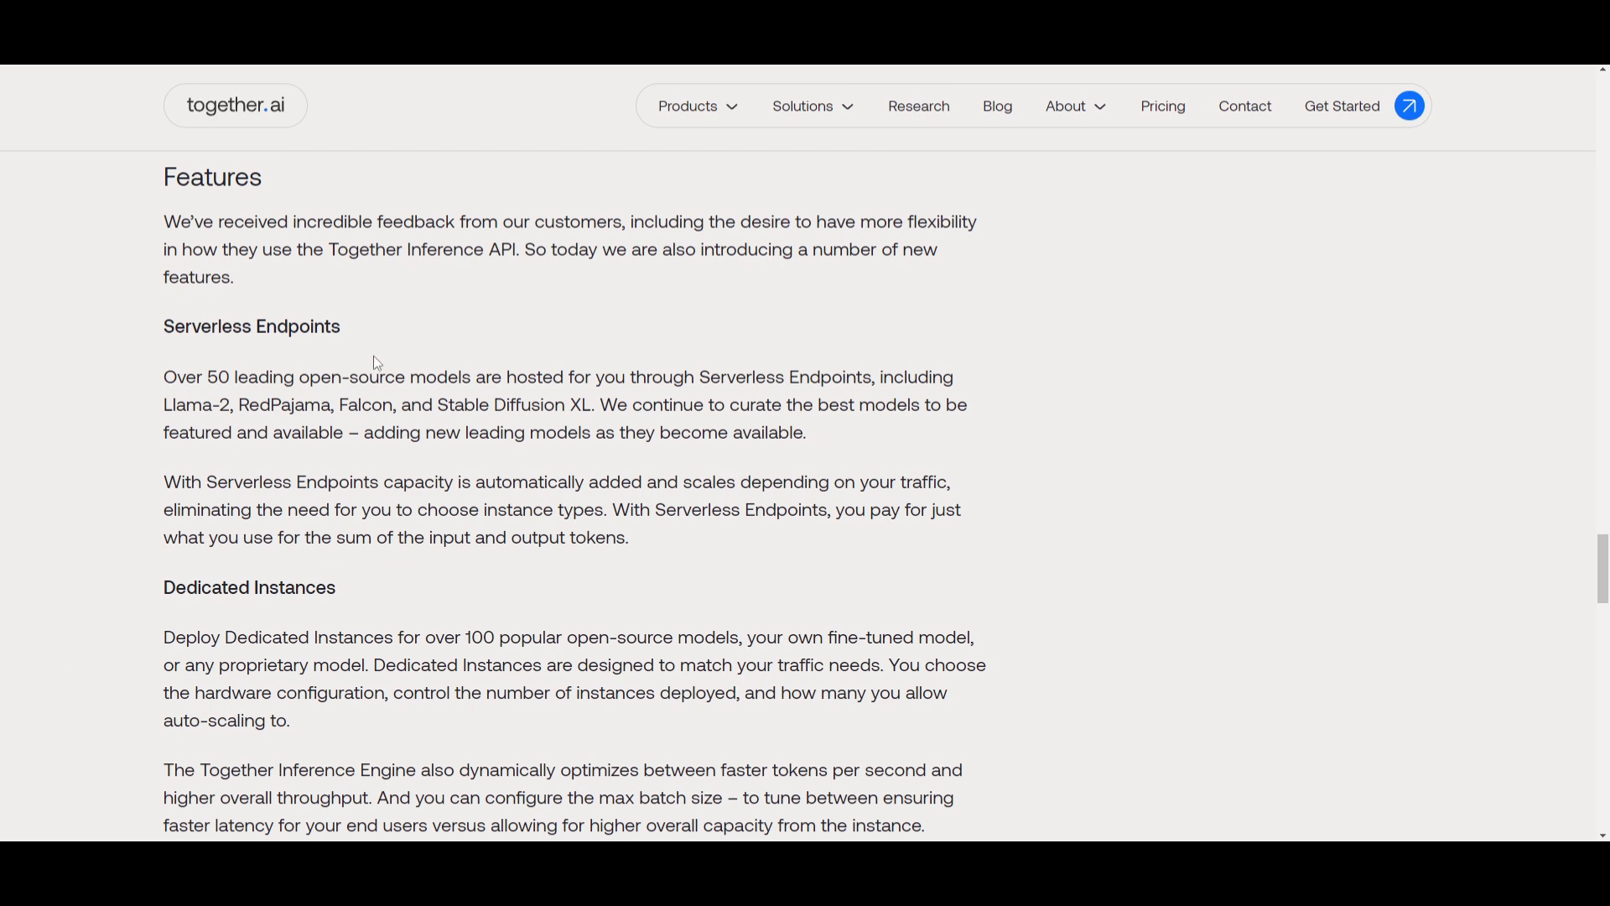
{"action": "double_click", "coordinate": [250, 326]}
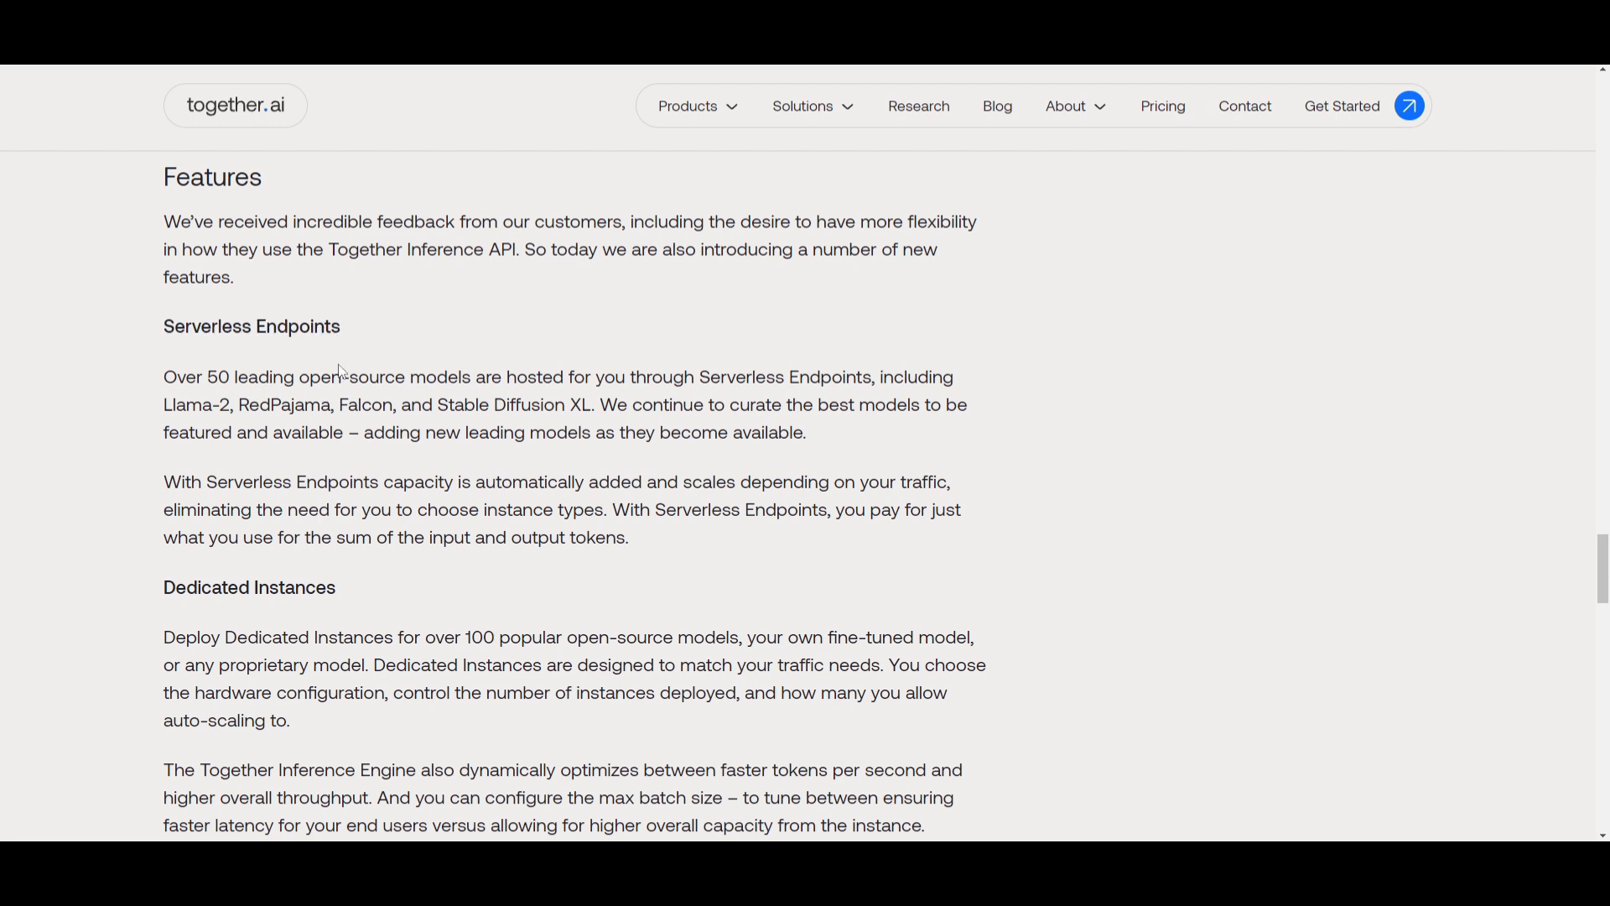
{"action": "mouse_move", "coordinate": [341, 367]}
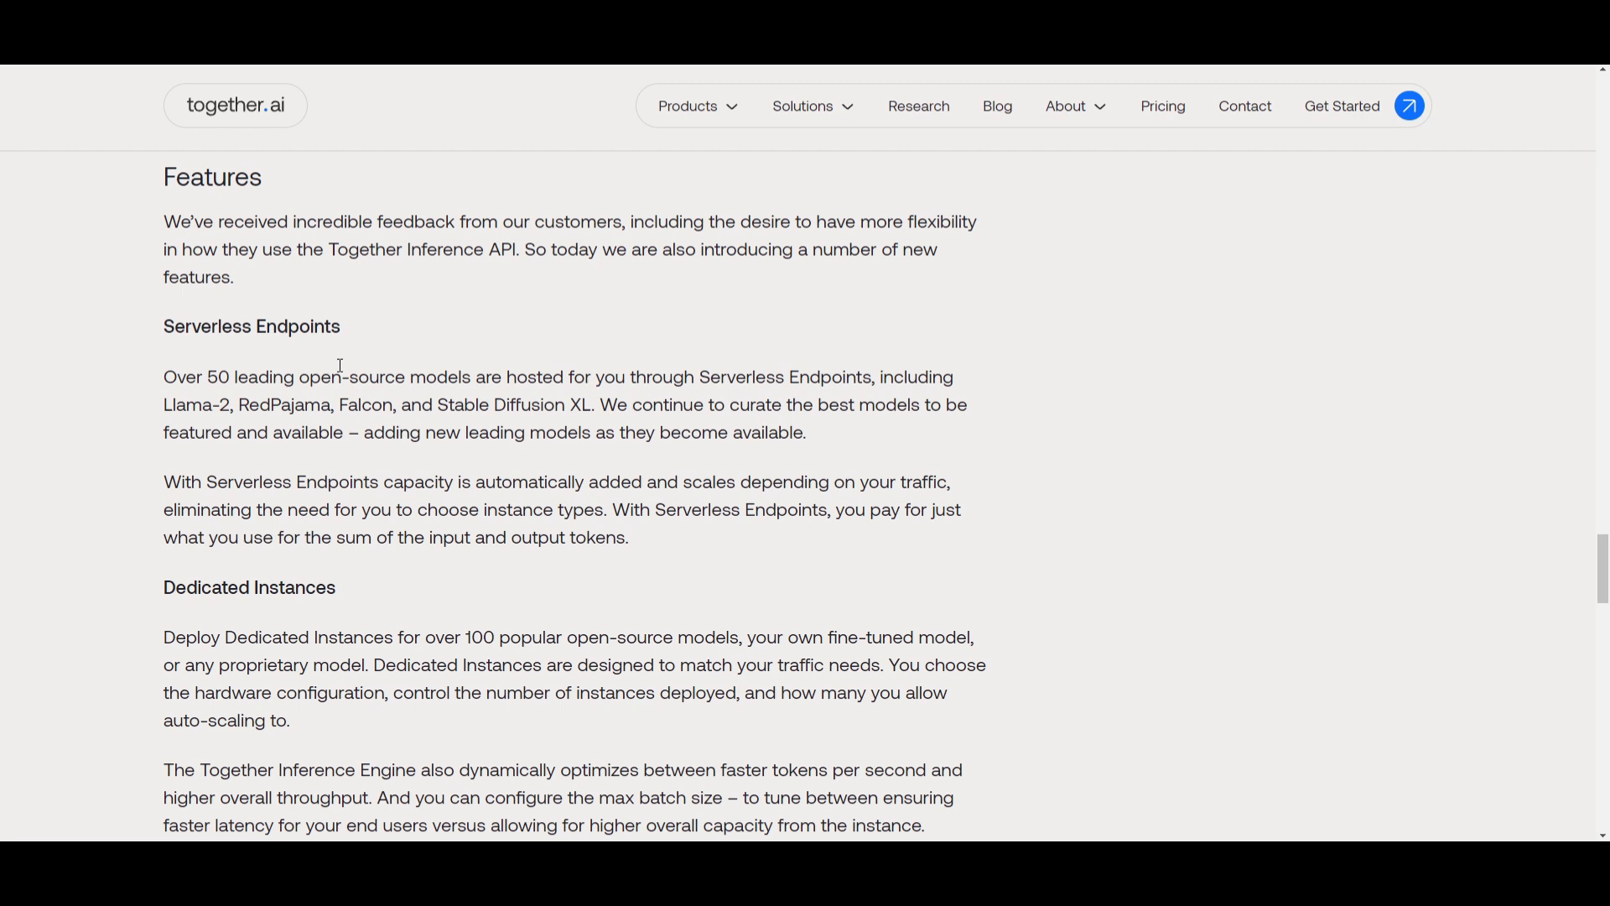
{"action": "mouse_move", "coordinate": [457, 367]}
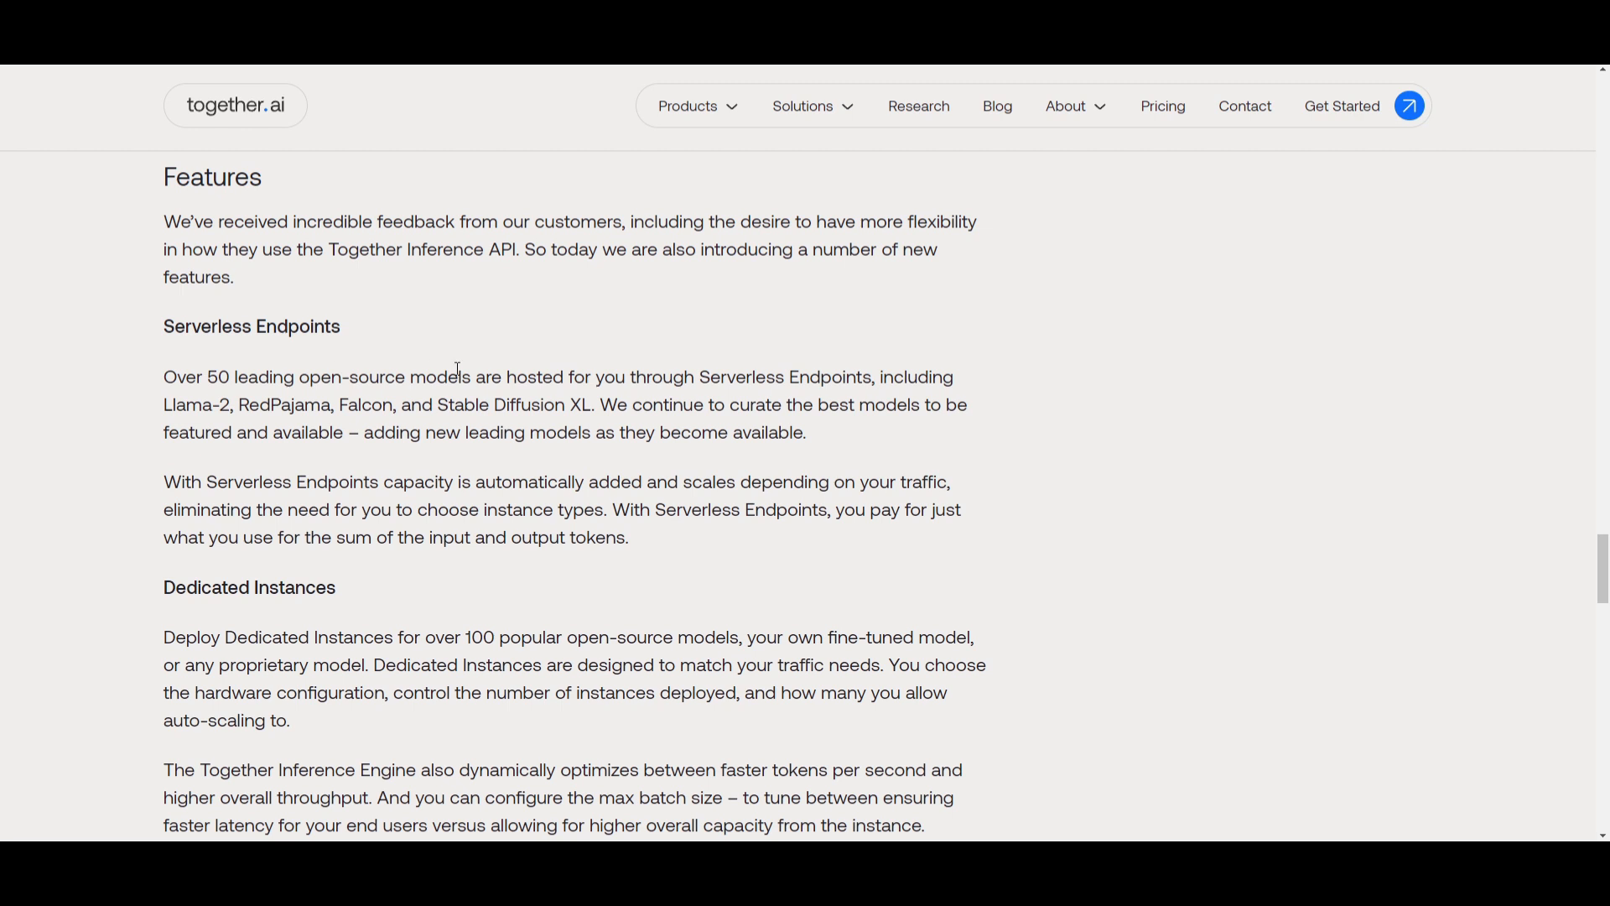
{"action": "mouse_move", "coordinate": [580, 365]}
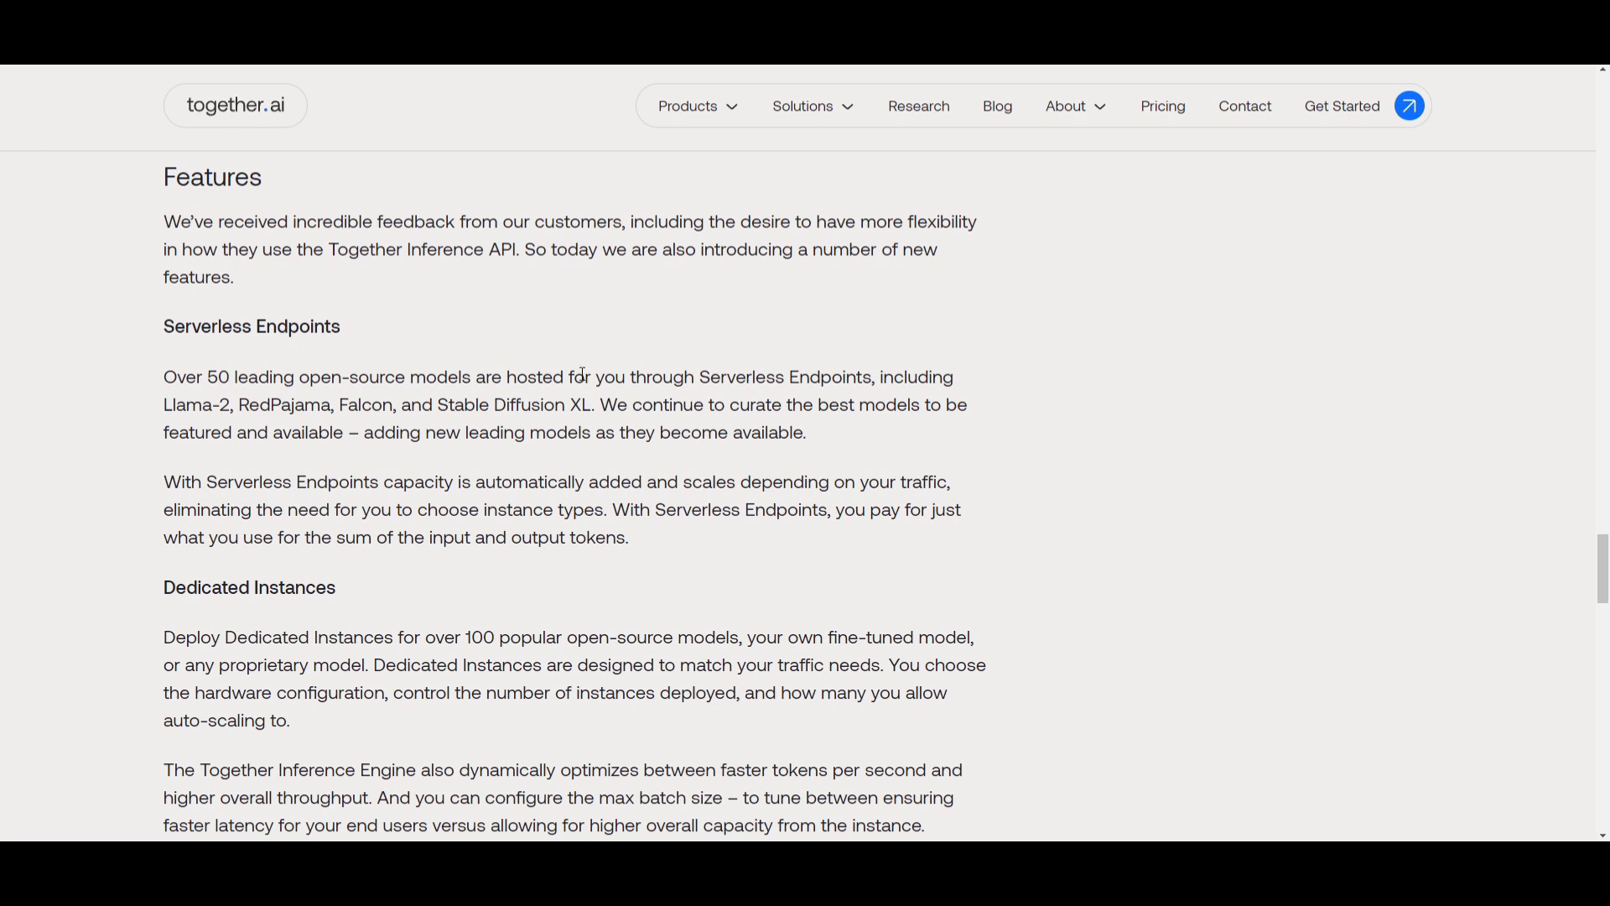
{"action": "mouse_move", "coordinate": [590, 421]}
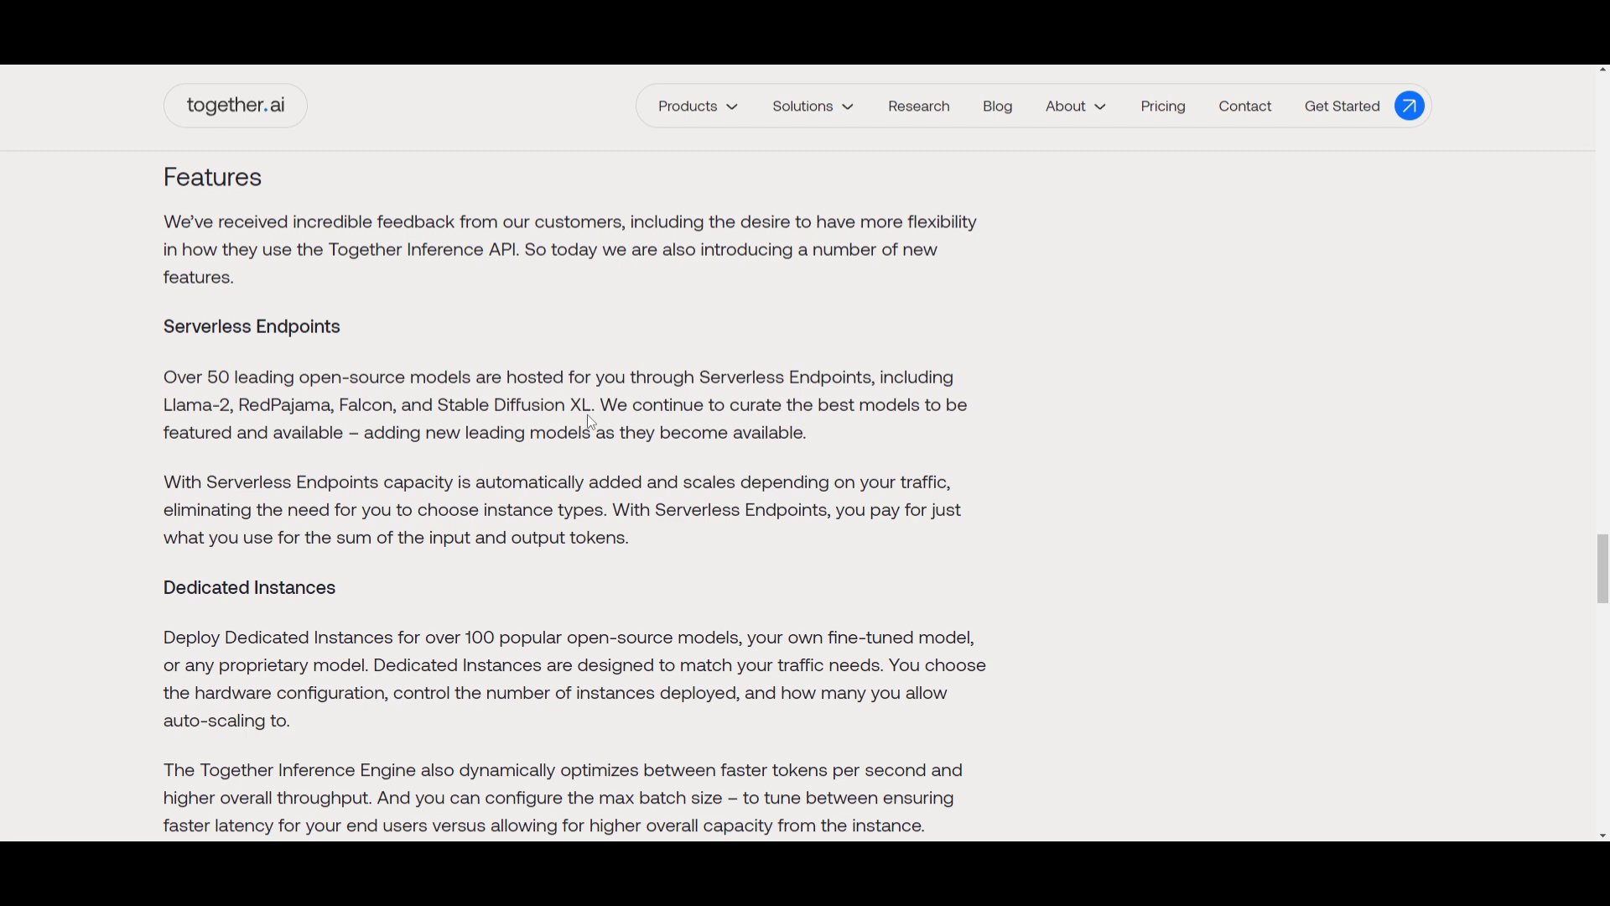
{"action": "scroll", "scroll_direction": "down", "scroll_amount": 3}
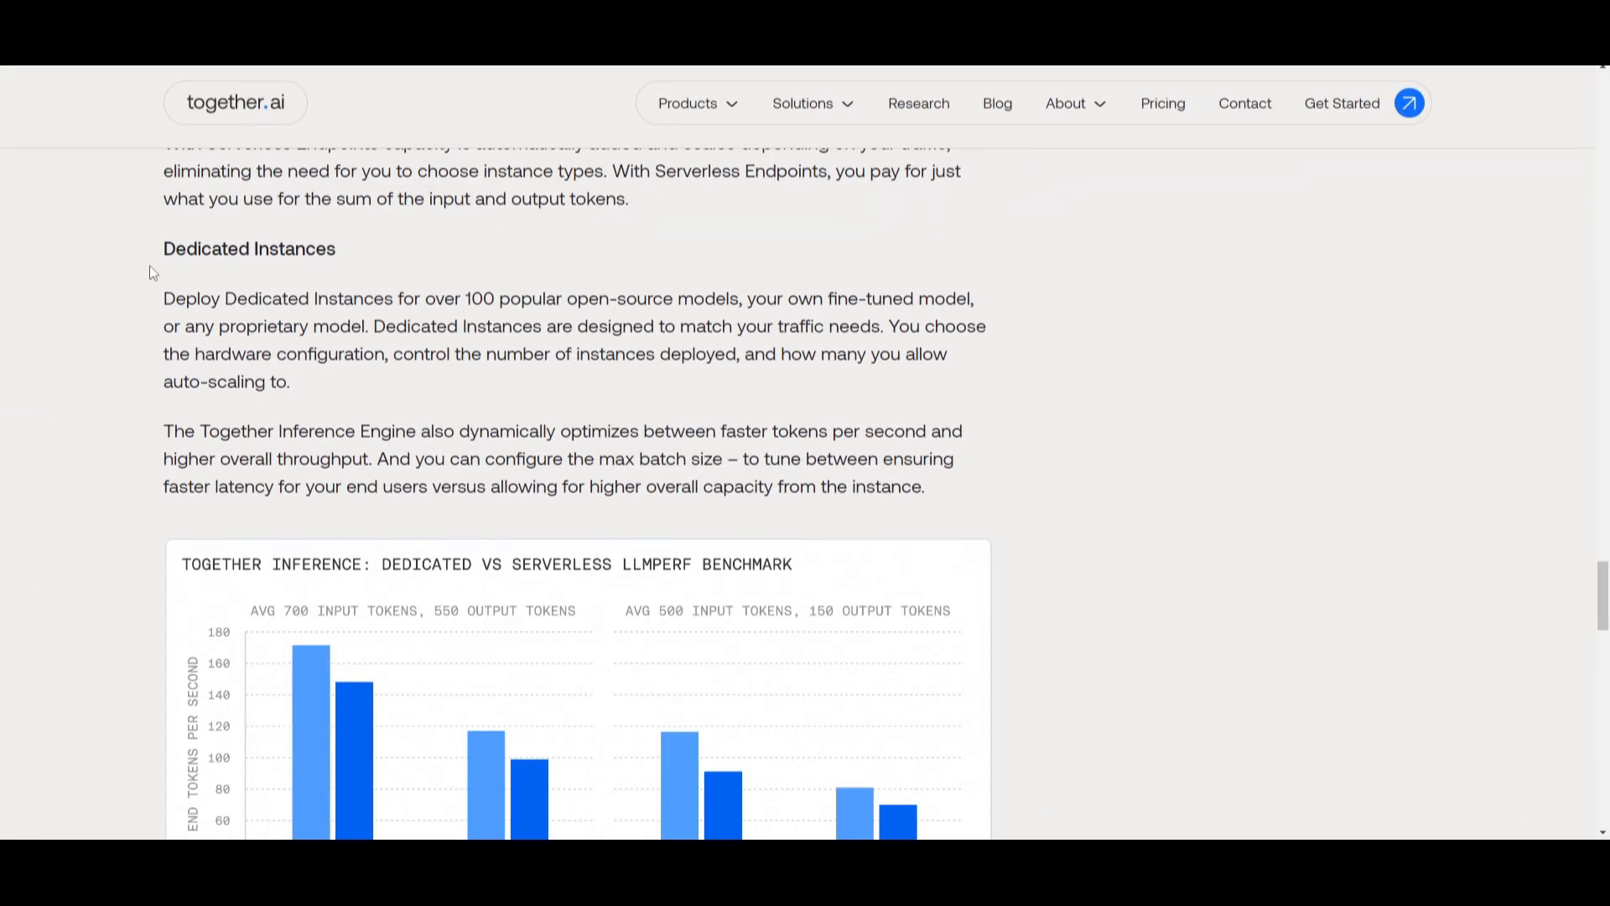
{"action": "mouse_move", "coordinate": [329, 267]}
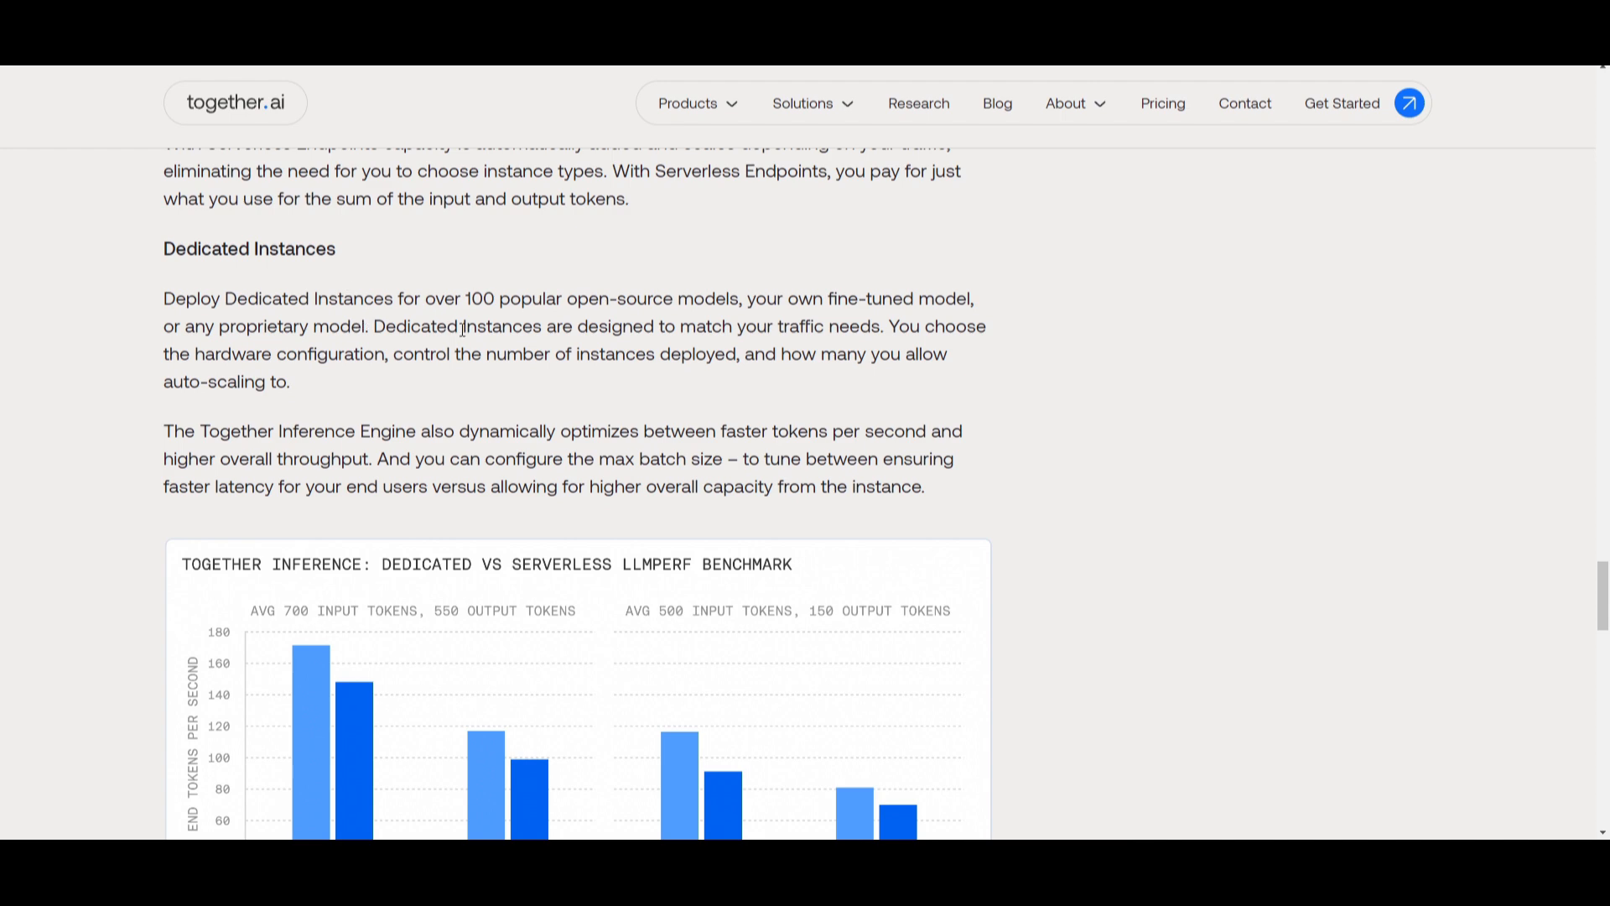
{"action": "mouse_move", "coordinate": [552, 315]}
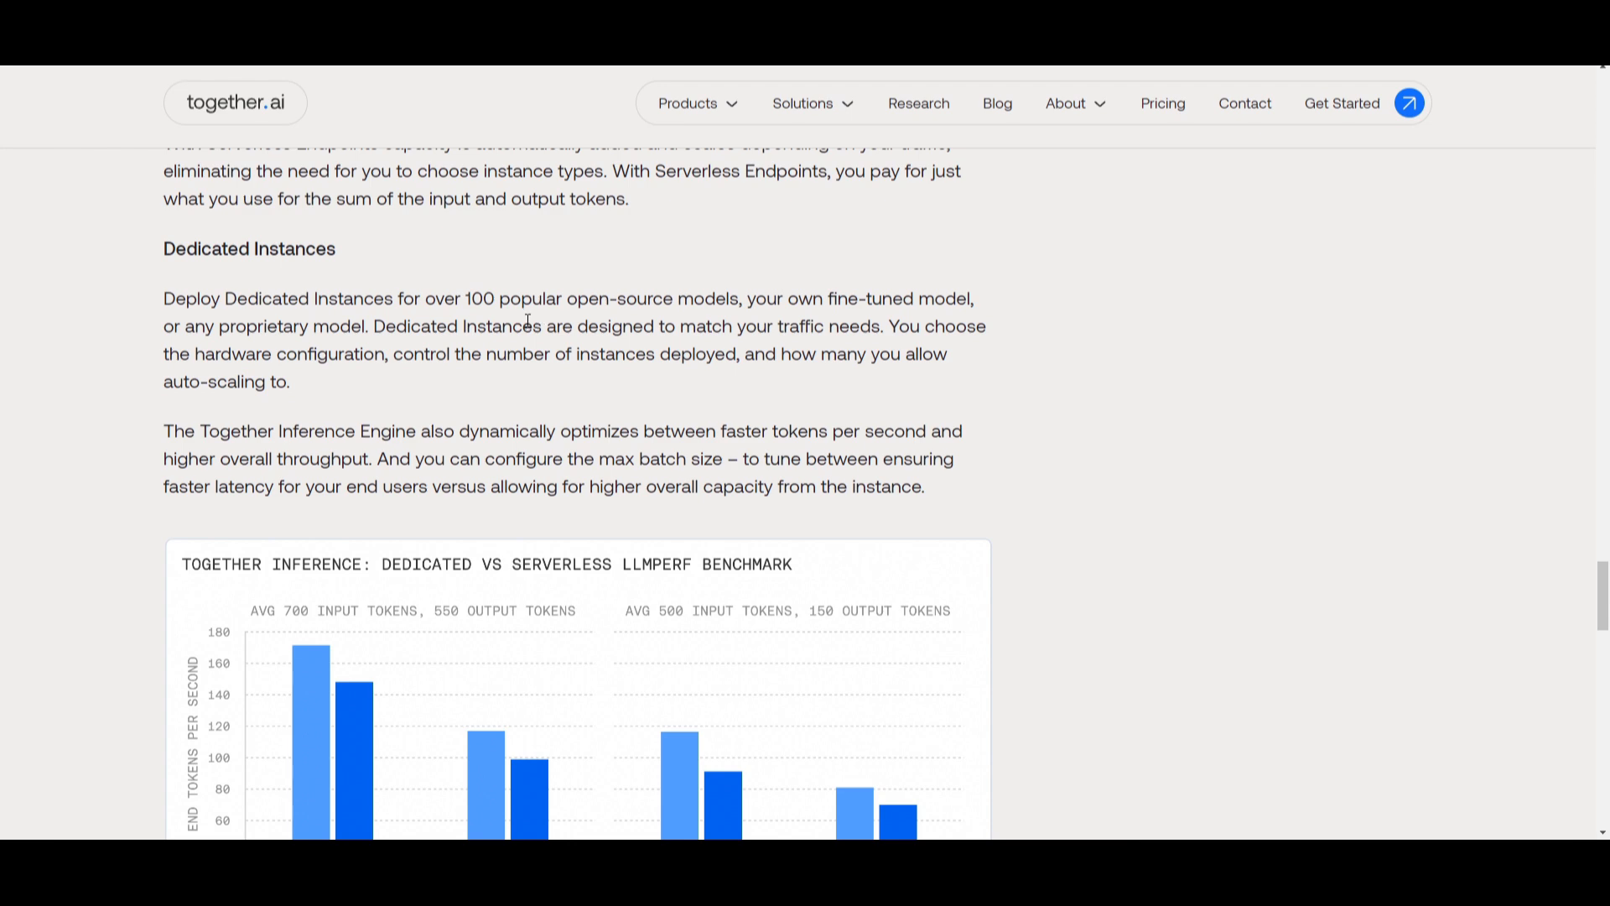
{"action": "mouse_move", "coordinate": [538, 310]}
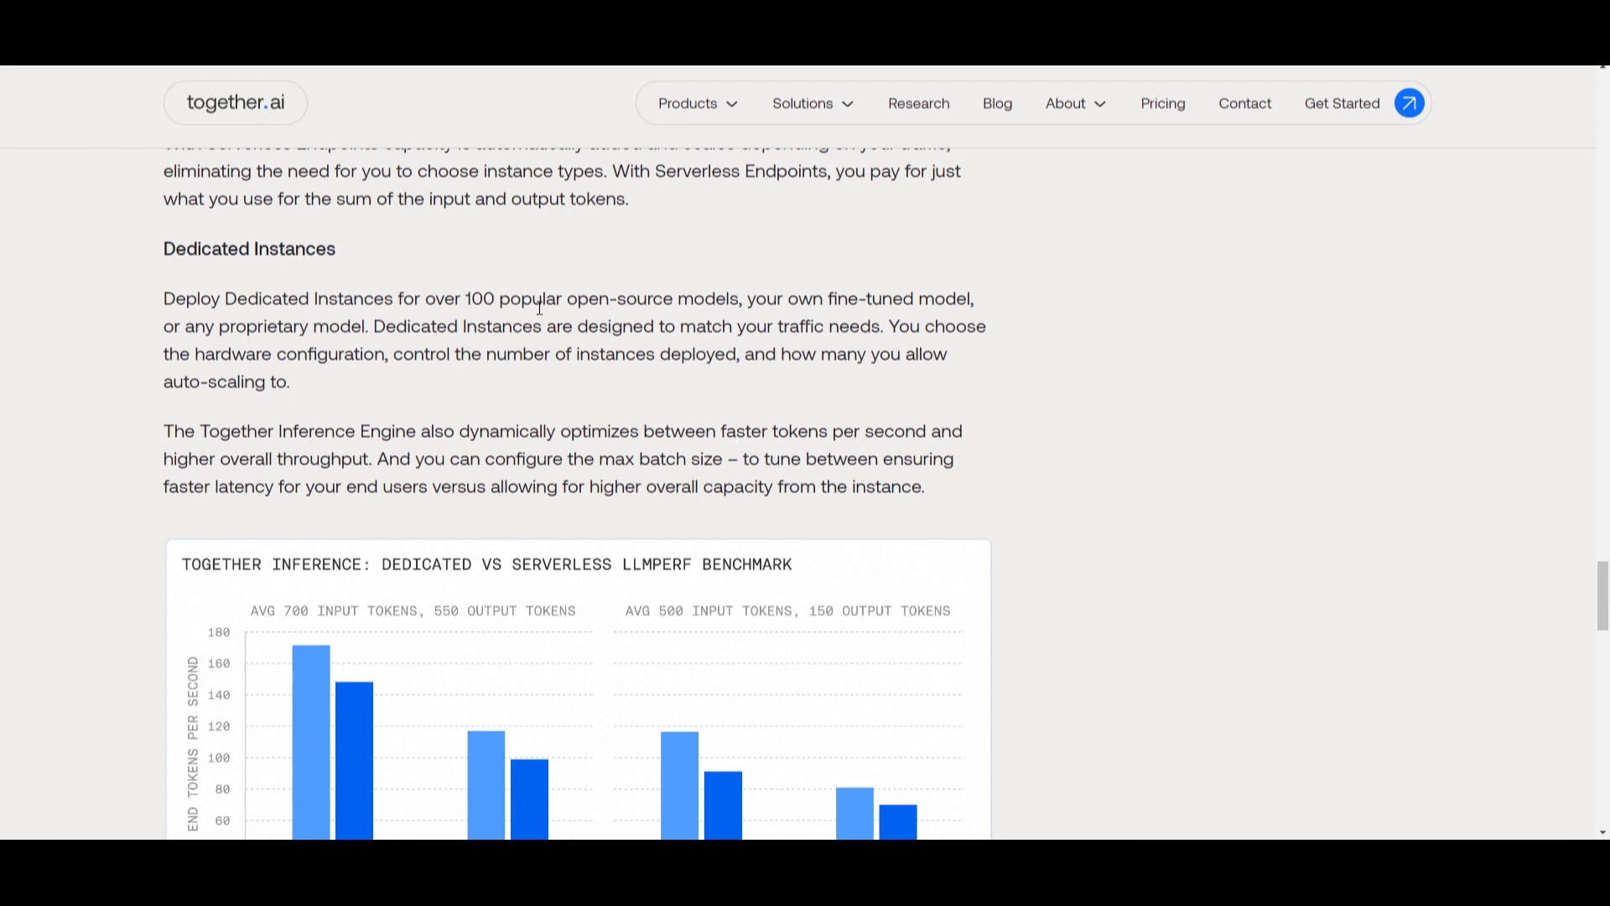
{"action": "mouse_move", "coordinate": [535, 320]}
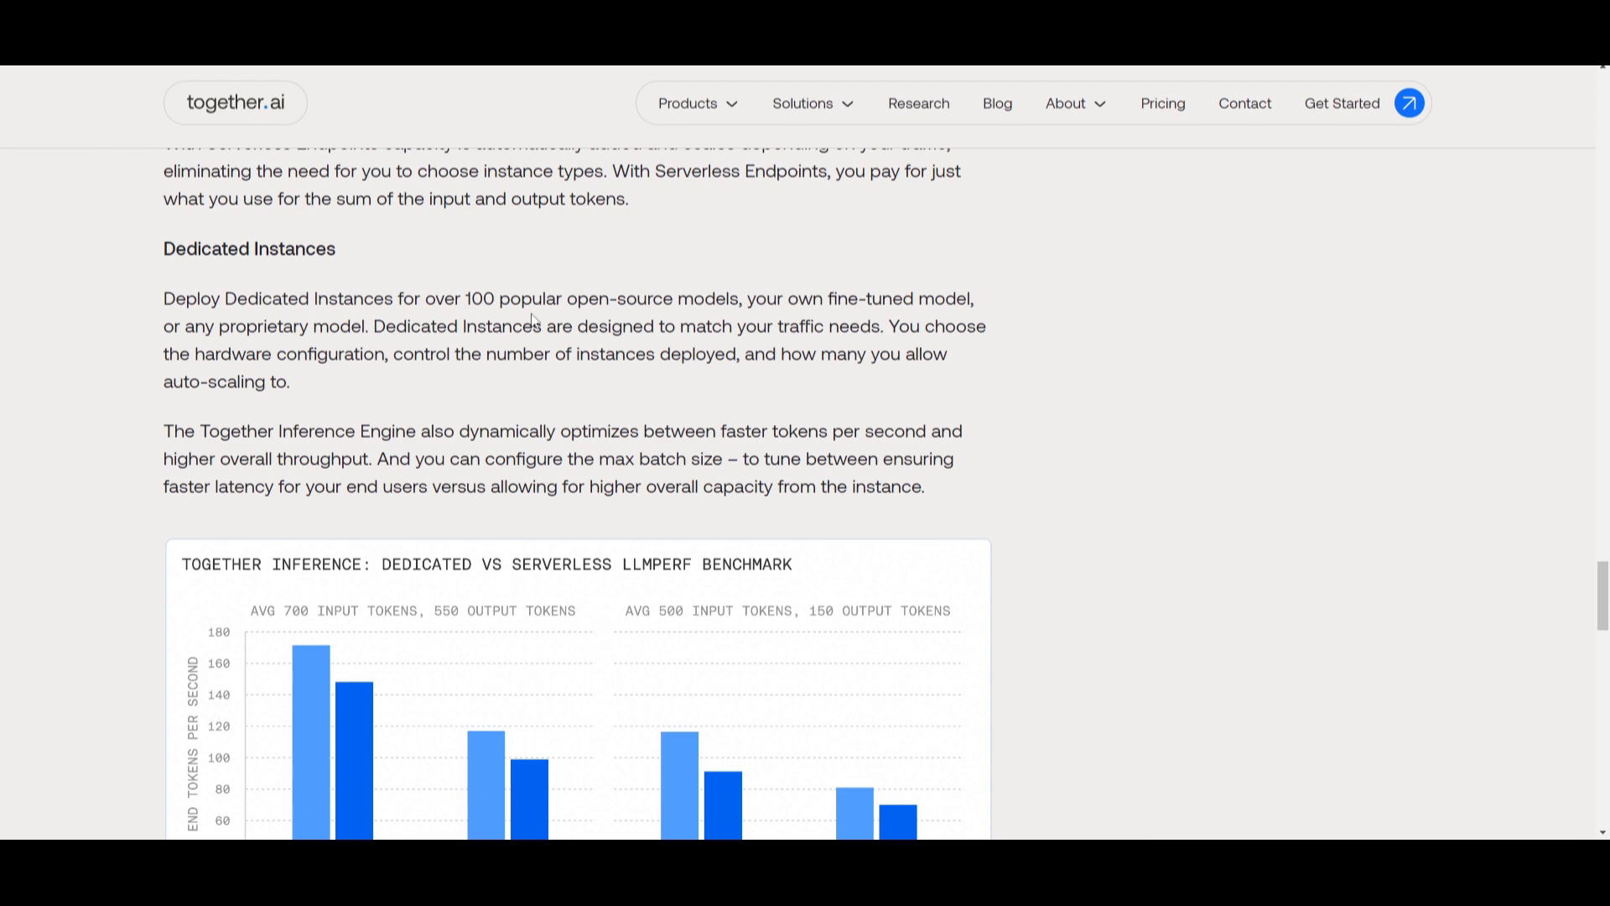
{"action": "mouse_move", "coordinate": [1012, 379]}
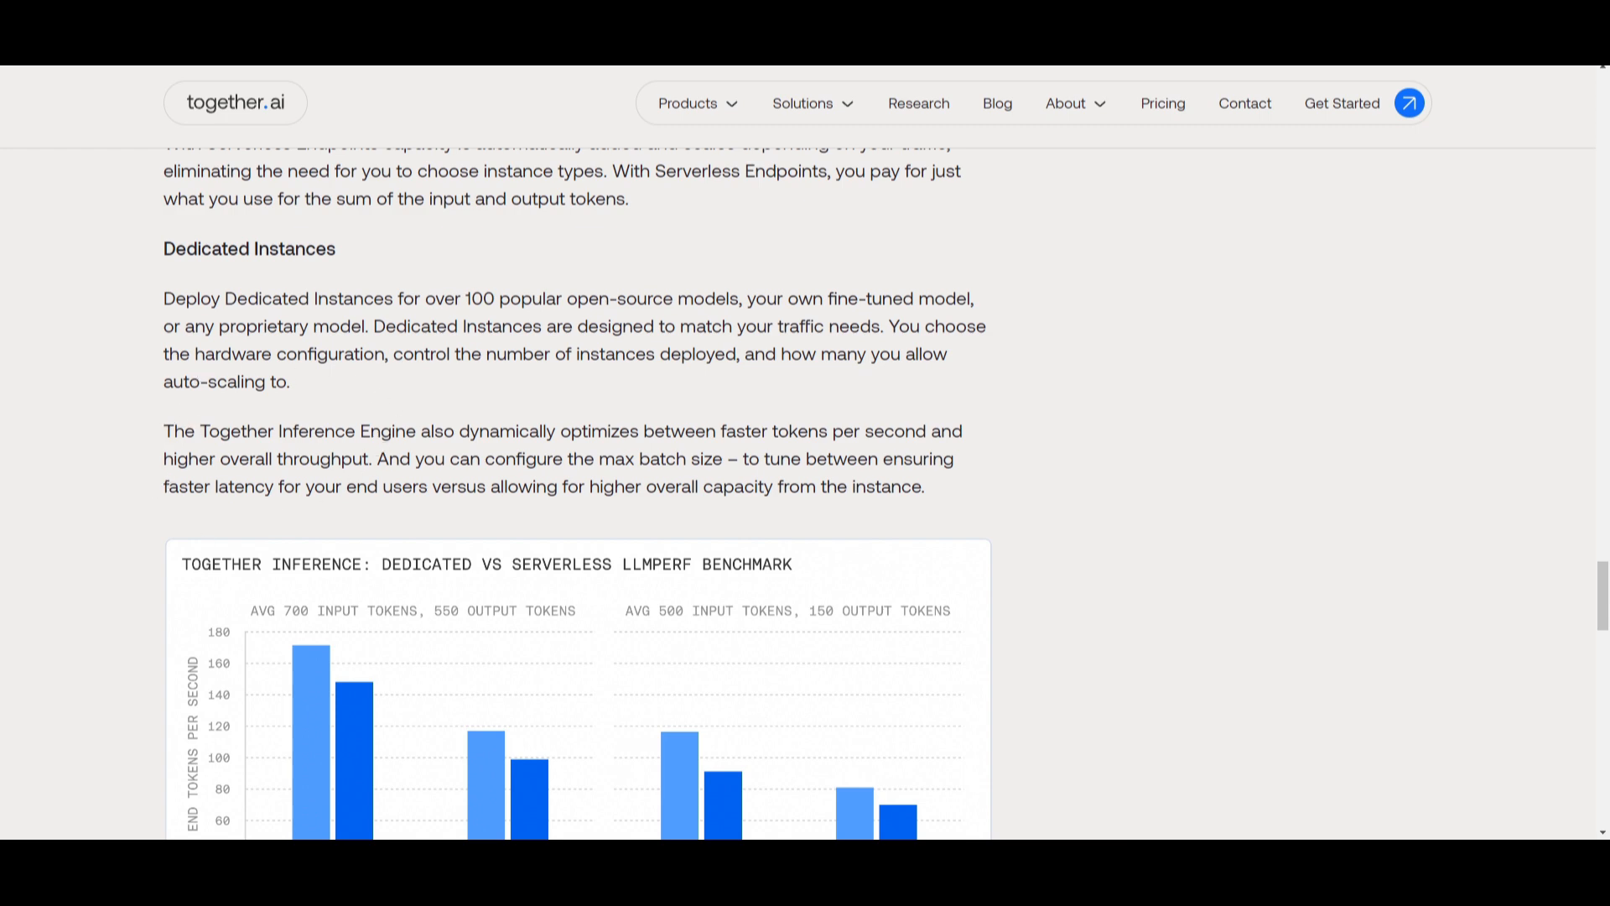
Step: Scroll past Auto-scaling and Additional models to the Pricing section showing $0.0009 per 1K tokens
{"action": "scroll", "scroll_direction": "down", "scroll_amount": 3}
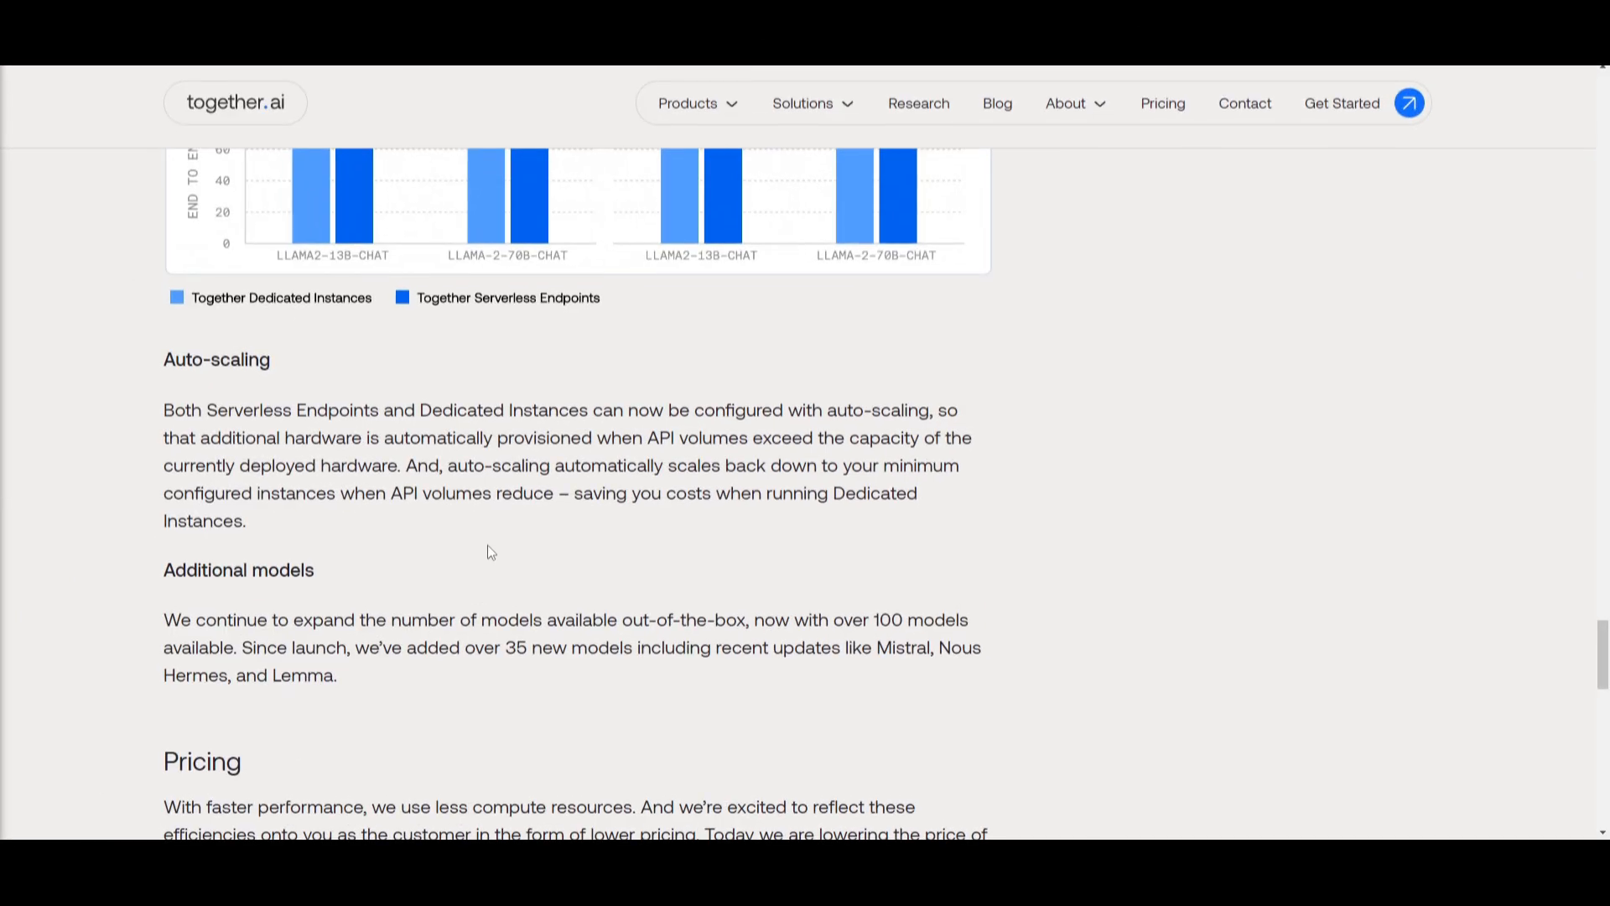
{"action": "mouse_move", "coordinate": [543, 533]}
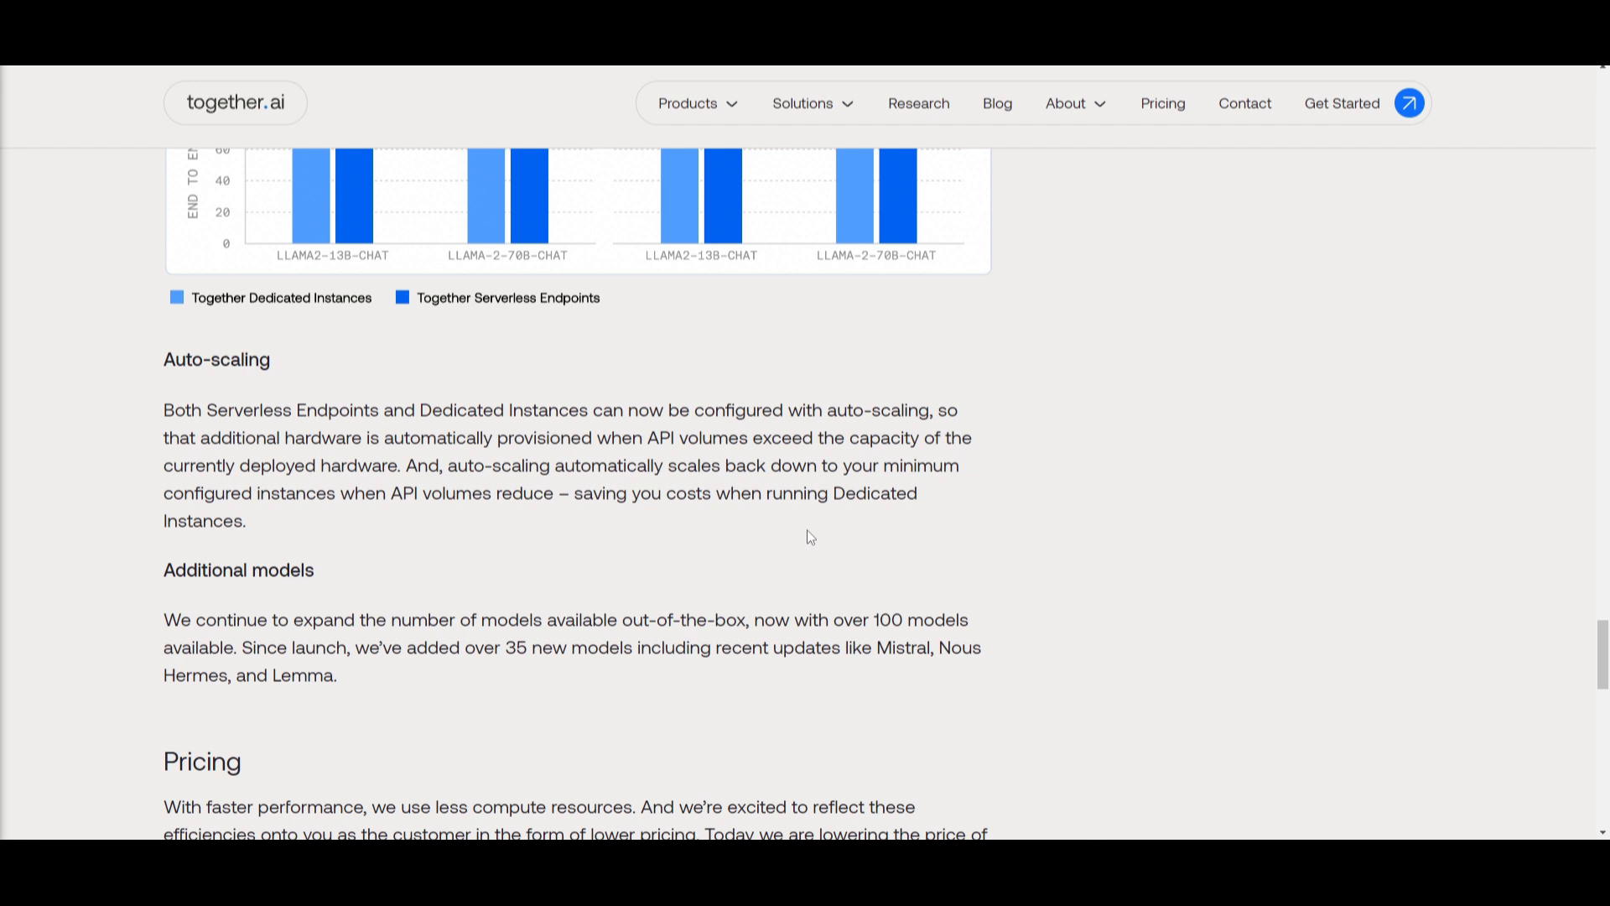
{"action": "mouse_move", "coordinate": [805, 539]}
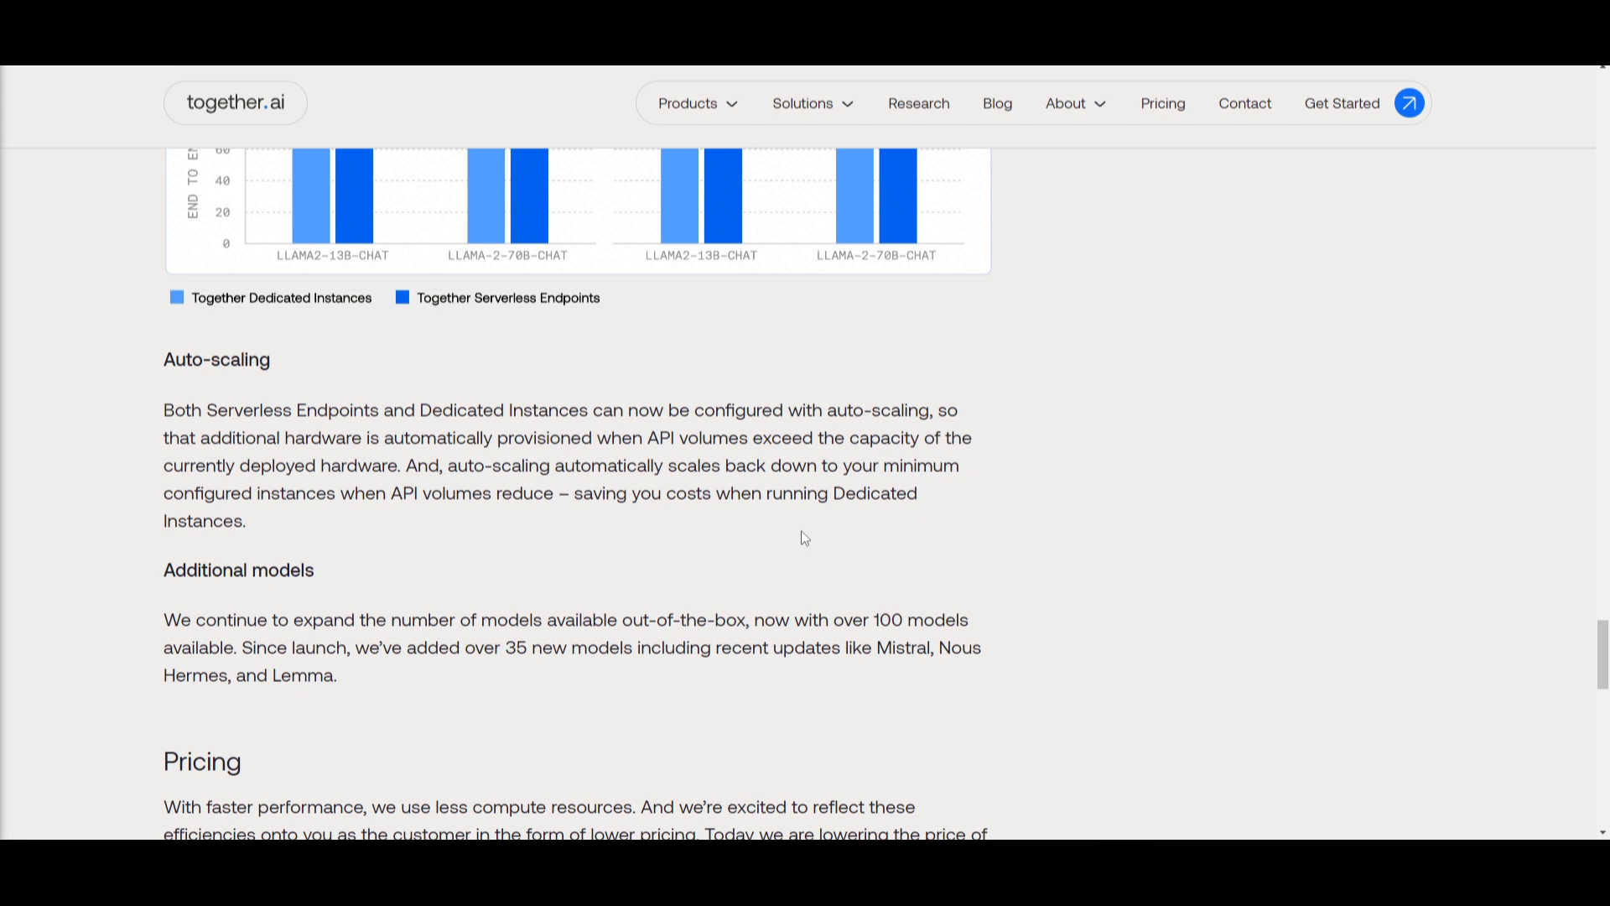
{"action": "mouse_move", "coordinate": [821, 531]}
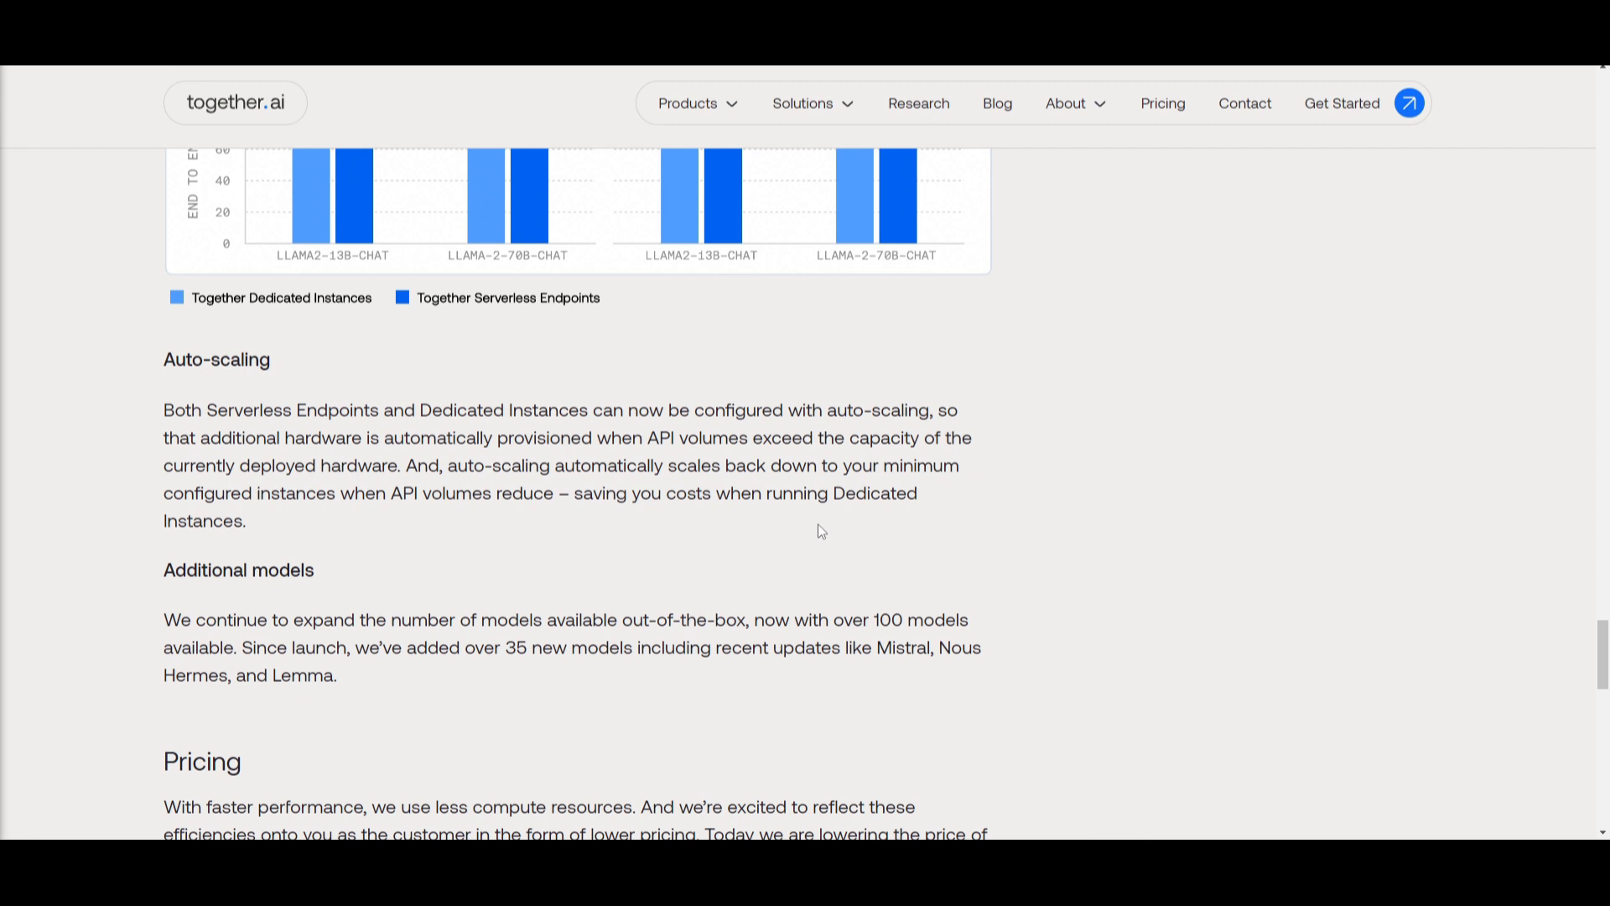
{"action": "mouse_move", "coordinate": [1008, 453]}
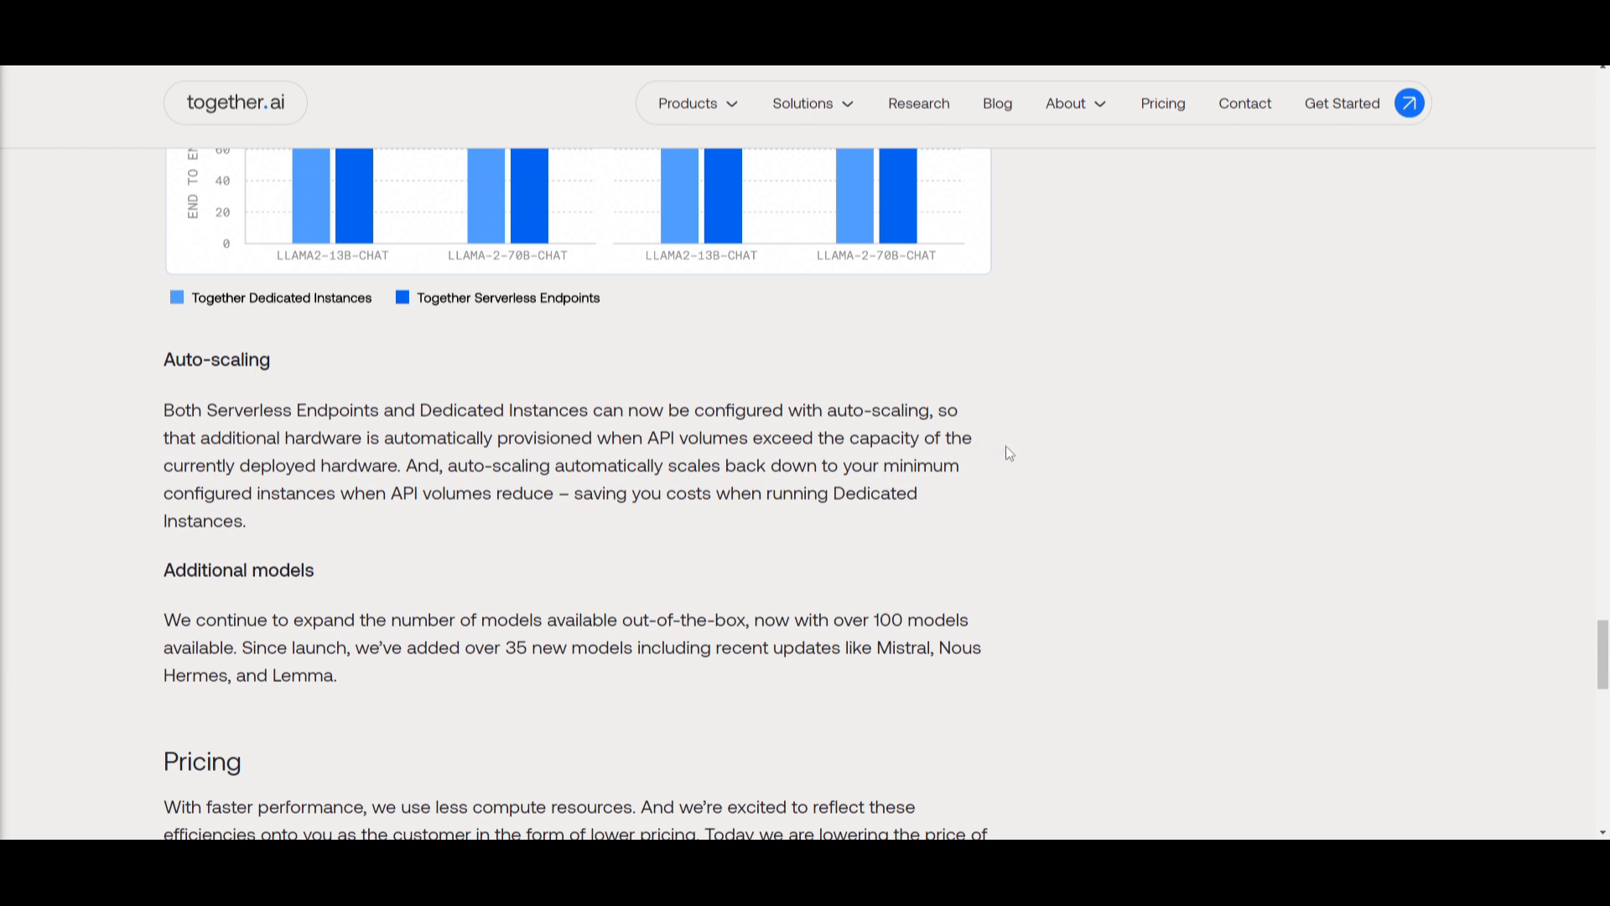
{"action": "mouse_move", "coordinate": [658, 499]}
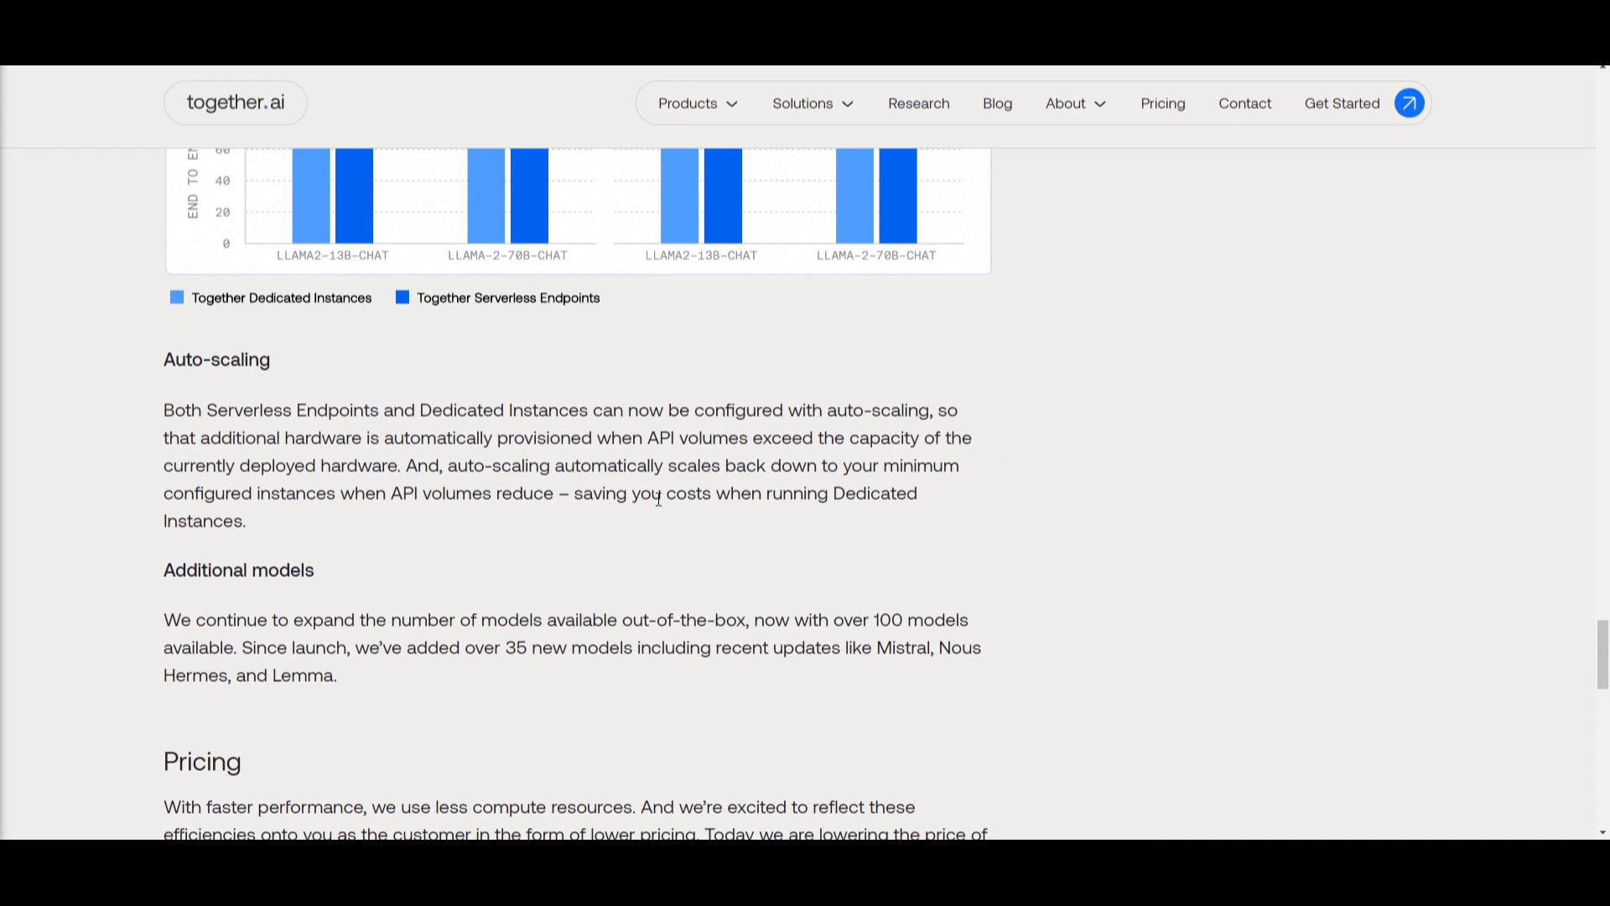
{"action": "mouse_move", "coordinate": [822, 767]}
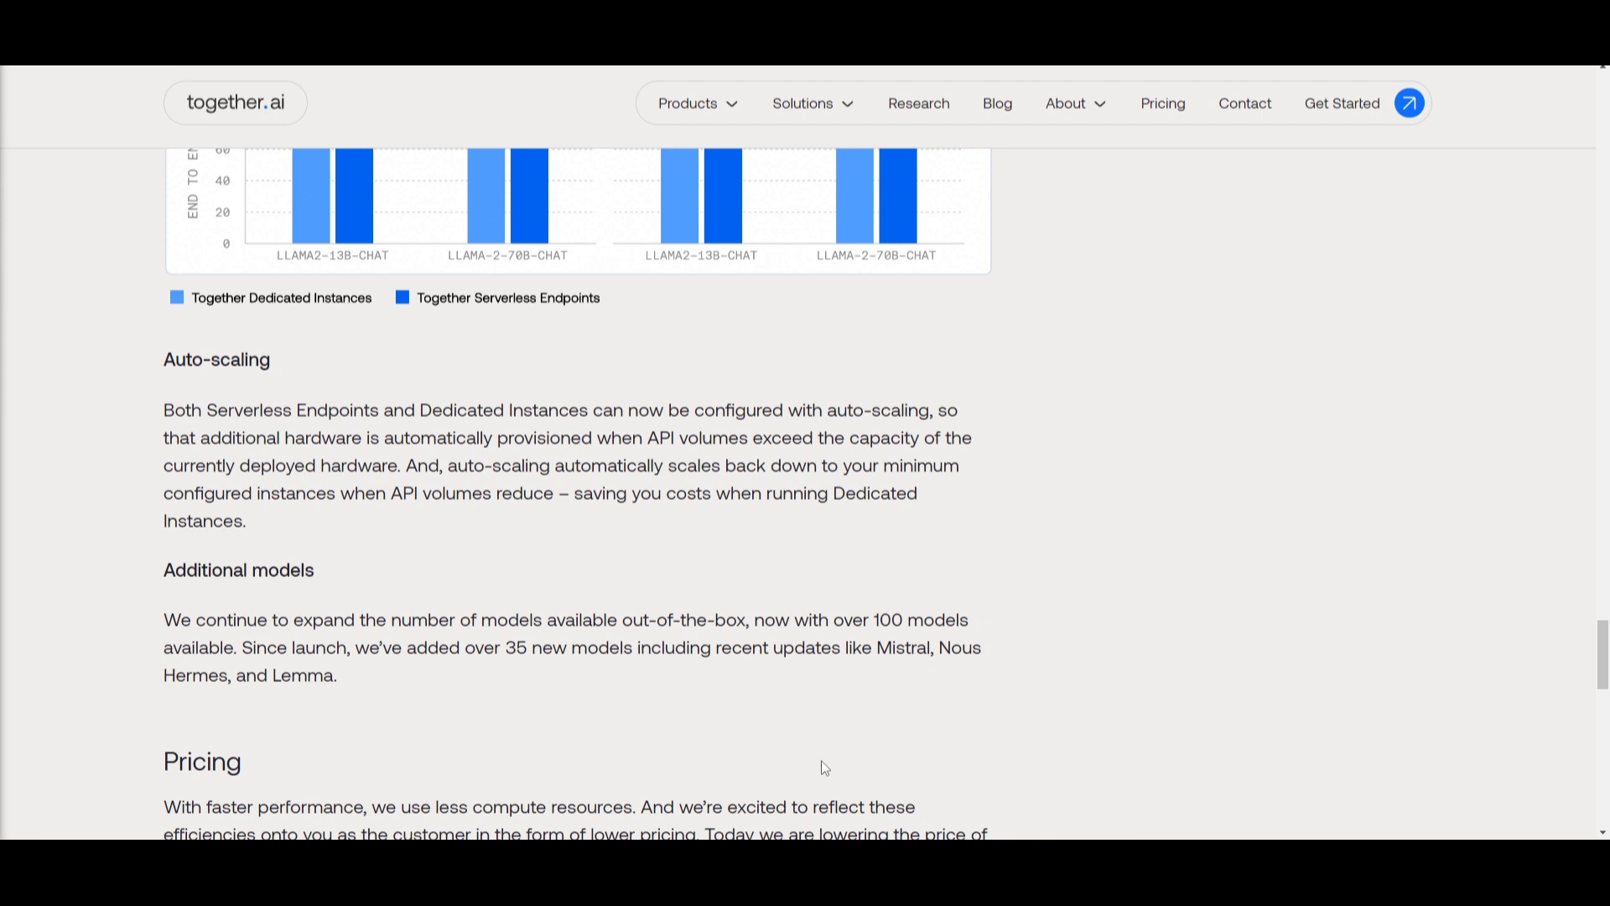
{"action": "mouse_move", "coordinate": [508, 765]}
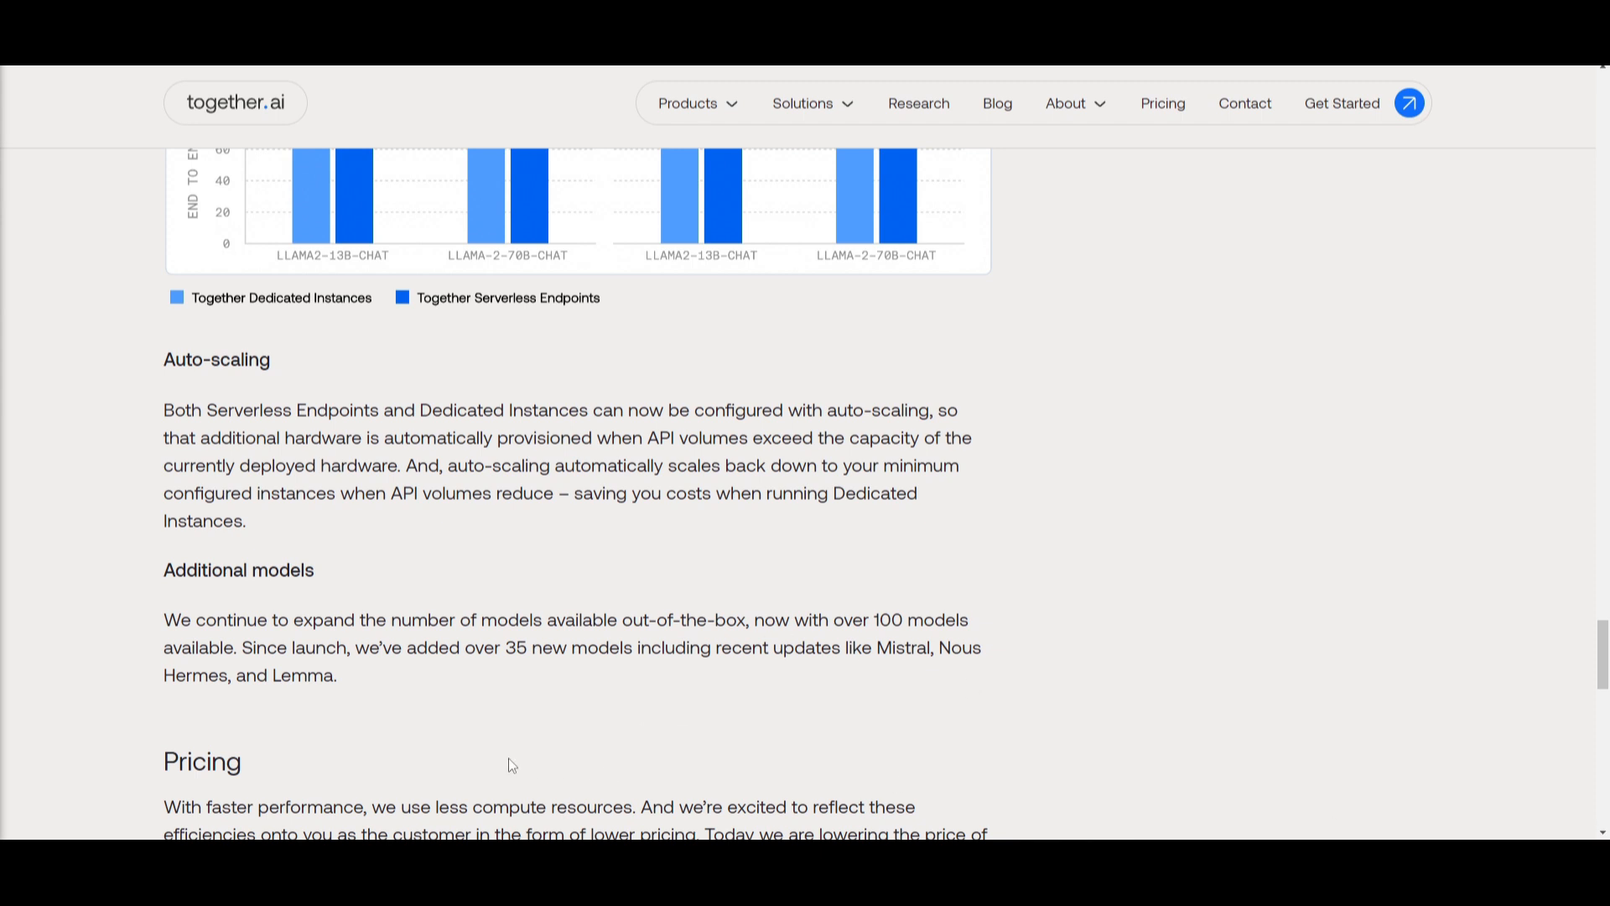
{"action": "mouse_move", "coordinate": [457, 723]}
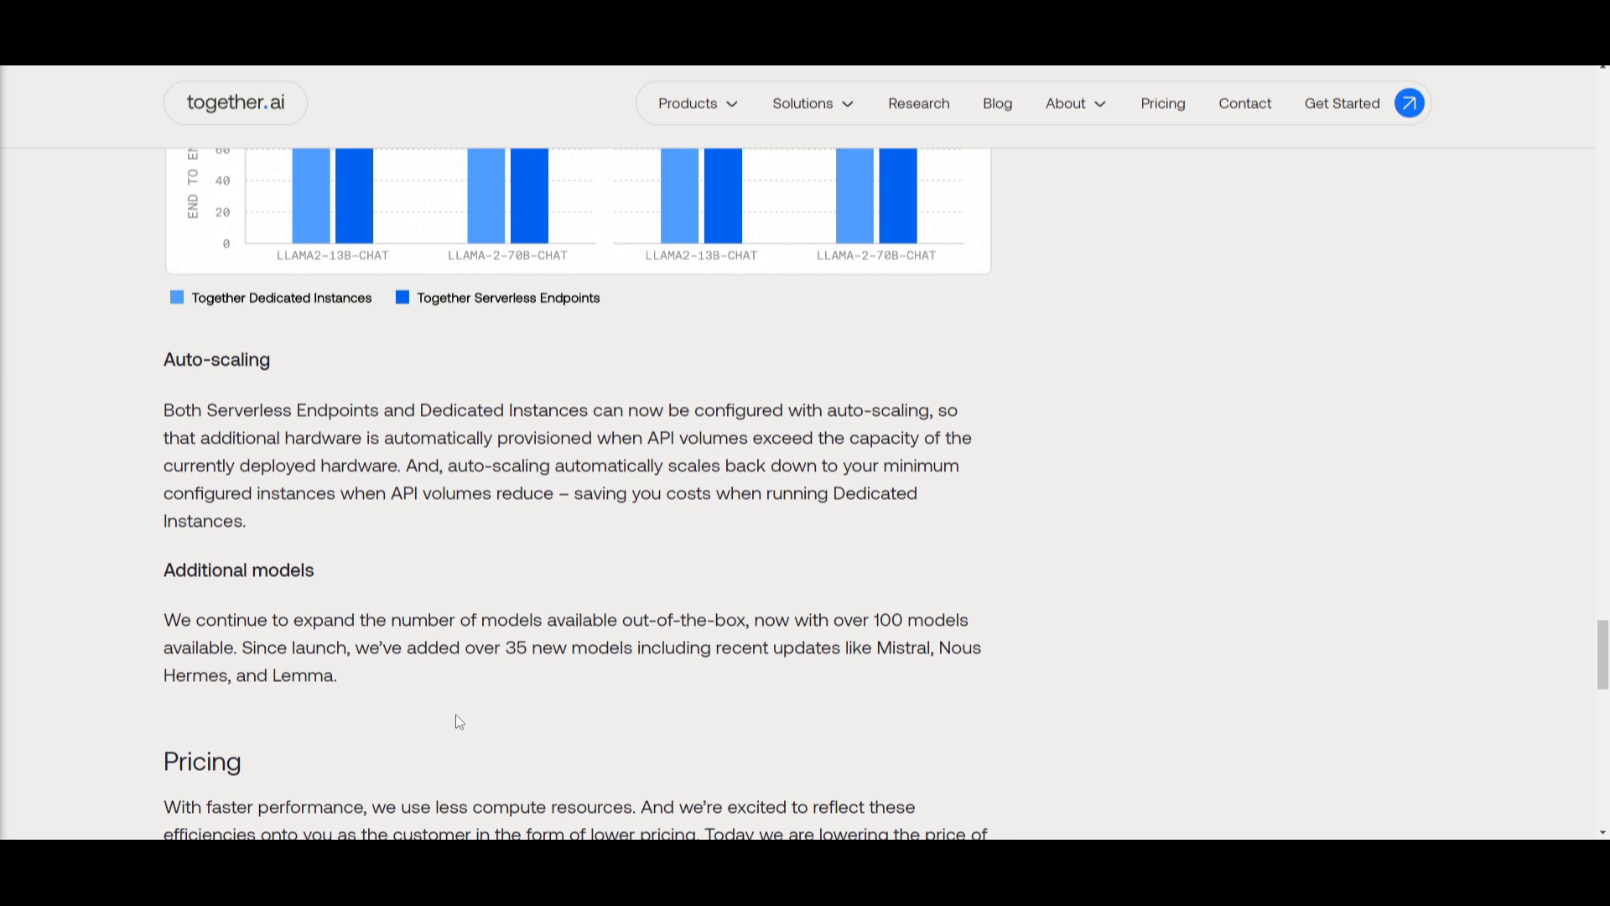
{"action": "mouse_move", "coordinate": [915, 455]}
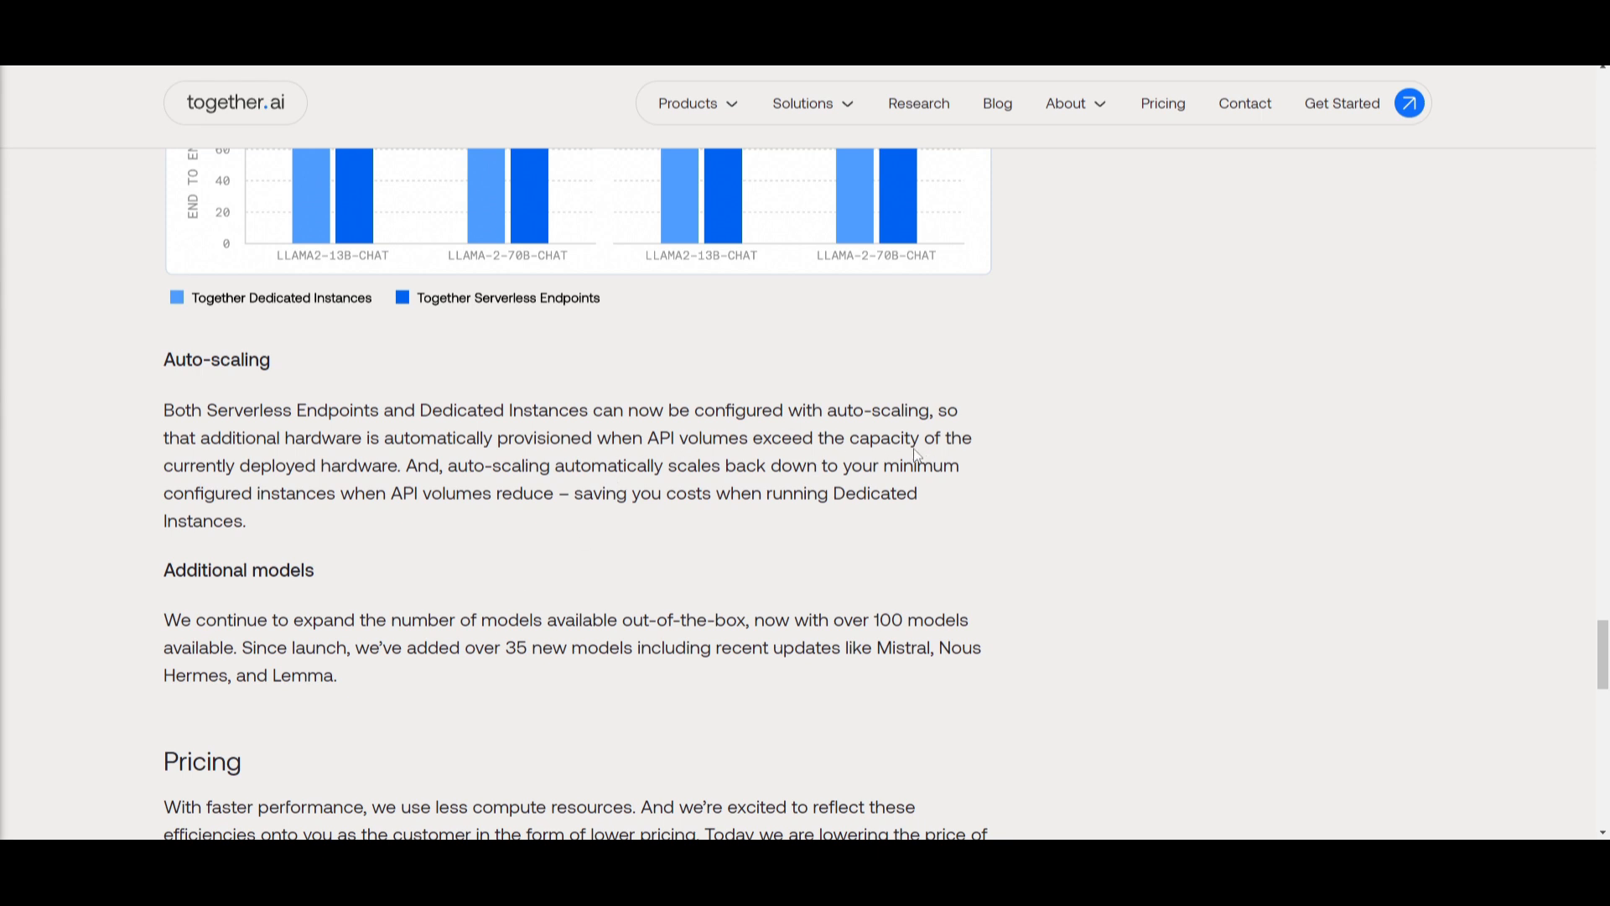
{"action": "scroll", "scroll_direction": "down", "scroll_amount": 3}
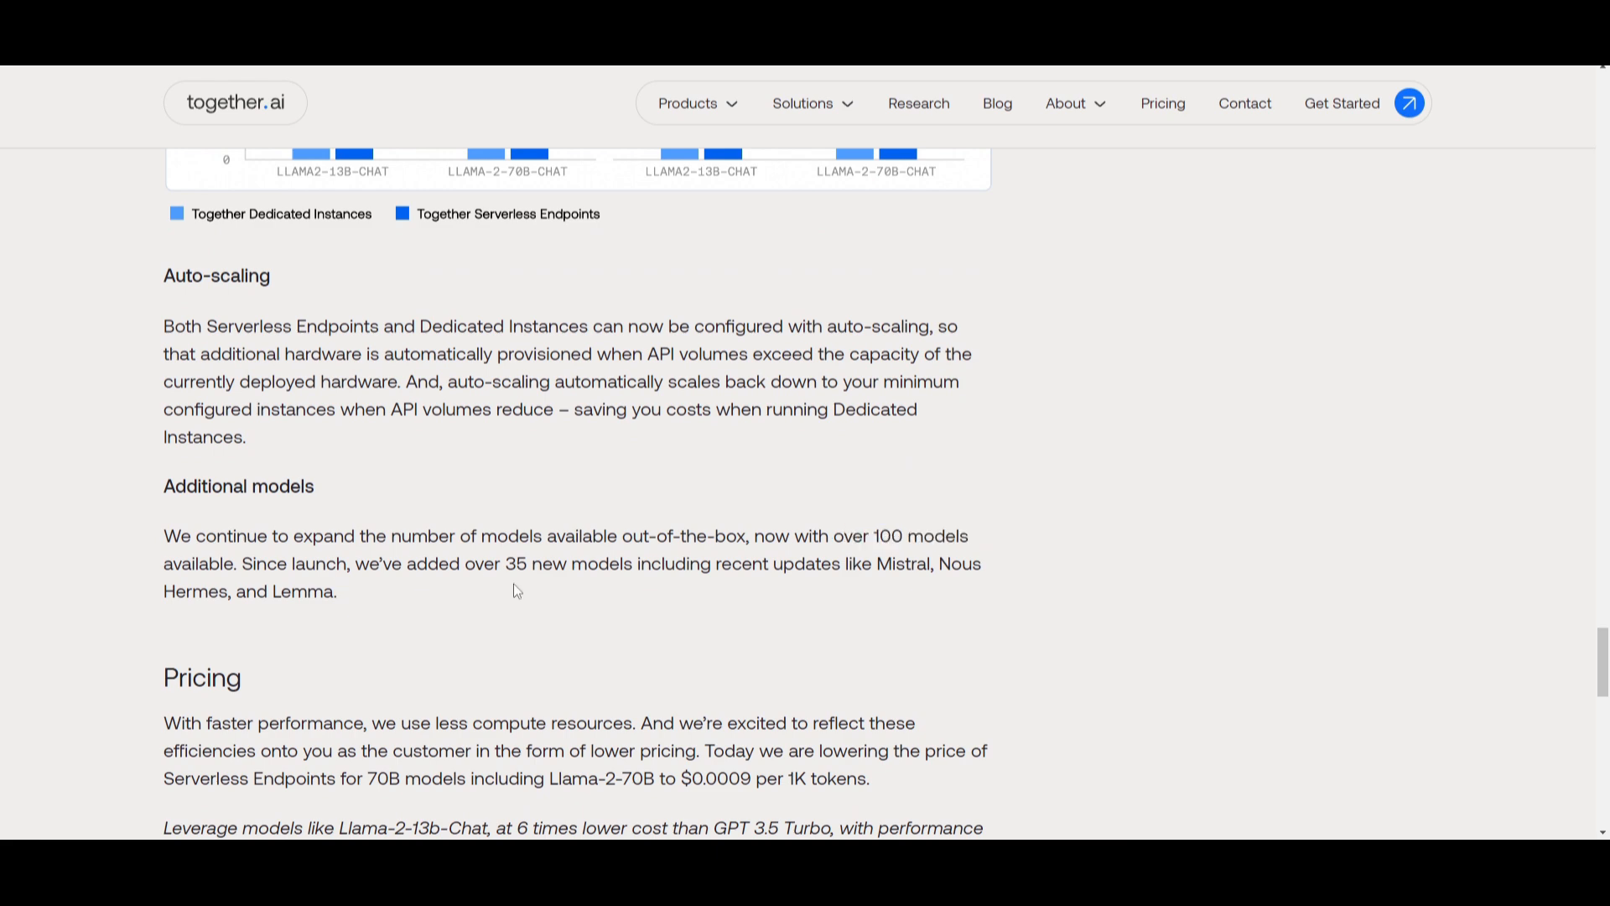
{"action": "mouse_move", "coordinate": [612, 523]}
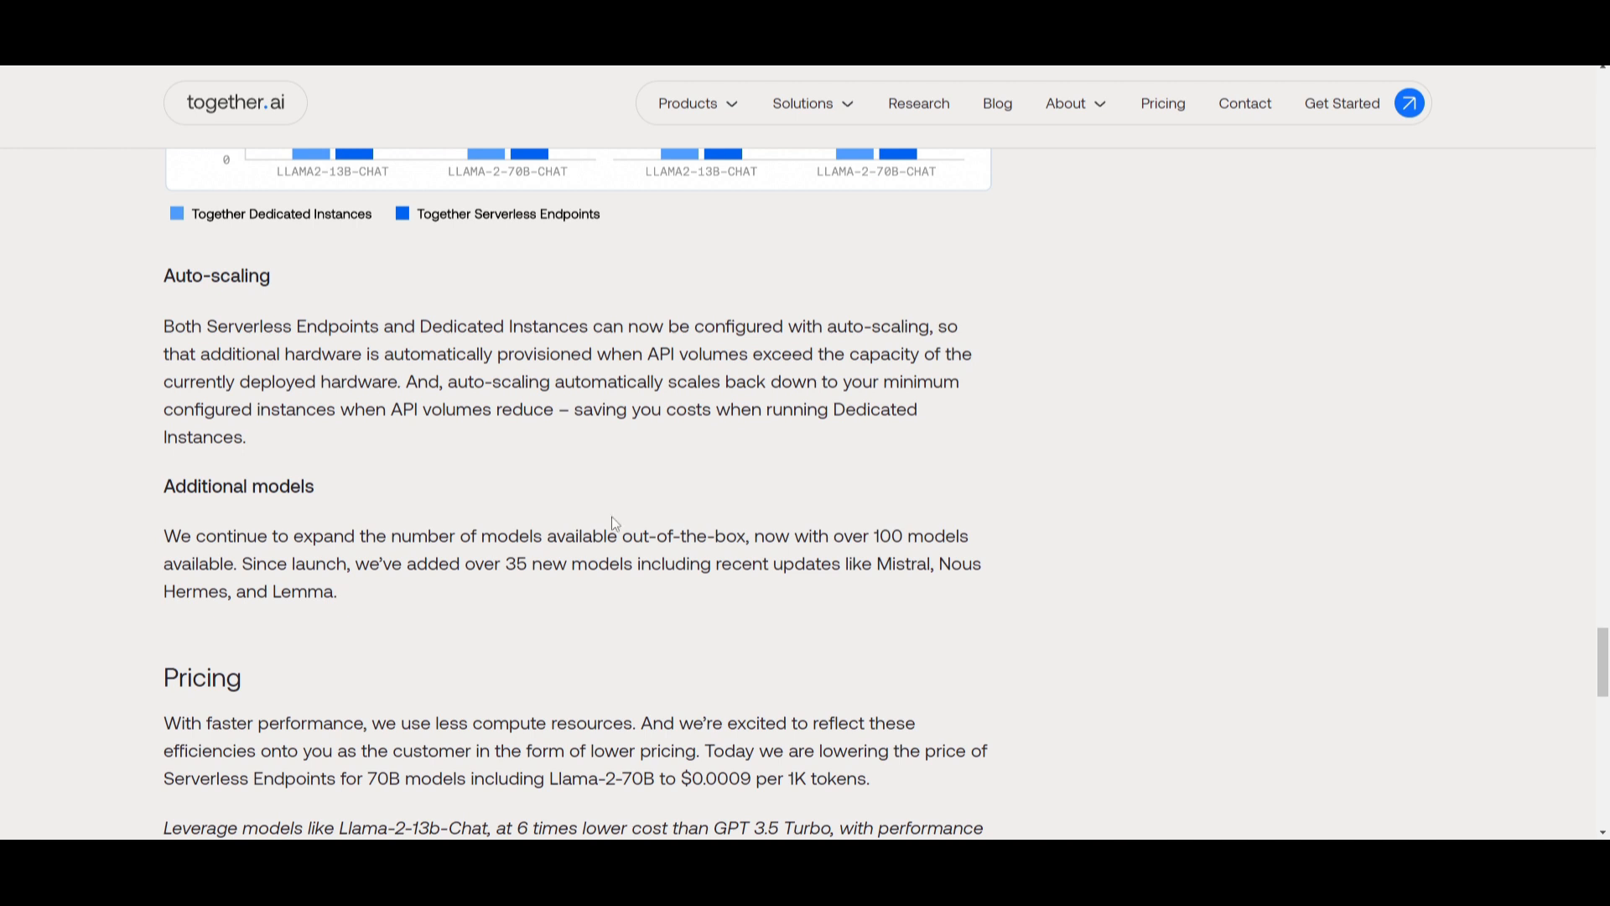
{"action": "mouse_move", "coordinate": [1162, 421]}
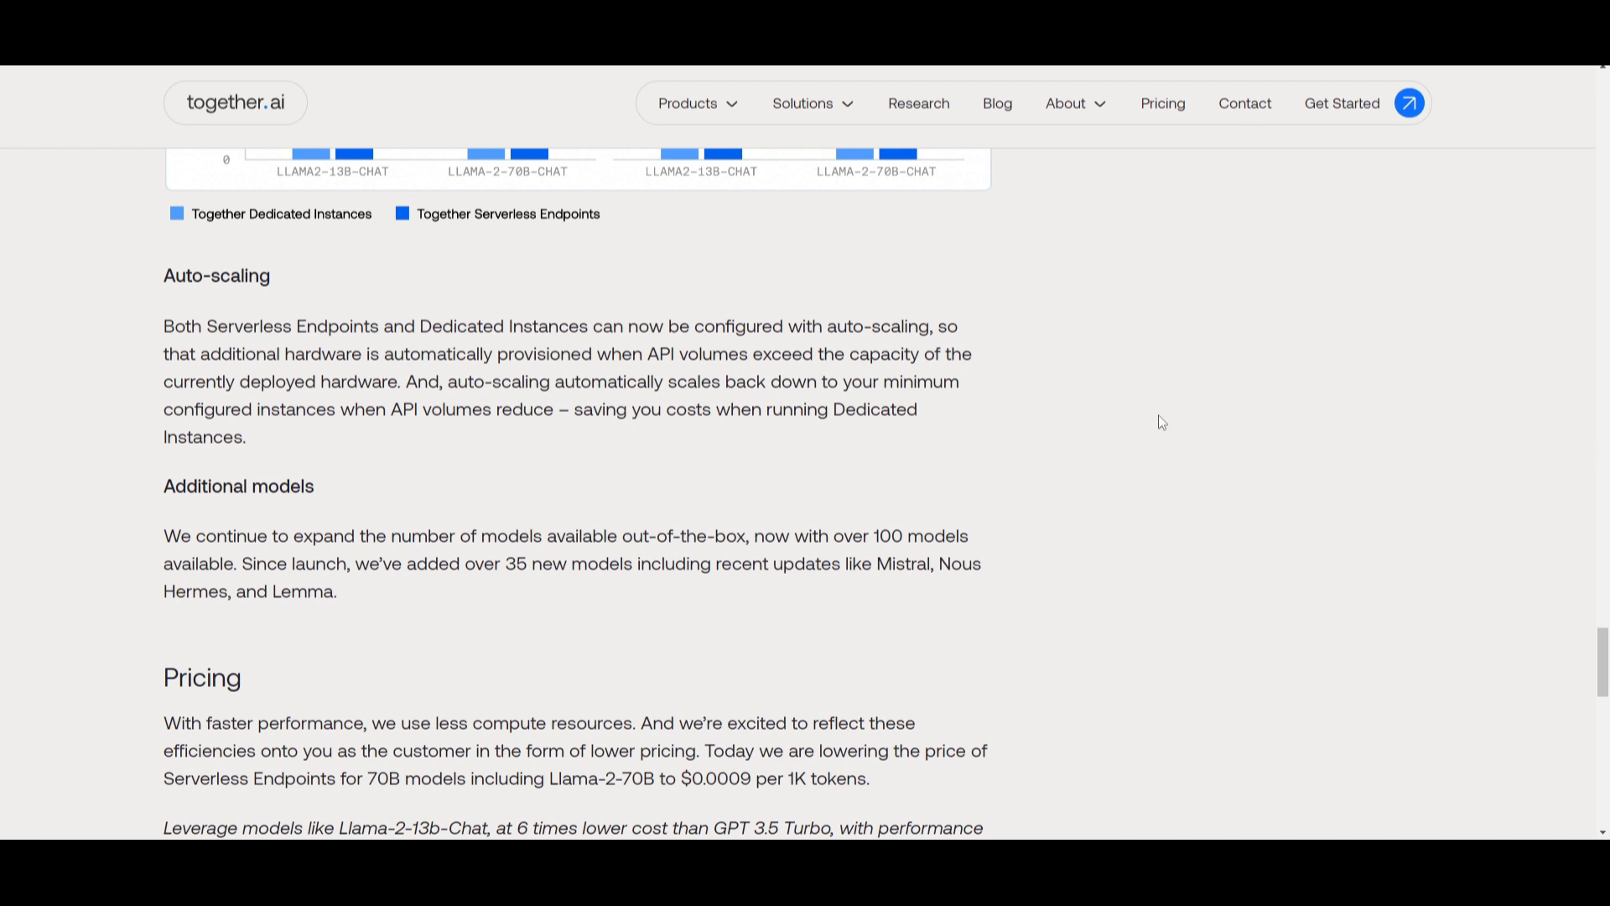
{"action": "mouse_move", "coordinate": [889, 558]}
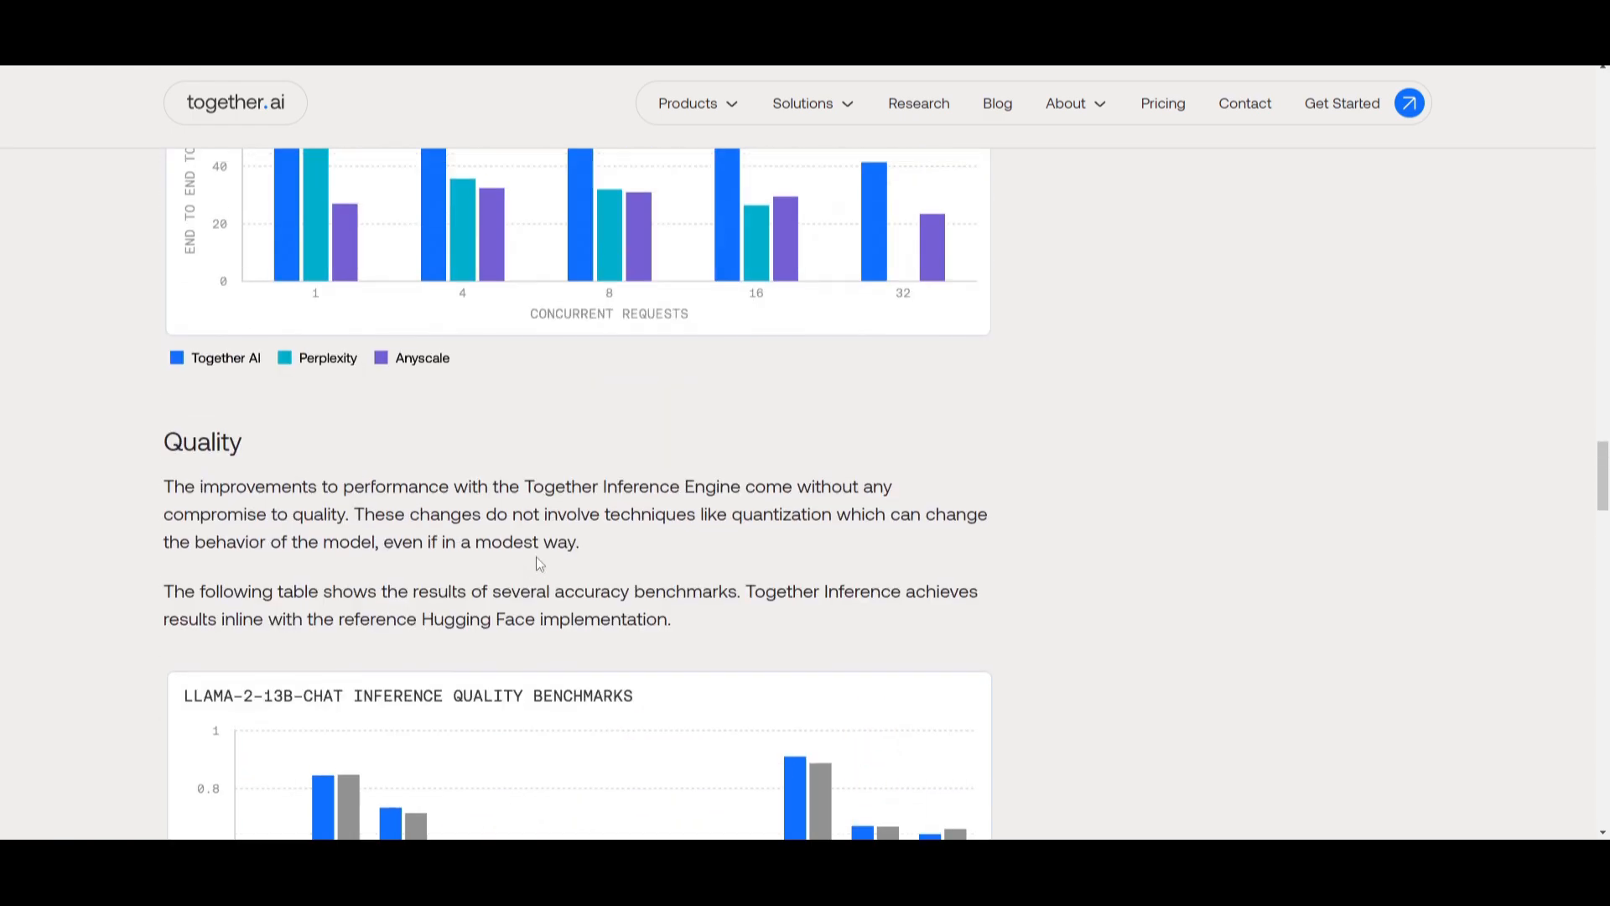
Step: Scroll back through the Quality section to the announcement's headline and date
{"action": "scroll", "scroll_direction": "down", "scroll_amount": 3}
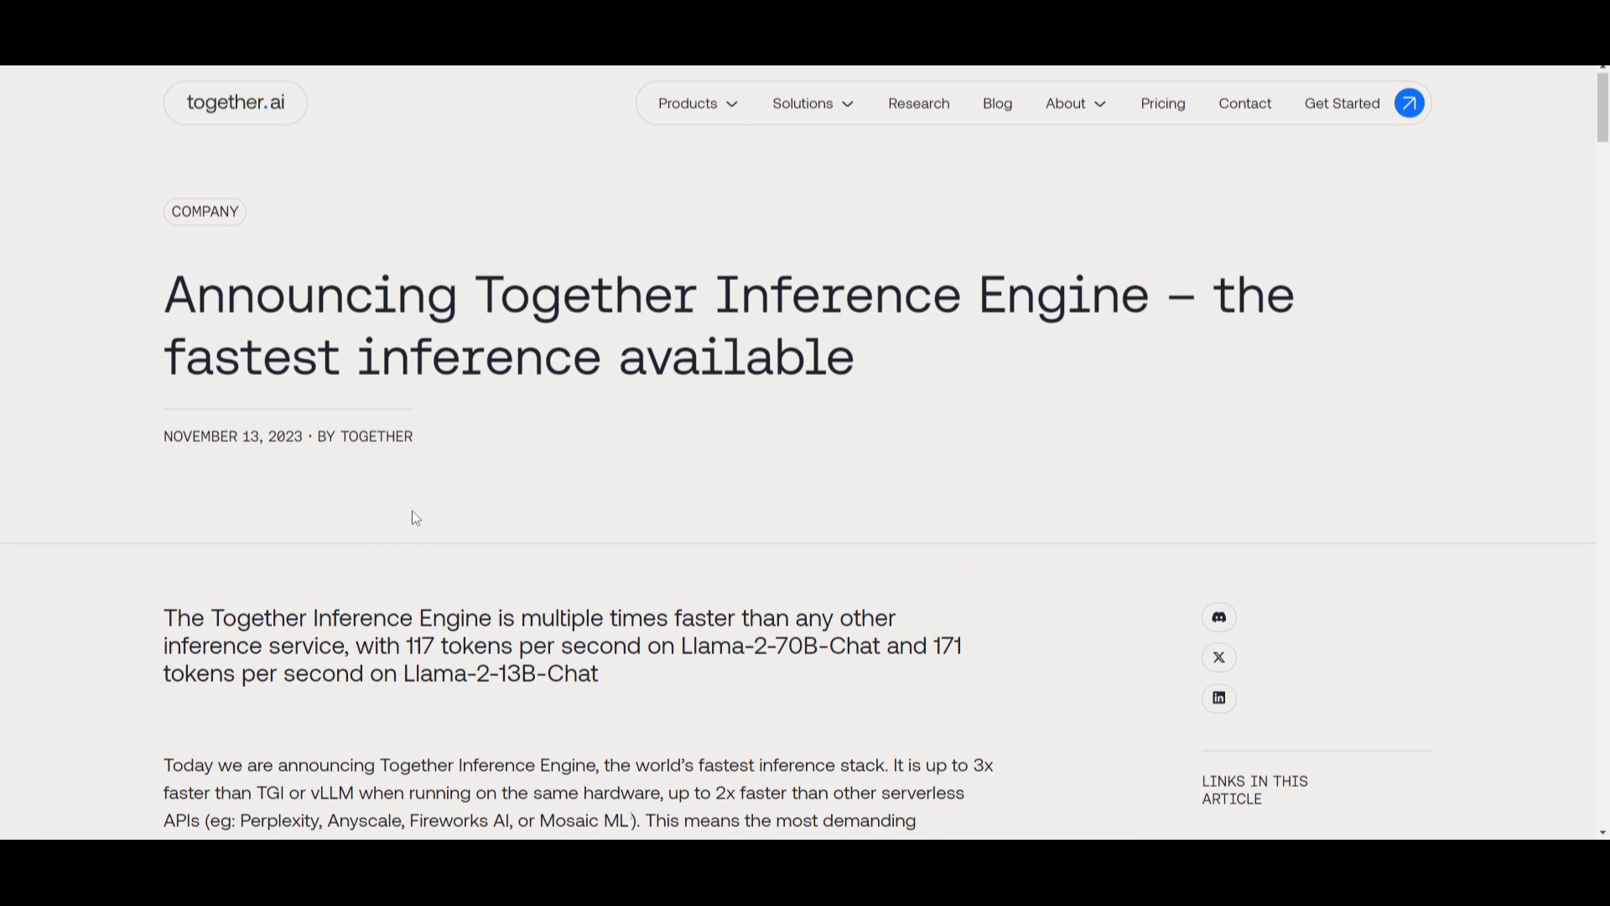
{"action": "mouse_move", "coordinate": [379, 423]}
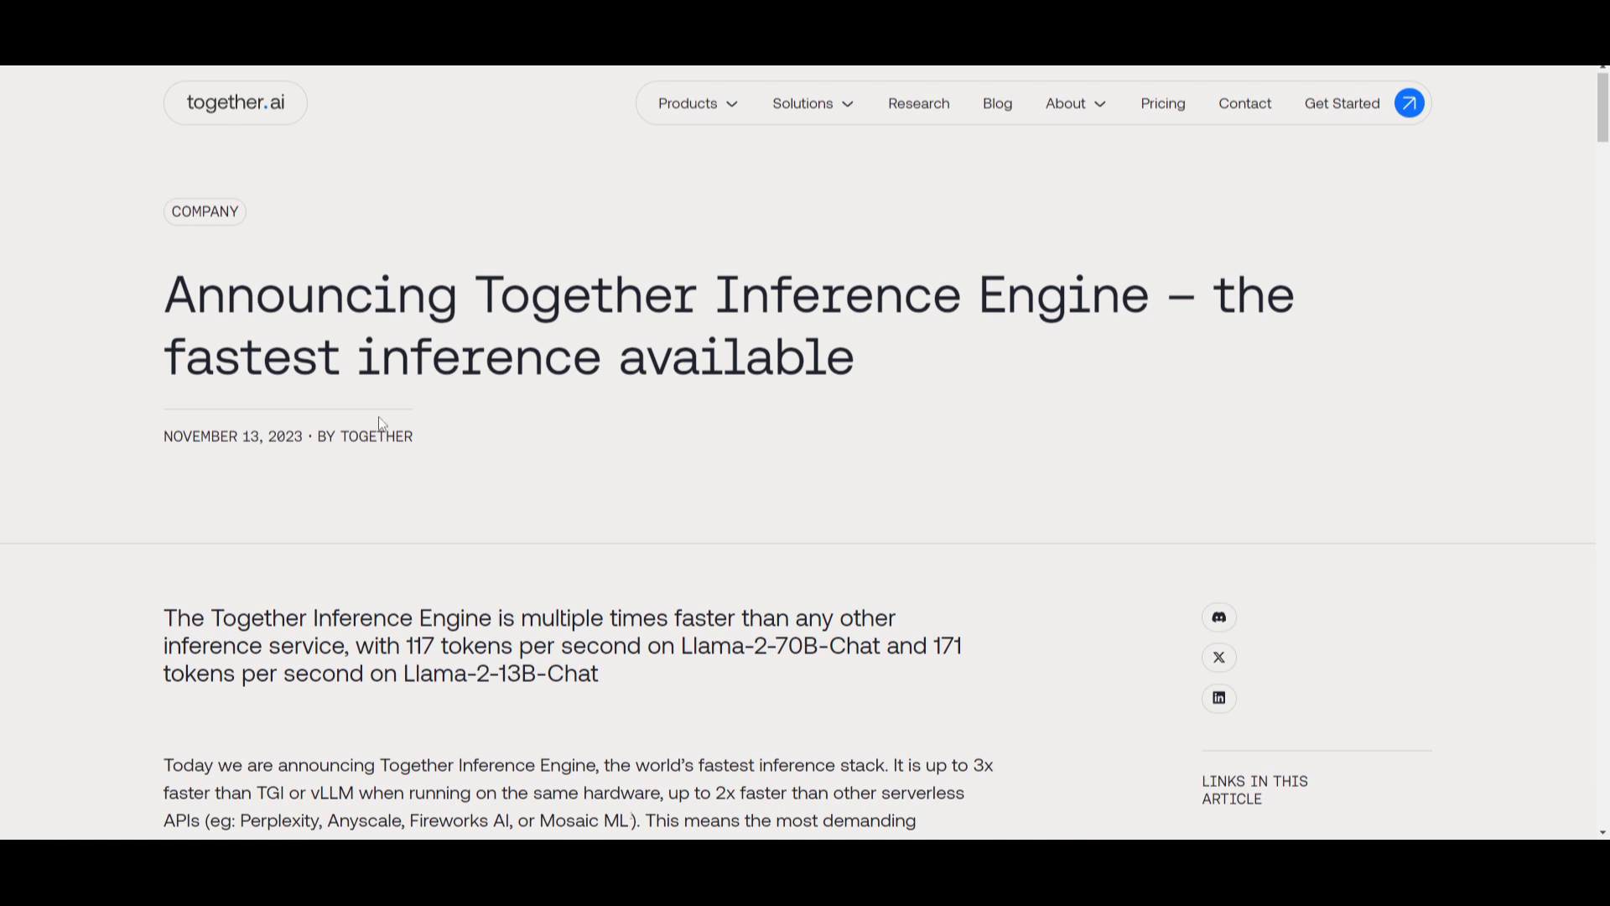
{"action": "mouse_move", "coordinate": [686, 384]}
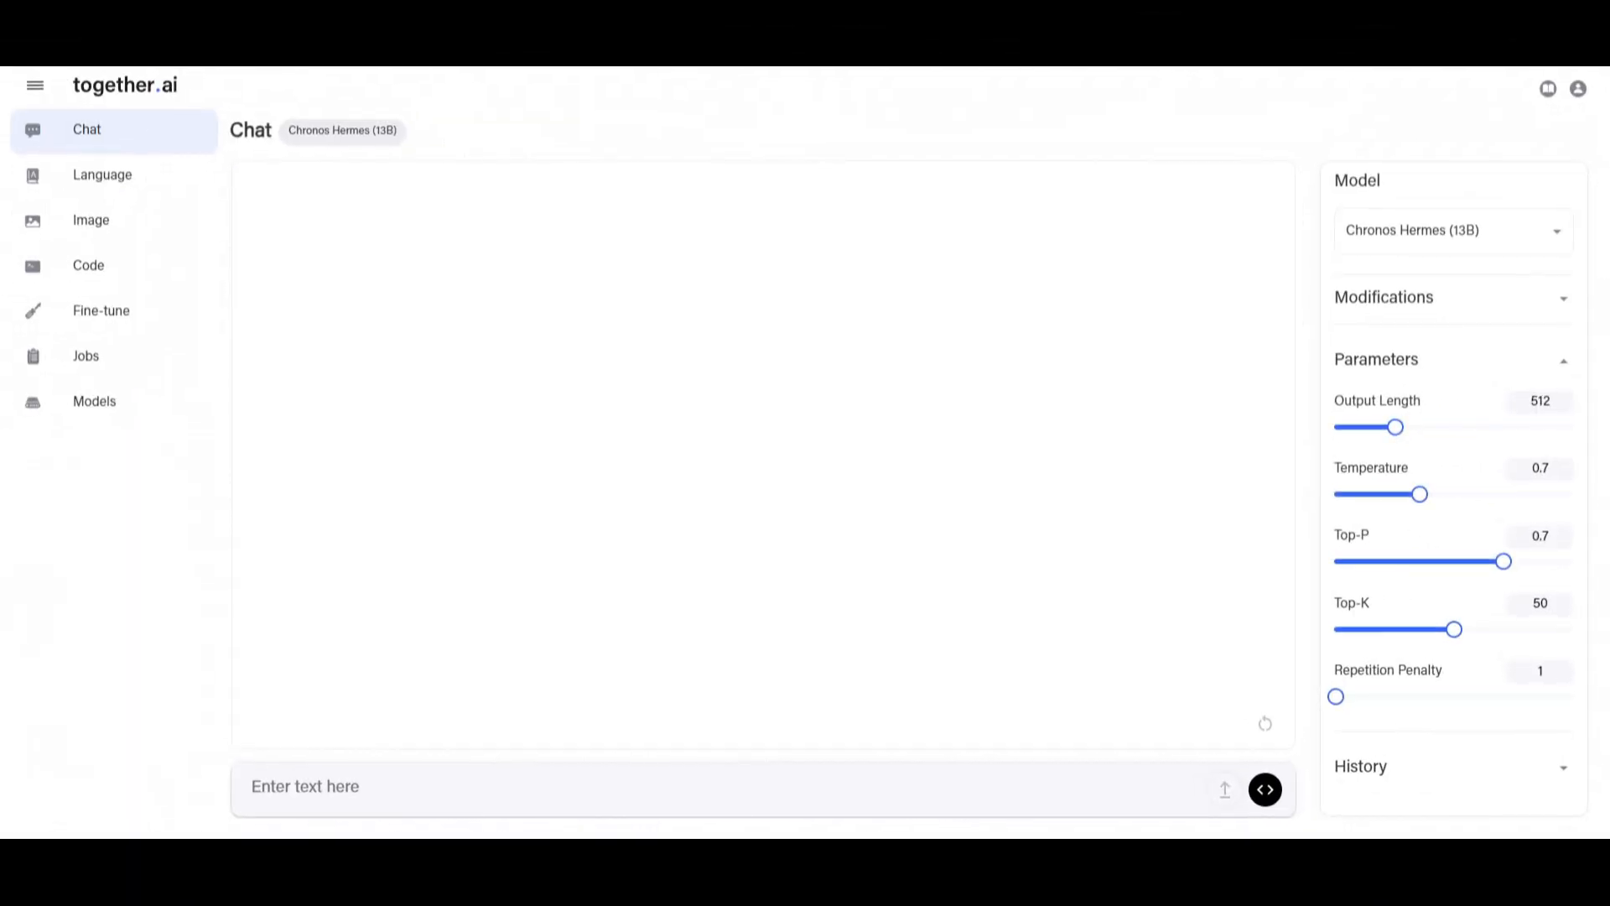
{"action": "mouse_move", "coordinate": [1332, 423]}
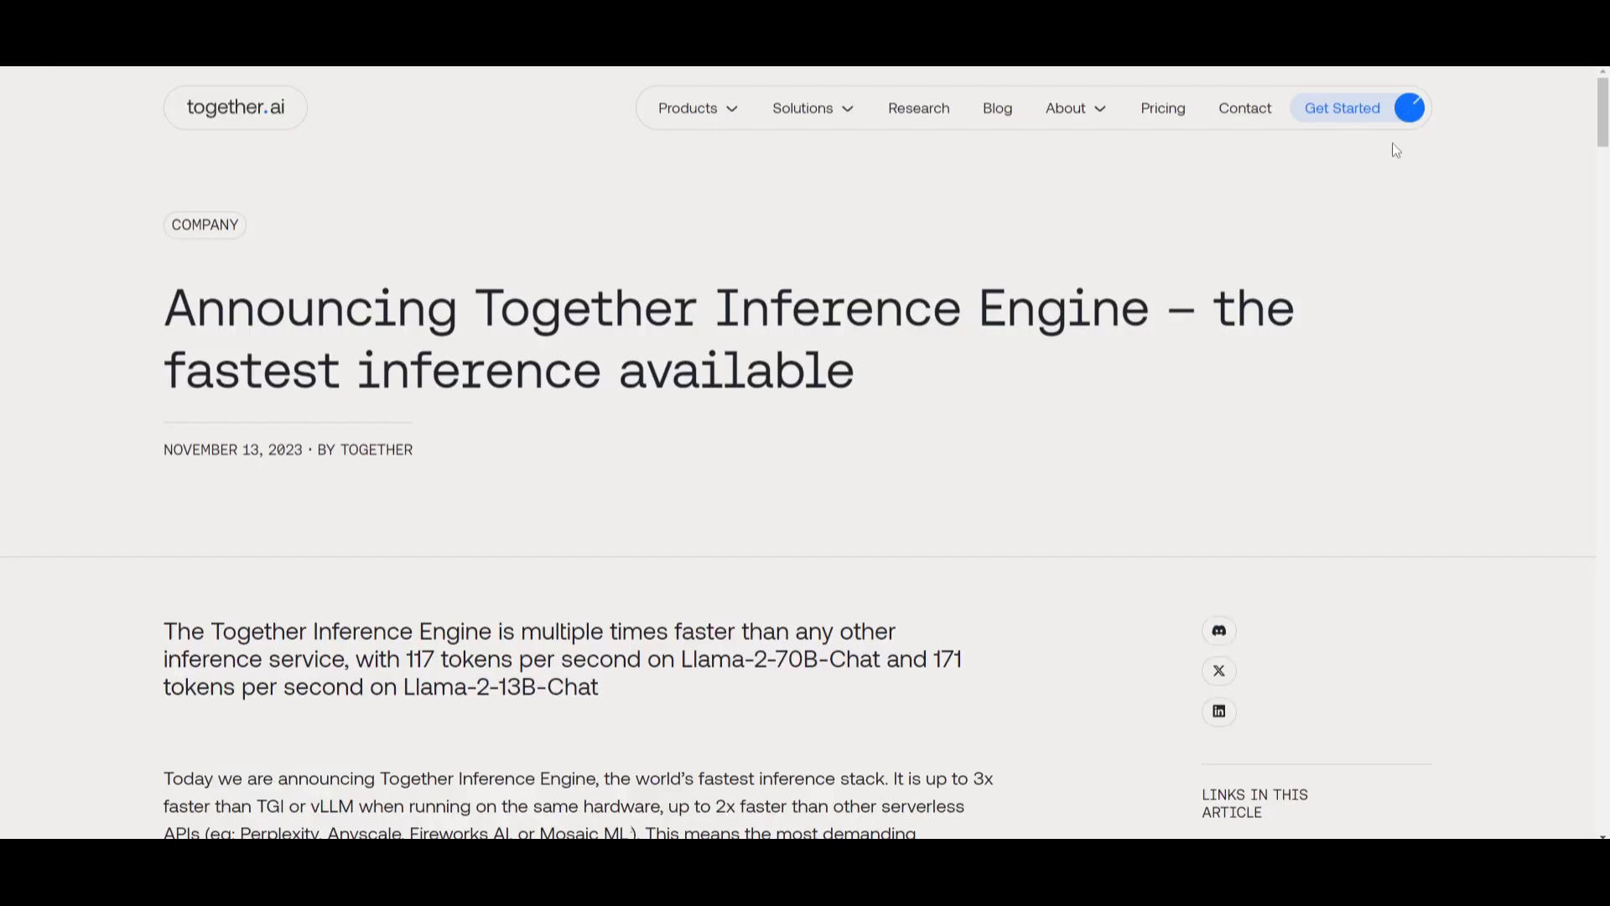
Step: Open the Together playground Chat page with Chronos Hermes (13B) selected via Get Started
{"action": "left_click", "coordinate": [1341, 109]}
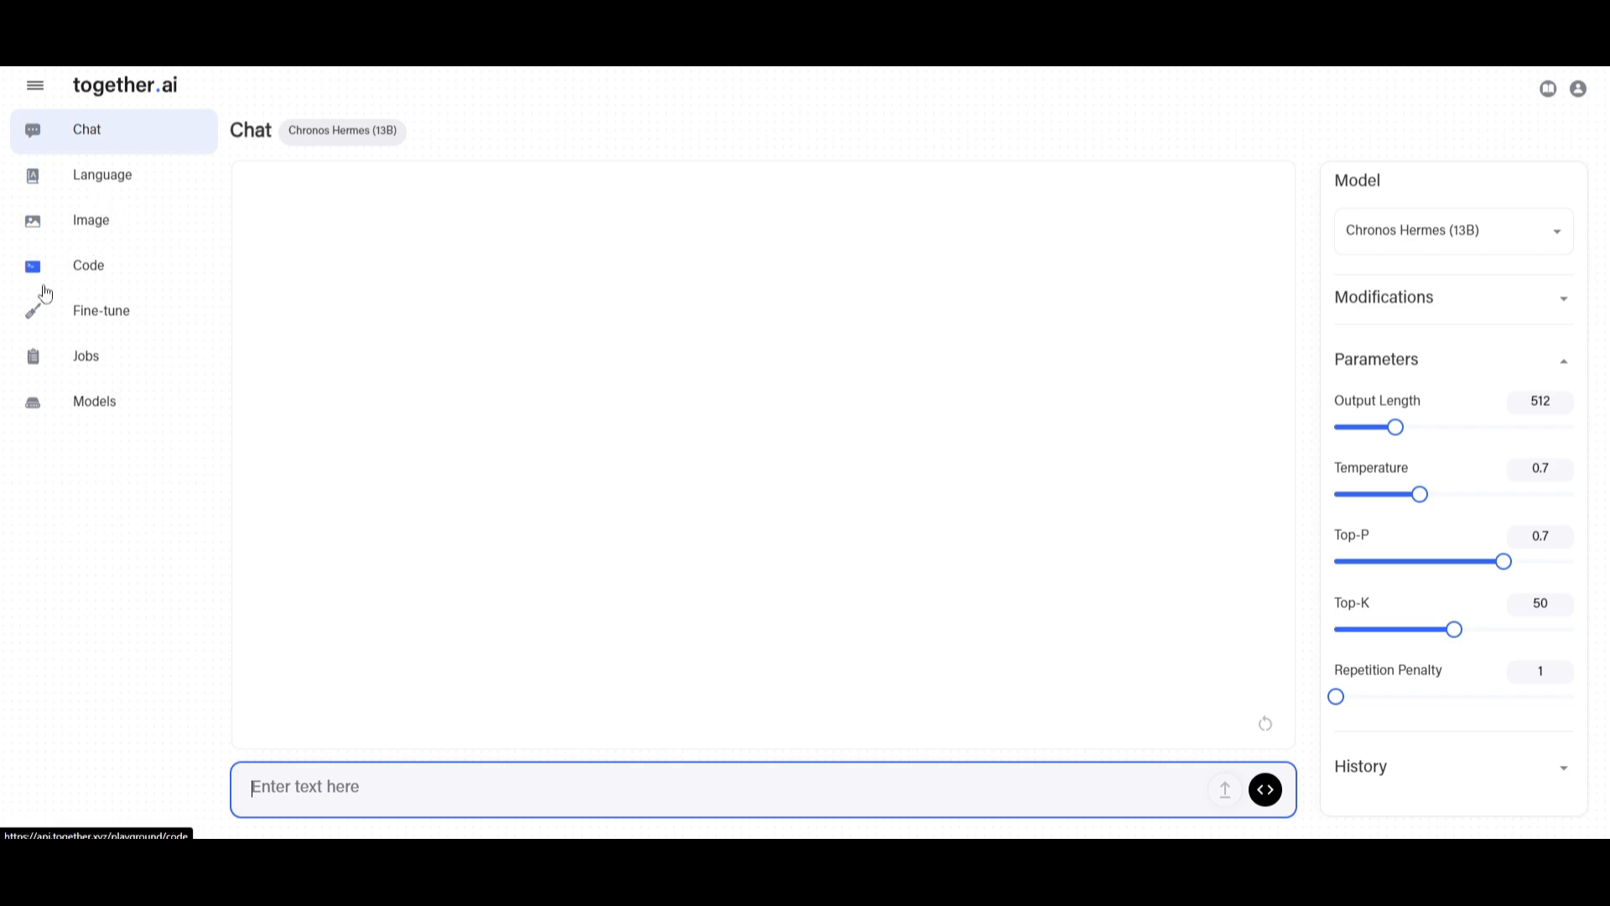
{"action": "mouse_move", "coordinate": [706, 182]}
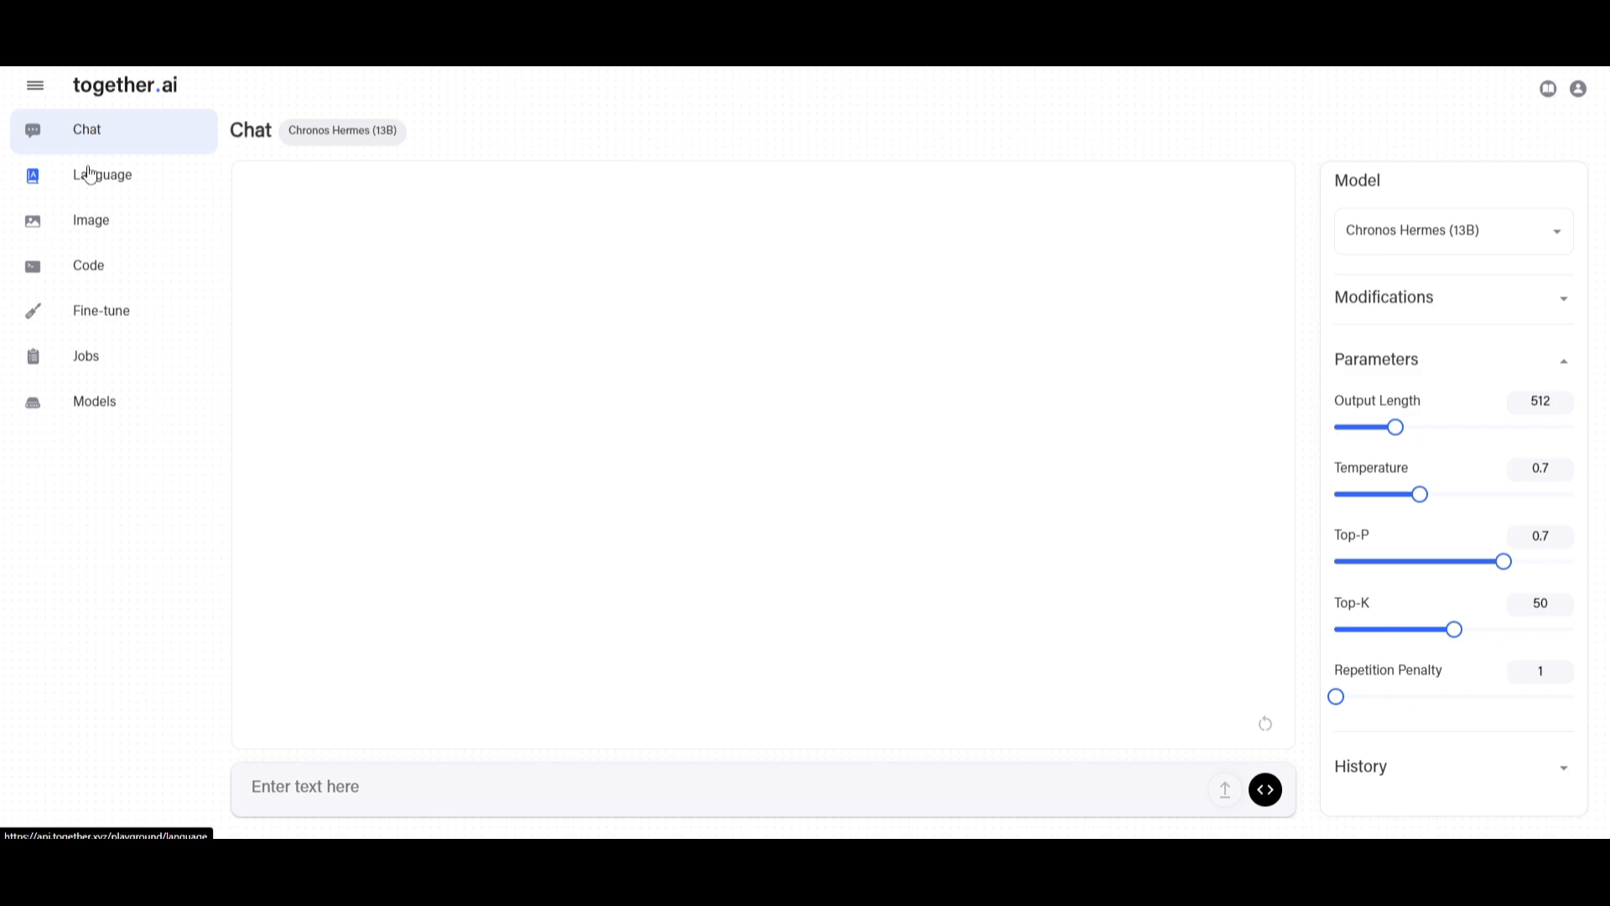
{"action": "left_click", "coordinate": [101, 310]}
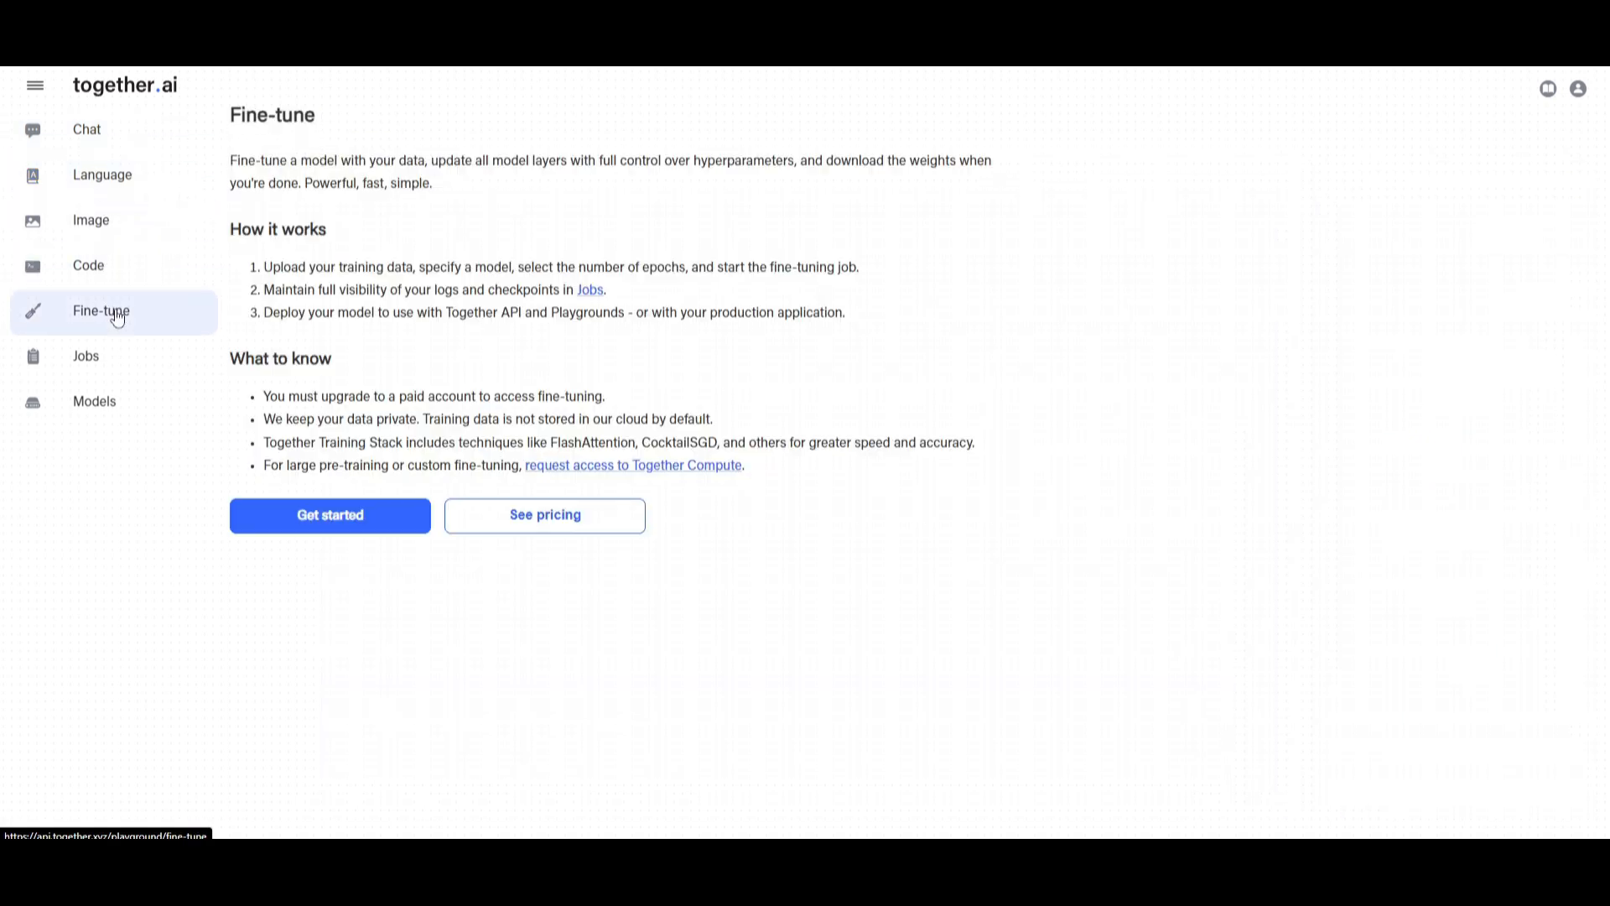
{"action": "left_click", "coordinate": [86, 356]}
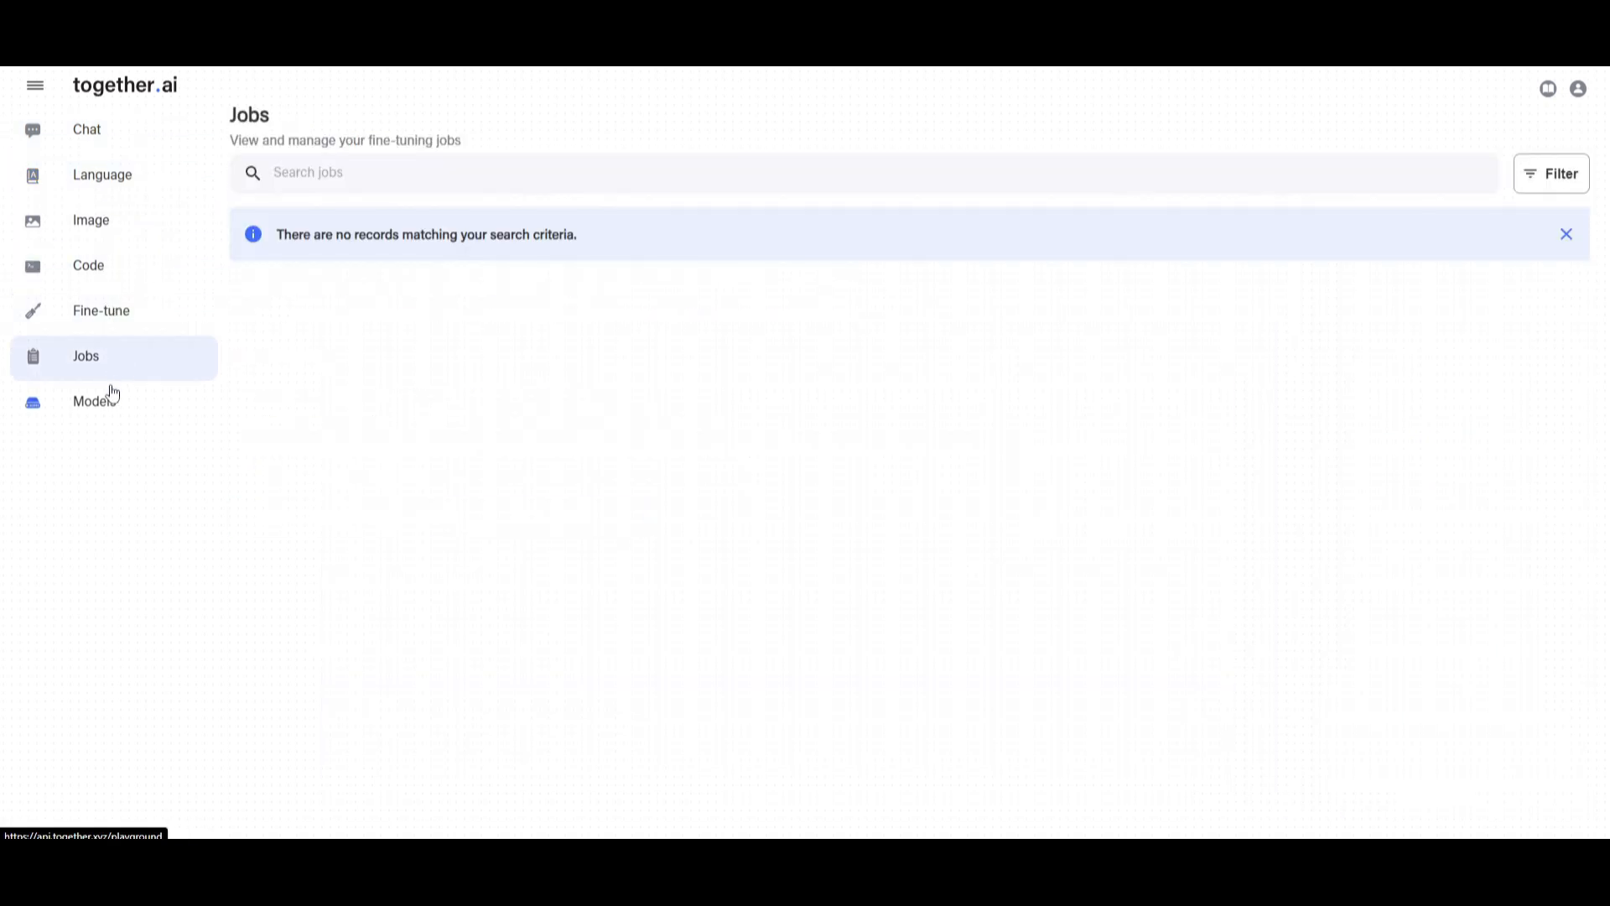
{"action": "left_click", "coordinate": [95, 401]}
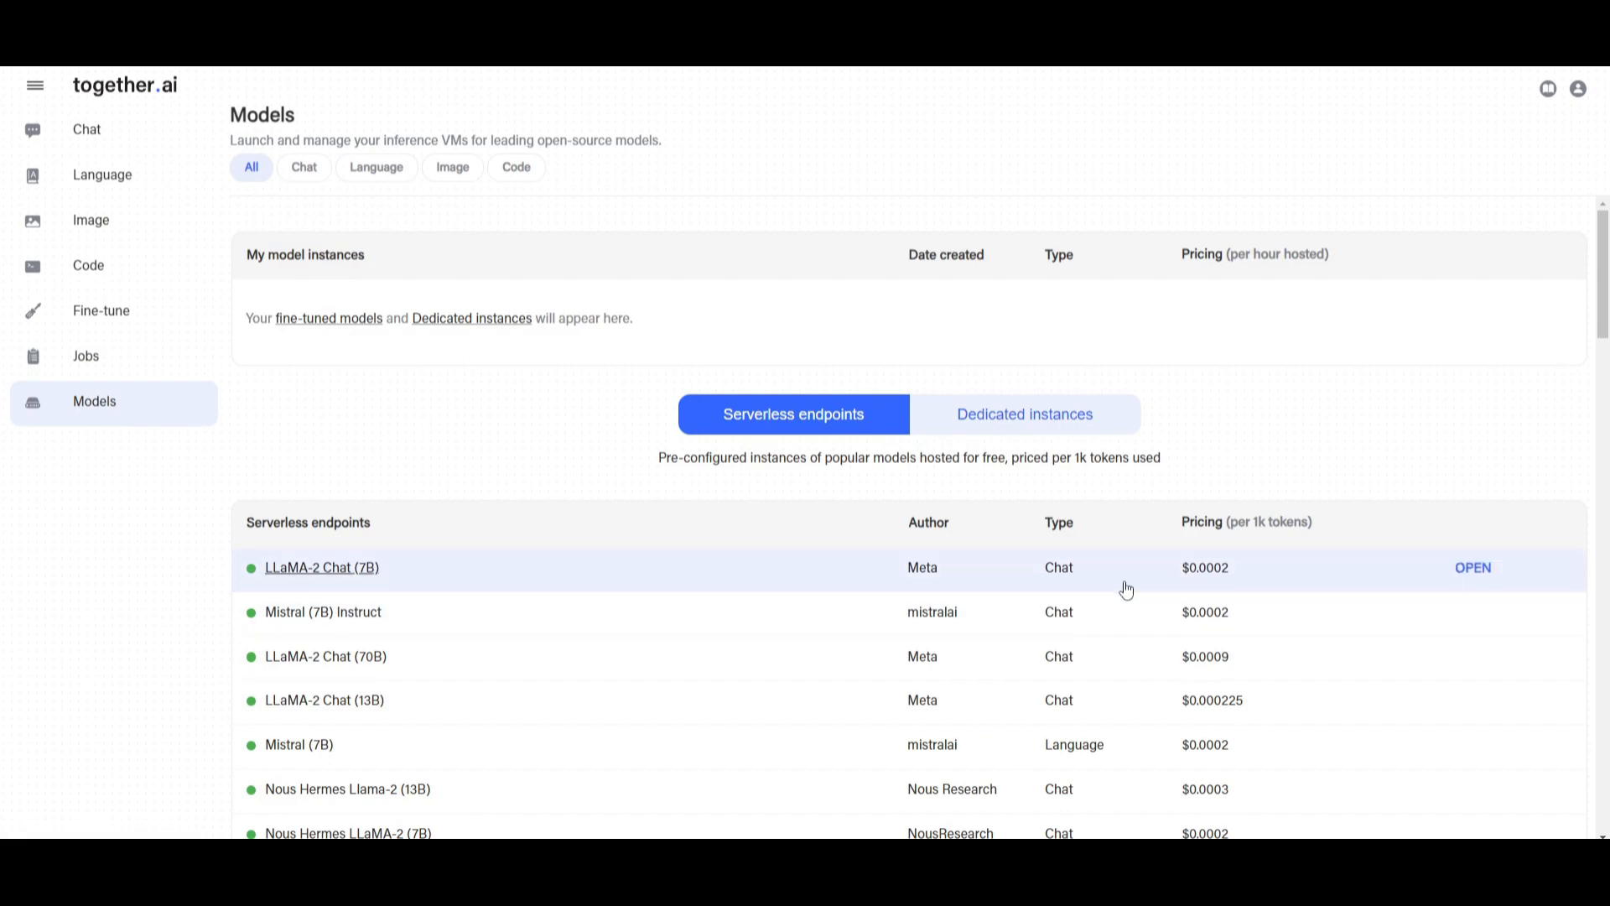
{"action": "mouse_move", "coordinate": [1232, 605]}
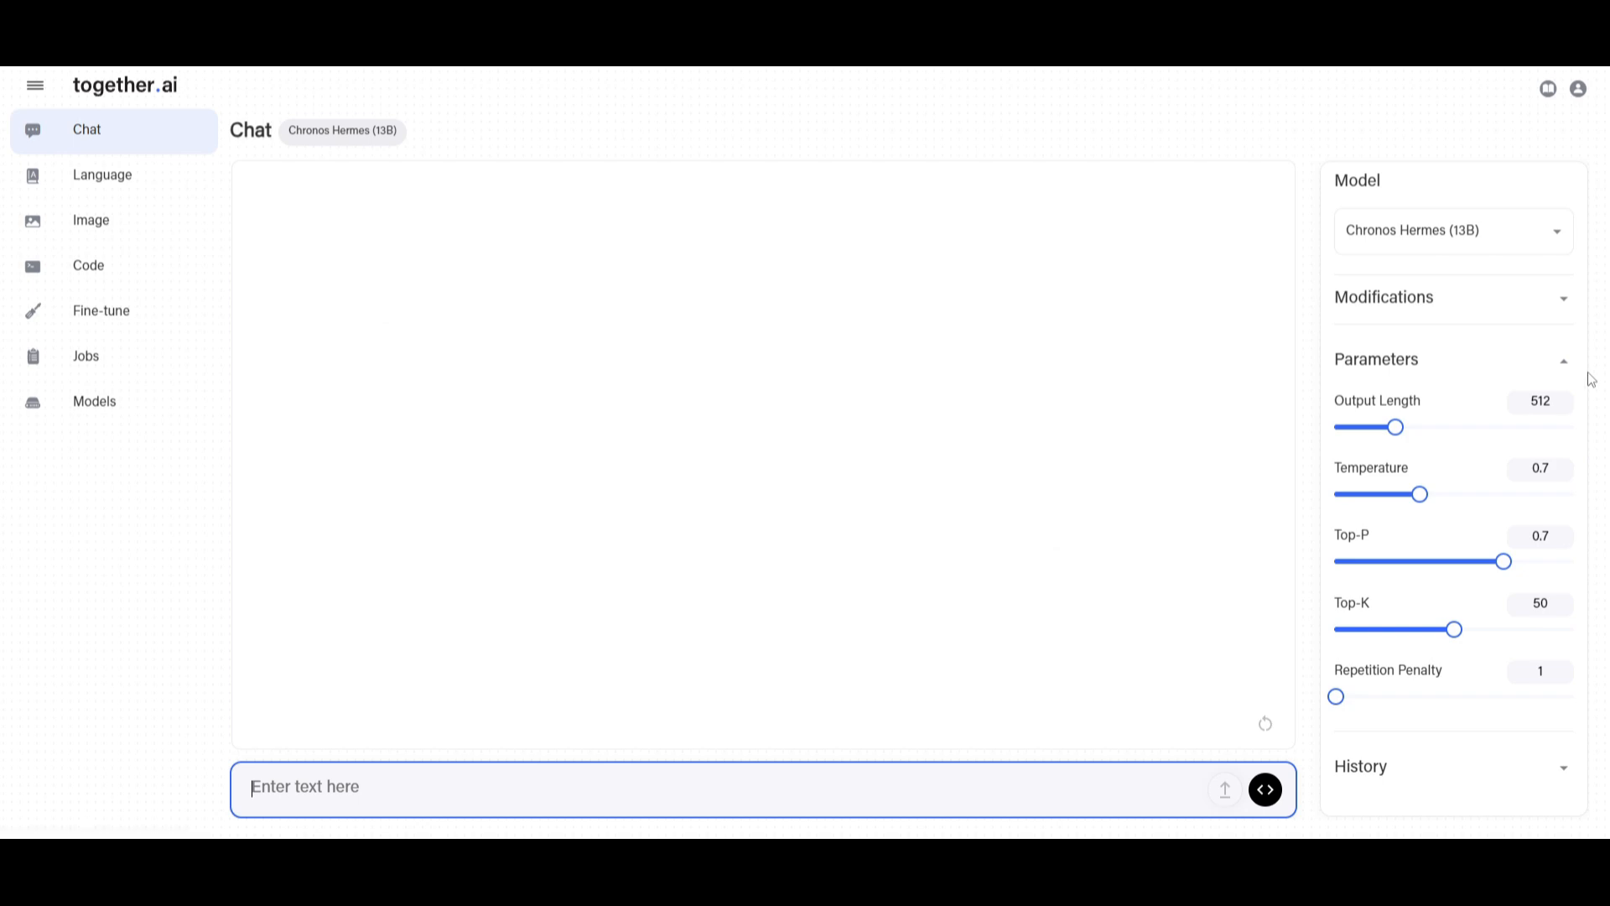
{"action": "mouse_move", "coordinate": [692, 355]}
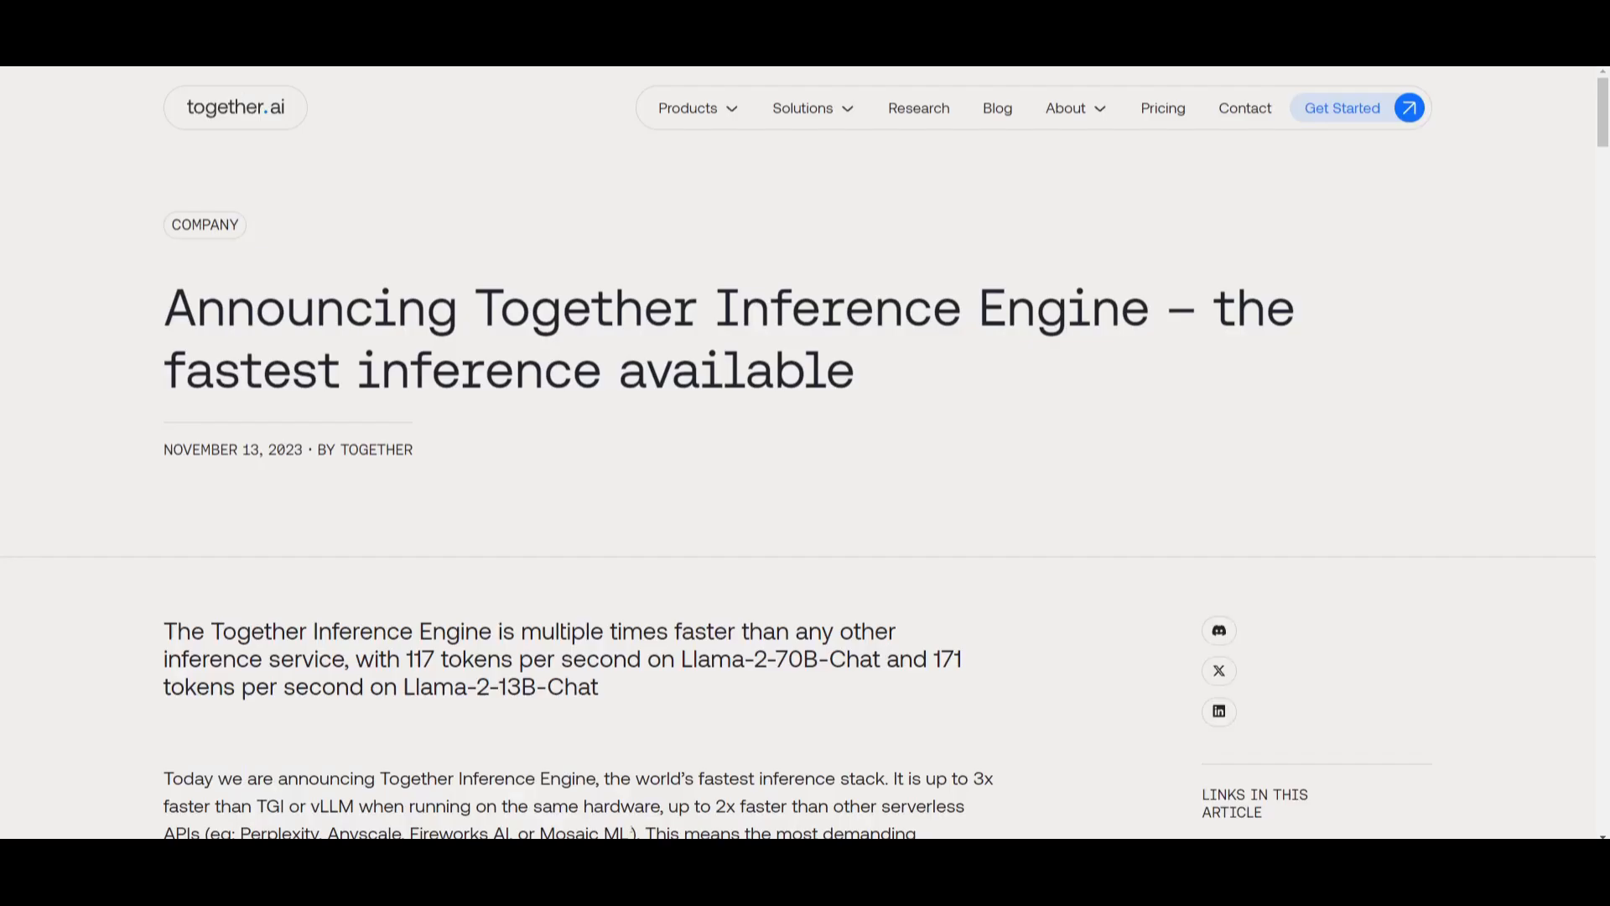
{"action": "mouse_move", "coordinate": [737, 443]}
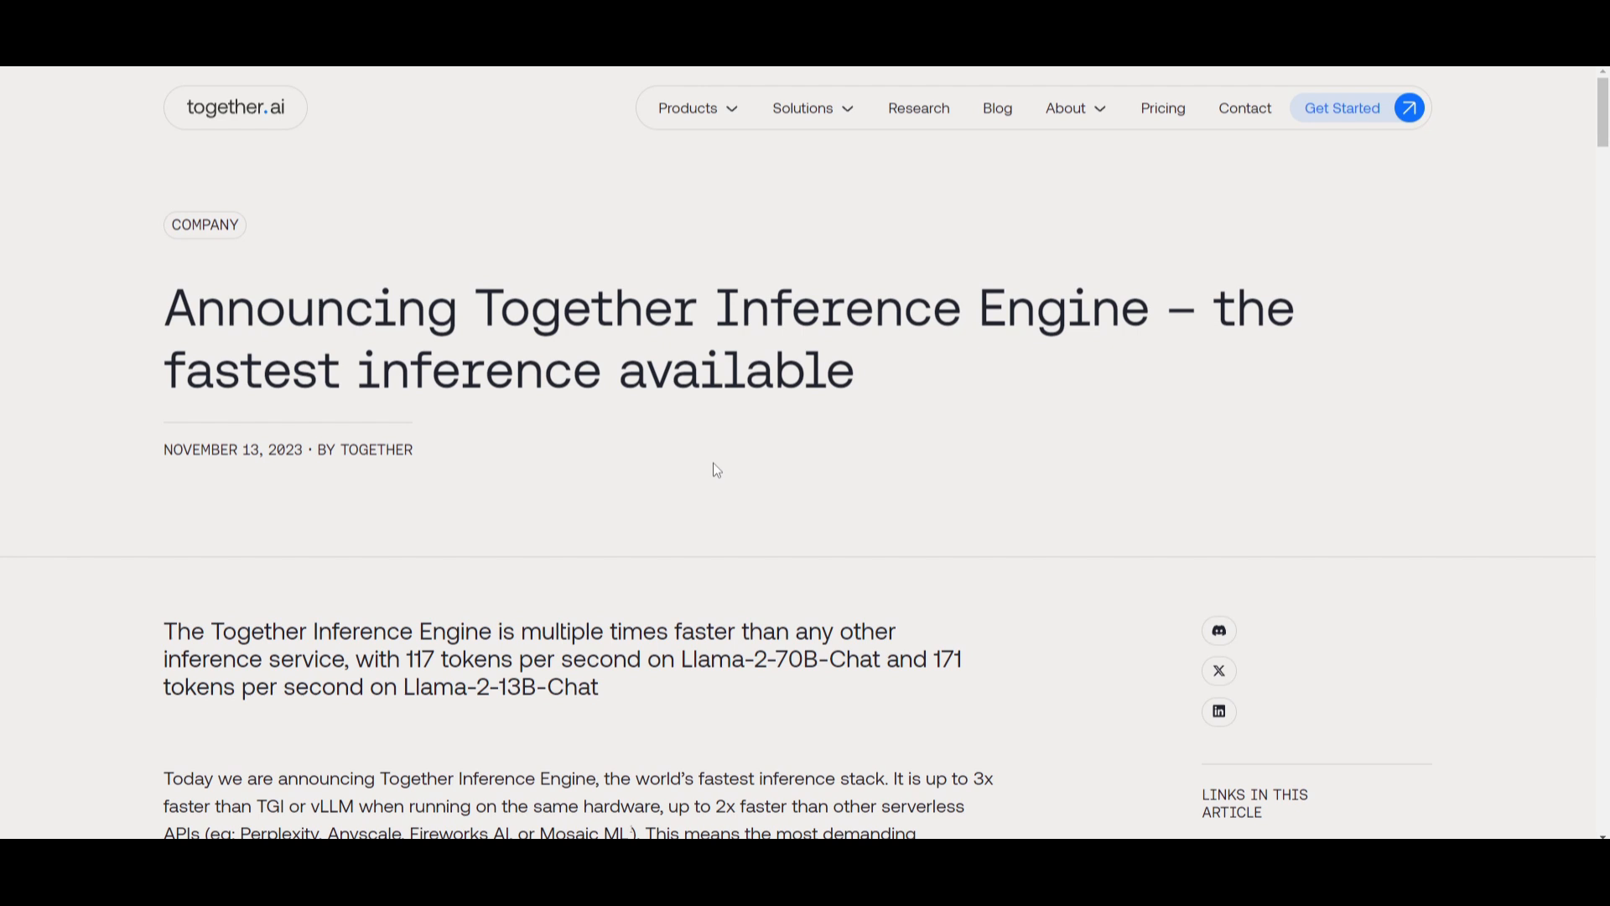
{"action": "mouse_move", "coordinate": [1152, 457]}
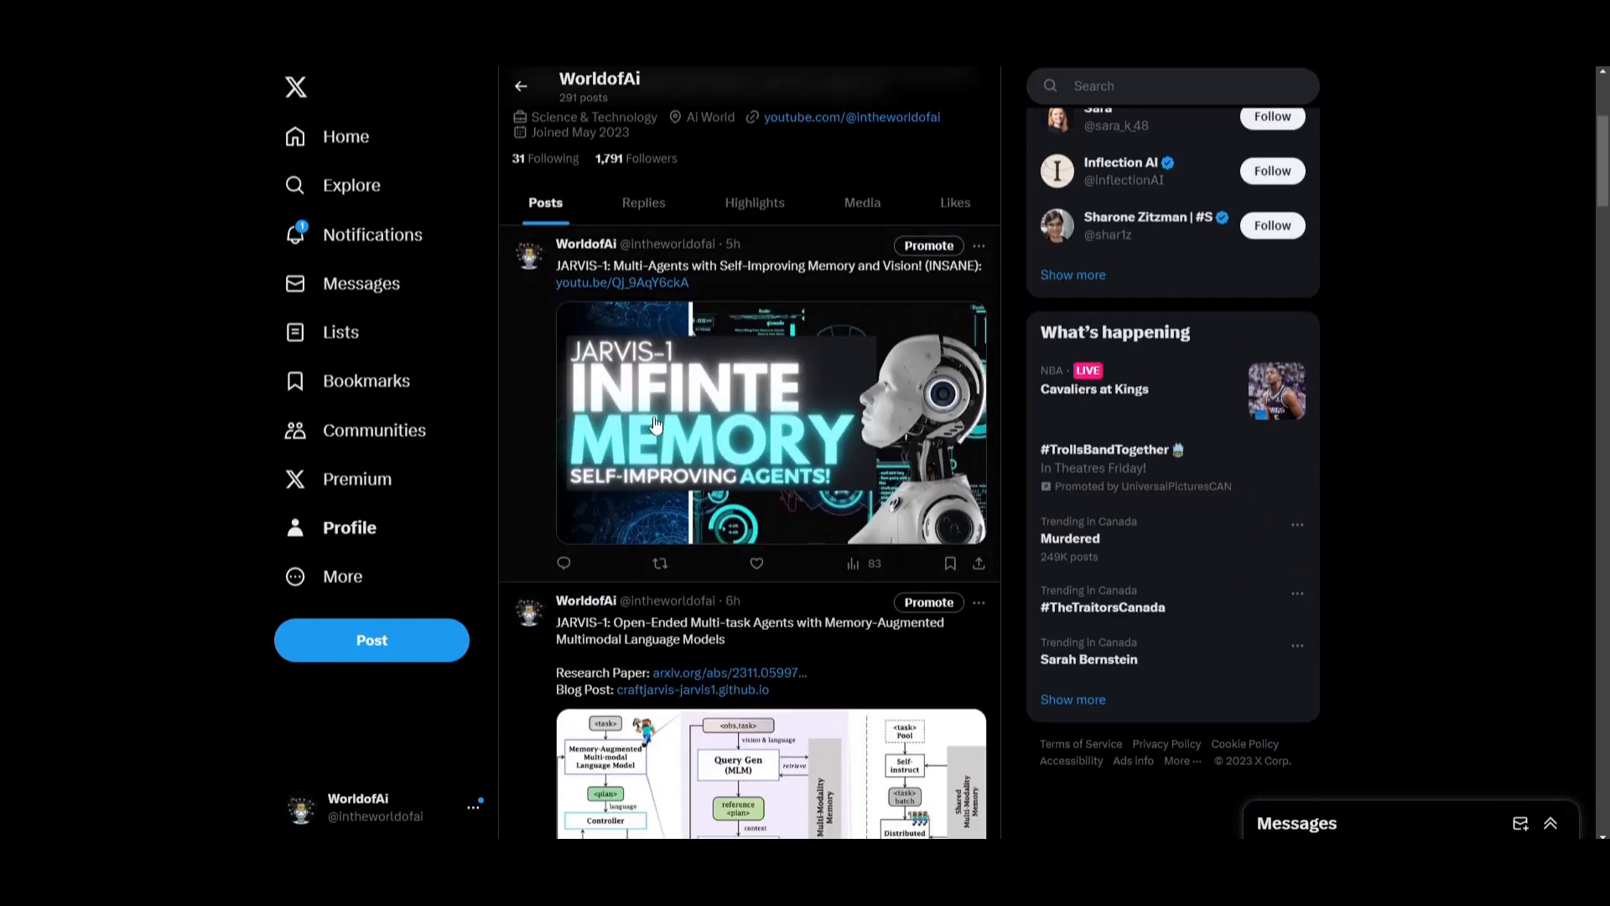
Step: Scroll the profile to recent posts about JARVIS-1 multi-agents
{"action": "scroll", "scroll_direction": "down", "scroll_amount": 3}
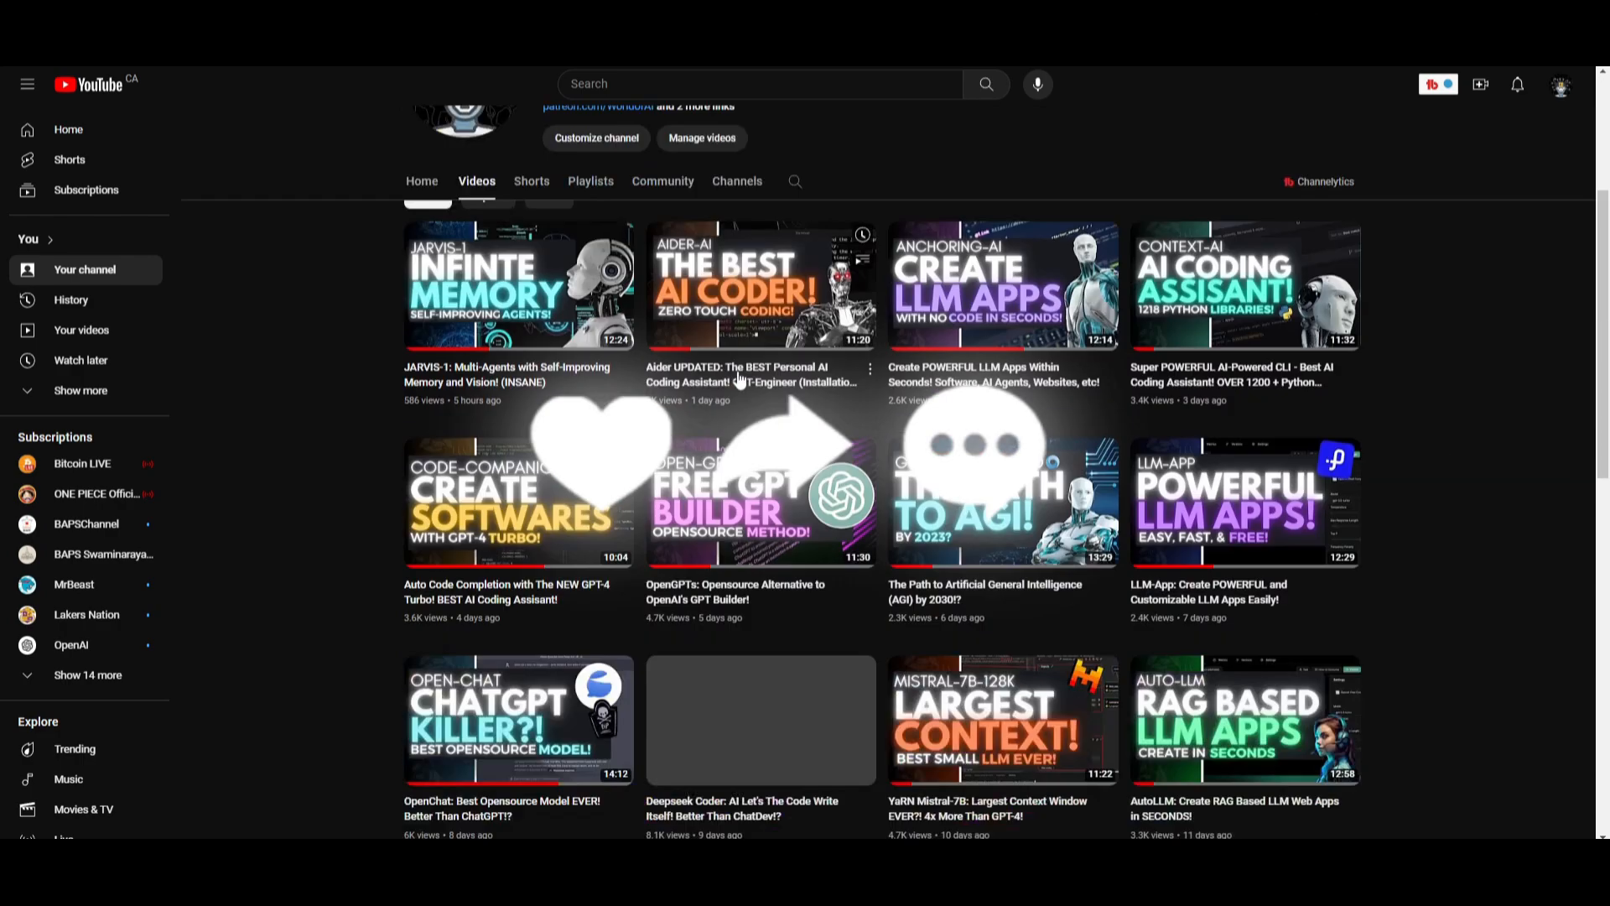
Step: Scroll the channel's Videos list down to two-month-old uploads like ChatDev and DB-GPT
{"action": "scroll", "scroll_direction": "down", "scroll_amount": 3}
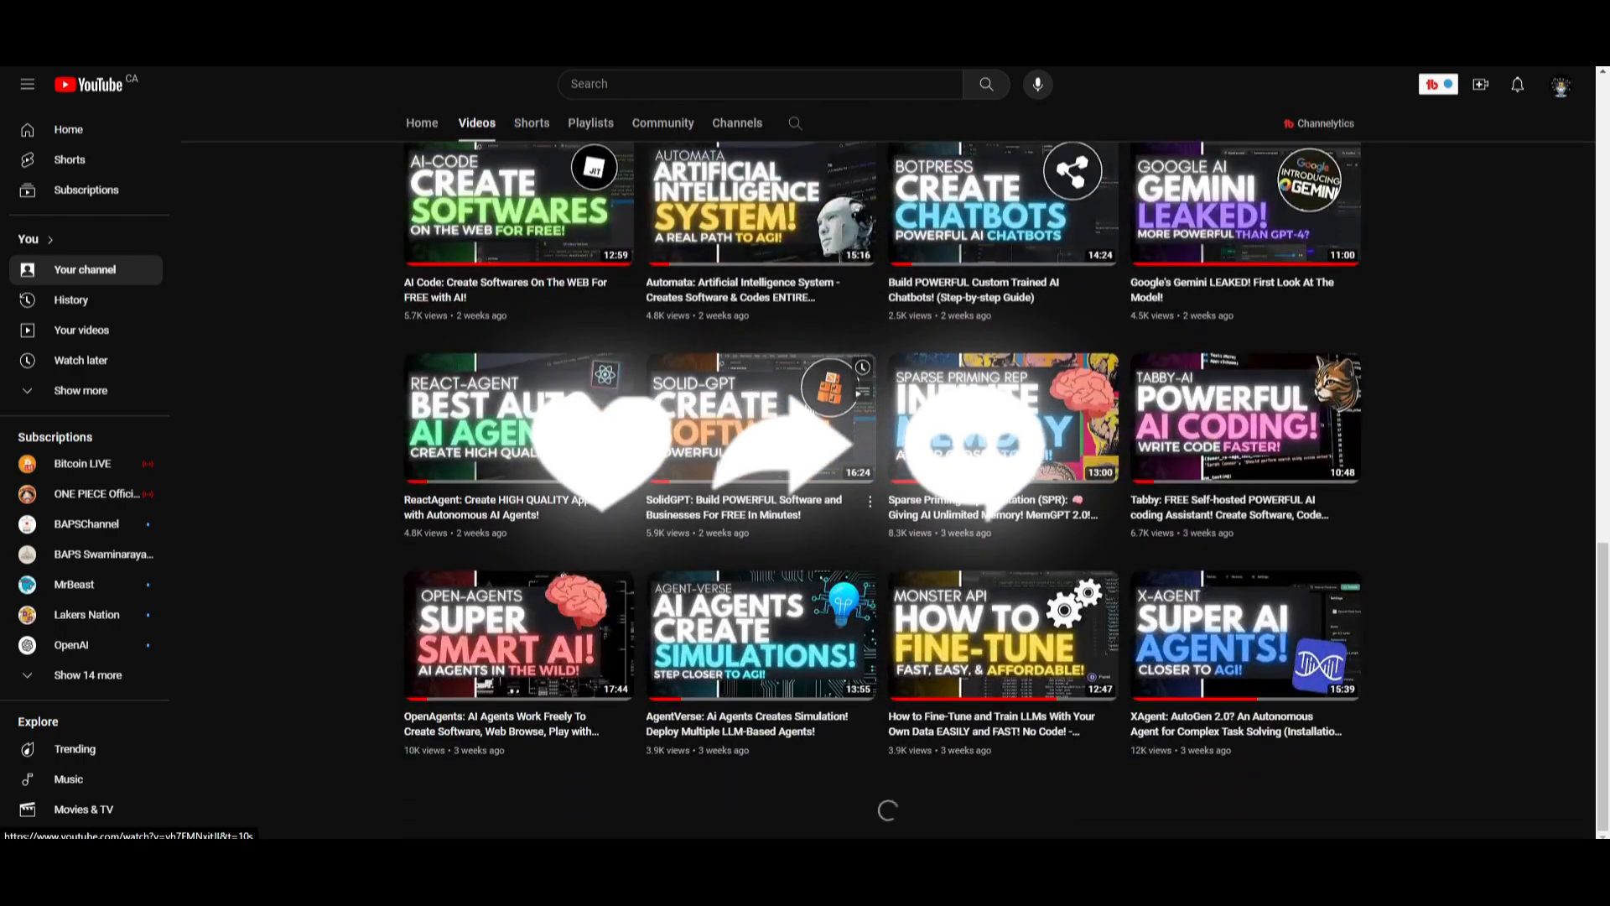
{"action": "scroll", "scroll_direction": "down", "scroll_amount": 3}
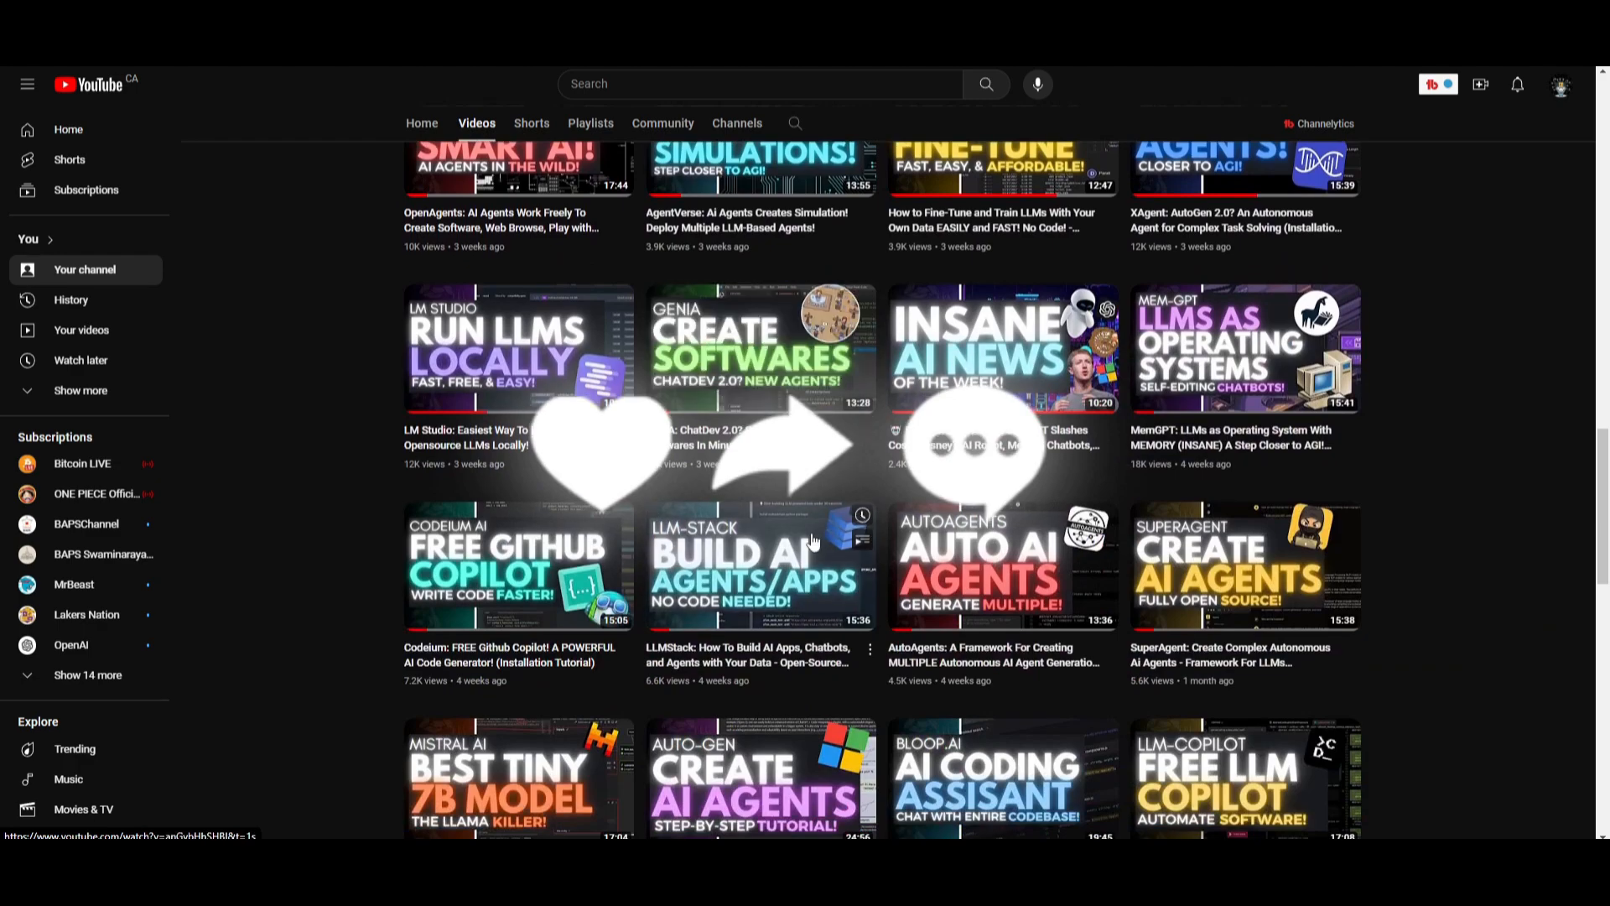
{"action": "scroll", "scroll_direction": "down", "scroll_amount": 3}
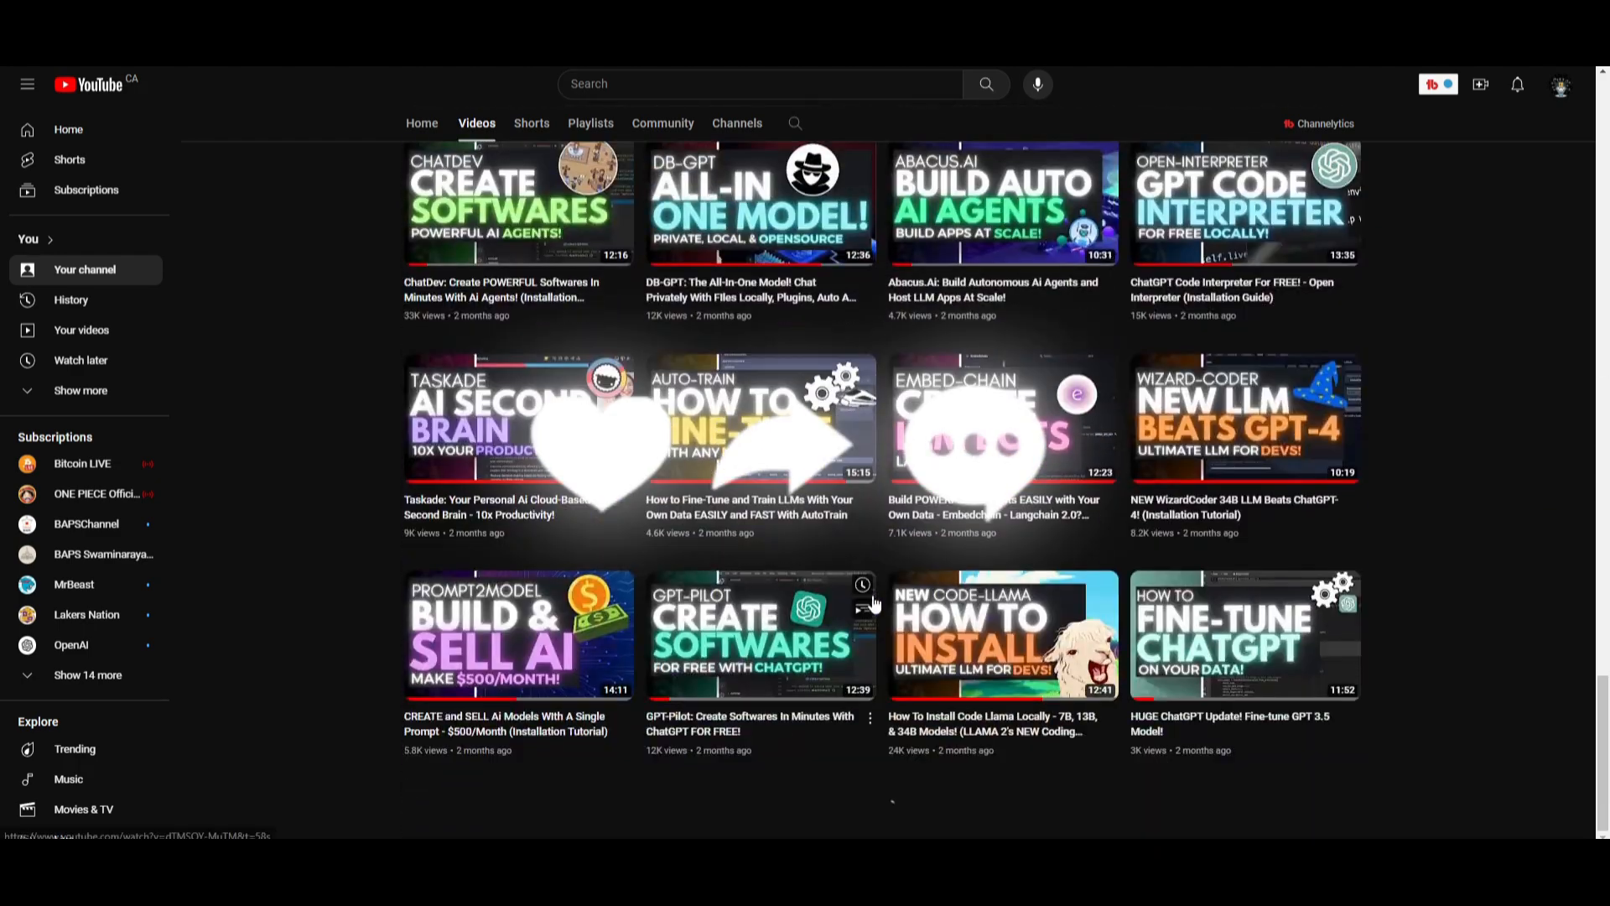